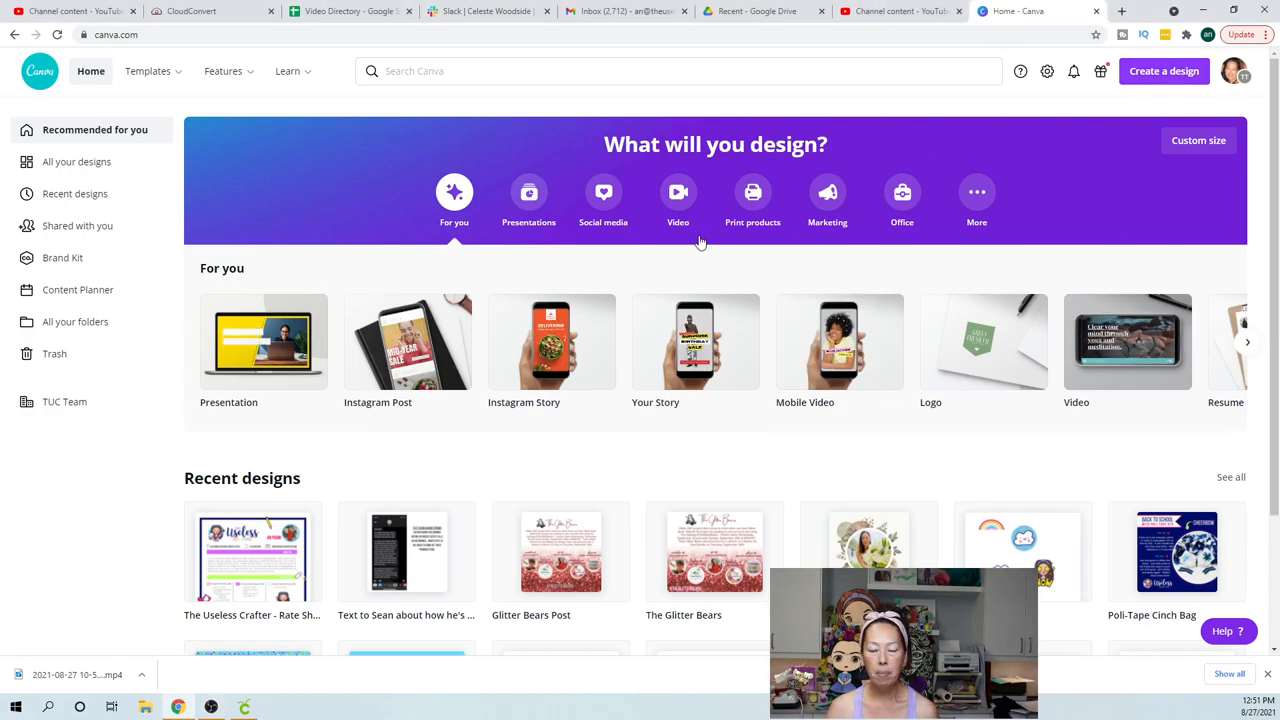
Create a custom-size design of 9.25 × 8 inches, switching units from px to in
{"action": "left_click", "coordinate": [680, 71]}
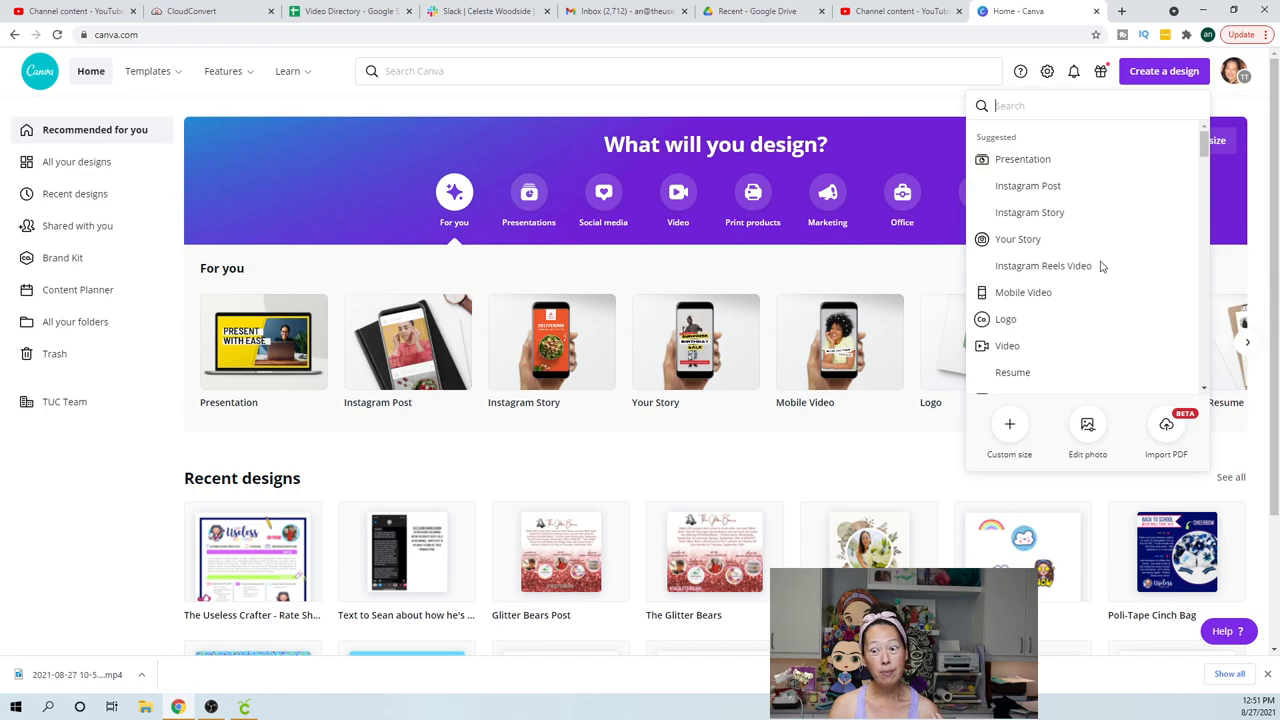
{"action": "mouse_move", "coordinate": [1044, 234]}
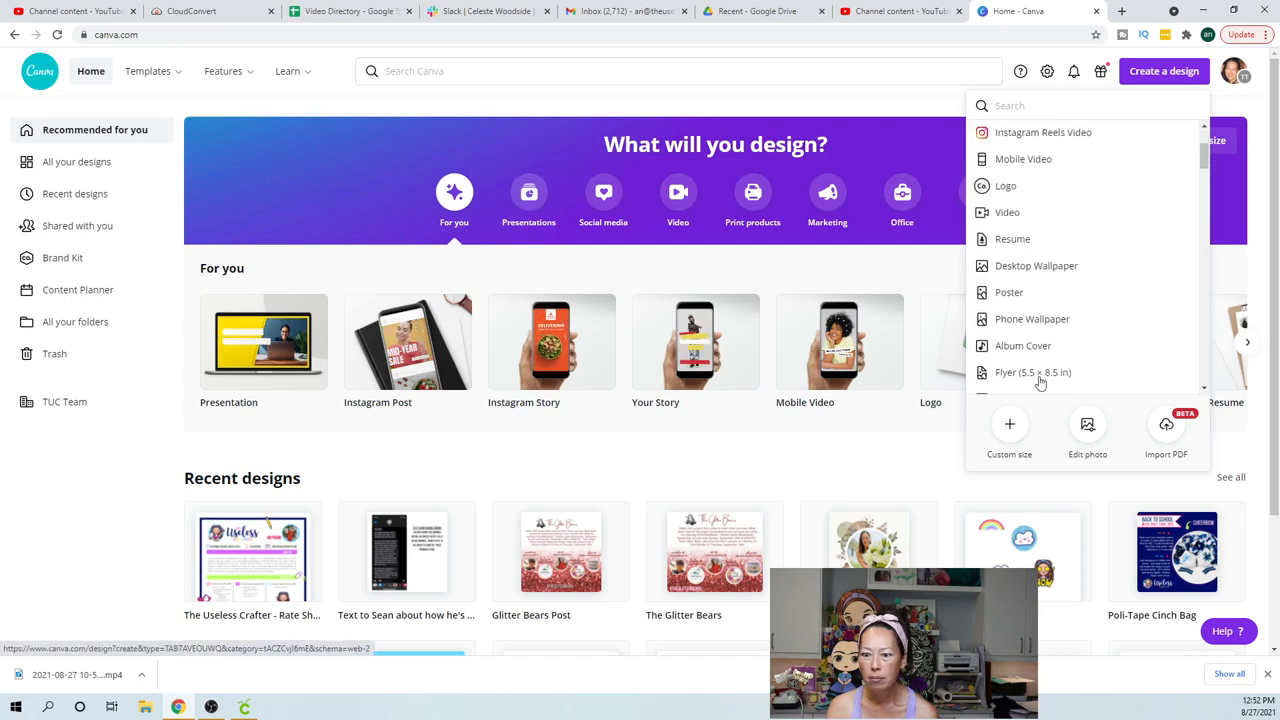
{"action": "left_click", "coordinate": [1009, 430]}
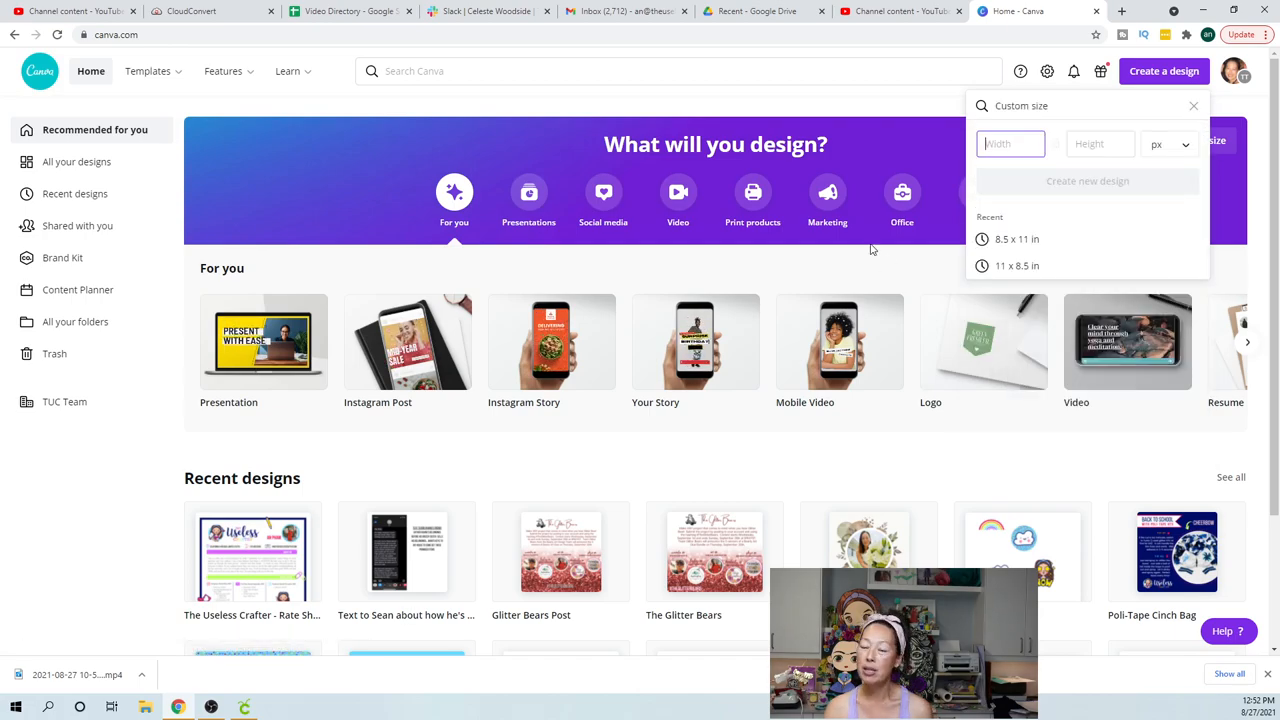
{"action": "left_click", "coordinate": [1010, 143]}
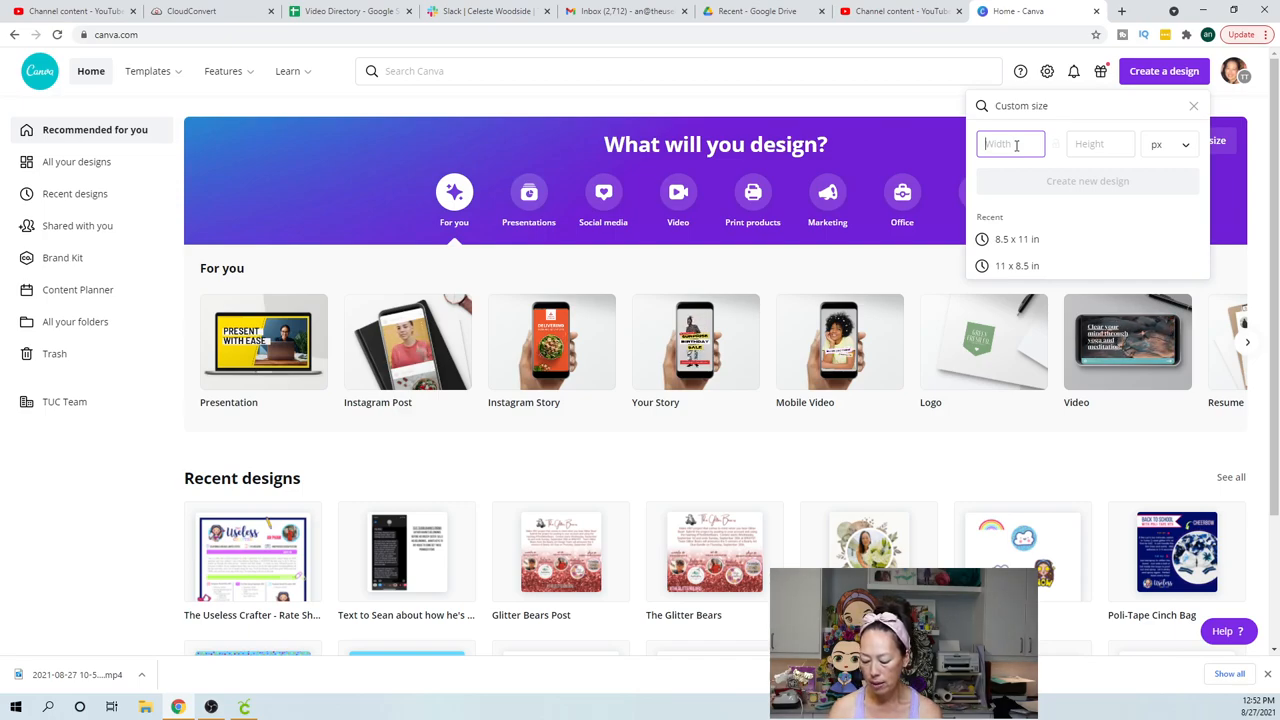
{"action": "type", "text": "9.25"}
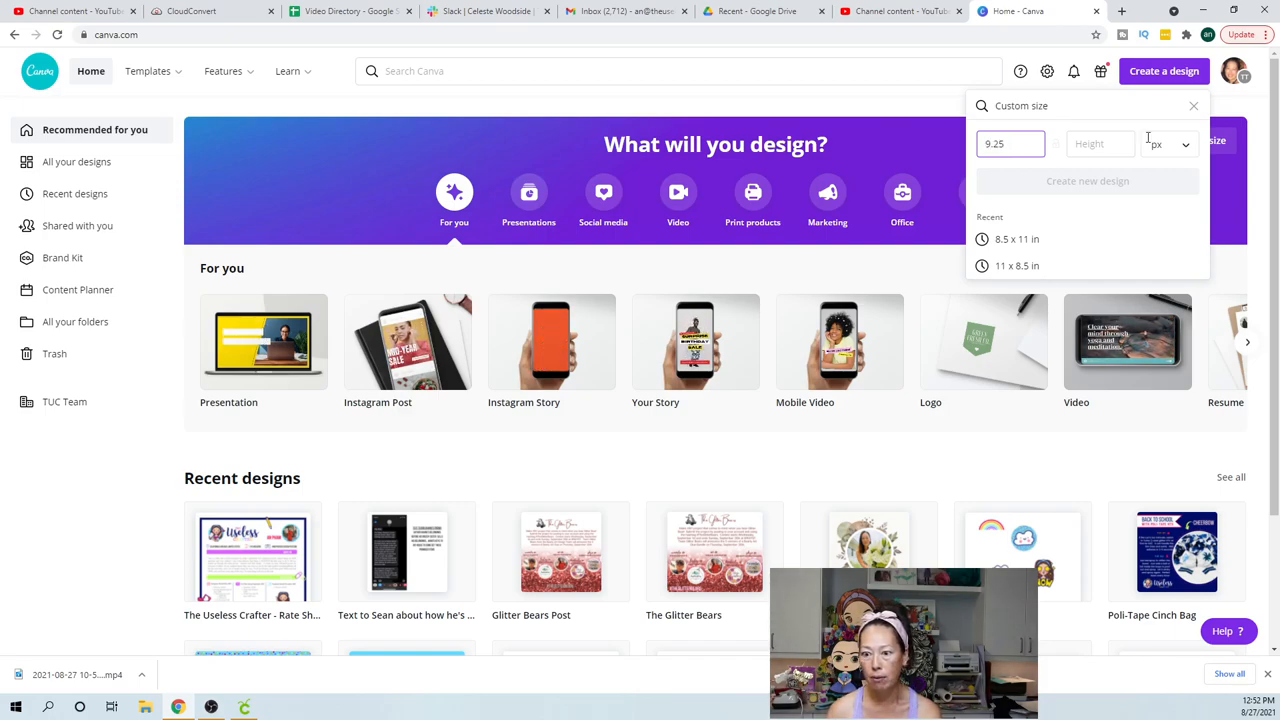
{"action": "left_click", "coordinate": [1169, 144]}
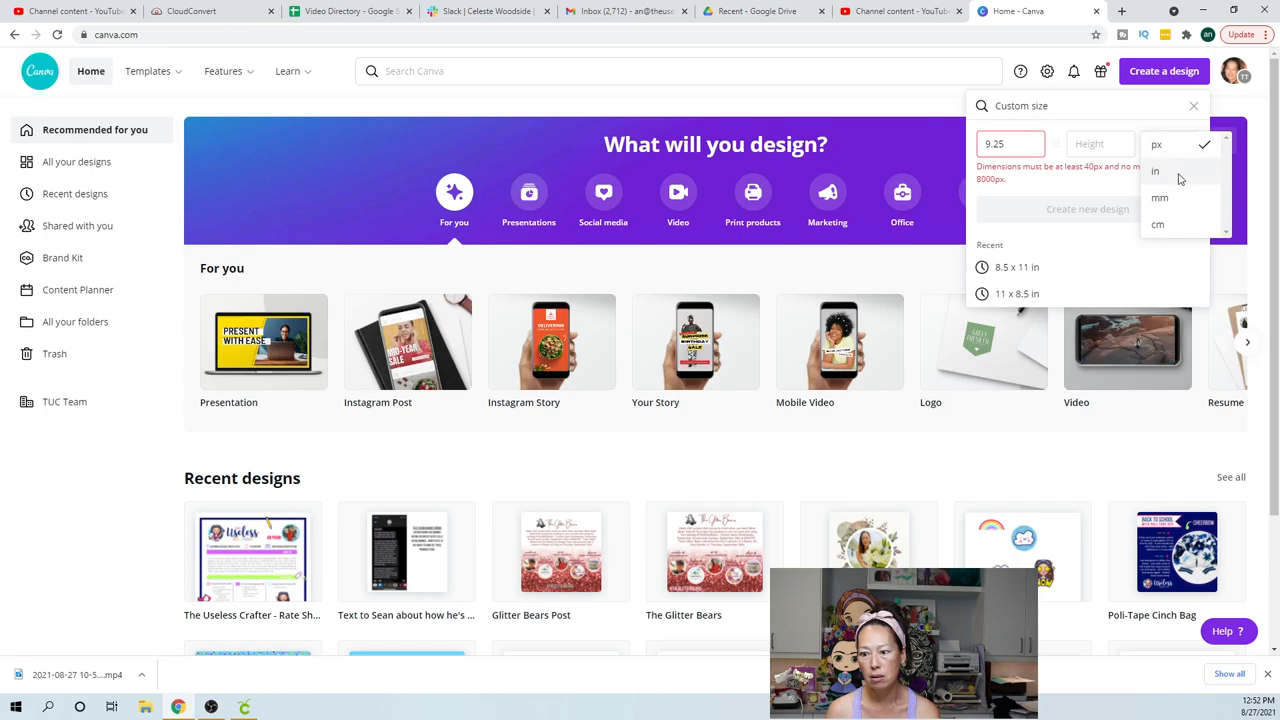
{"action": "left_click", "coordinate": [1155, 171]}
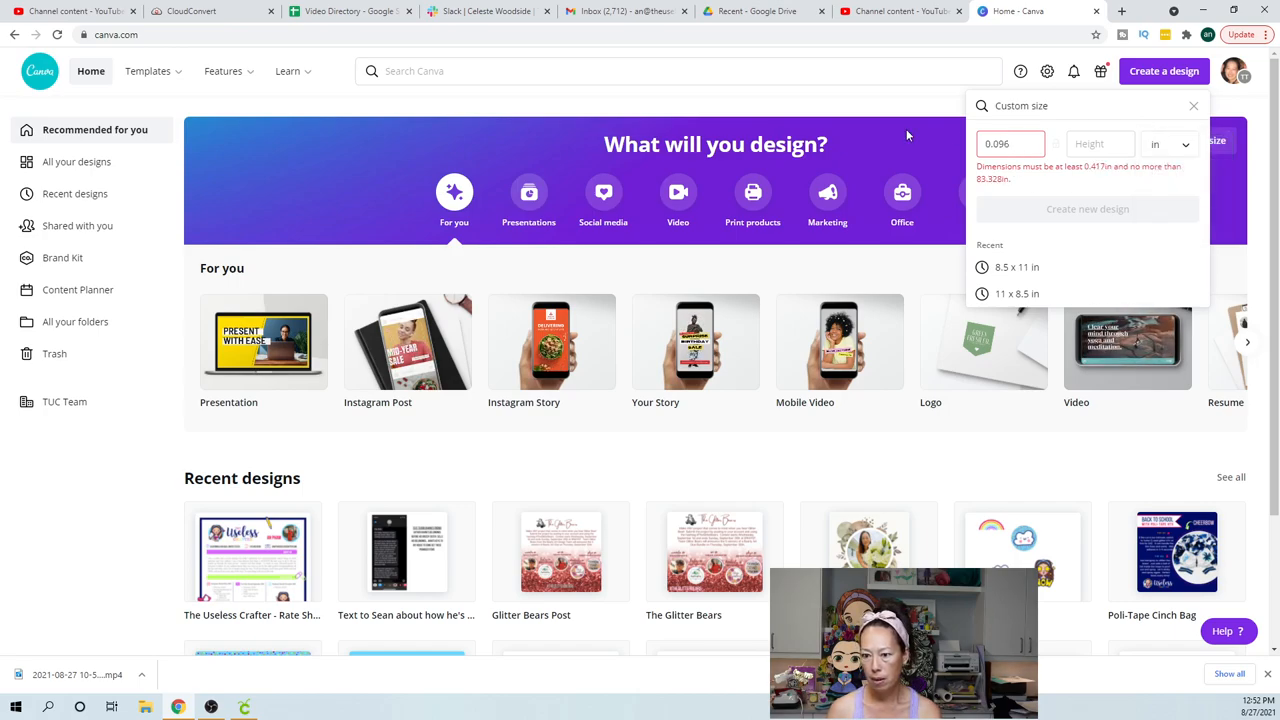
{"action": "left_click", "coordinate": [1010, 143]}
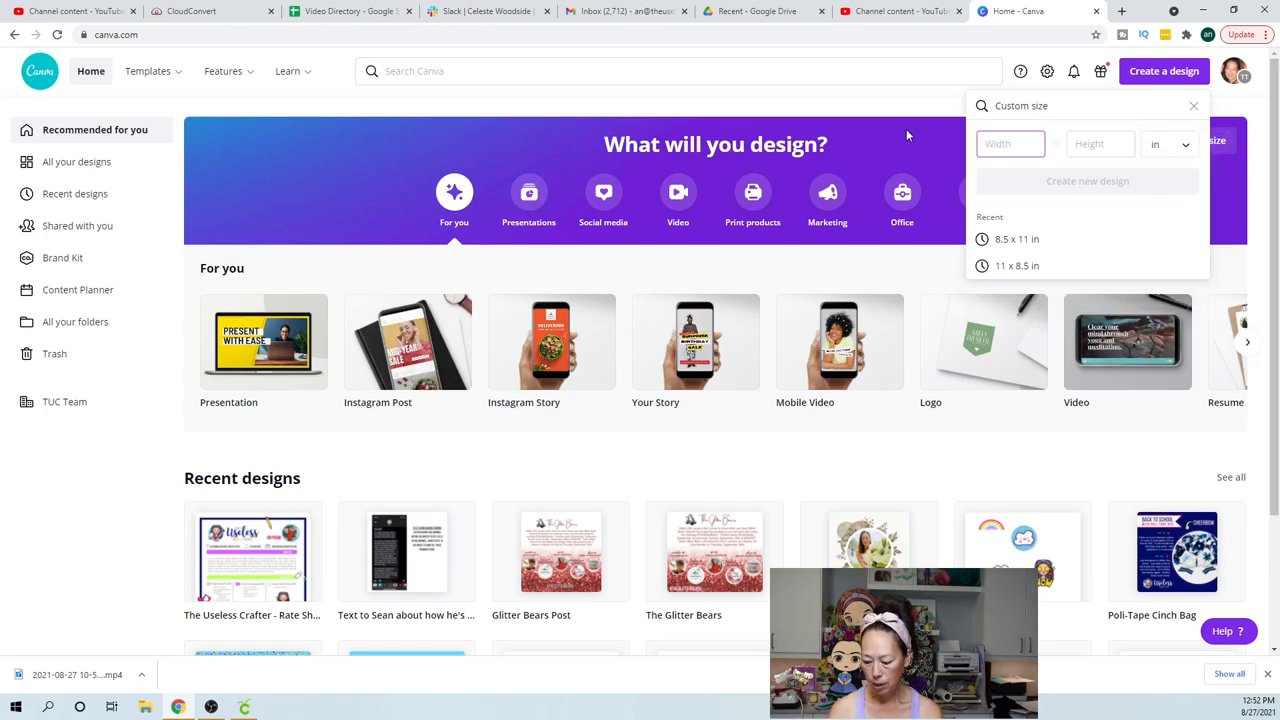
{"action": "type", "text": "9.25"}
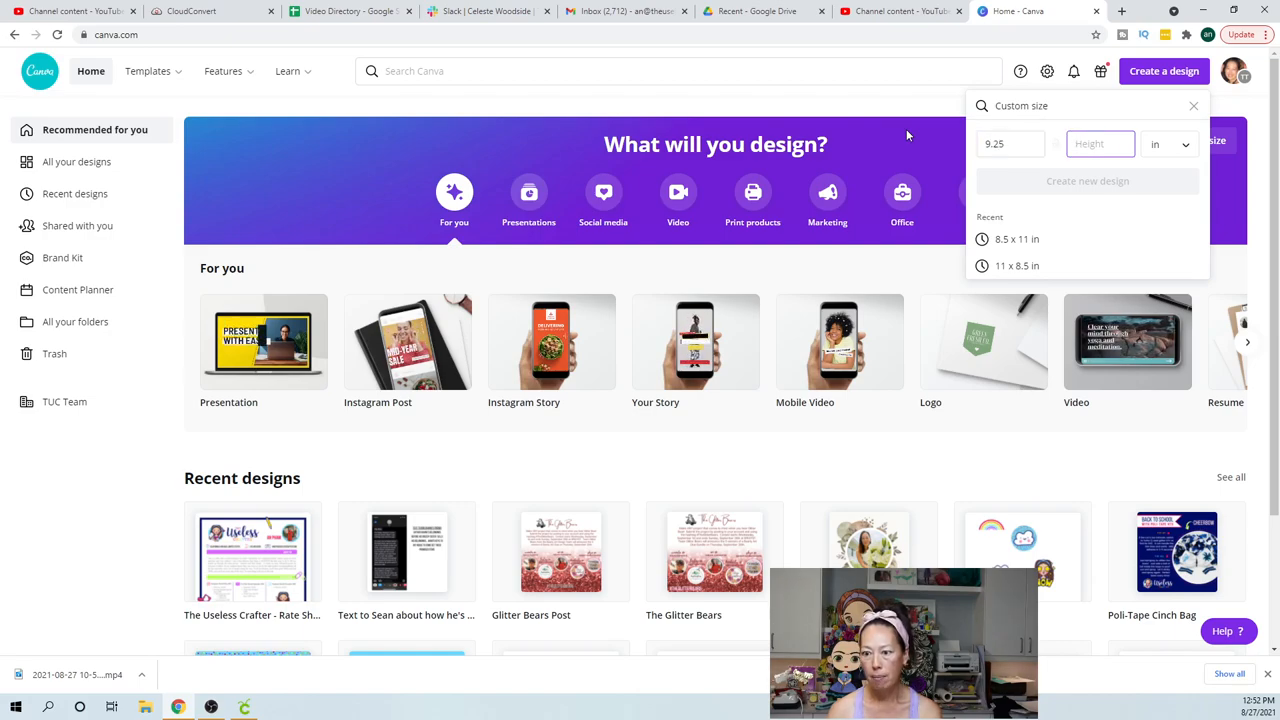
{"action": "type", "text": "8"}
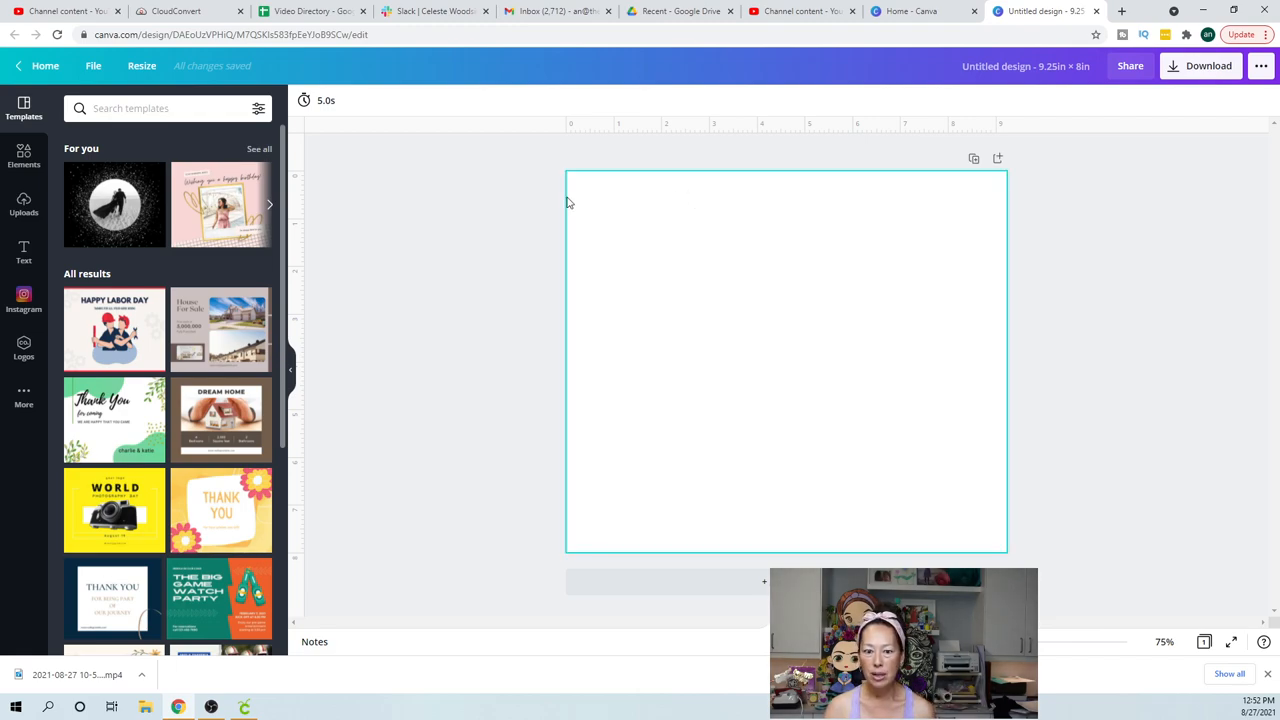
{"action": "mouse_move", "coordinate": [724, 210]}
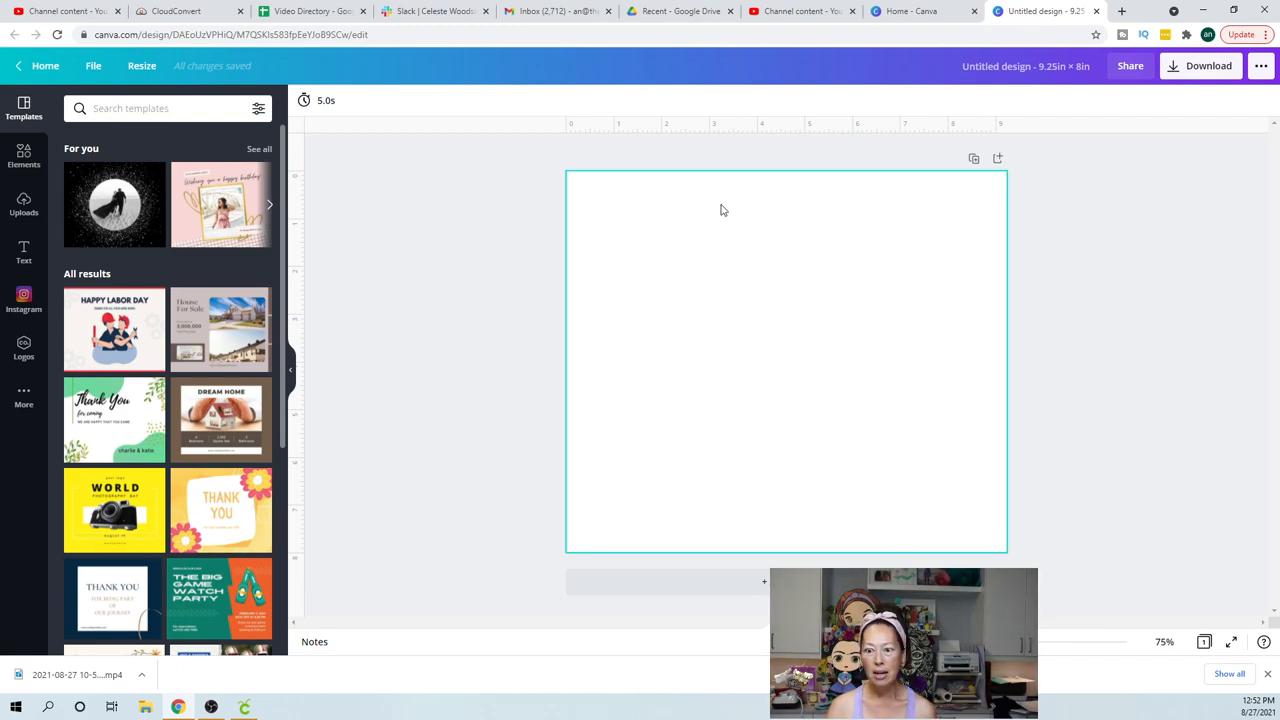
{"action": "mouse_move", "coordinate": [902, 221]}
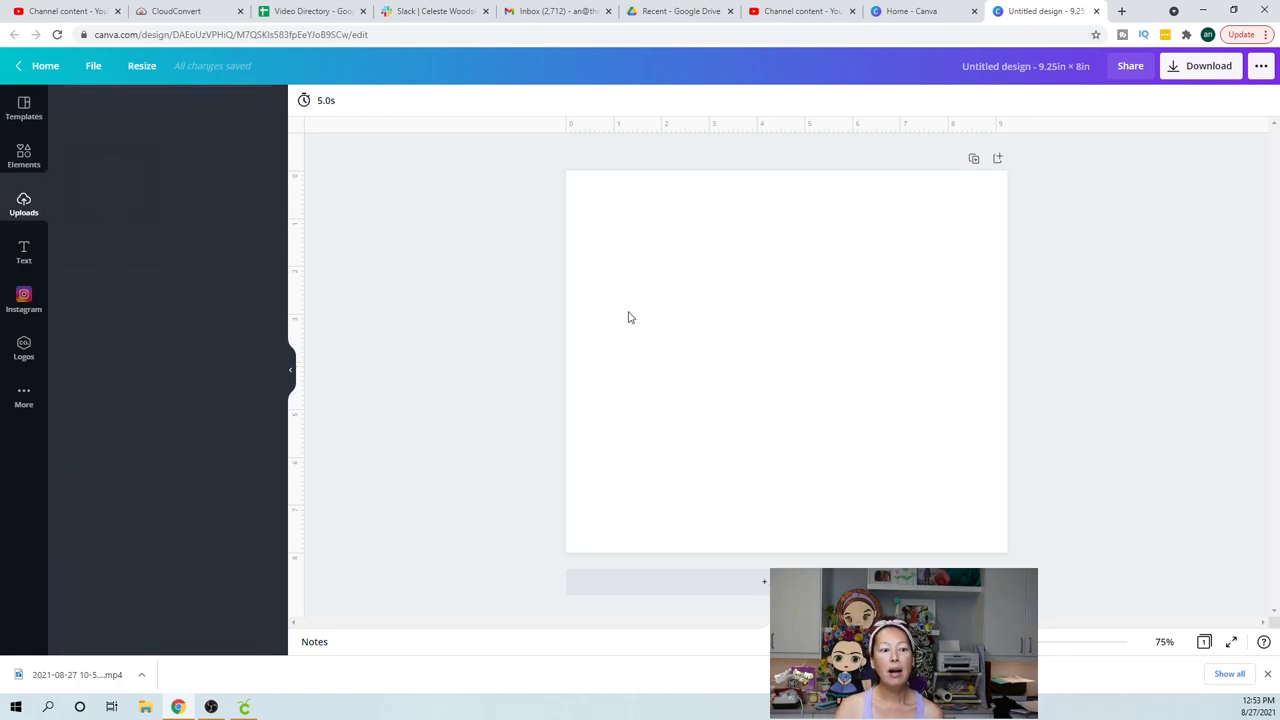
Open the Uploads panel to show the family photos and logo
{"action": "left_click", "coordinate": [23, 205]}
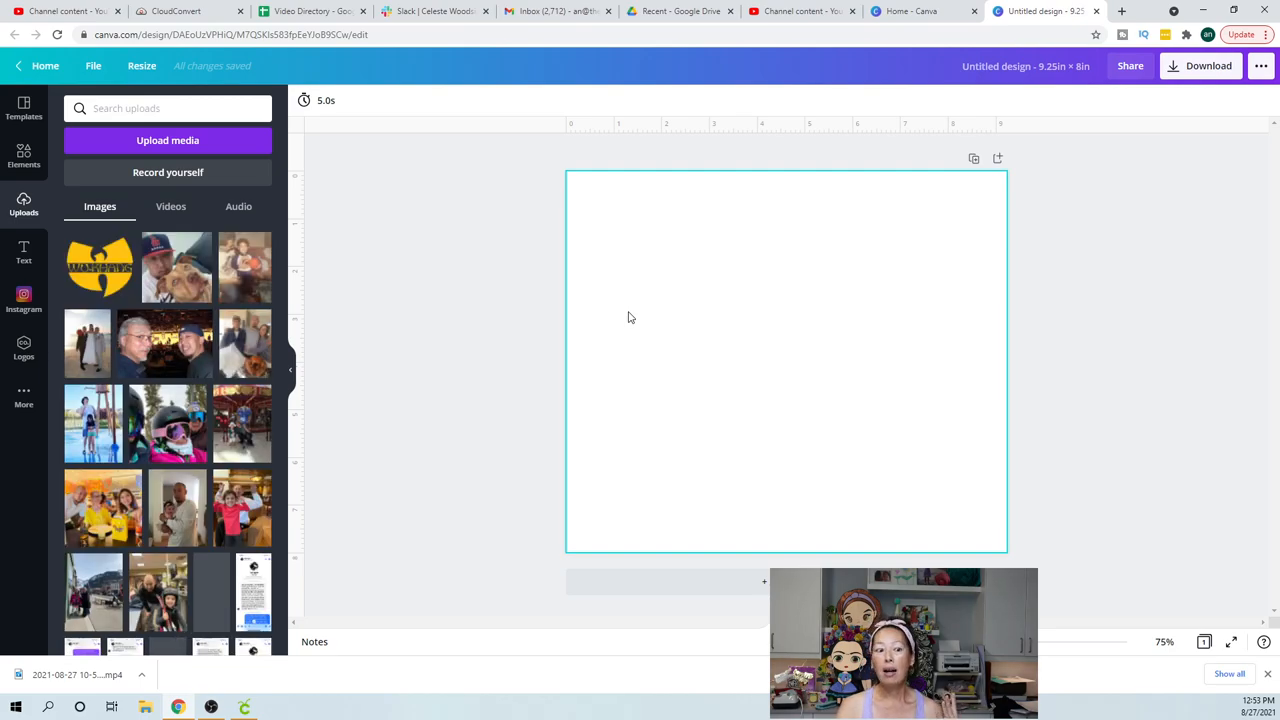
{"action": "mouse_move", "coordinate": [613, 323]}
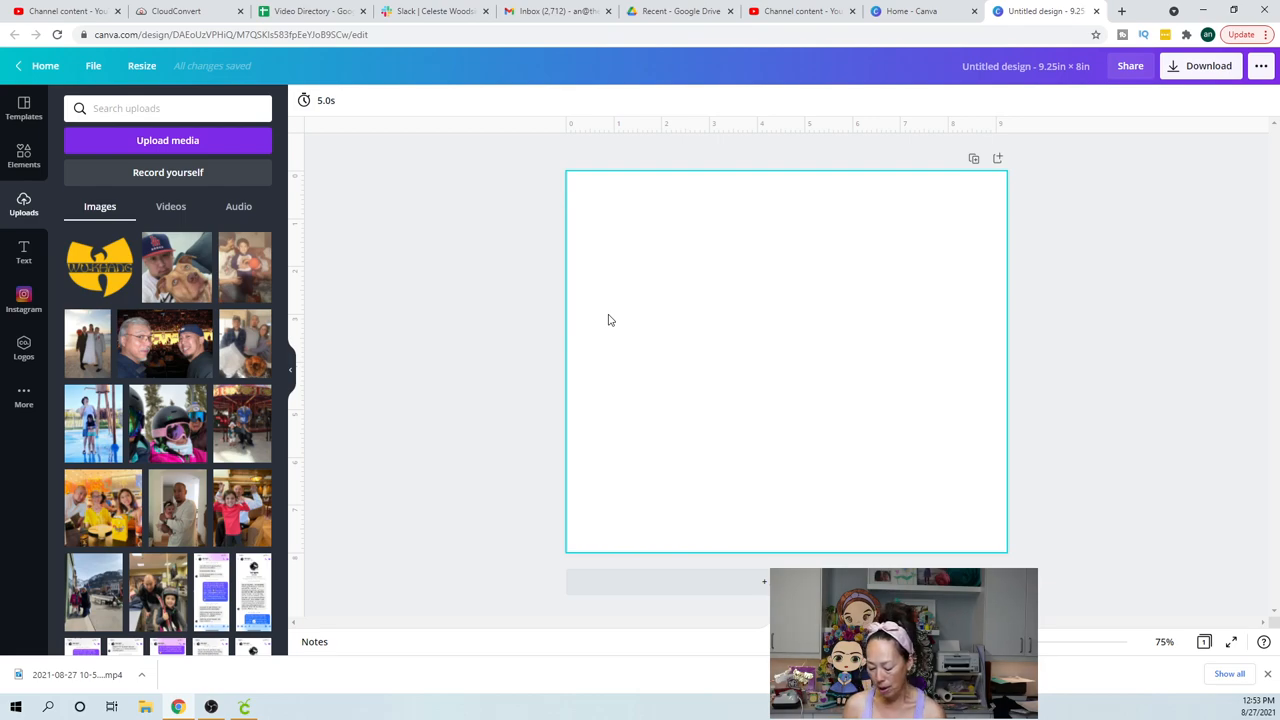
{"action": "mouse_move", "coordinate": [558, 11]}
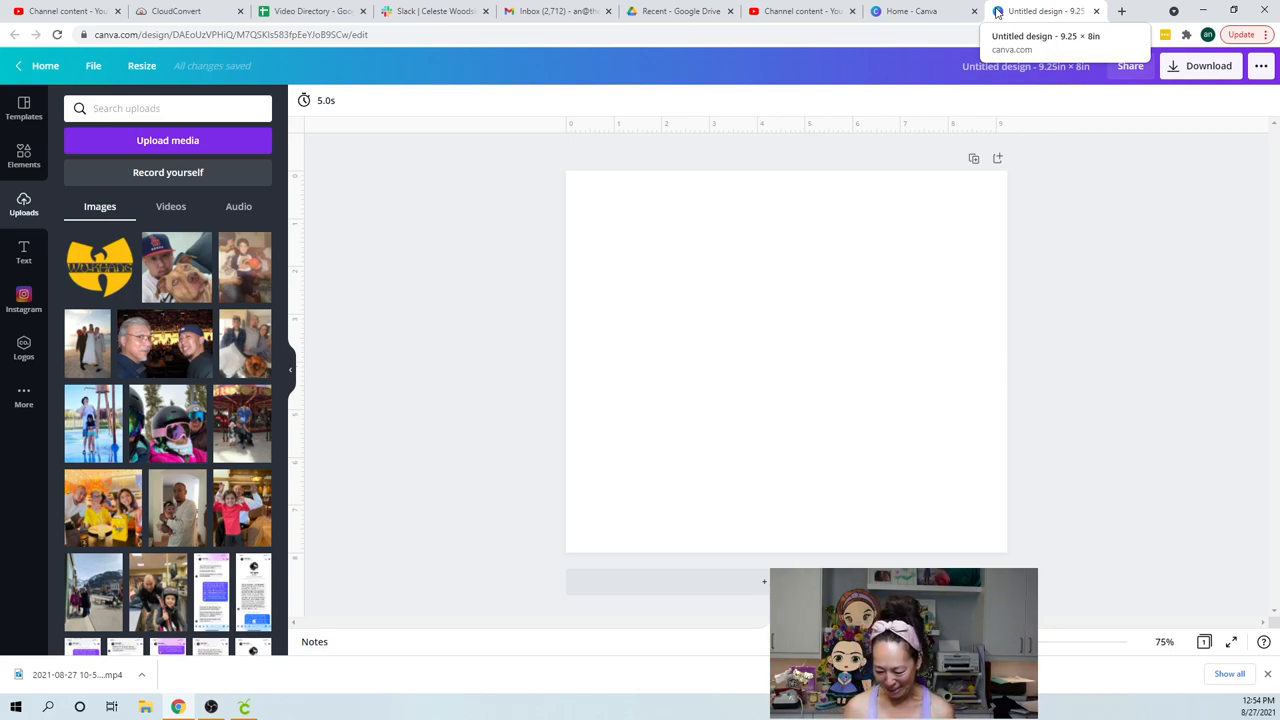
{"action": "mouse_move", "coordinate": [499, 488]}
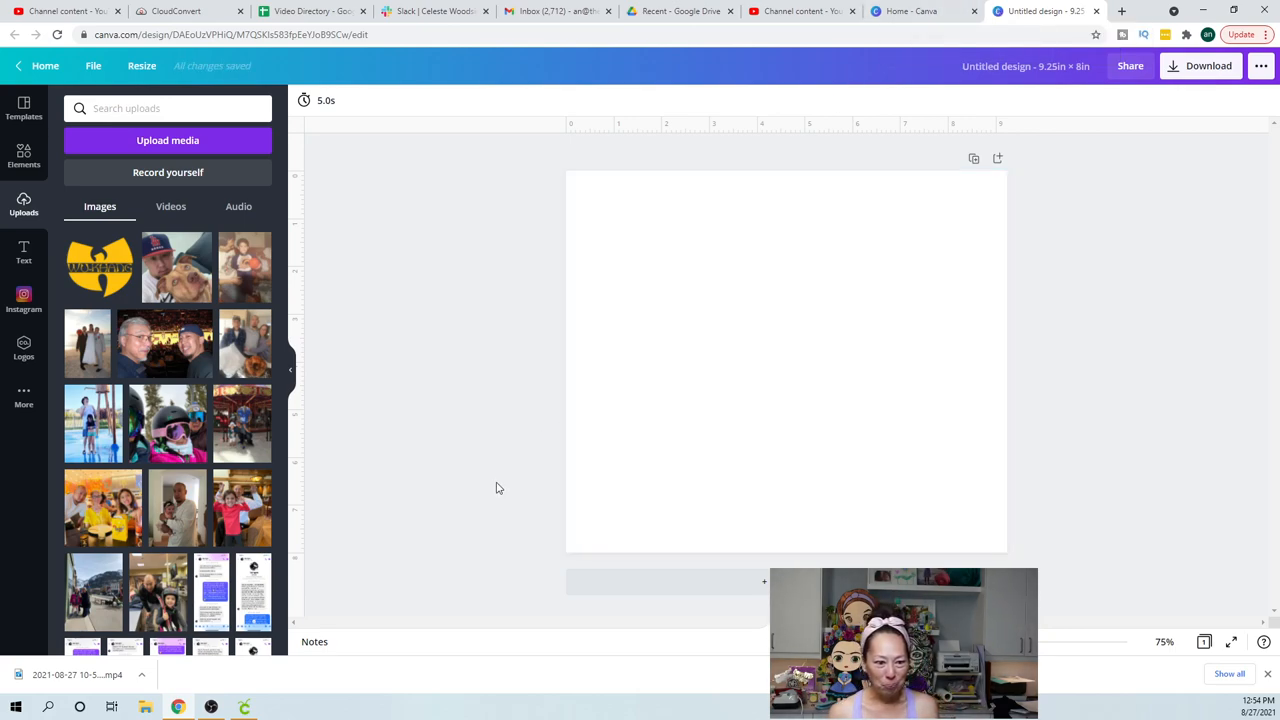
{"action": "mouse_move", "coordinate": [424, 397]}
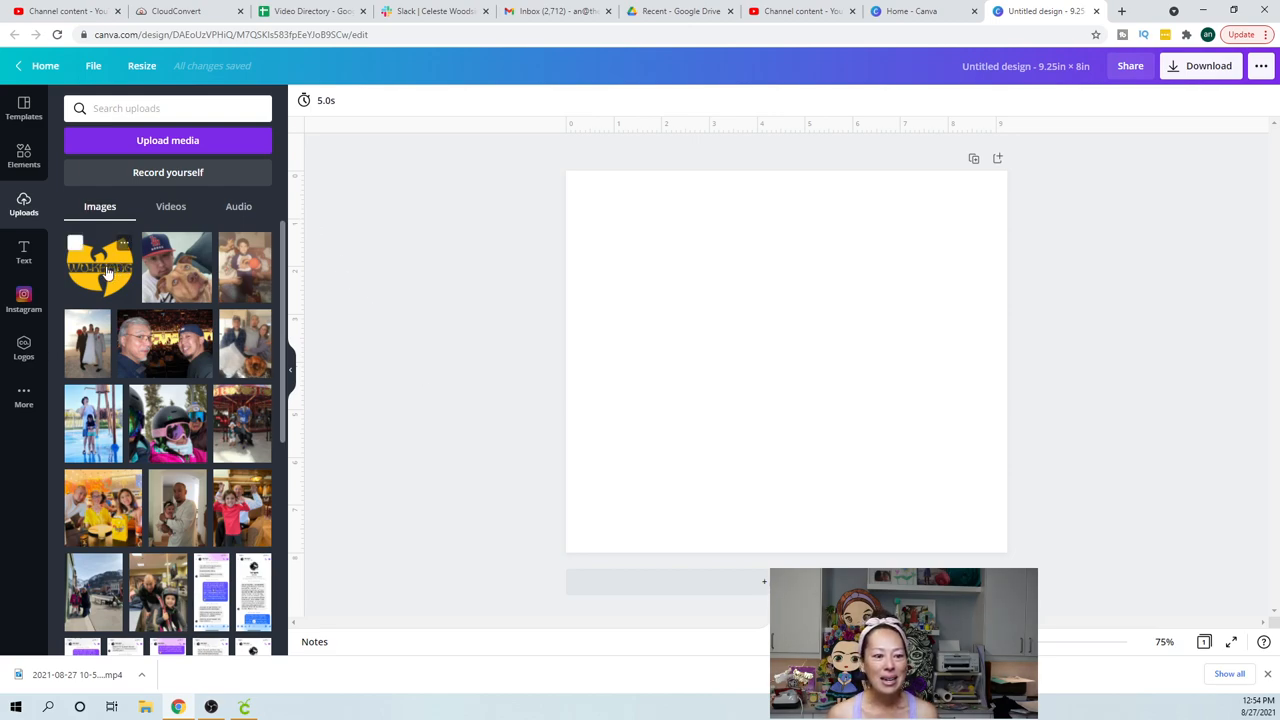
Add the yellow logo, shrink it to about 2.8 inches square and move it toward centre
{"action": "left_click", "coordinate": [99, 267]}
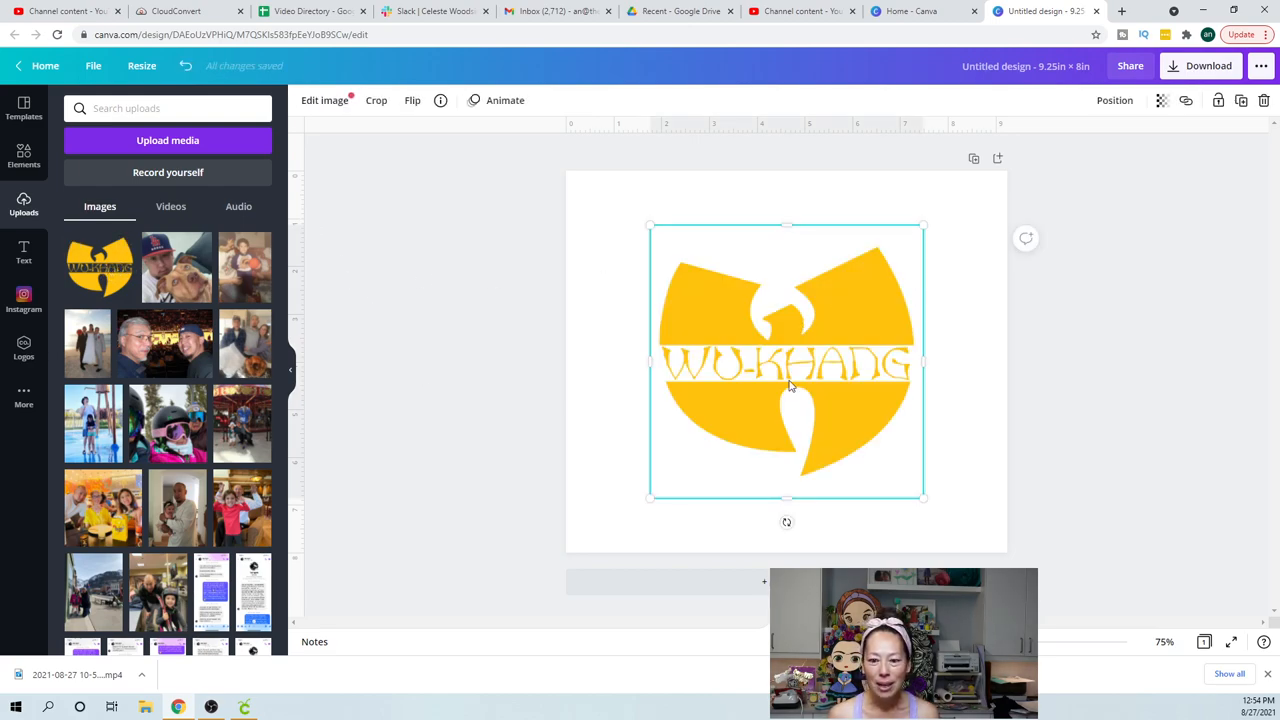
{"action": "mouse_move", "coordinate": [870, 430]}
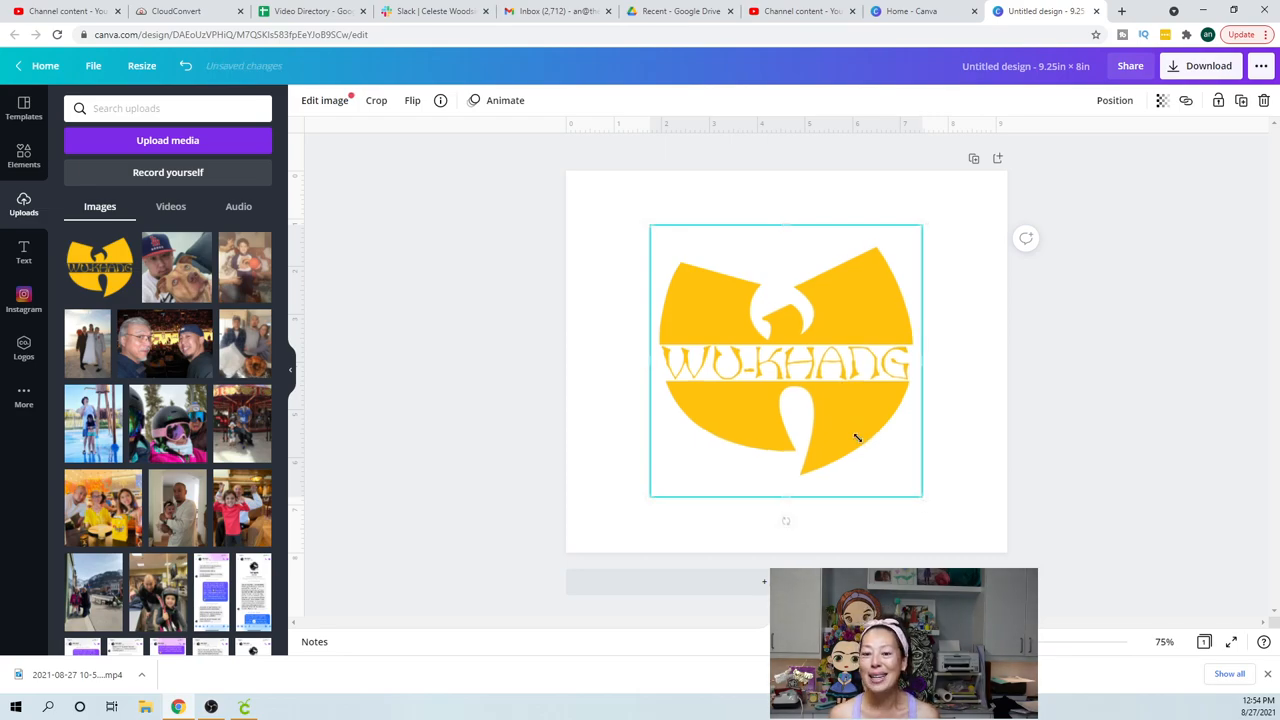
{"action": "left_click_drag", "start_coordinate": [923, 498], "coordinate": [783, 343]}
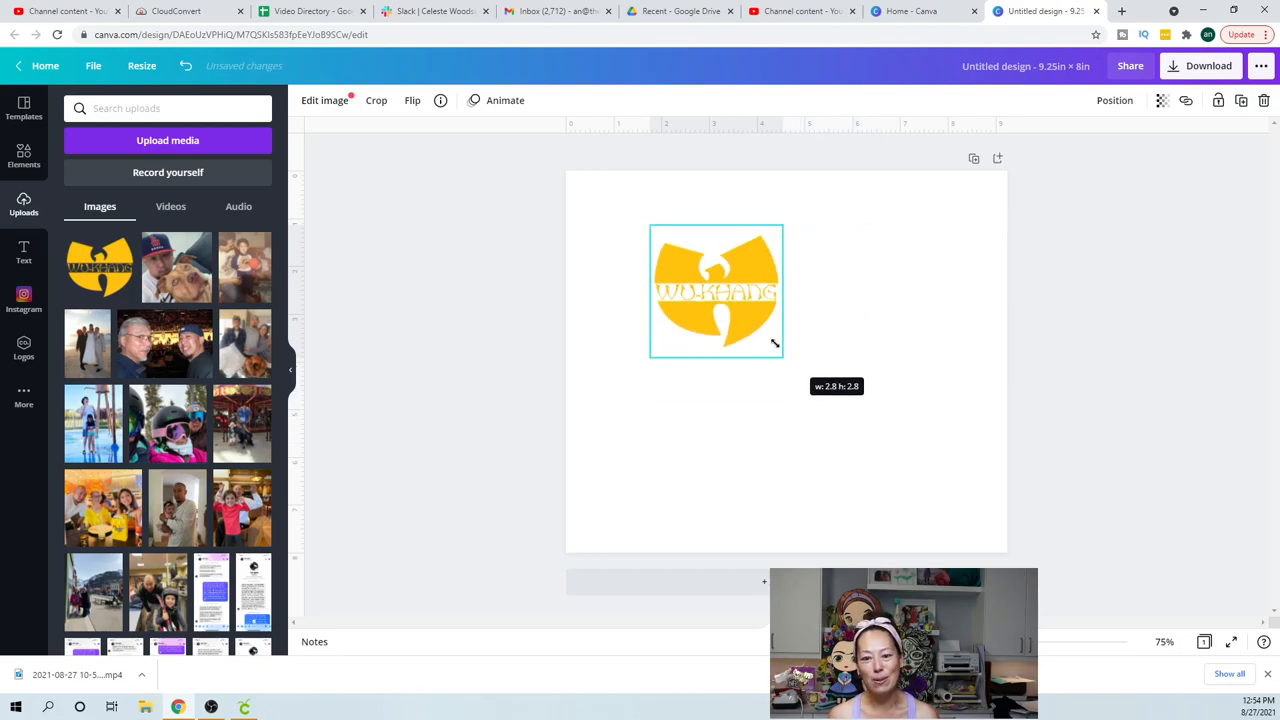
{"action": "left_click_drag", "start_coordinate": [778, 348], "coordinate": [745, 305]}
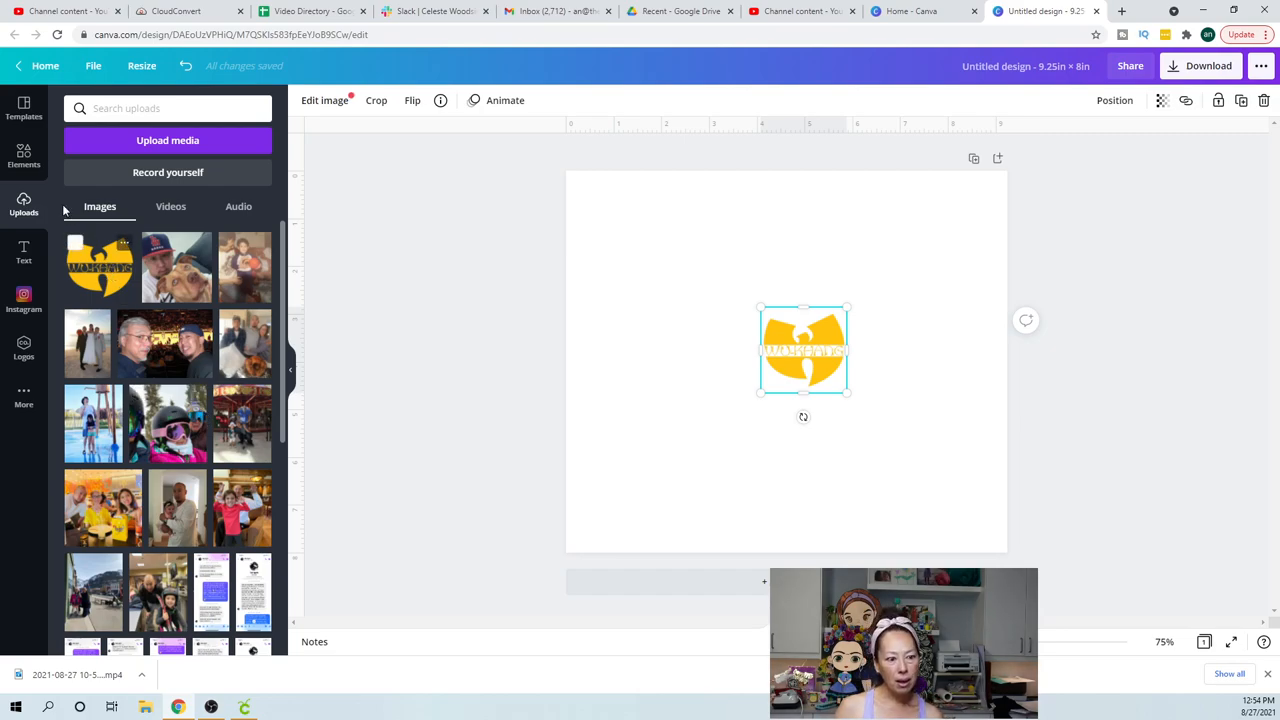
Search the elements library for 'photo box'
{"action": "left_click", "coordinate": [23, 205]}
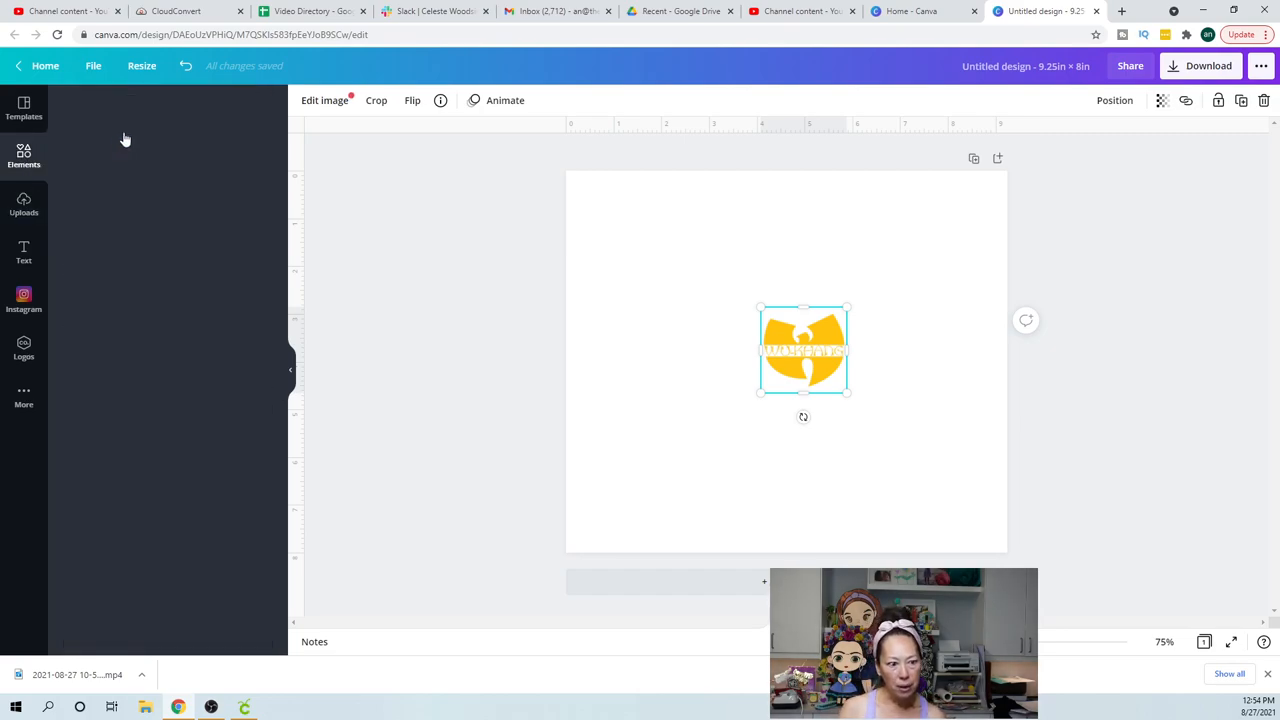
{"action": "left_click", "coordinate": [24, 155]}
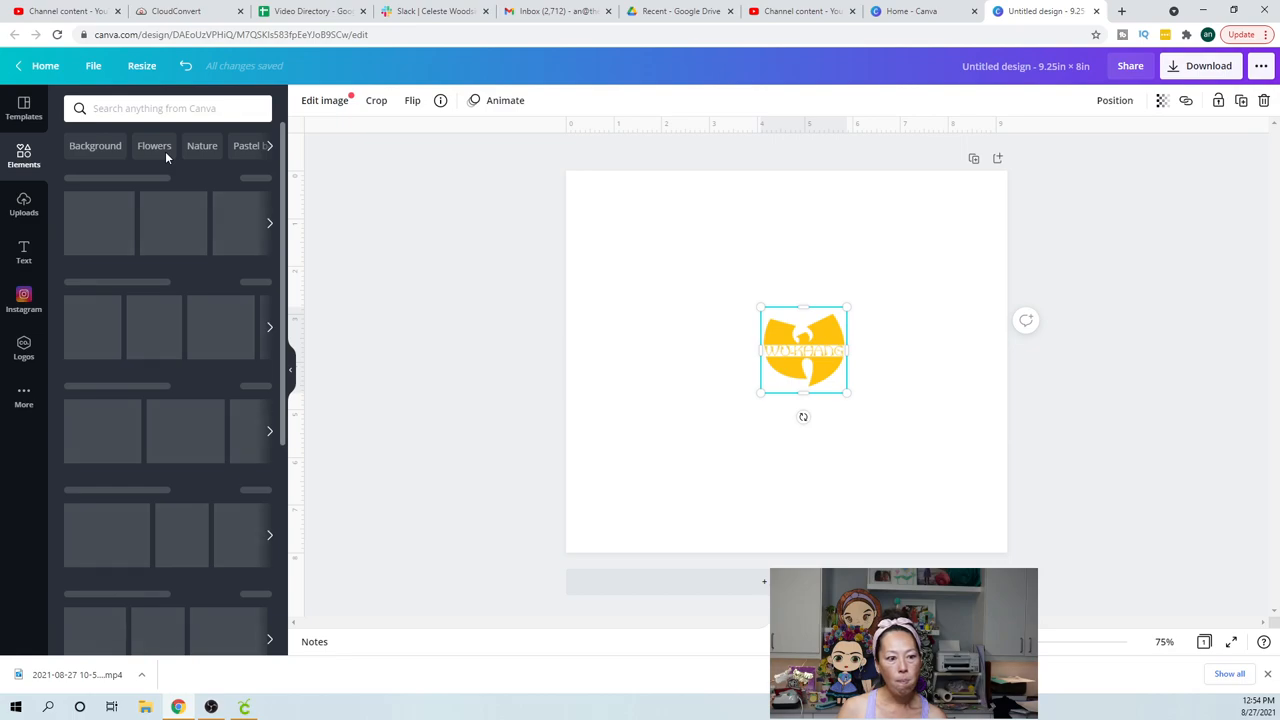
{"action": "left_click", "coordinate": [154, 145]}
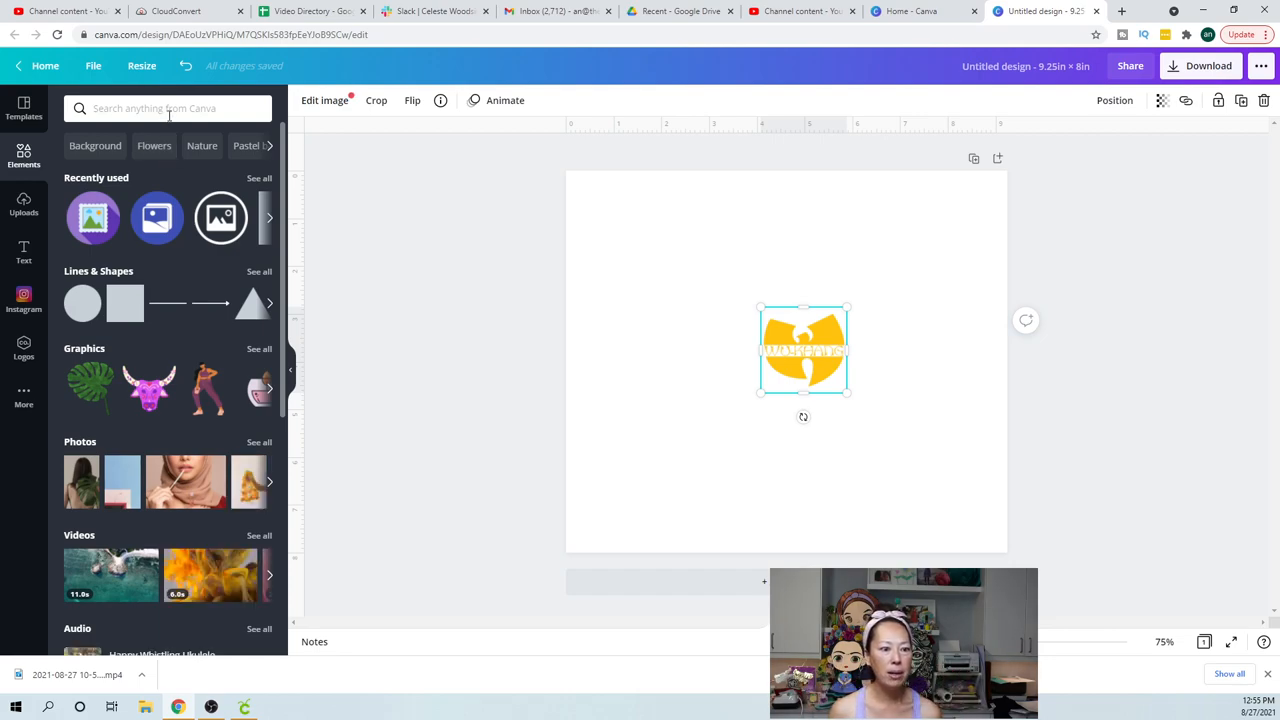
{"action": "left_click", "coordinate": [167, 108]}
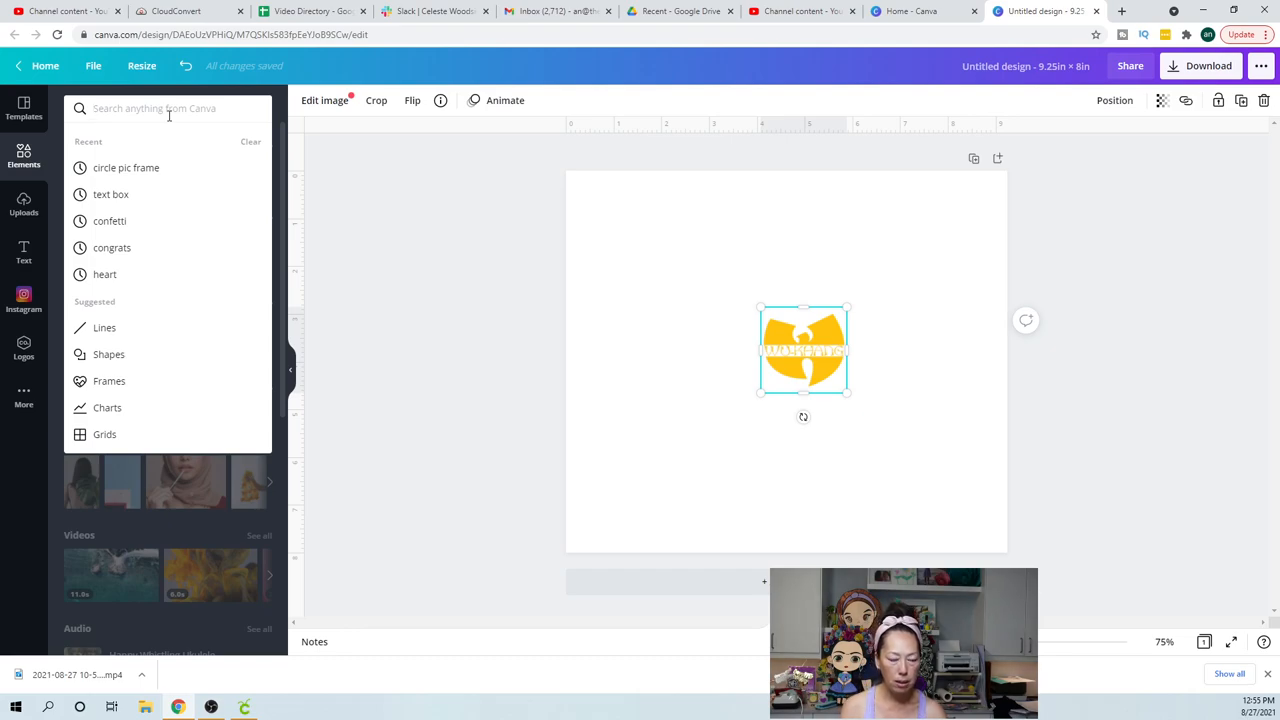
{"action": "type", "text": "photo box"}
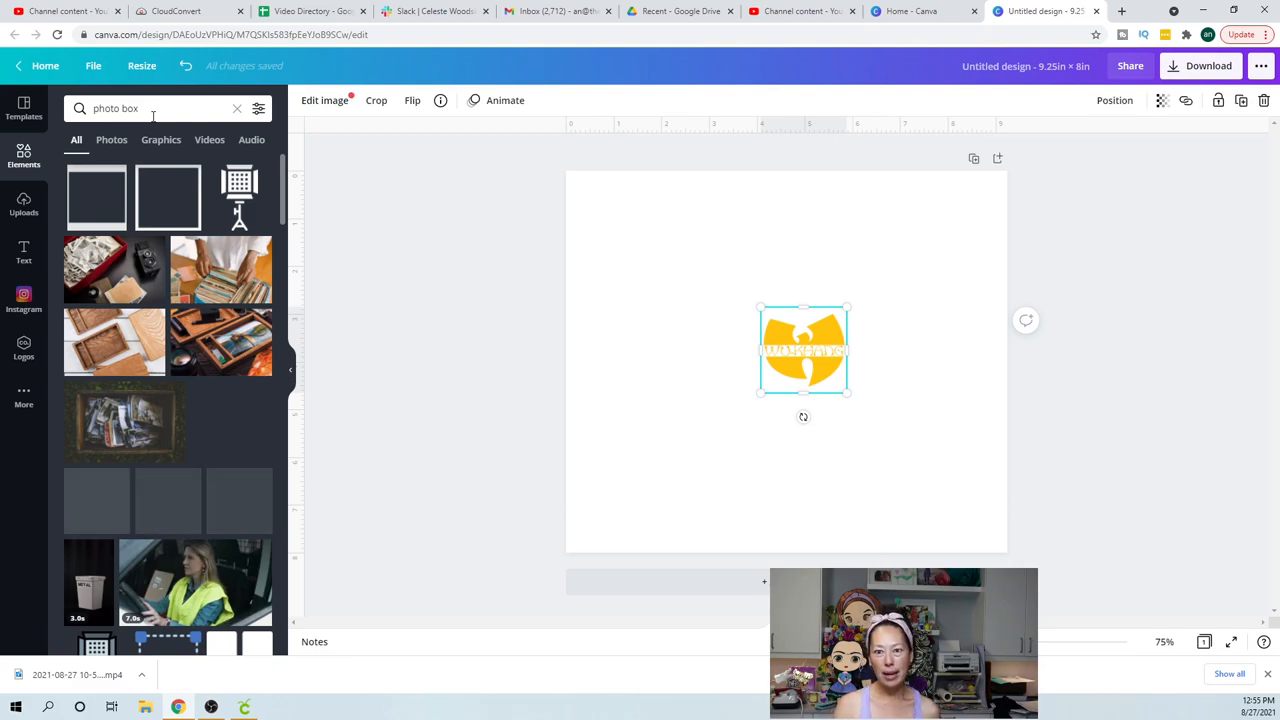
Revise the search to photo frames, browse the results and view recent searches
{"action": "left_click", "coordinate": [150, 108]}
{"action": "type", "text": "frame"}
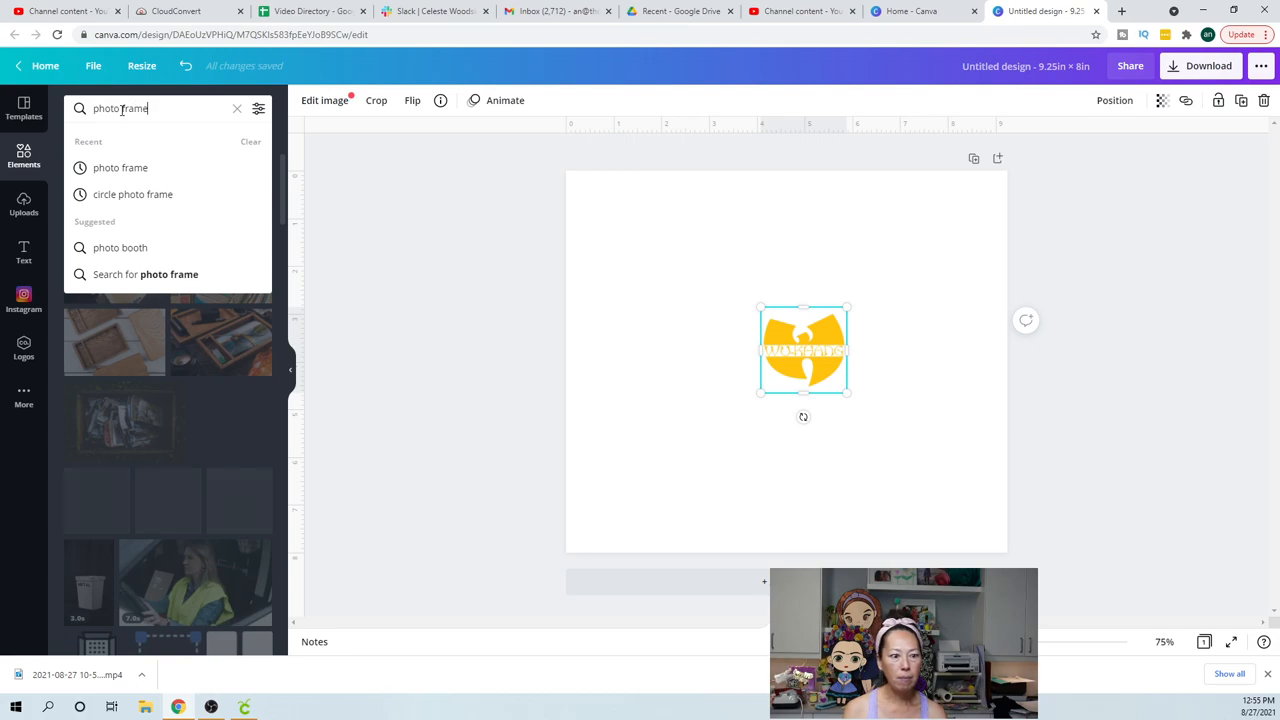
{"action": "key", "text": "enter"}
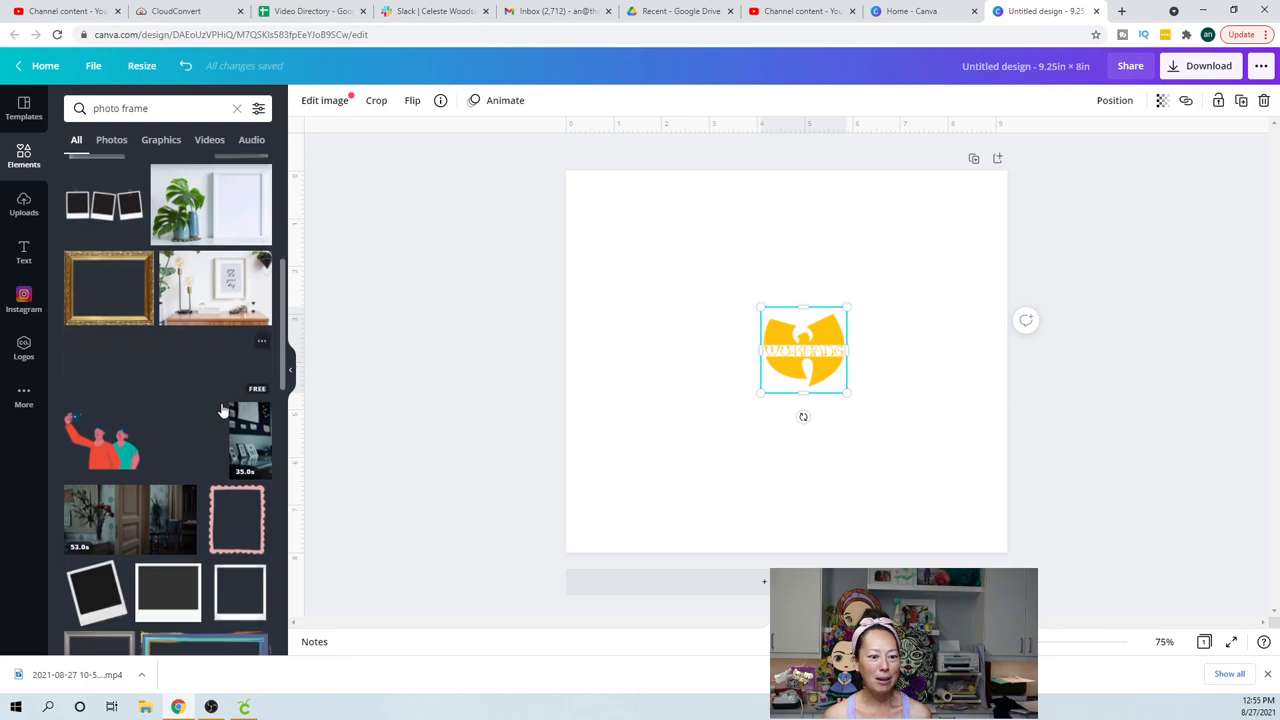
{"action": "scroll", "scroll_direction": "down", "scroll_amount": 3}
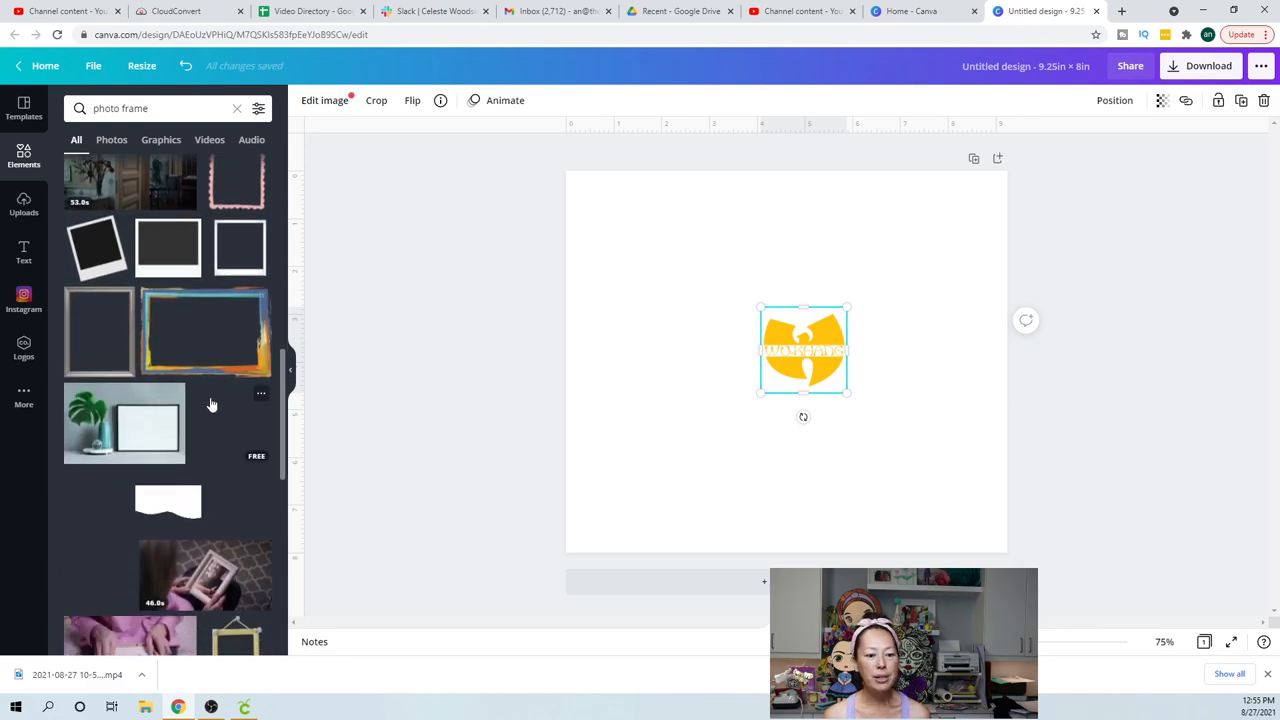
{"action": "scroll", "scroll_direction": "down", "scroll_amount": 3}
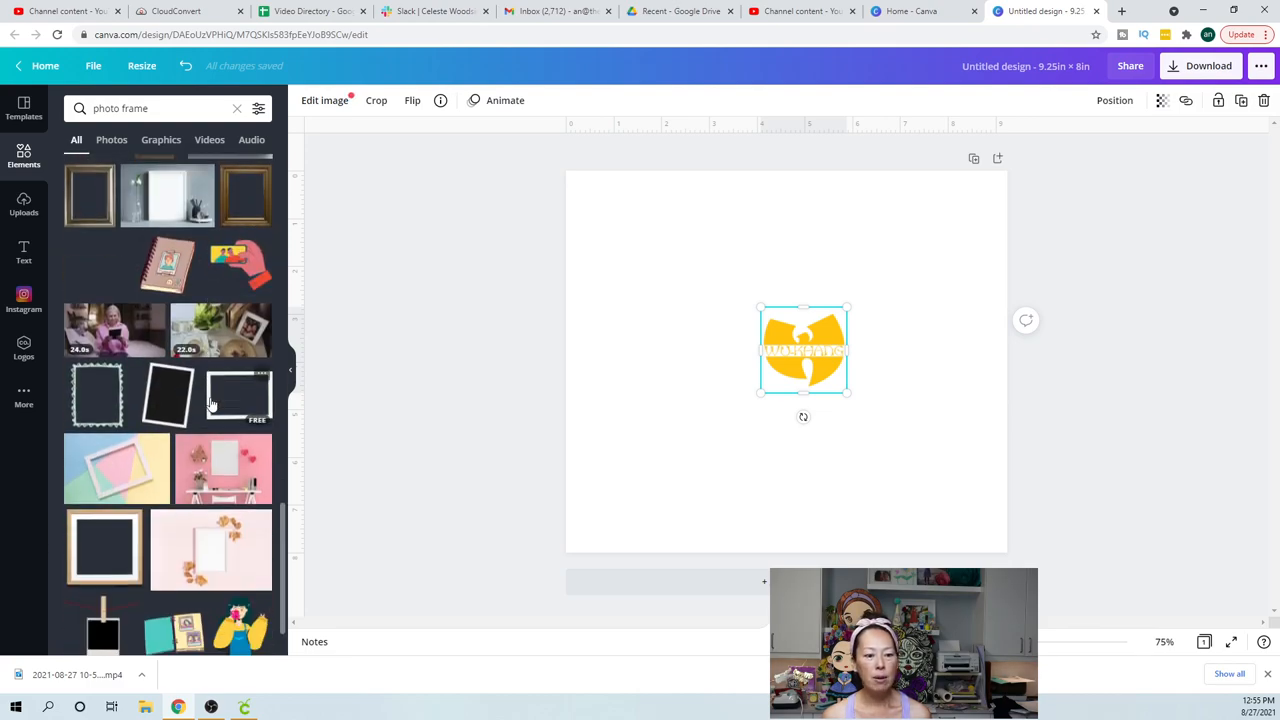
{"action": "scroll", "scroll_direction": "down", "scroll_amount": 3}
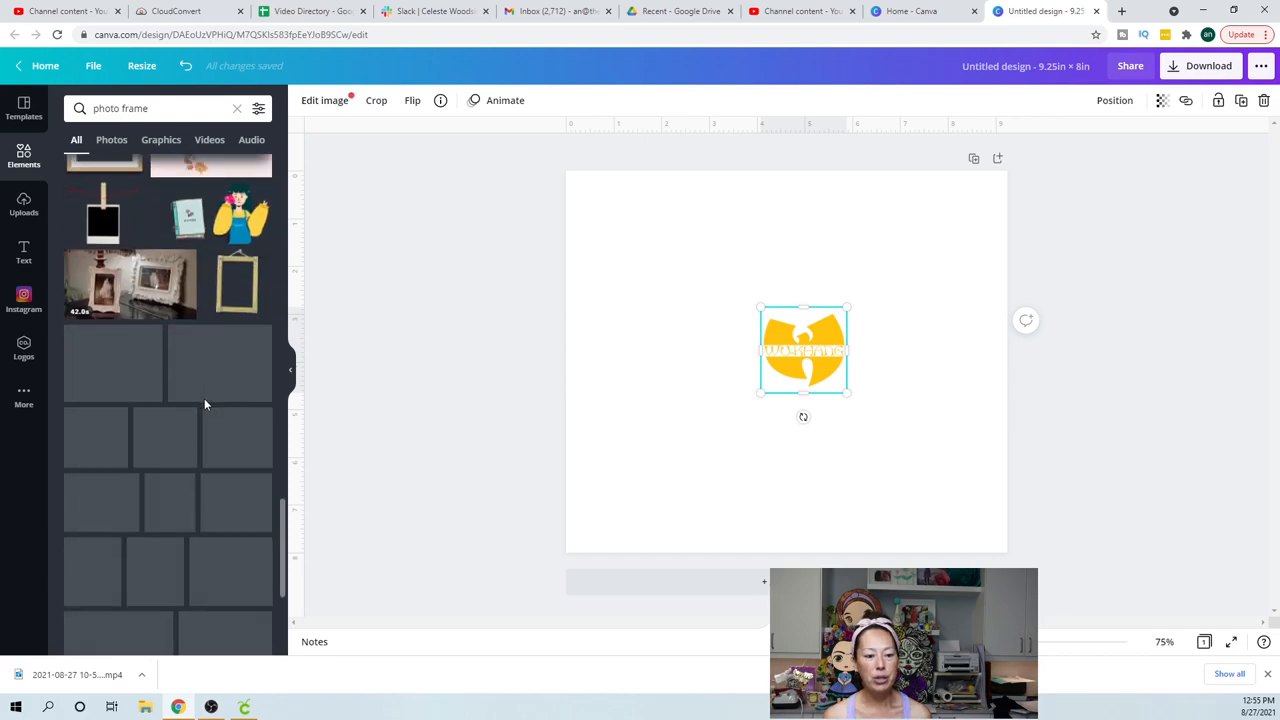
{"action": "scroll", "scroll_direction": "down", "scroll_amount": 3}
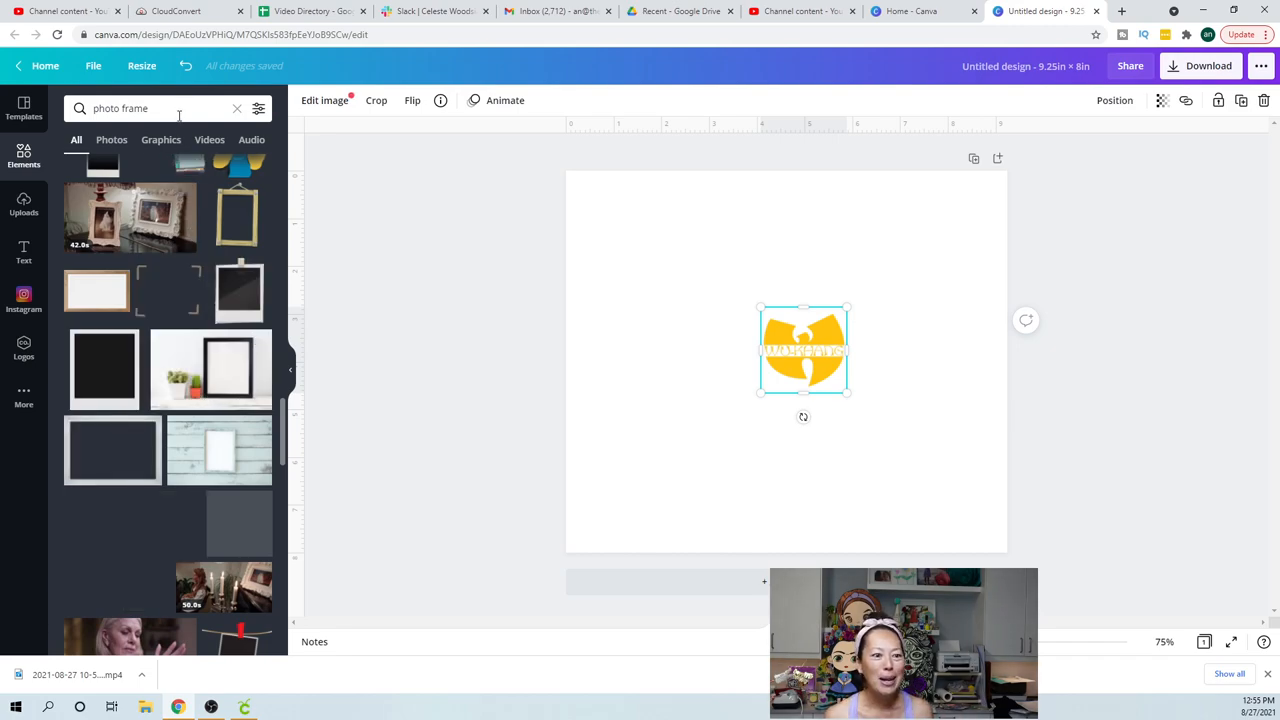
{"action": "left_click", "coordinate": [150, 108]}
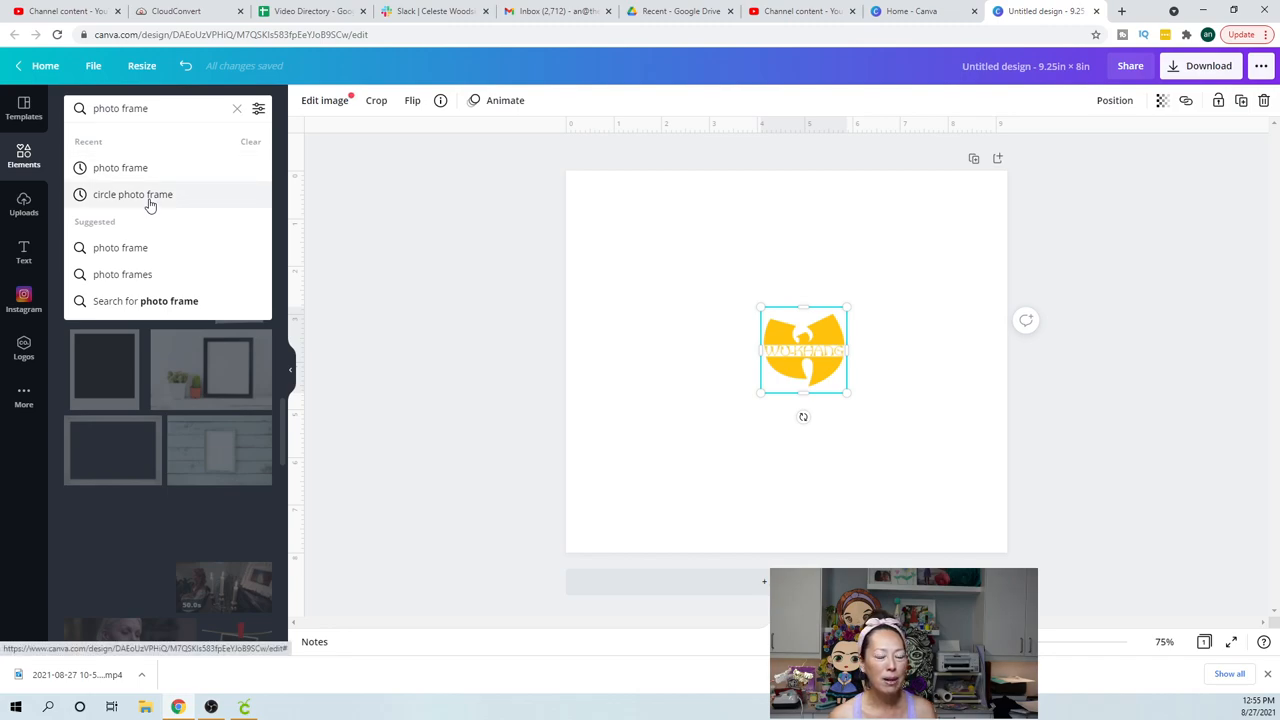
Search circle photo frames, browse, and shrink the green circle frame on the page
{"action": "left_click", "coordinate": [133, 194]}
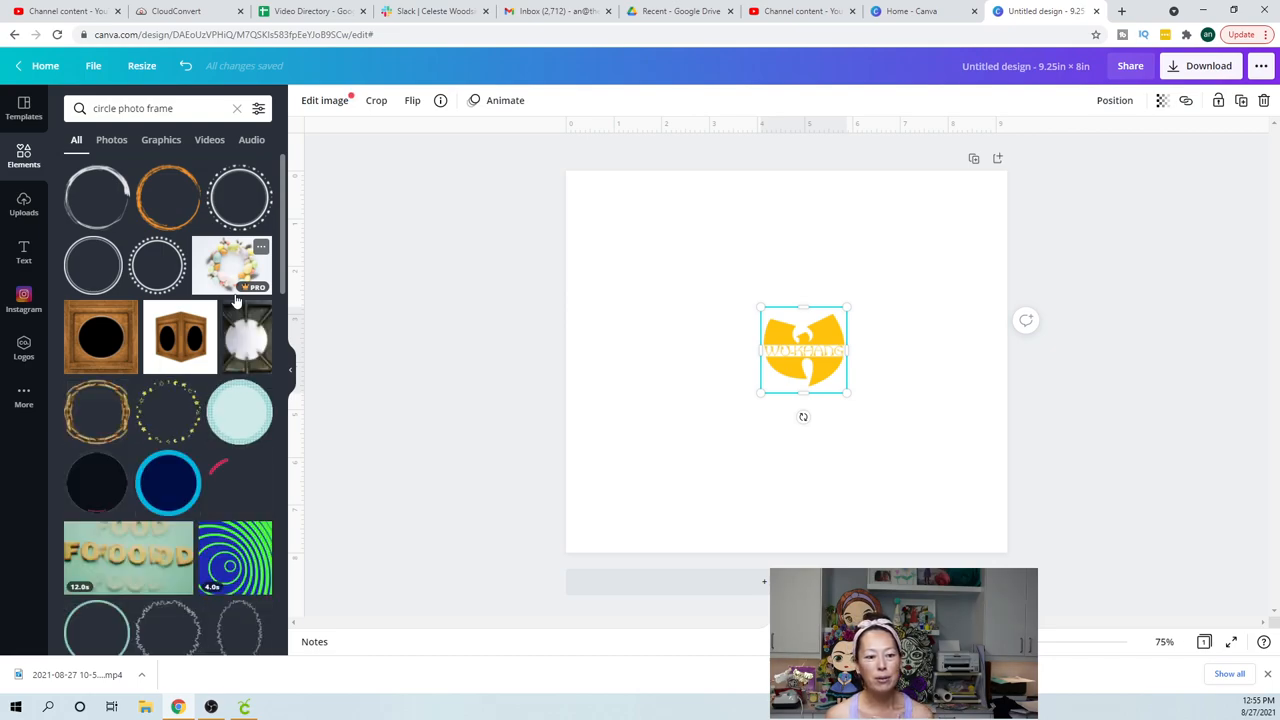
{"action": "scroll", "scroll_direction": "down", "scroll_amount": 3}
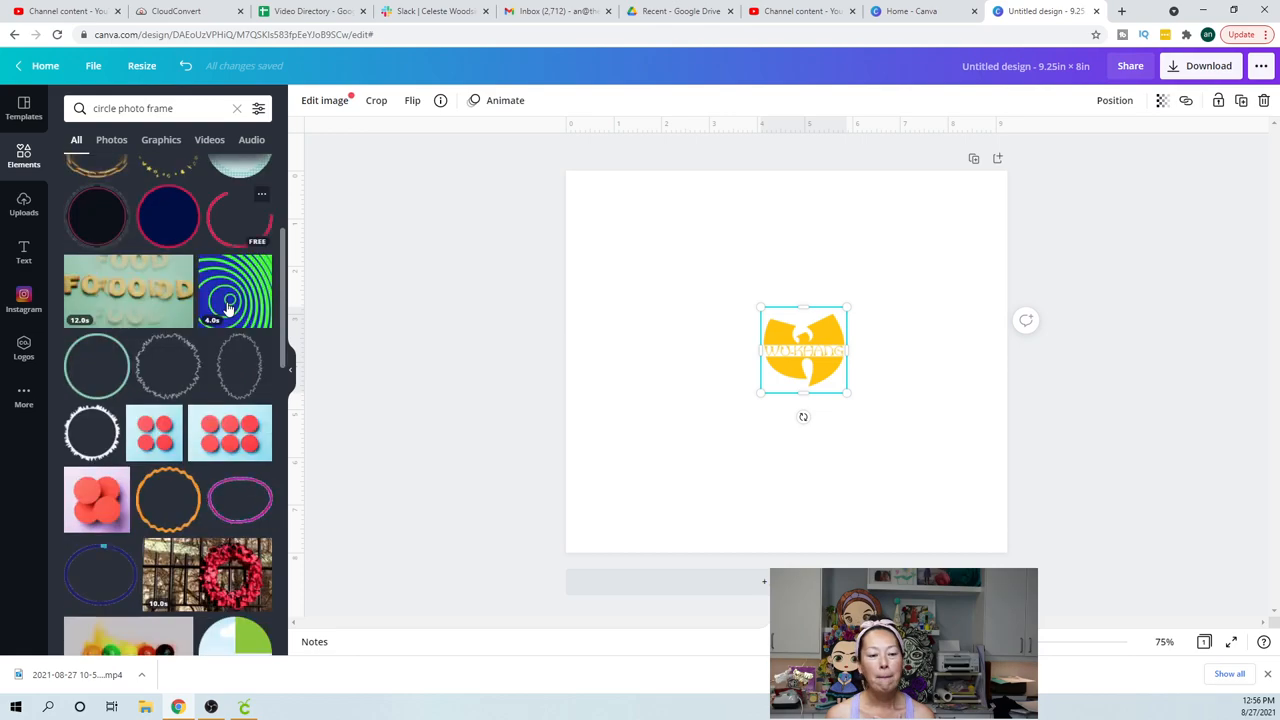
{"action": "scroll", "scroll_direction": "down", "scroll_amount": 3}
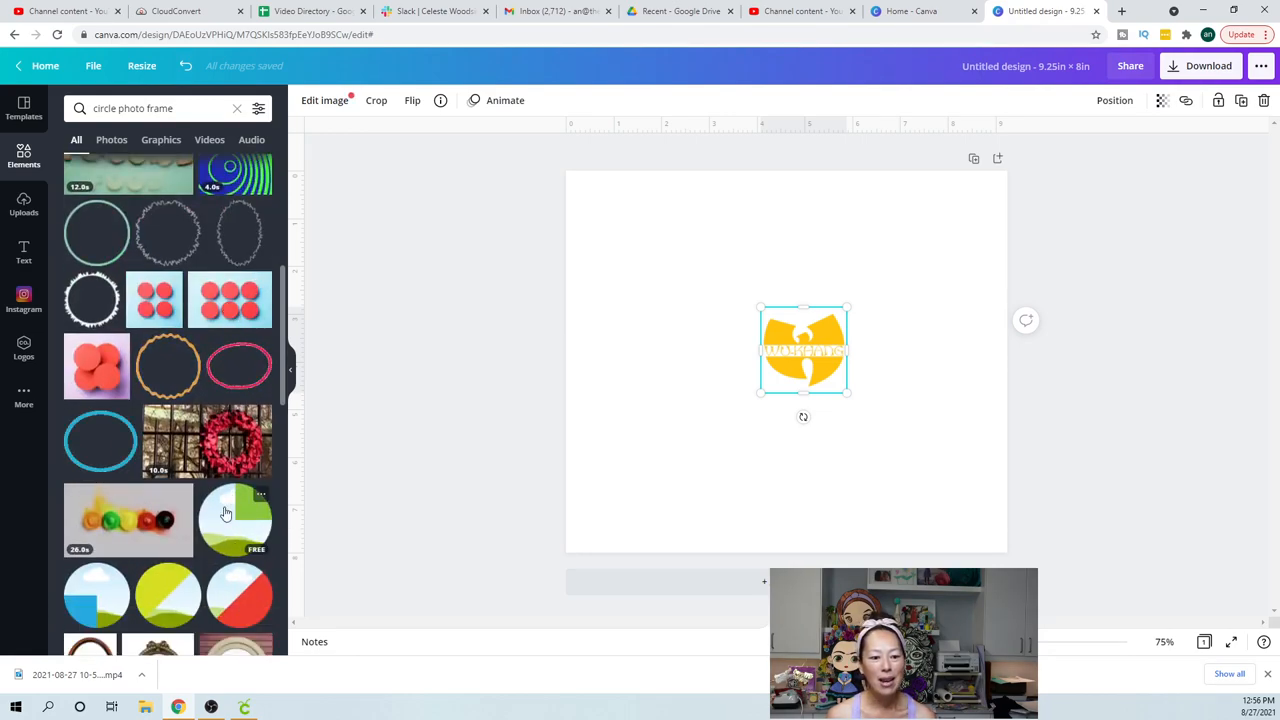
{"action": "scroll", "scroll_direction": "down", "scroll_amount": 3}
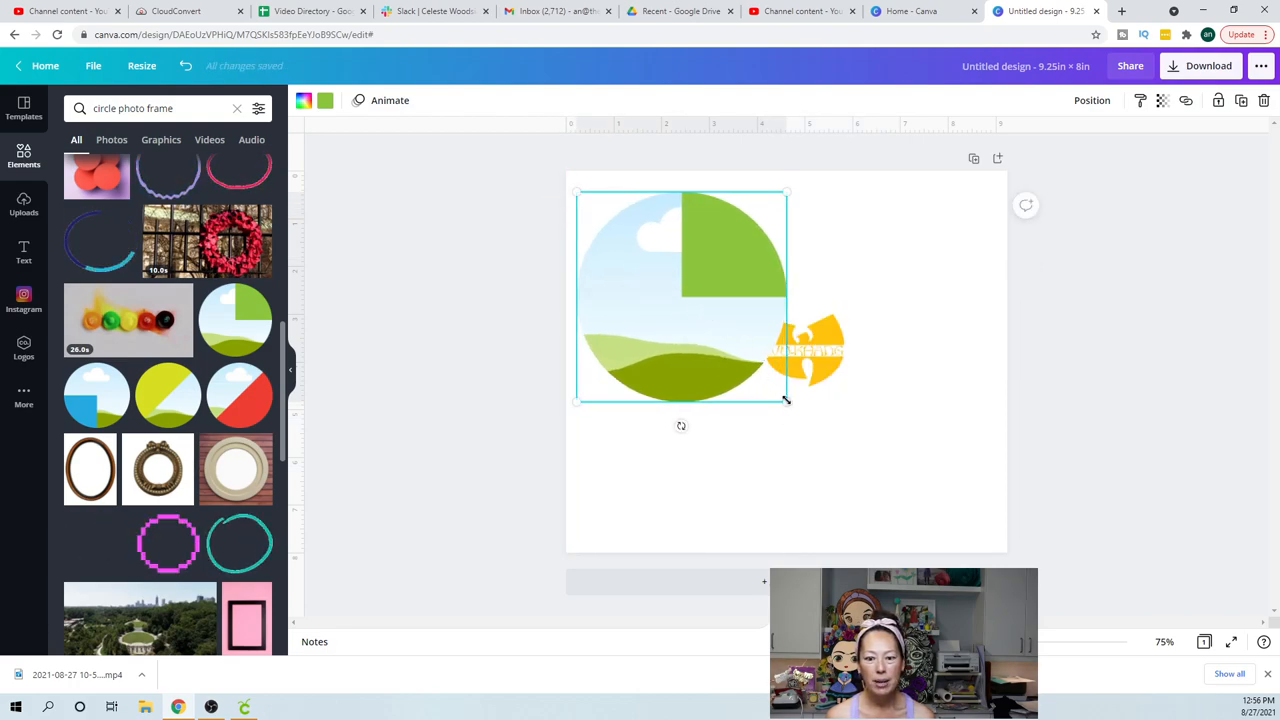
{"action": "left_click_drag", "start_coordinate": [785, 401], "coordinate": [713, 328]}
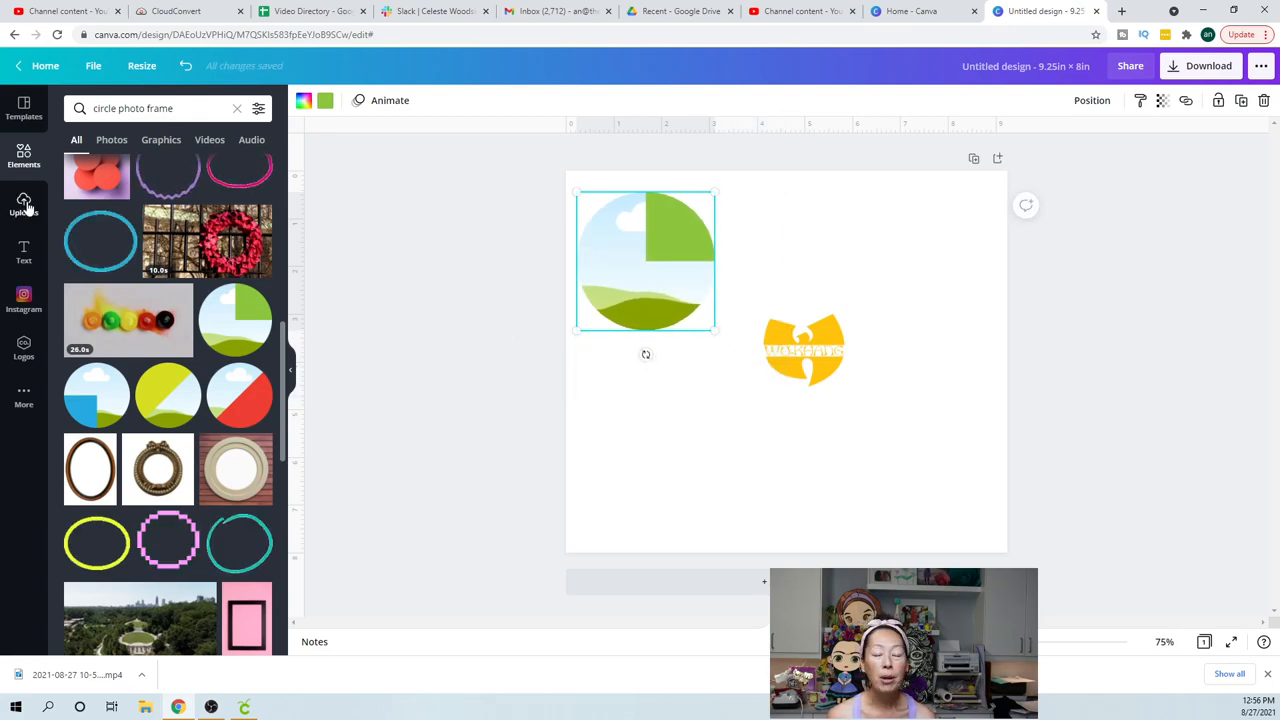
Fill the circle frame with an uploaded photo, select it, and search 'photo' frames
{"action": "left_click", "coordinate": [24, 205]}
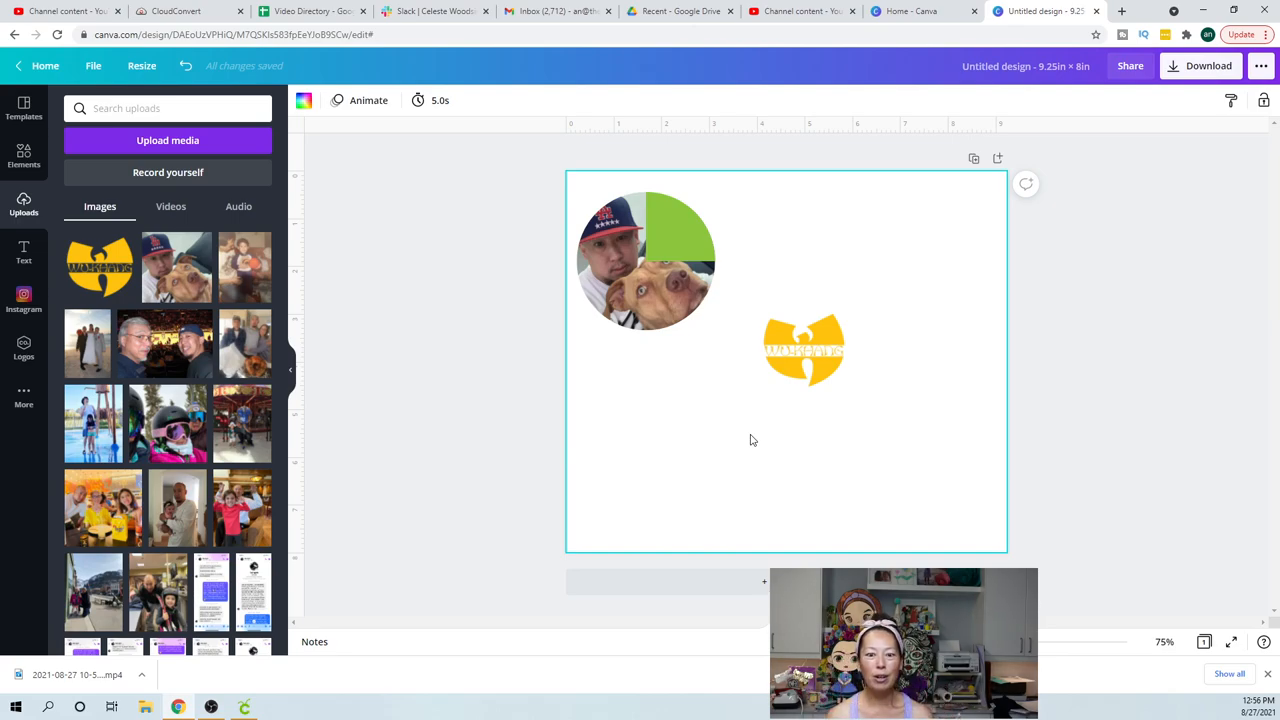
{"action": "left_click", "coordinate": [673, 253]}
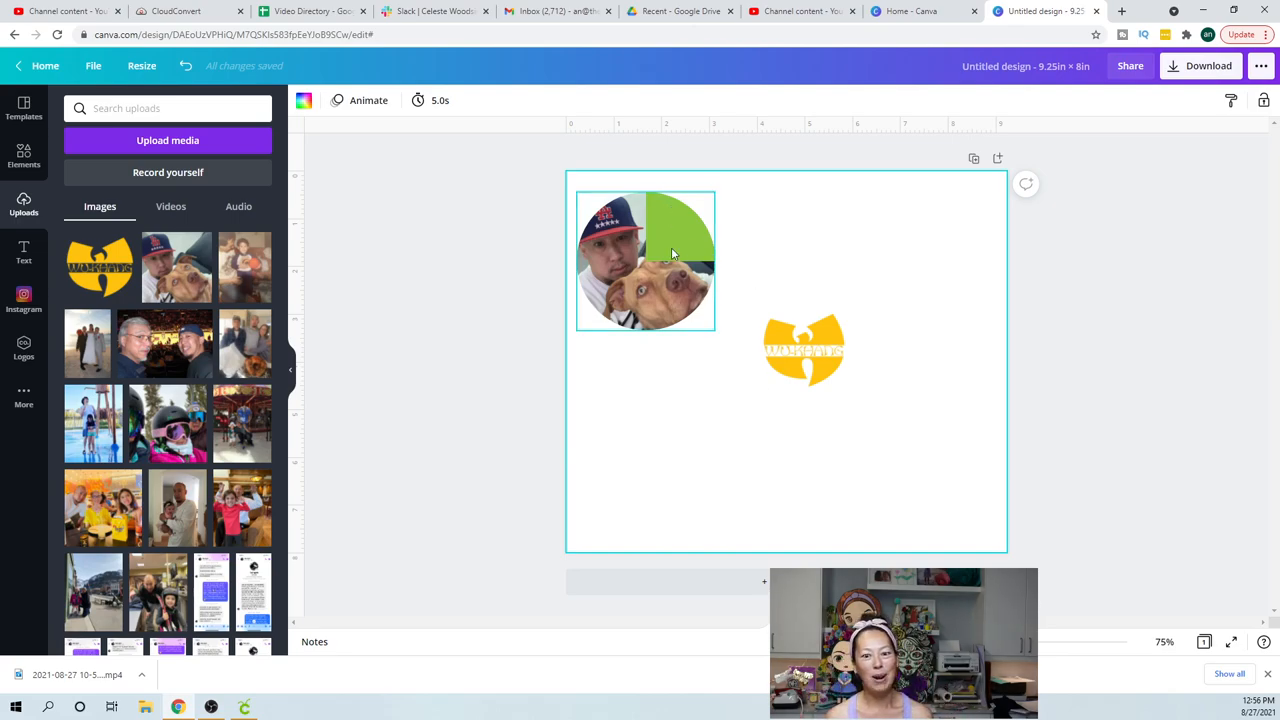
{"action": "mouse_move", "coordinate": [668, 230]}
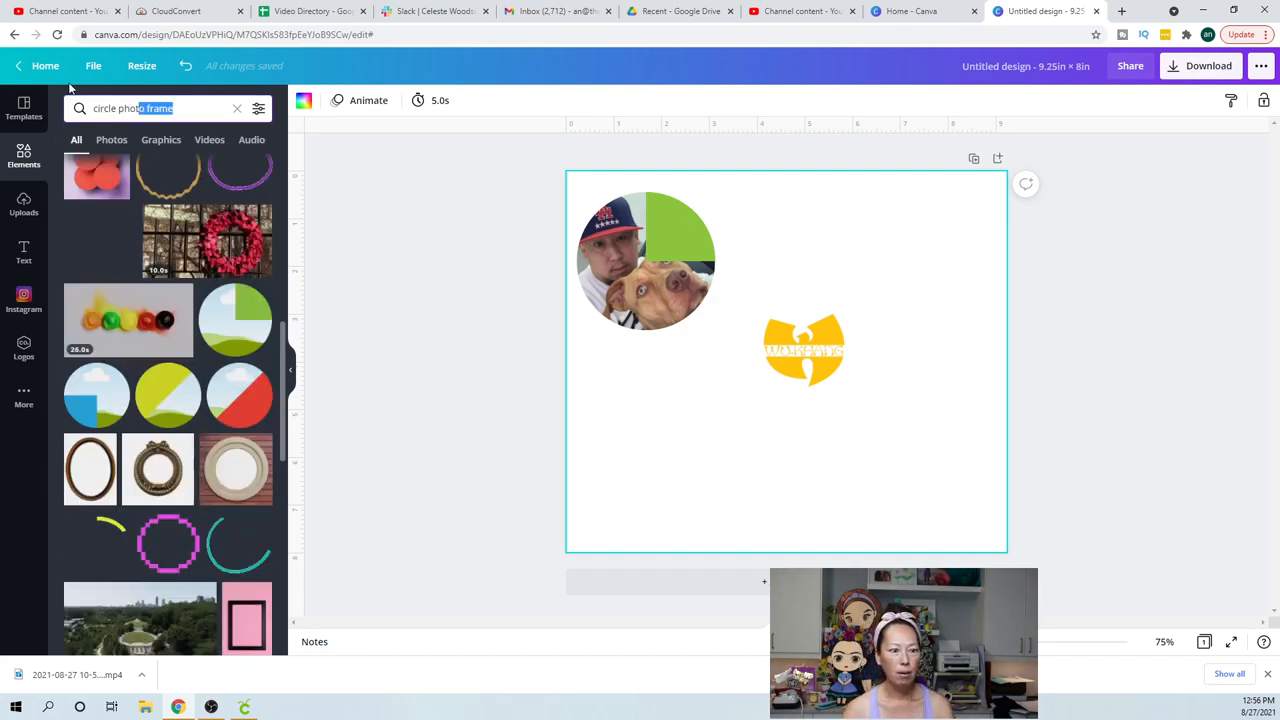
{"action": "type", "text": "photo"}
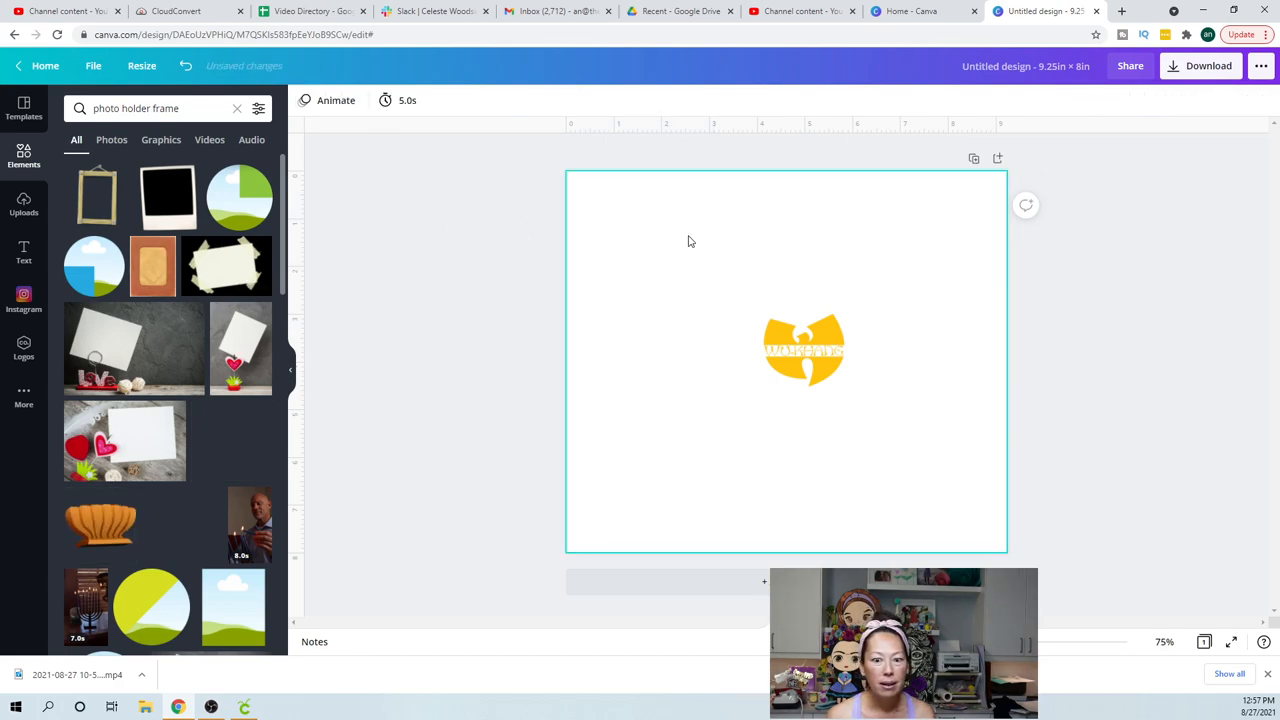
{"action": "scroll", "scroll_direction": "down", "scroll_amount": 3}
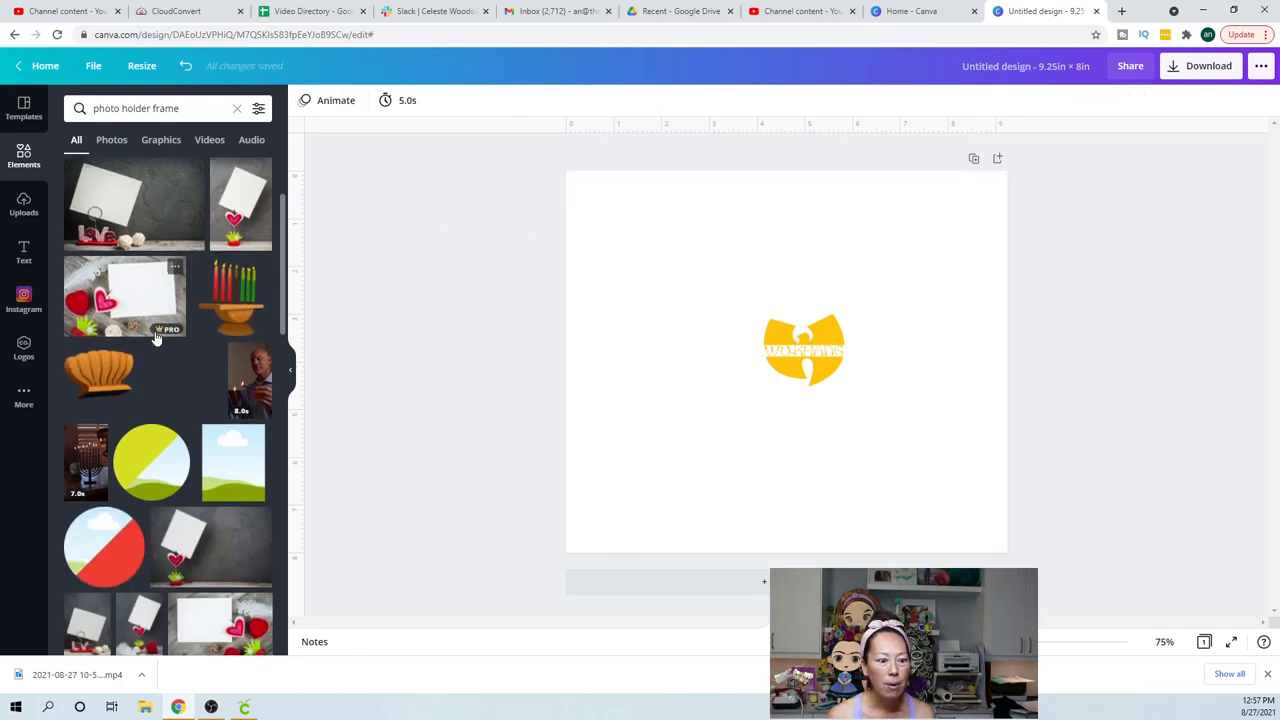
{"action": "scroll", "scroll_direction": "down", "scroll_amount": 3}
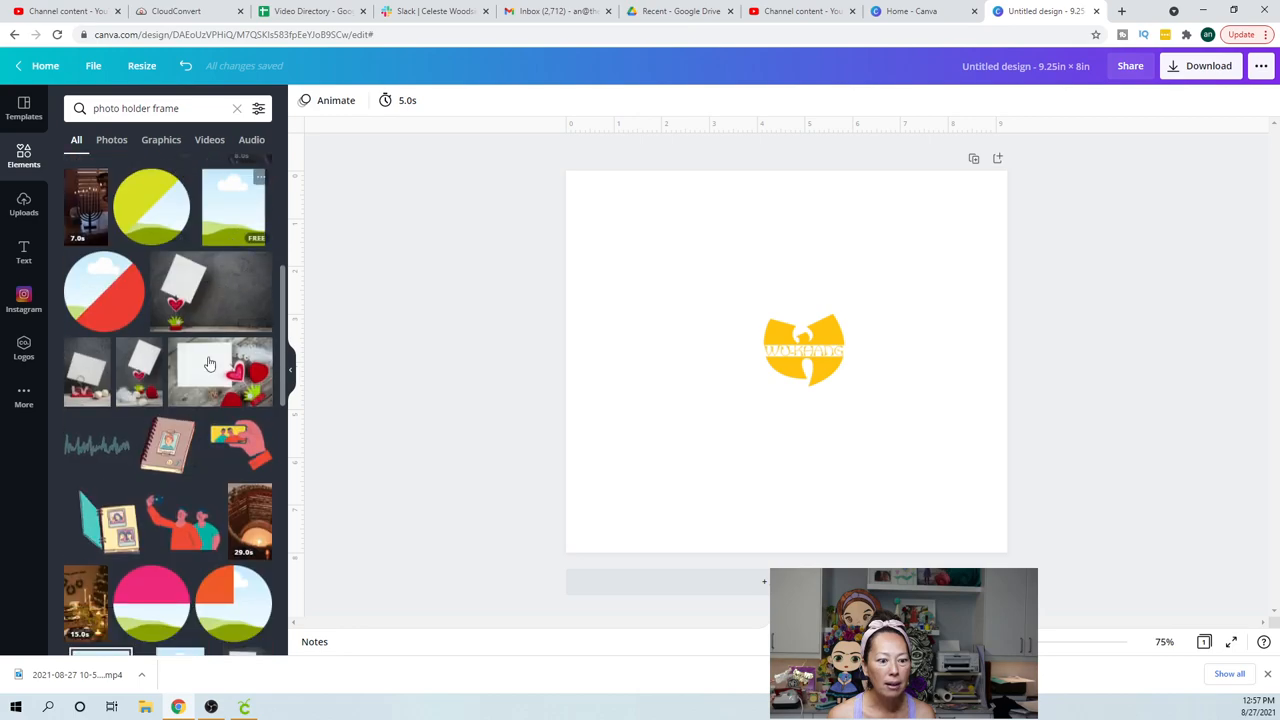
{"action": "scroll", "scroll_direction": "down", "scroll_amount": 3}
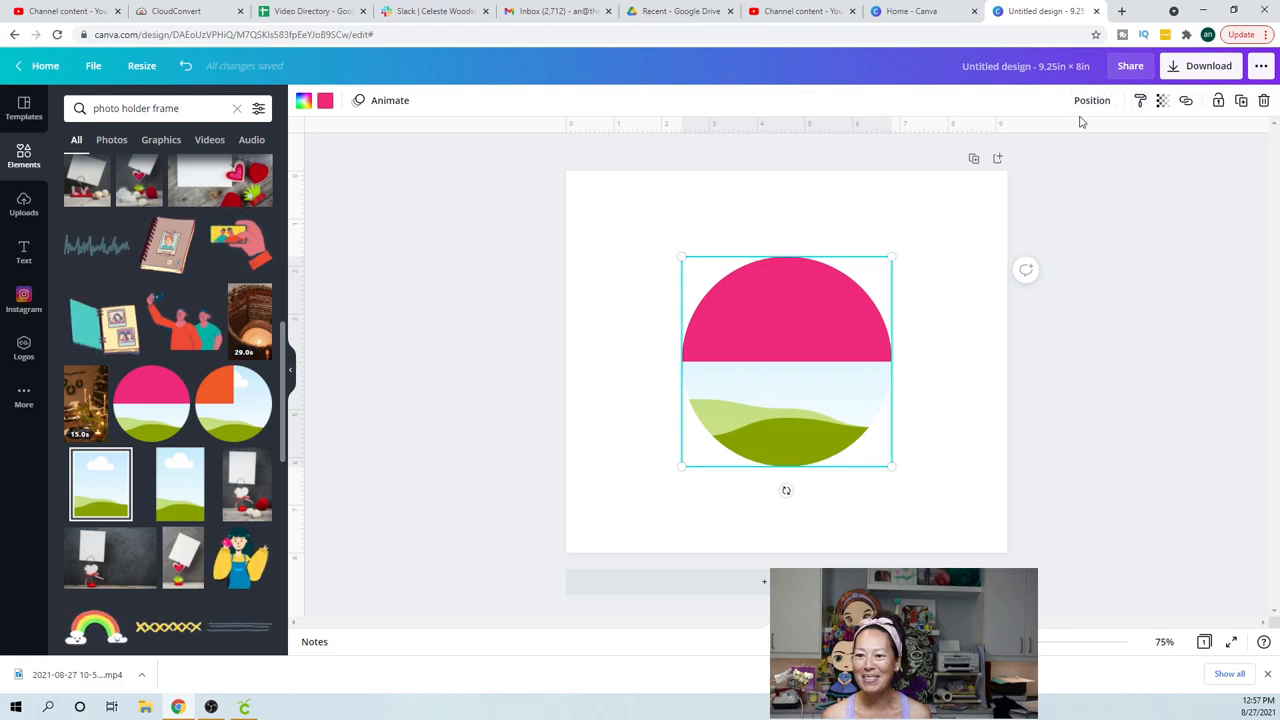
{"action": "mouse_move", "coordinate": [947, 225]}
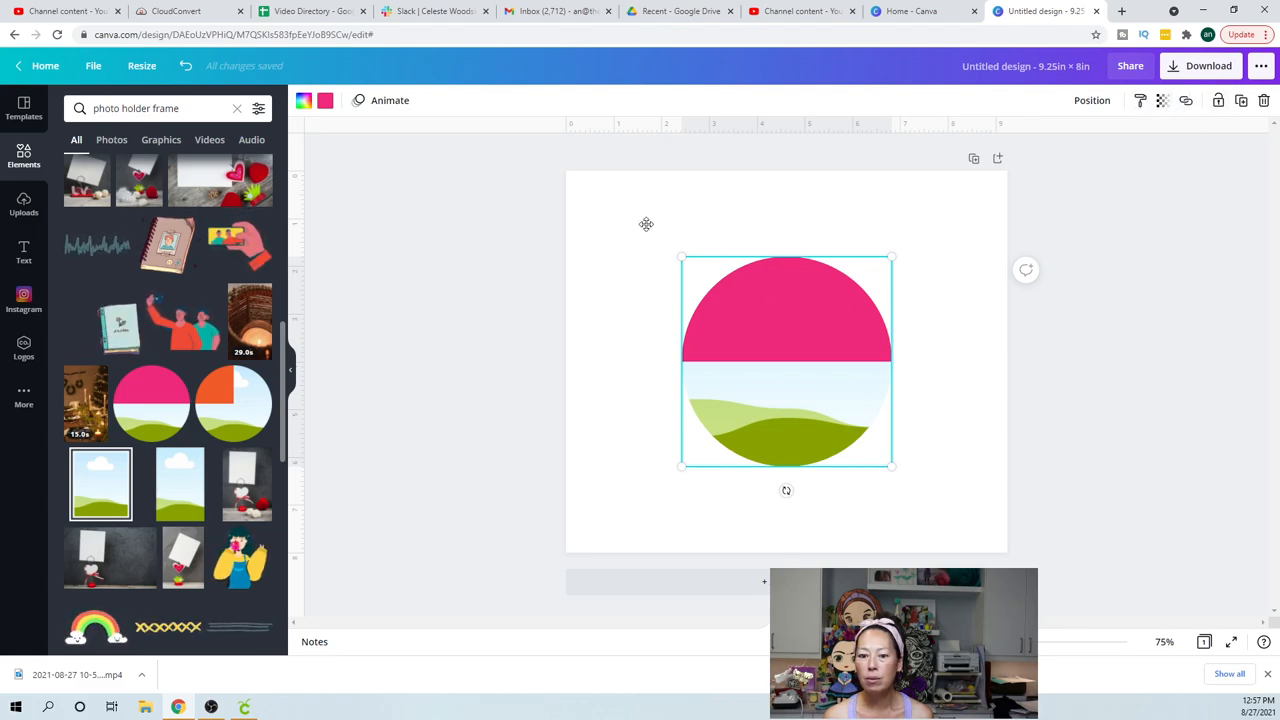
{"action": "left_click_drag", "start_coordinate": [787, 360], "coordinate": [713, 298]}
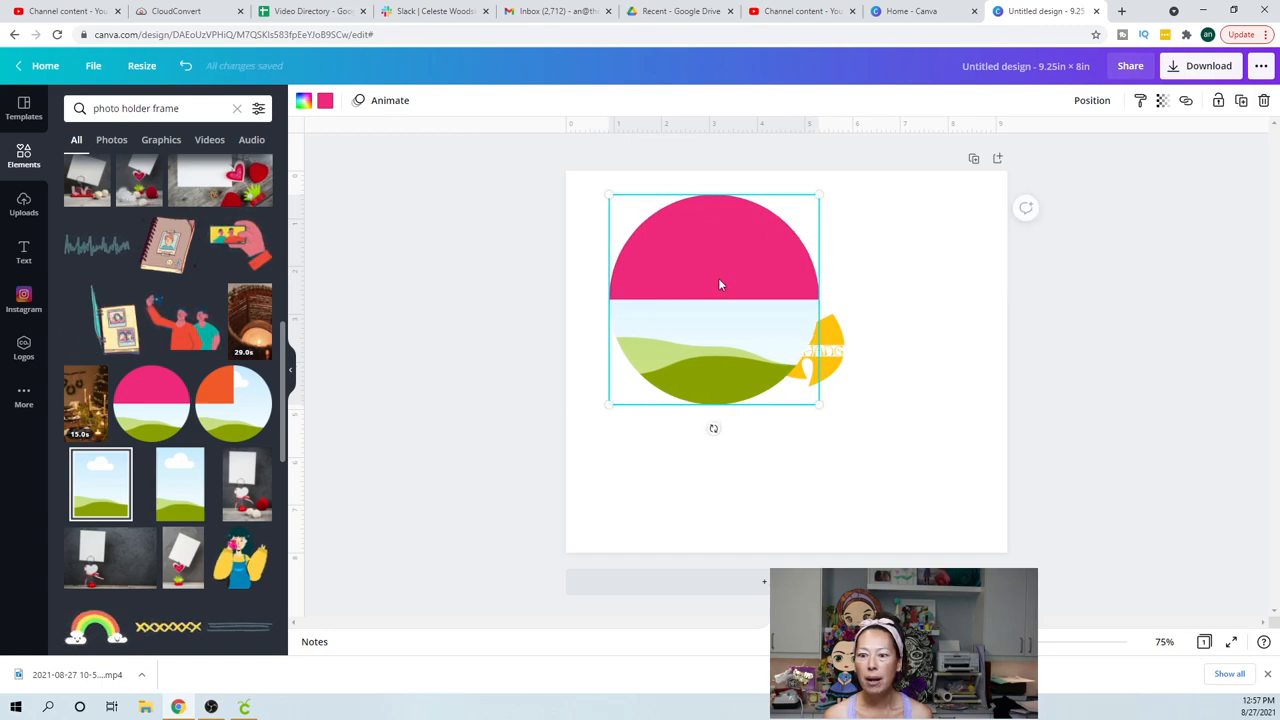
{"action": "right_click", "coordinate": [718, 285]}
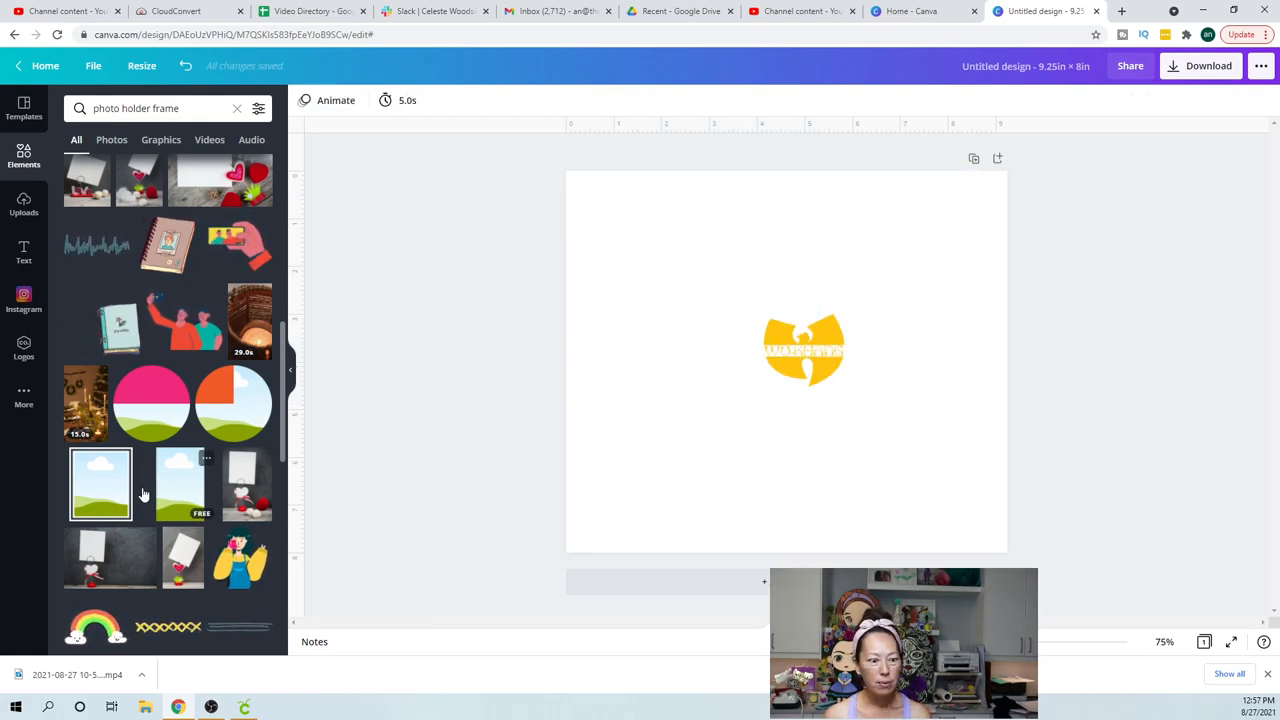
{"action": "scroll", "scroll_direction": "down", "scroll_amount": 3}
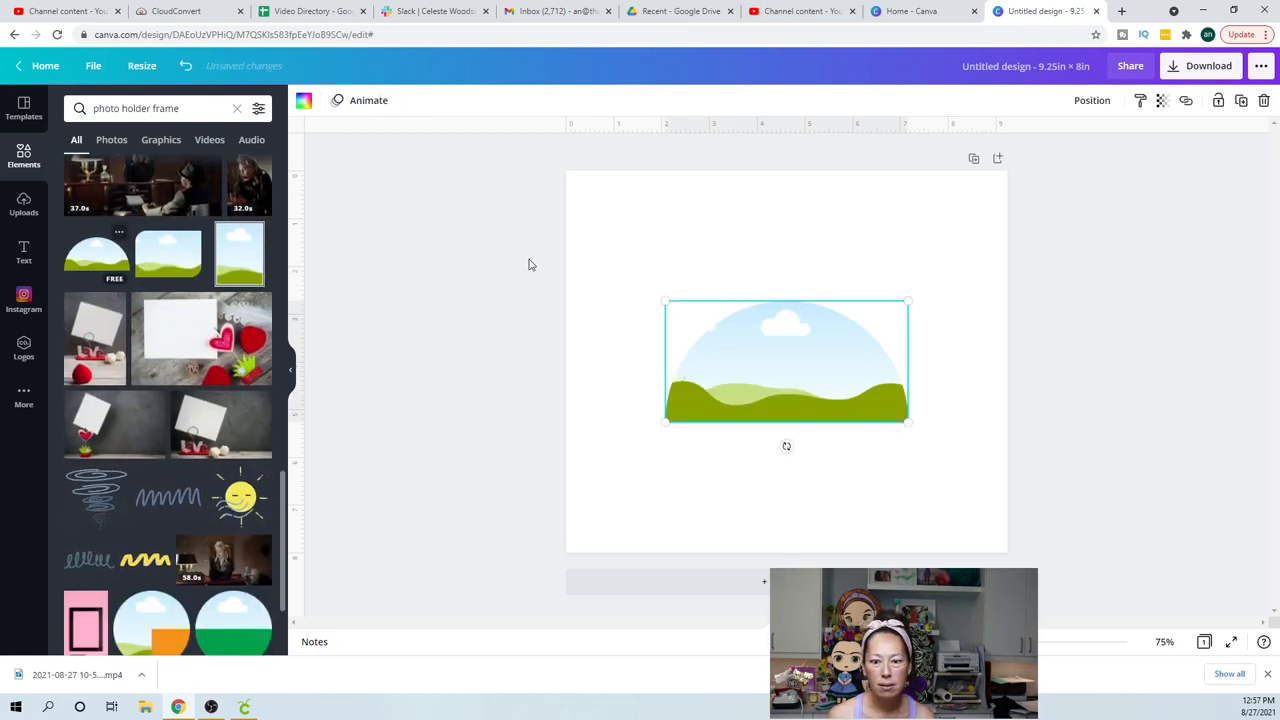
Place a landscape frame at top left and a rounded frame at bottom right
{"action": "left_click_drag", "start_coordinate": [786, 360], "coordinate": [705, 217]}
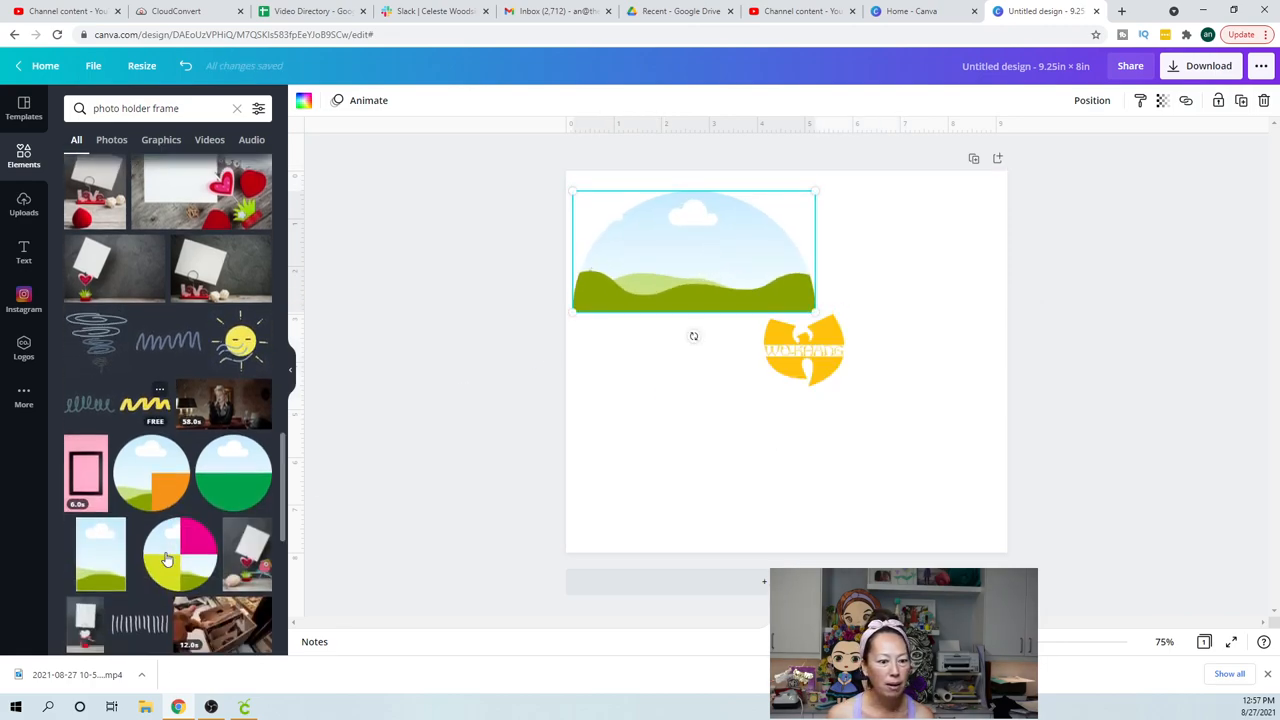
{"action": "scroll", "scroll_direction": "down", "scroll_amount": 3}
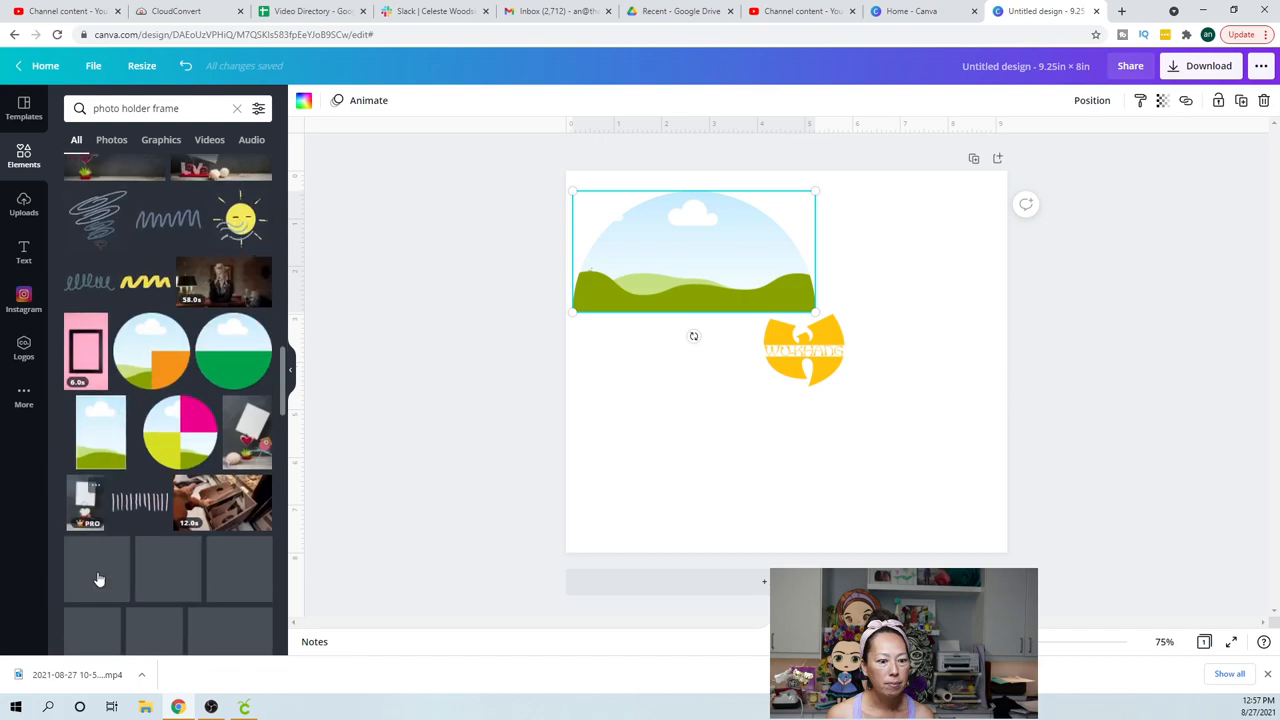
{"action": "scroll", "scroll_direction": "down", "scroll_amount": 3}
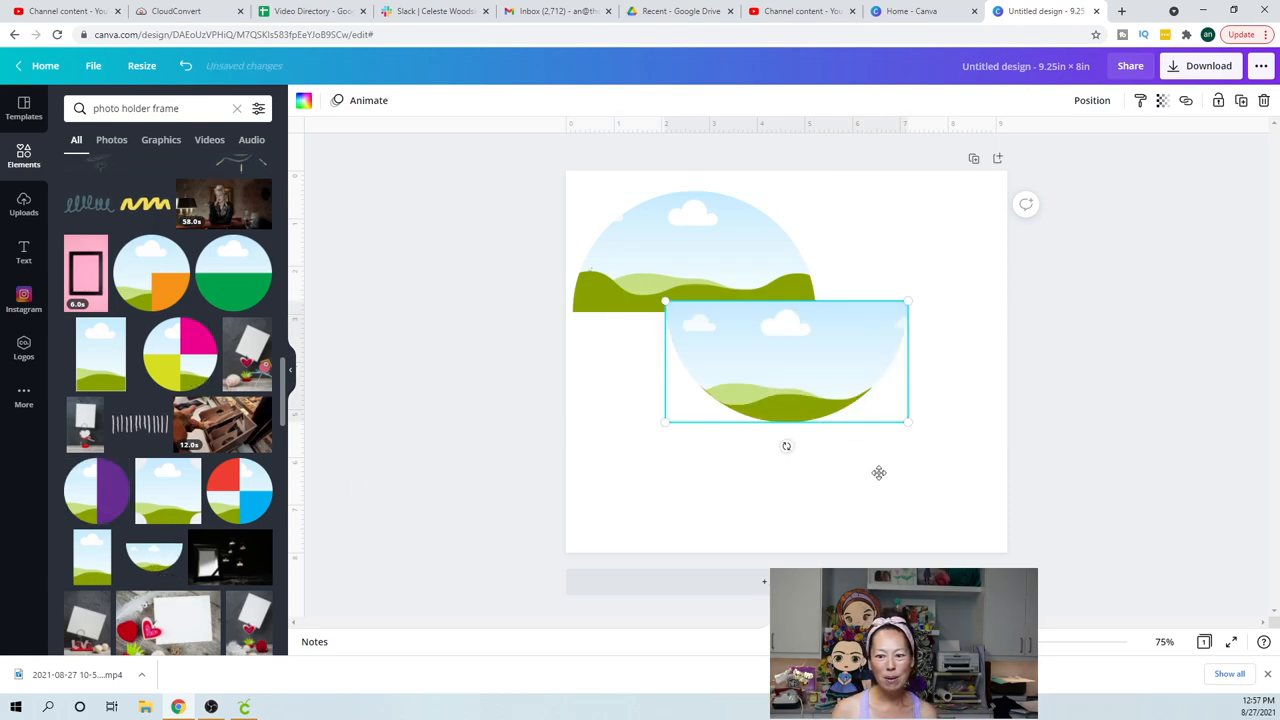
{"action": "left_click_drag", "start_coordinate": [786, 360], "coordinate": [880, 480]}
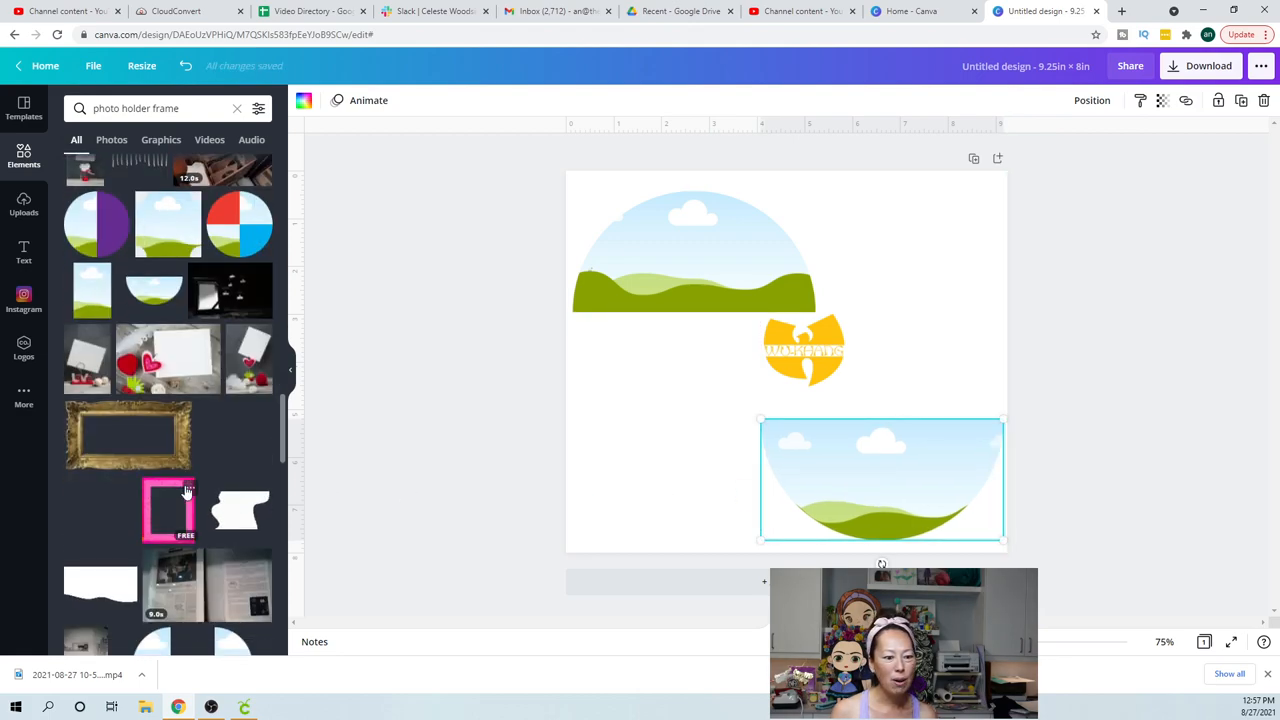
{"action": "scroll", "scroll_direction": "down", "scroll_amount": 3}
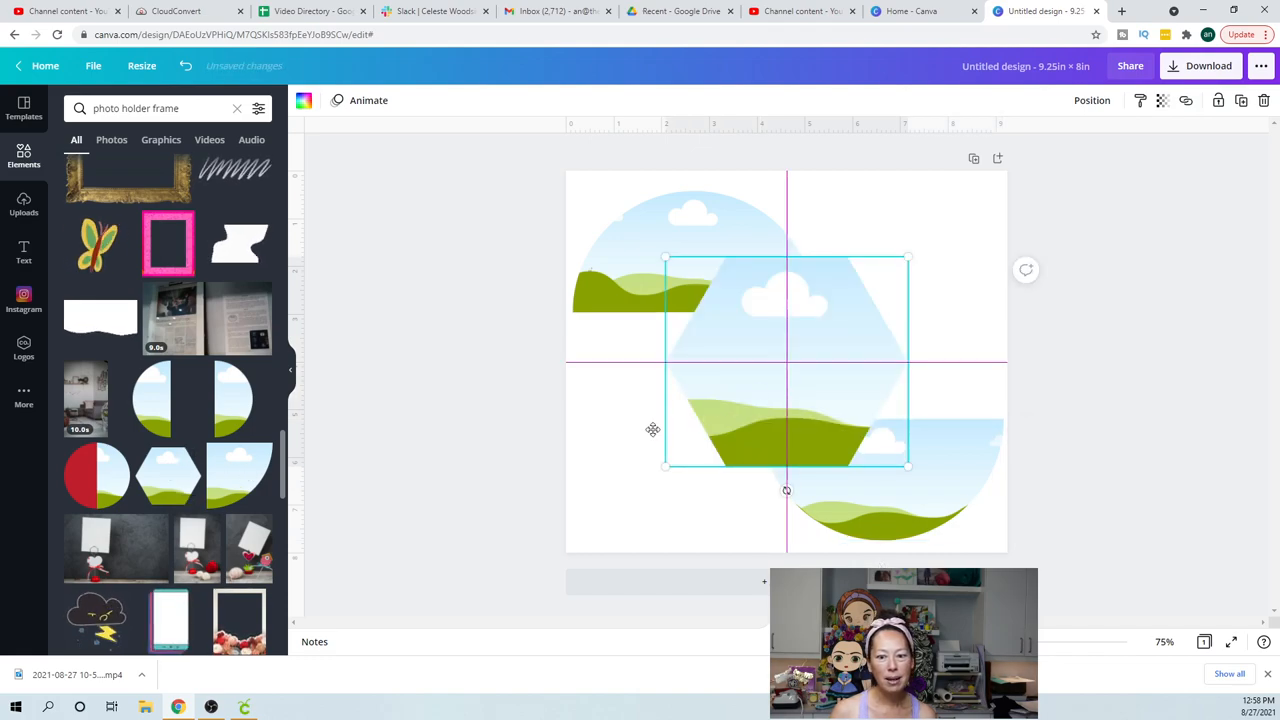
Shrink a hexagon frame and position it left of the logo
{"action": "left_click_drag", "start_coordinate": [786, 360], "coordinate": [655, 421]}
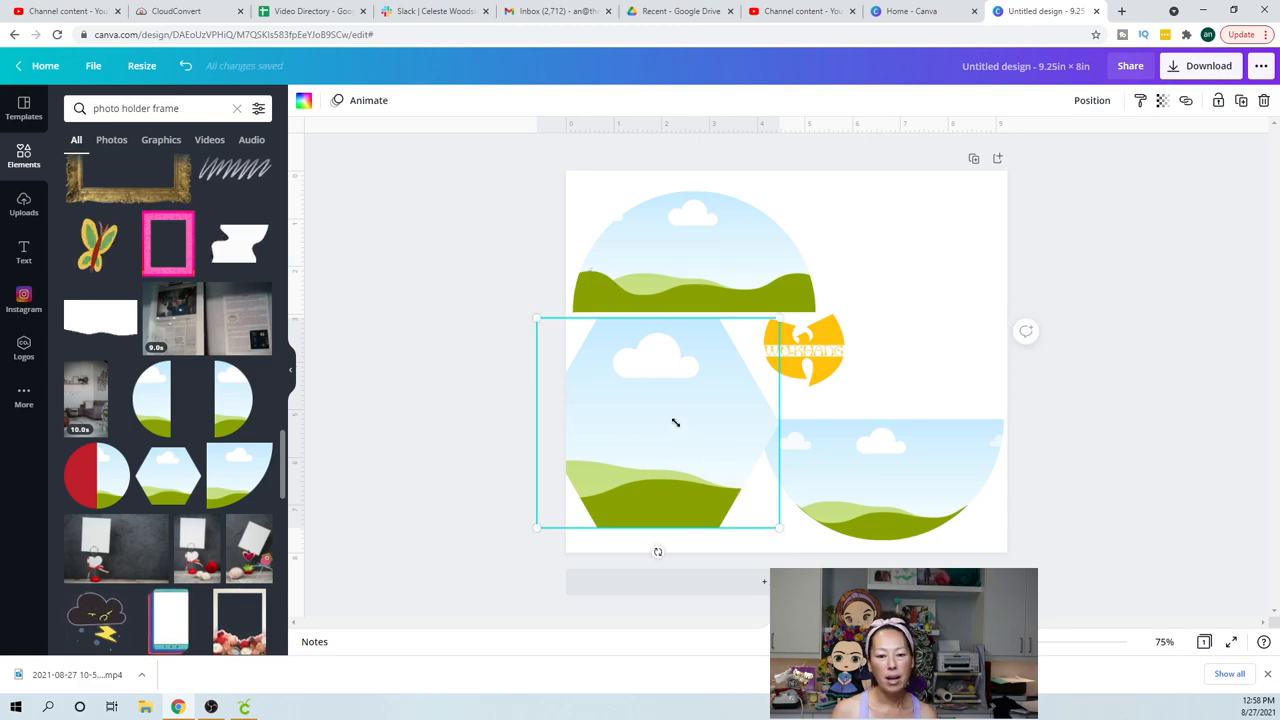
{"action": "left_click_drag", "start_coordinate": [780, 525], "coordinate": [655, 418]}
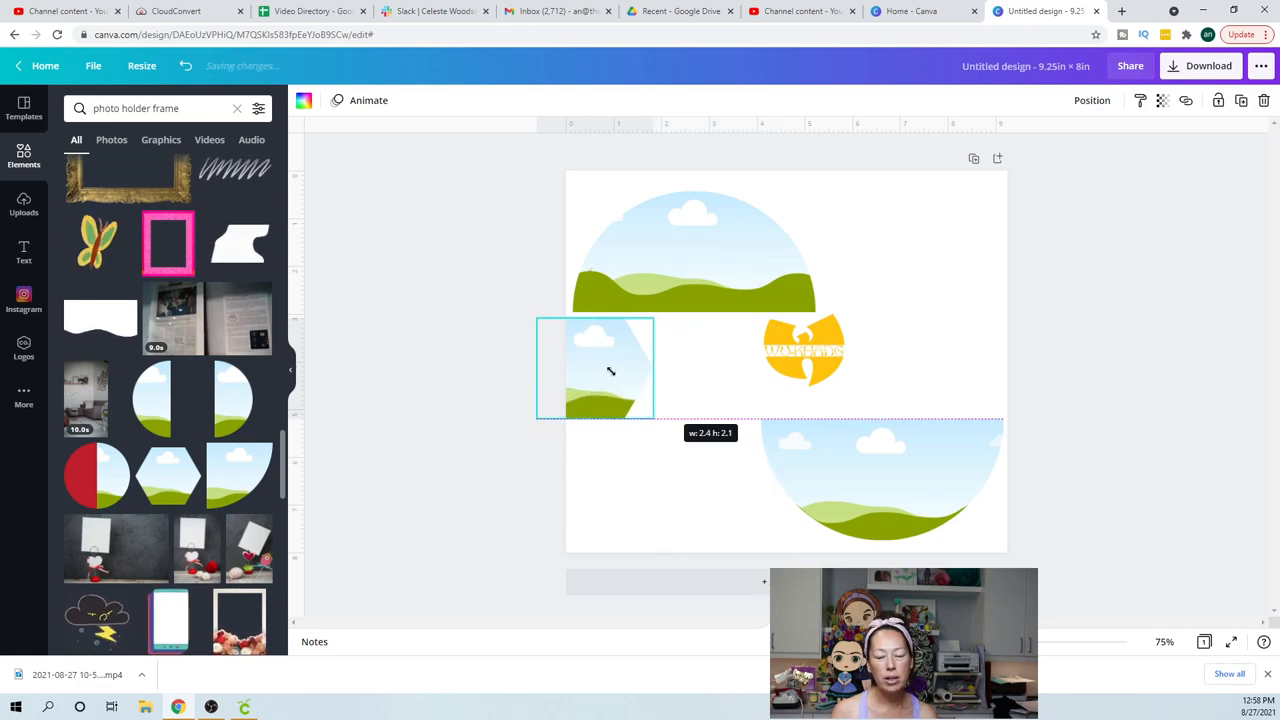
{"action": "left_click_drag", "start_coordinate": [595, 368], "coordinate": [677, 412]}
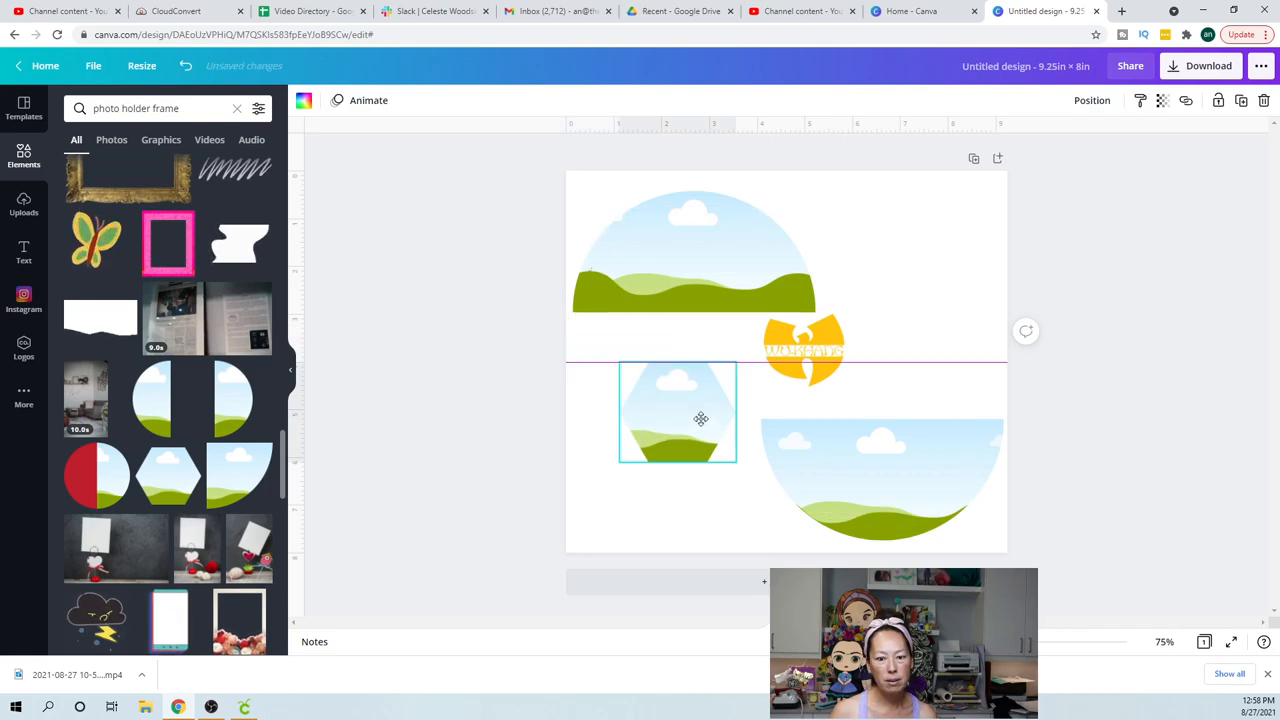
{"action": "left_click_drag", "start_coordinate": [700, 412], "coordinate": [670, 418]}
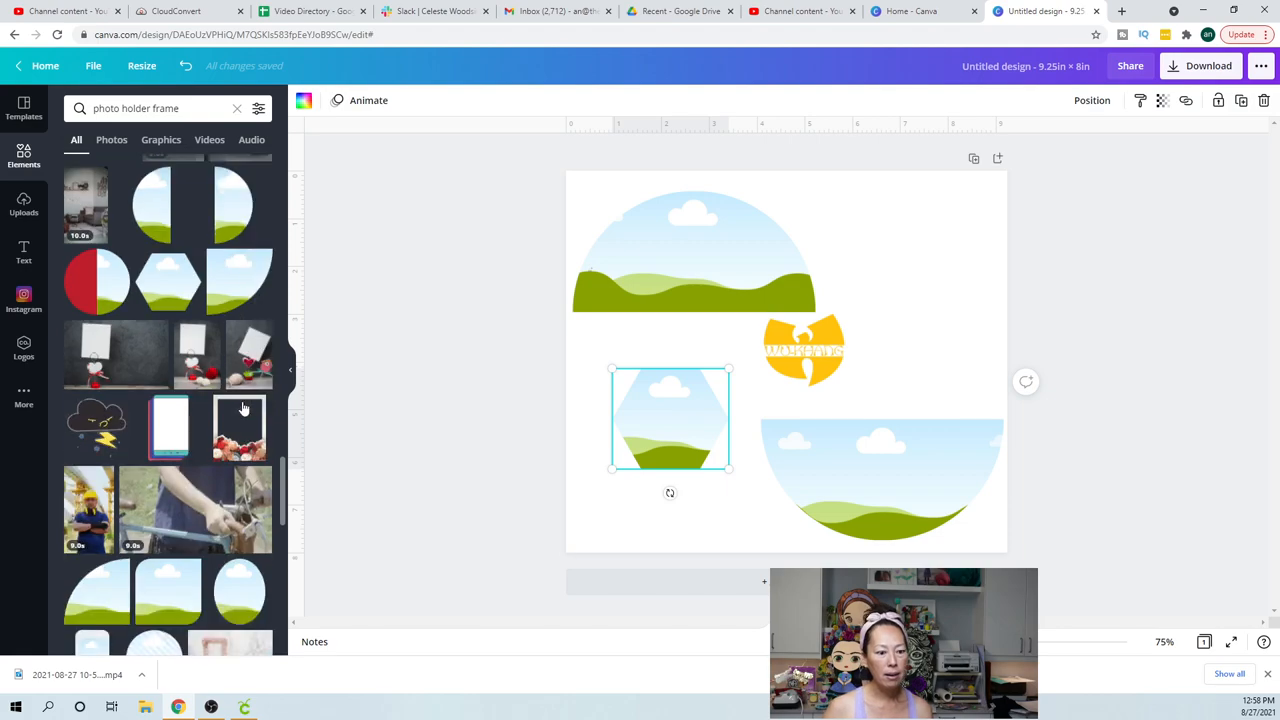
Place a smaller oval frame at the top right and browse more frames
{"action": "scroll", "scroll_direction": "down", "scroll_amount": 3}
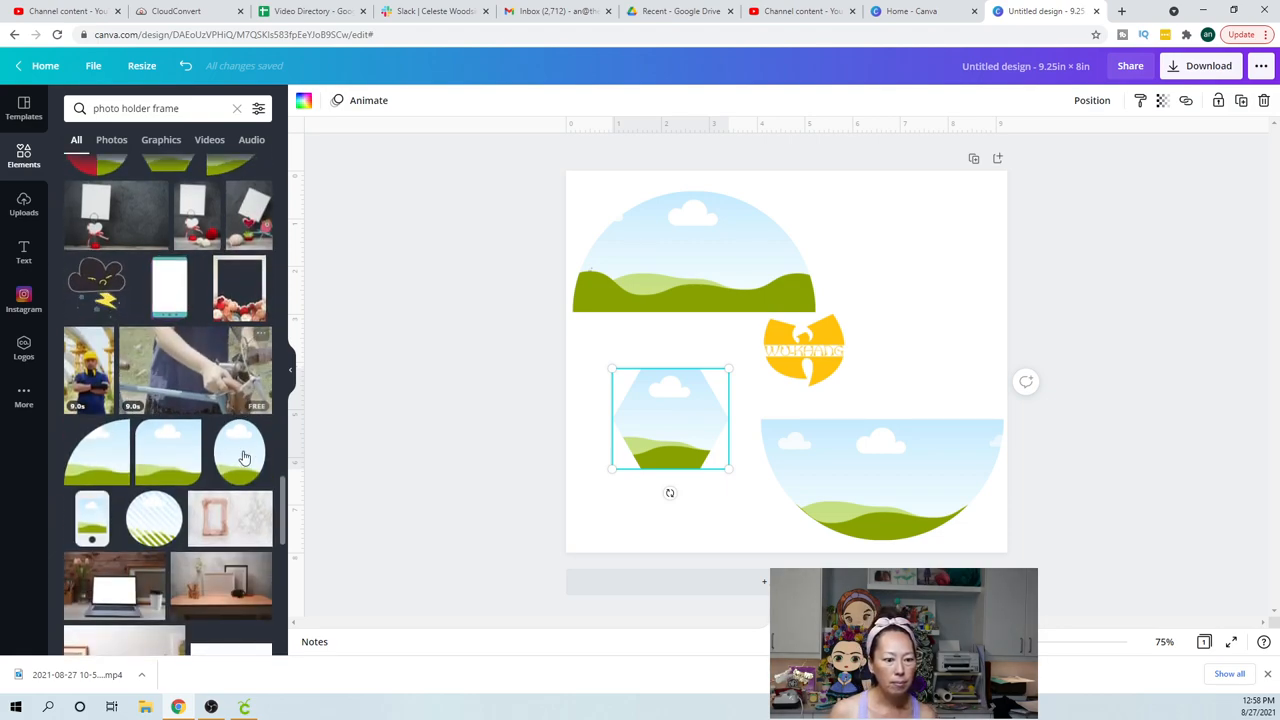
{"action": "left_click_drag", "start_coordinate": [670, 418], "coordinate": [785, 360]}
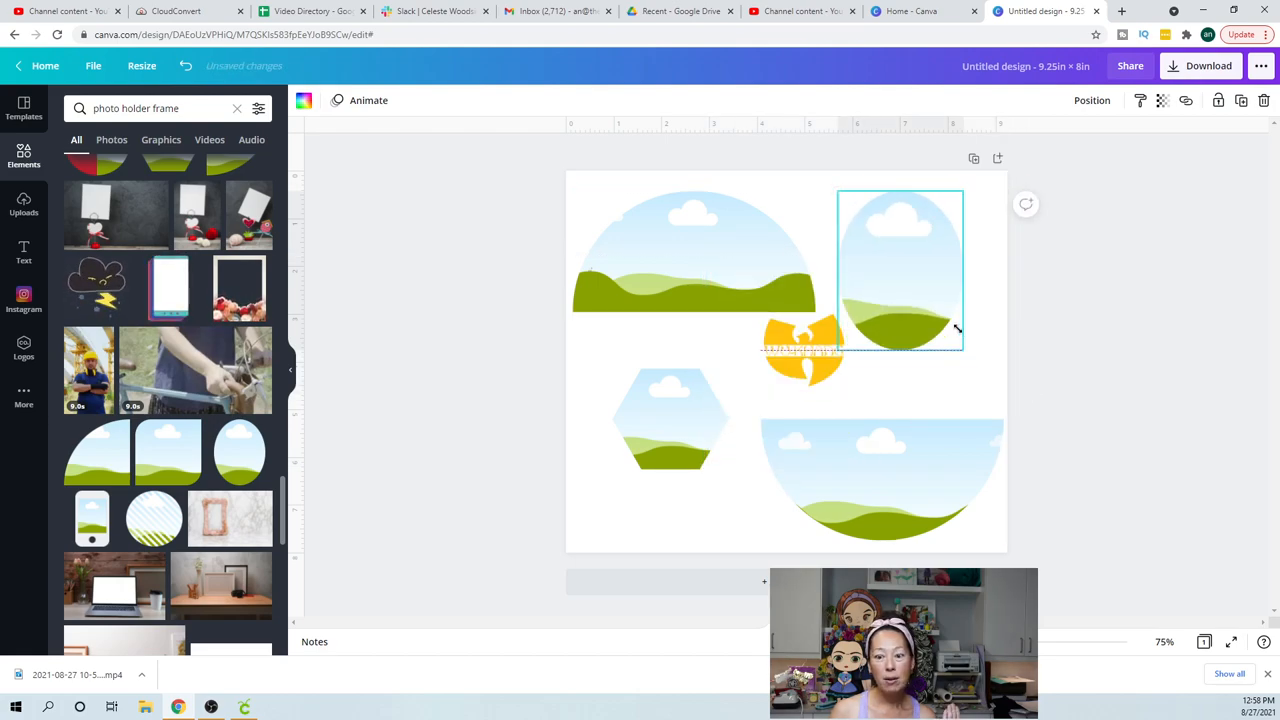
{"action": "left_click_drag", "start_coordinate": [957, 330], "coordinate": [949, 330]}
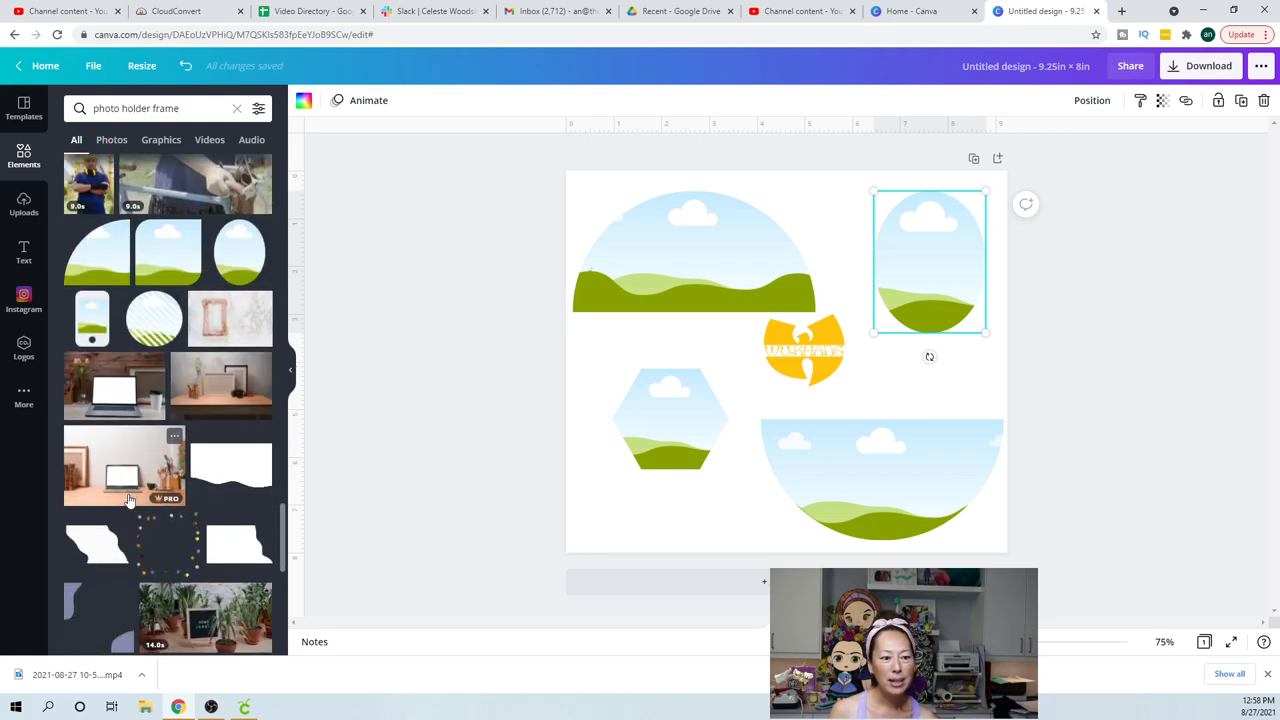
{"action": "scroll", "scroll_direction": "down", "scroll_amount": 3}
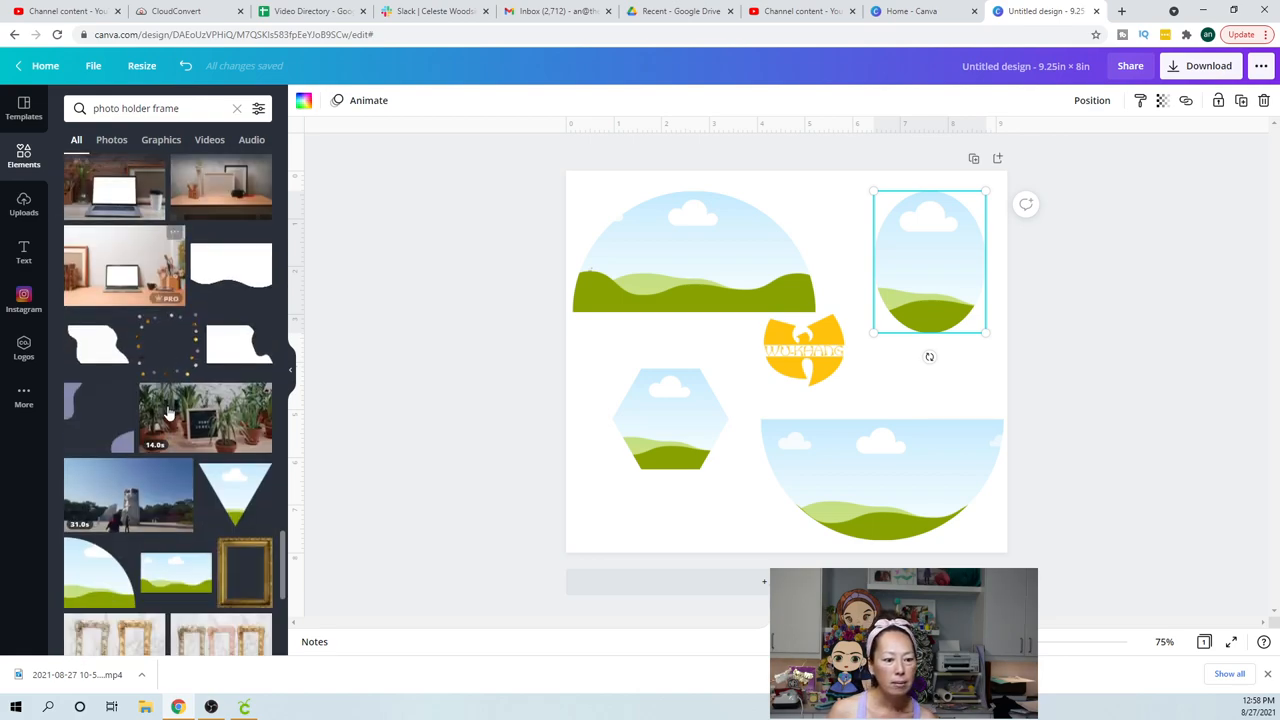
{"action": "scroll", "scroll_direction": "down", "scroll_amount": 3}
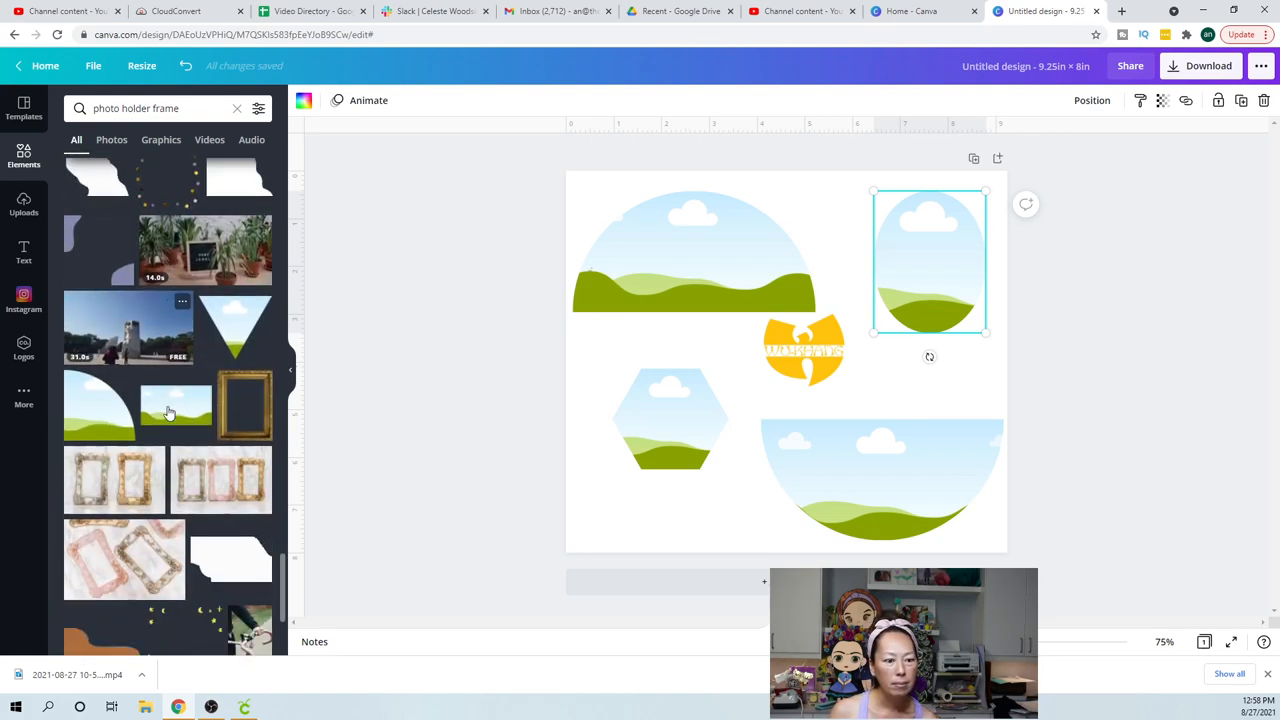
{"action": "scroll", "scroll_direction": "down", "scroll_amount": 3}
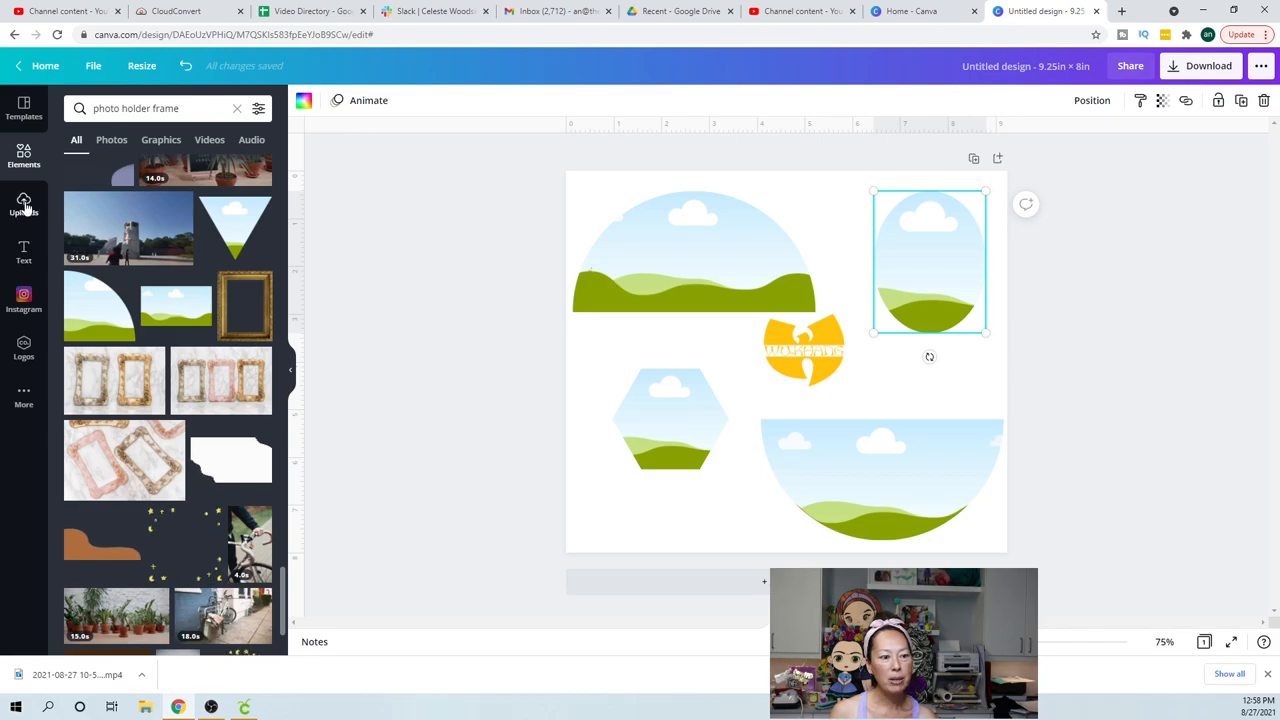
Fit the man-and-dog photo and the helmet photo into their frames from Uploads
{"action": "left_click", "coordinate": [23, 205]}
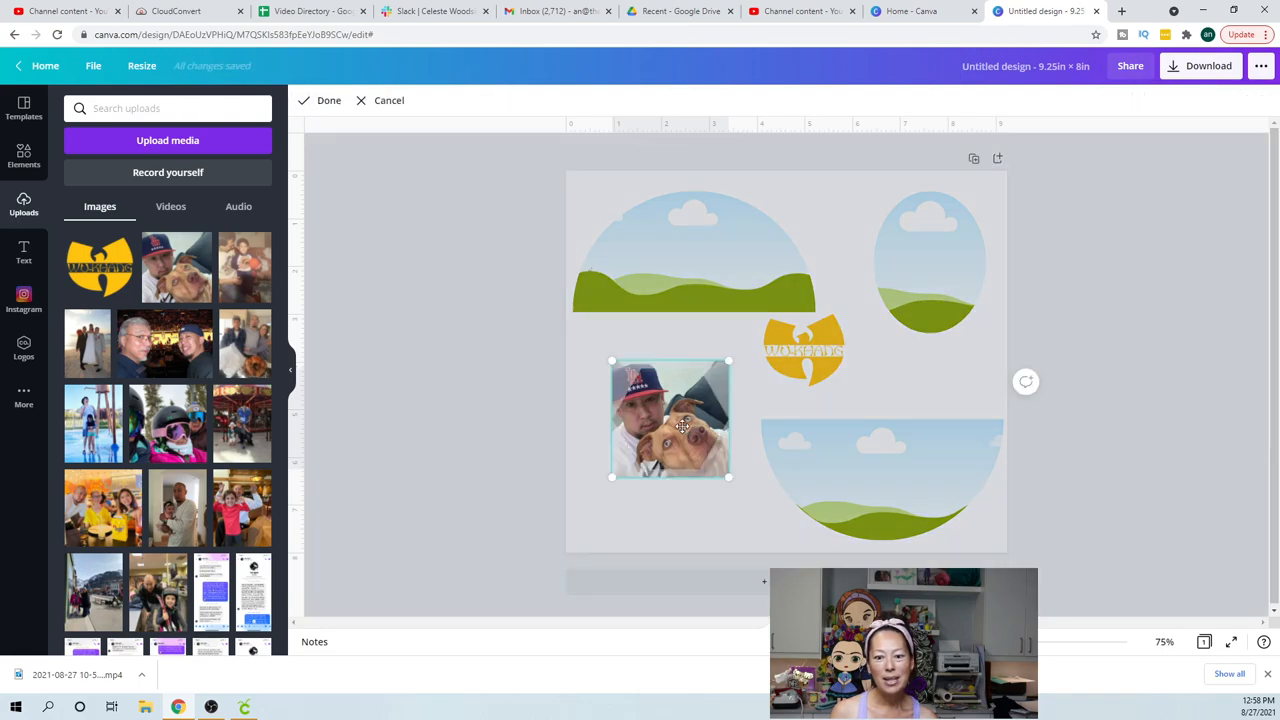
{"action": "mouse_move", "coordinate": [725, 478]}
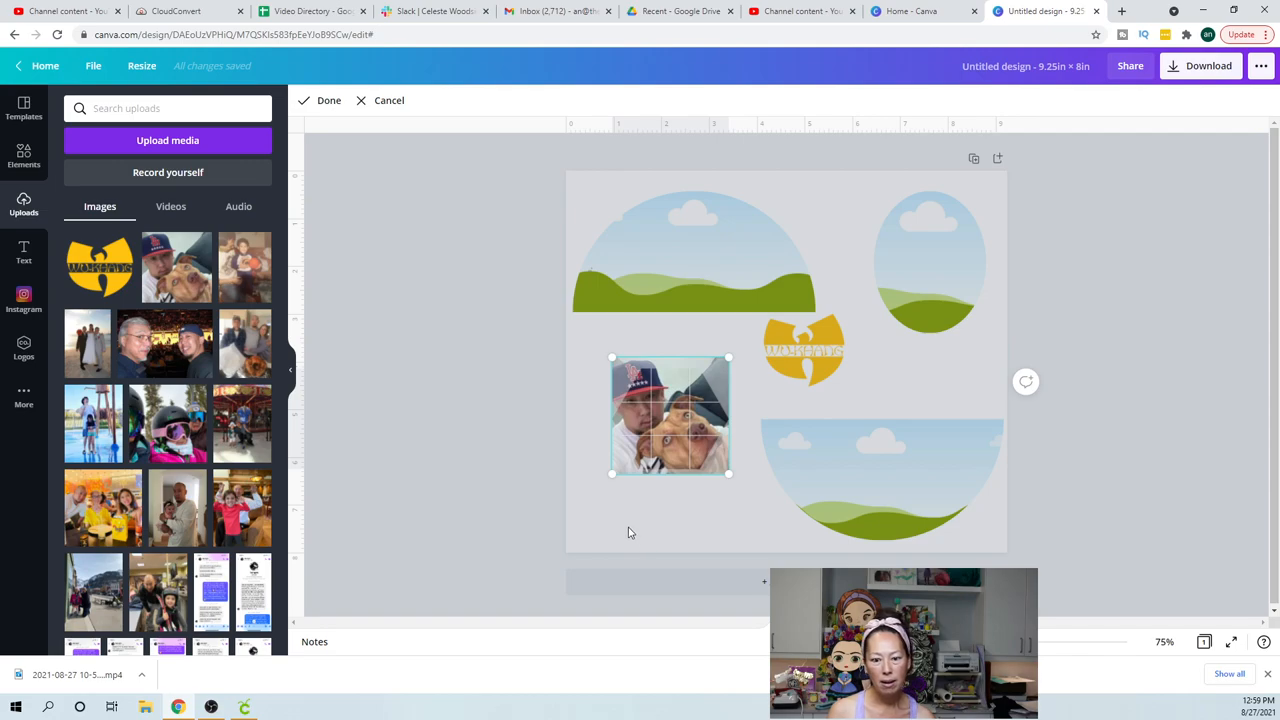
{"action": "left_click", "coordinate": [328, 100]}
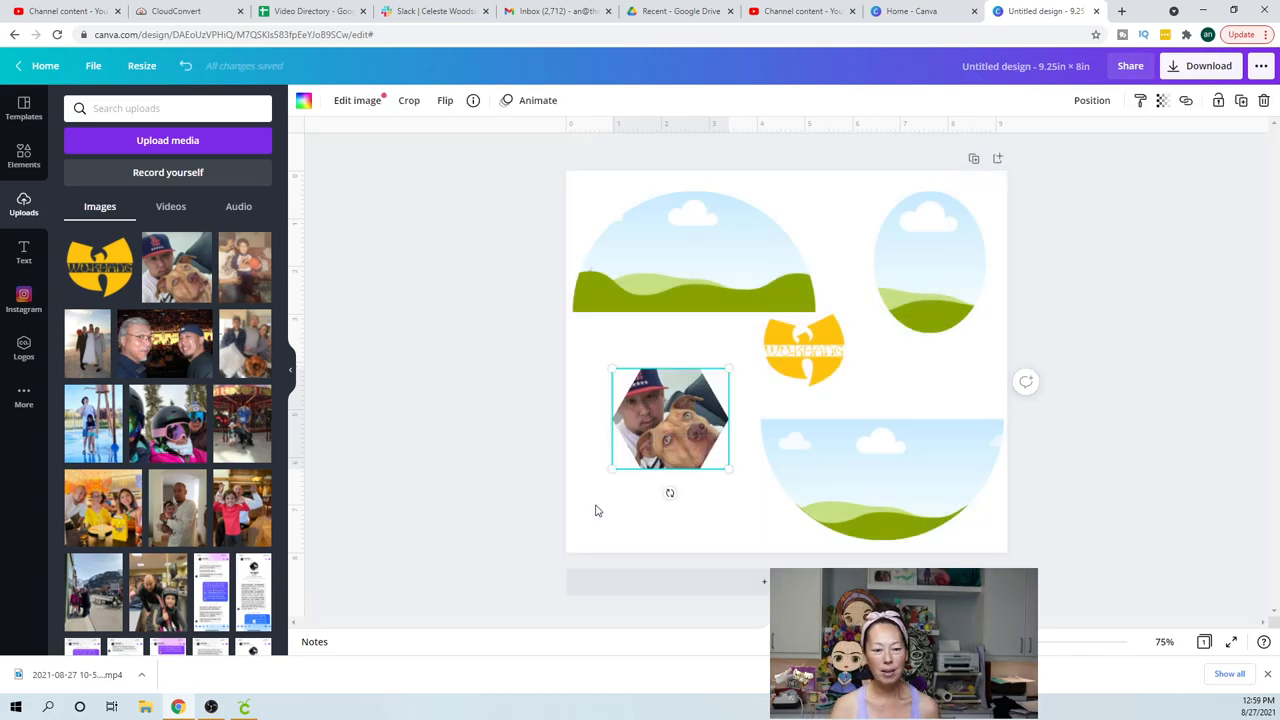
{"action": "mouse_move", "coordinate": [423, 474]}
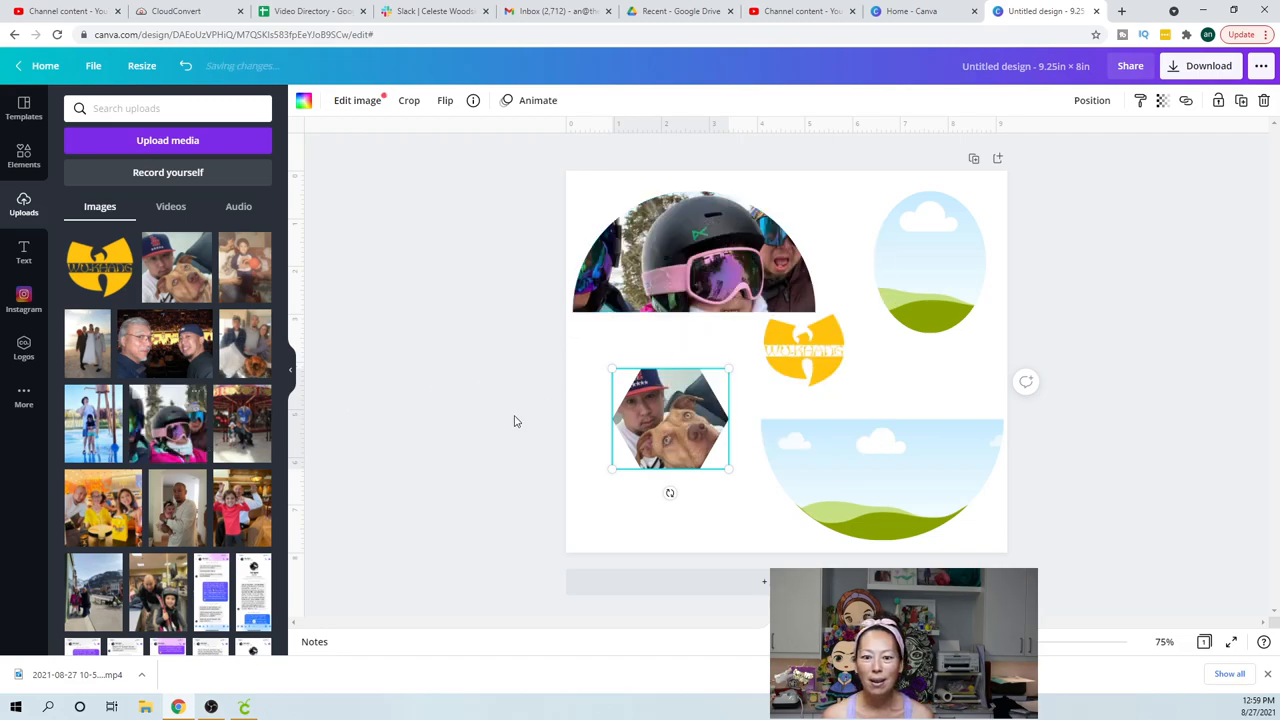
{"action": "left_click", "coordinate": [408, 100]}
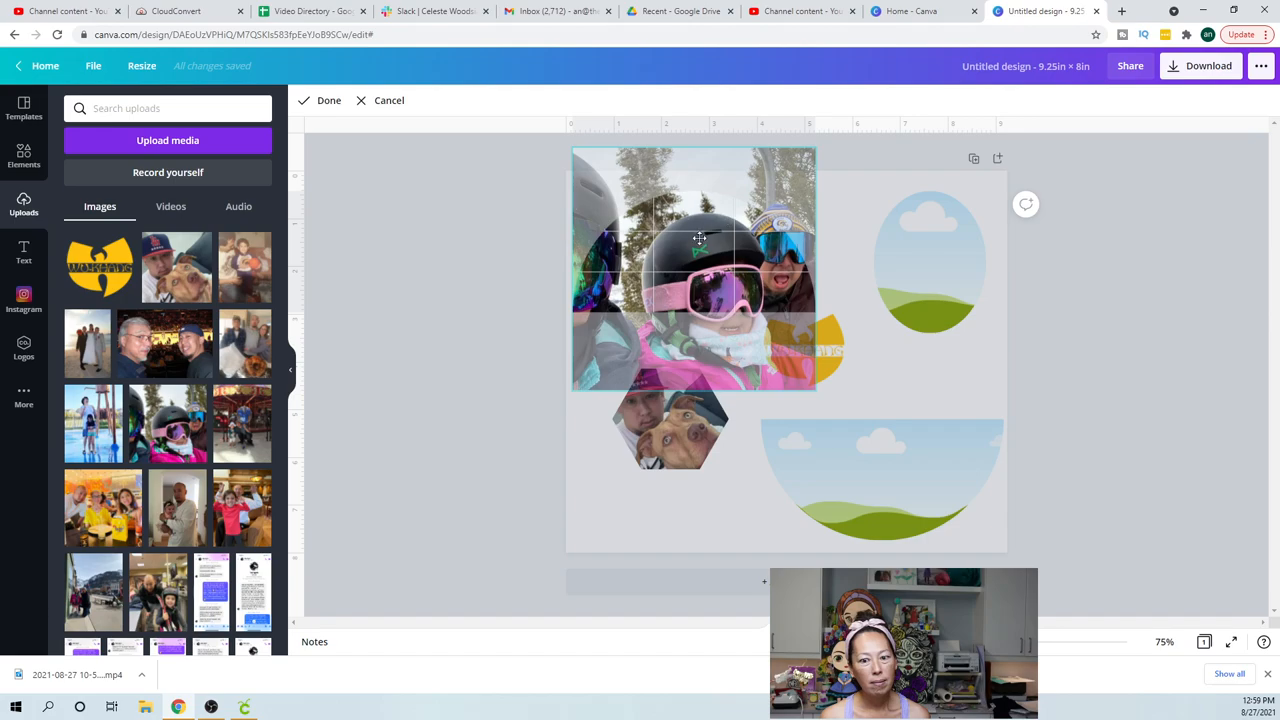
{"action": "left_click", "coordinate": [328, 100]}
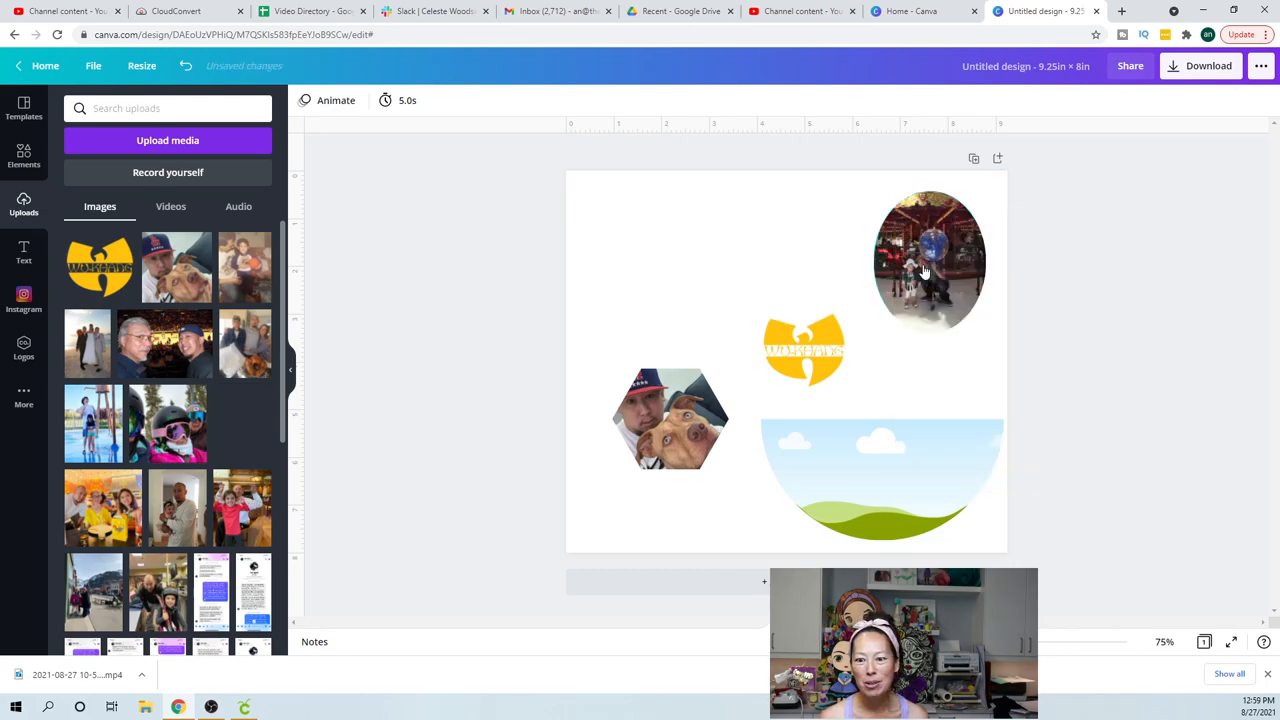
Enlarge the carousel photo in its oval, then copy the oval and fit the water park photo
{"action": "left_click", "coordinate": [928, 261]}
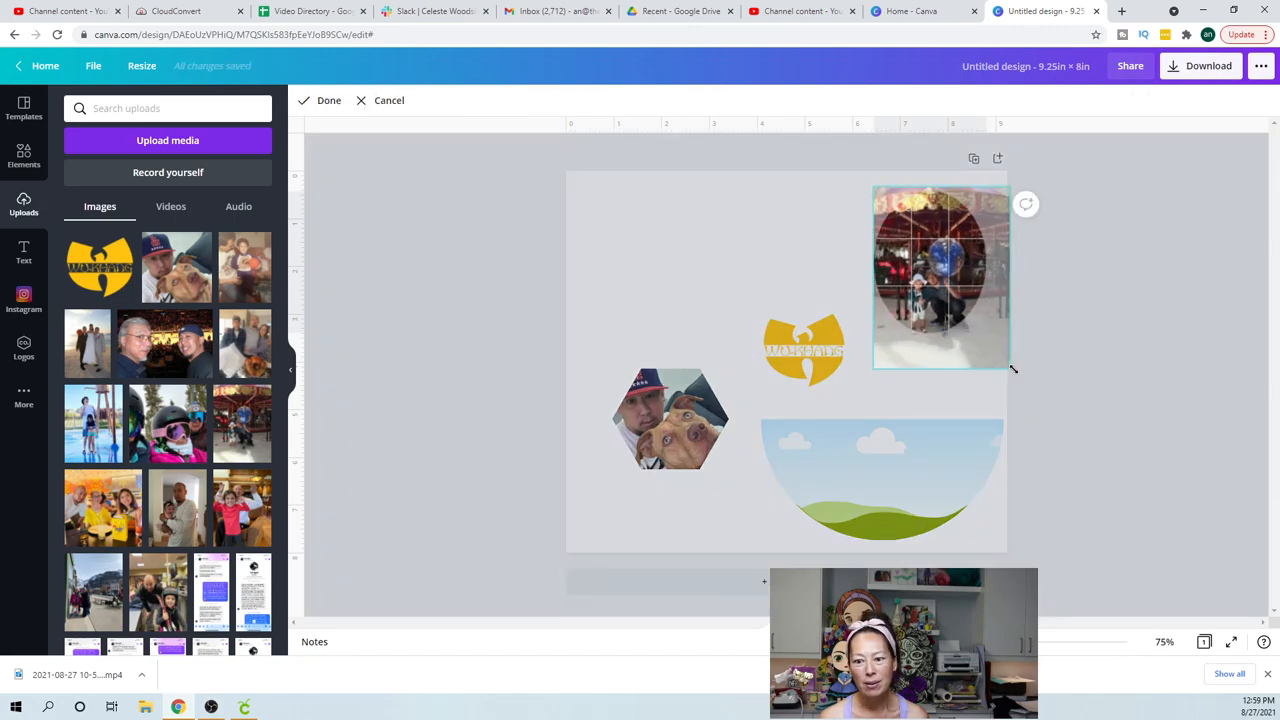
{"action": "left_click_drag", "start_coordinate": [940, 280], "coordinate": [937, 245]}
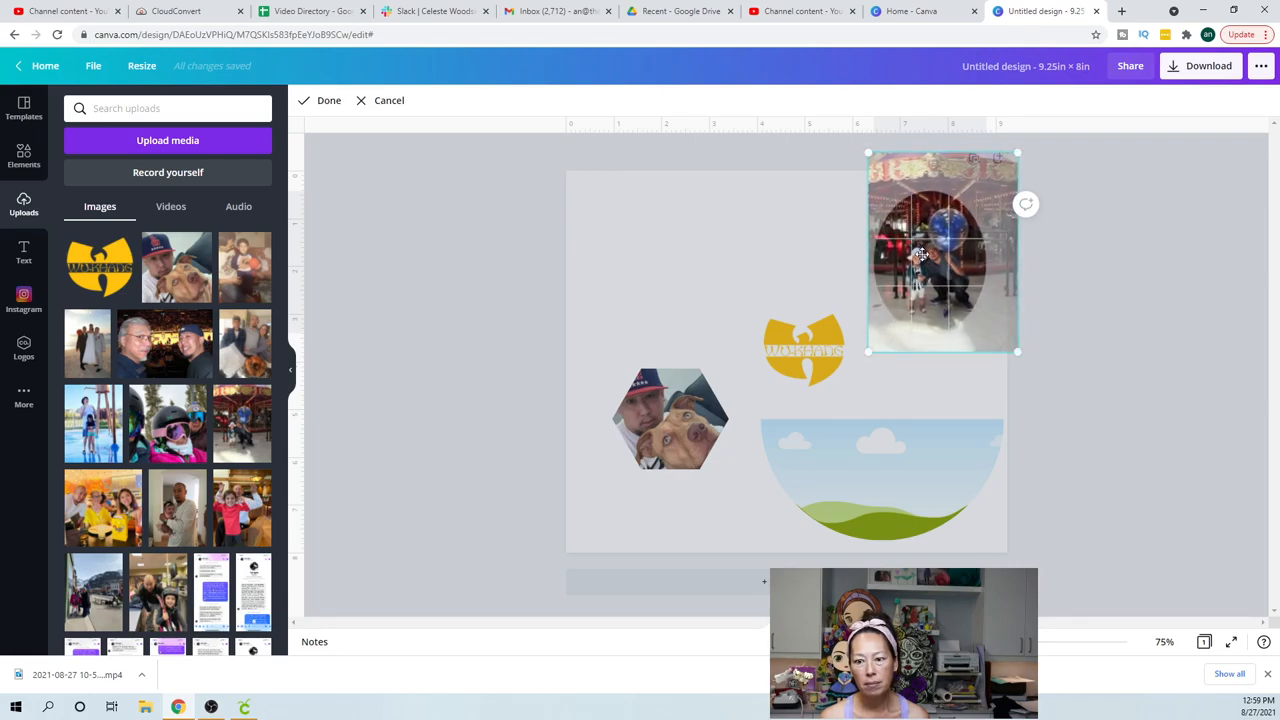
{"action": "left_click", "coordinate": [328, 100]}
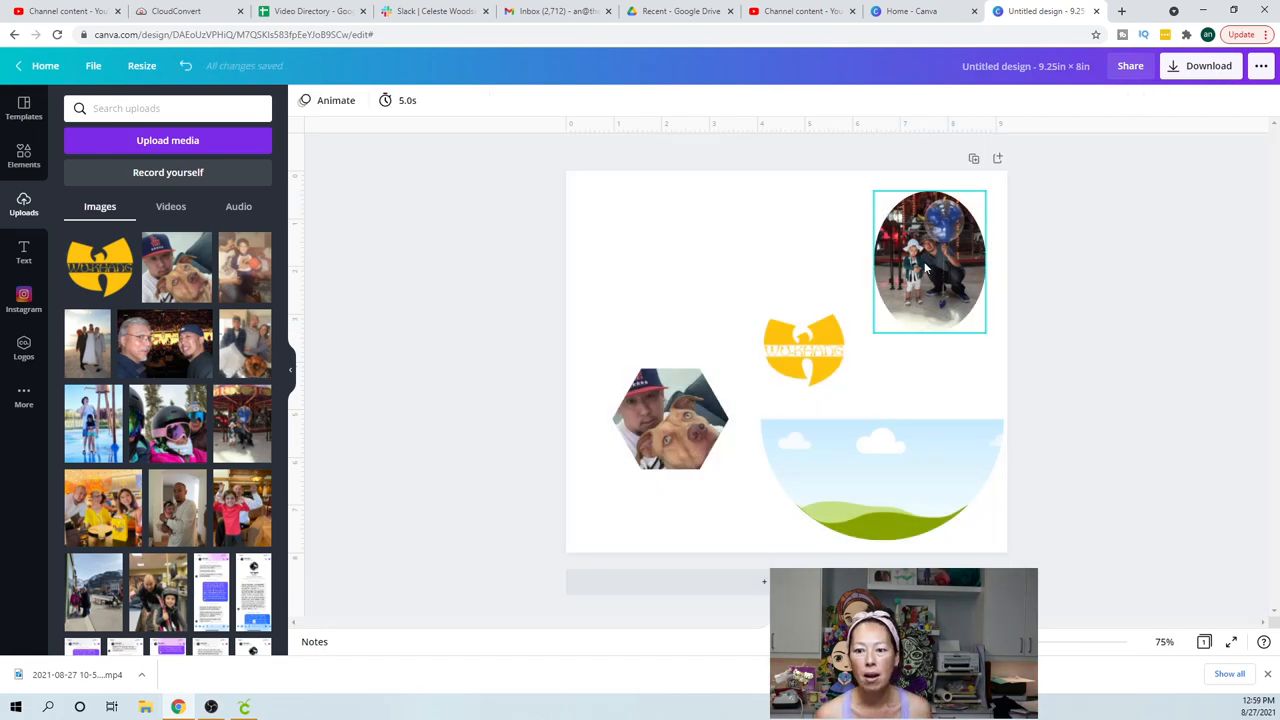
{"action": "left_click", "coordinate": [929, 262]}
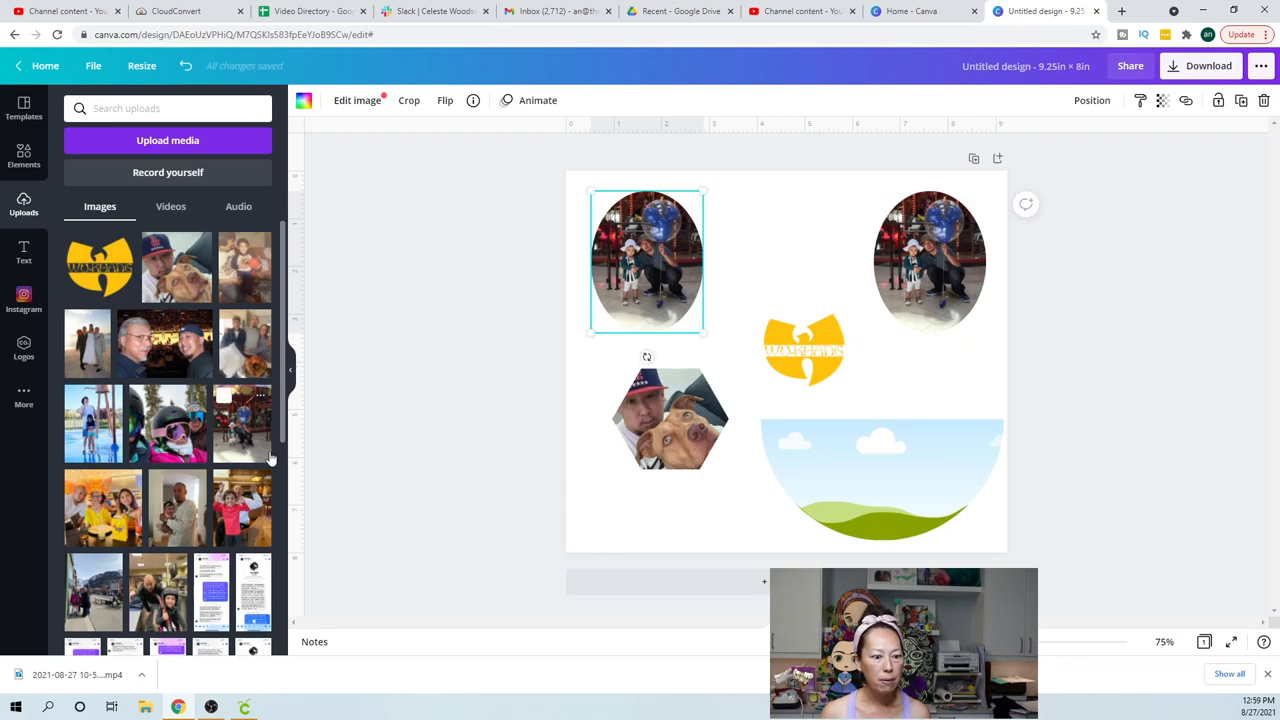
{"action": "mouse_move", "coordinate": [343, 358]}
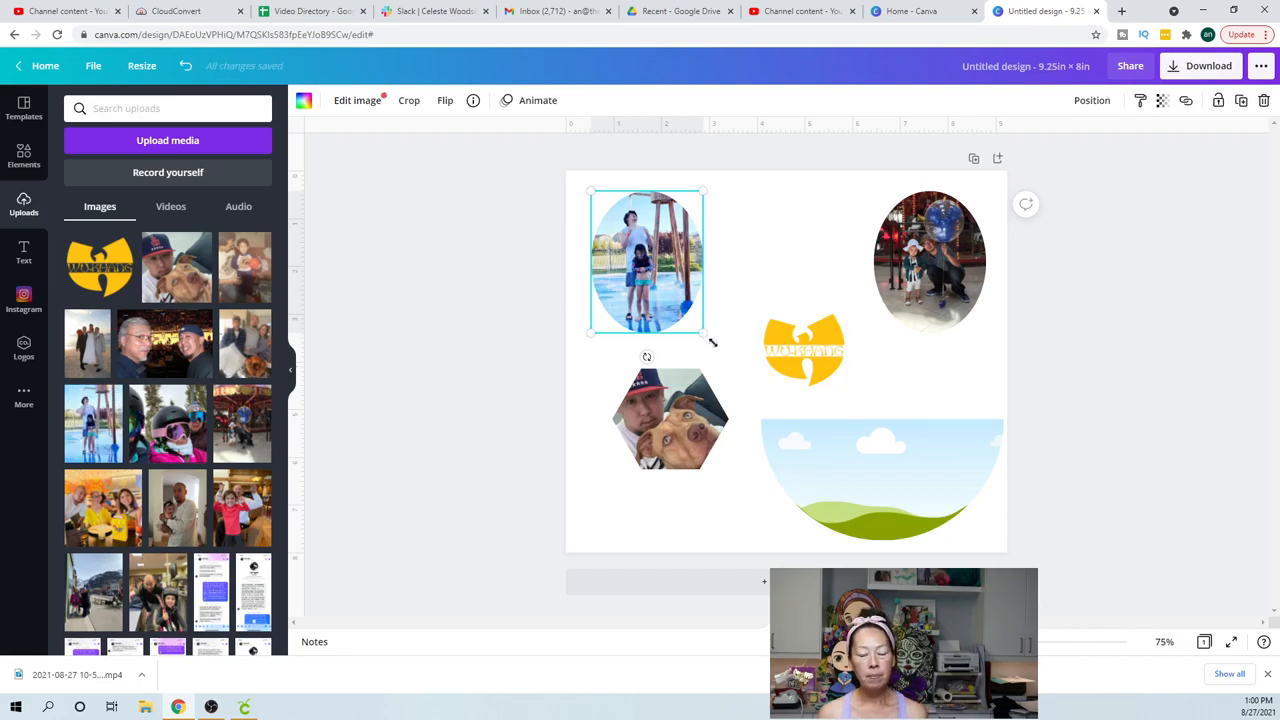
{"action": "left_click_drag", "start_coordinate": [703, 333], "coordinate": [728, 357]}
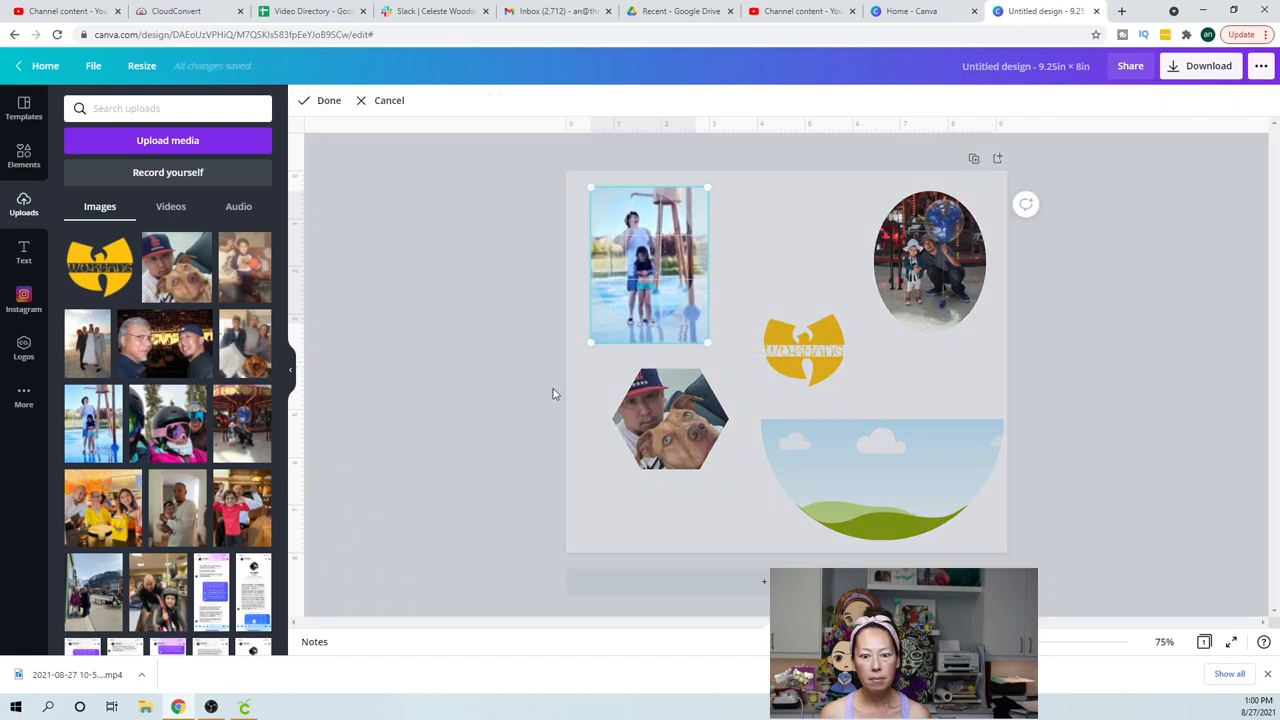
{"action": "left_click", "coordinate": [650, 264]}
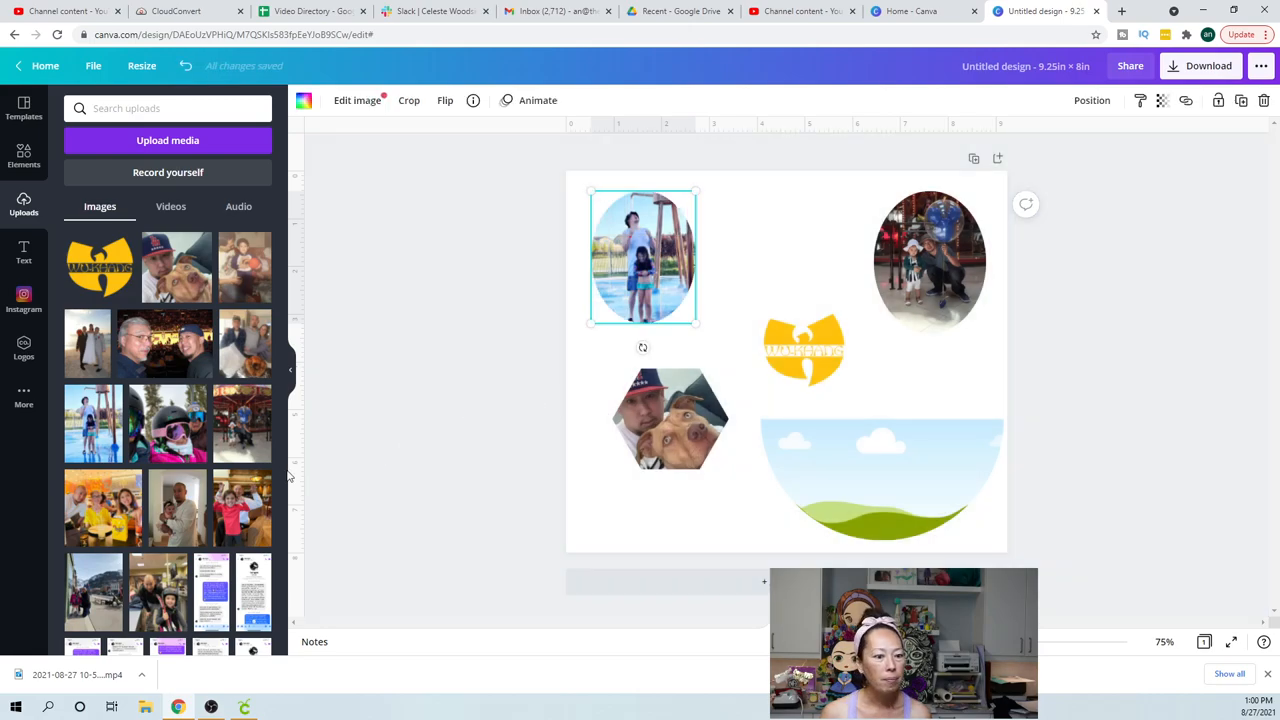
{"action": "mouse_move", "coordinate": [175, 405]}
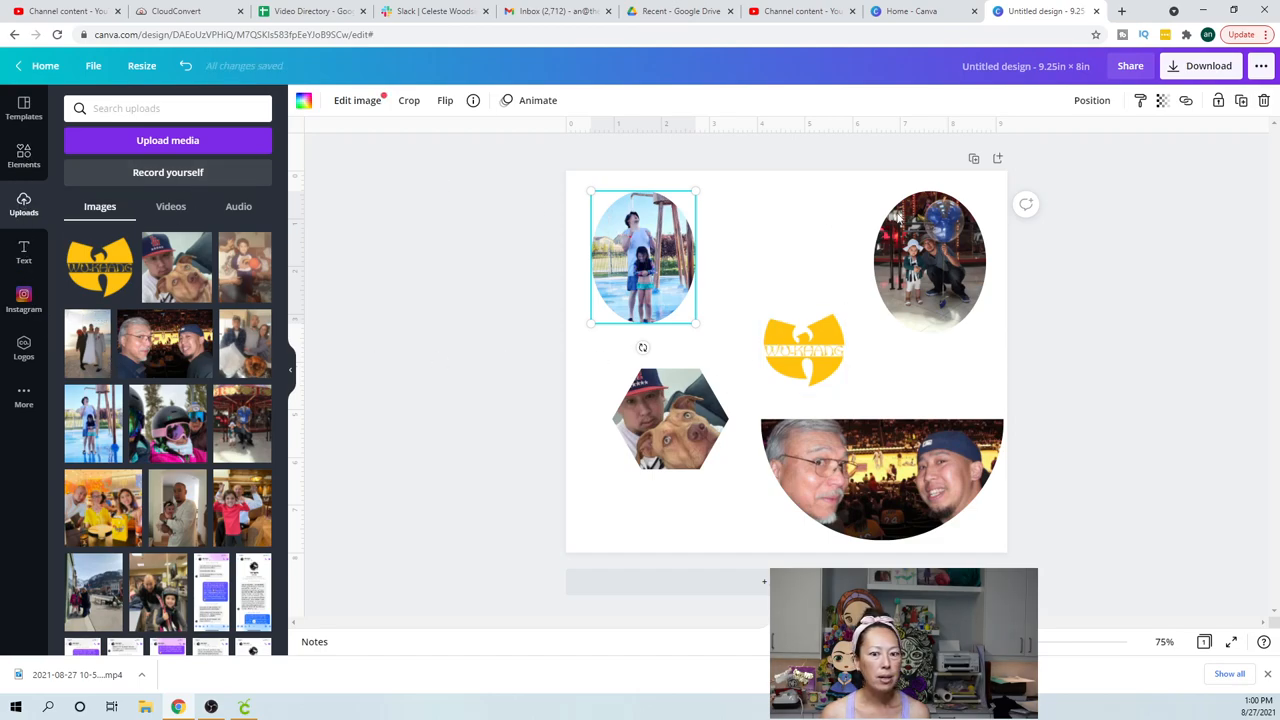
Duplicate the man-and-dog hexagon to the top centre and fit a wedding photo inside
{"action": "left_click", "coordinate": [670, 418]}
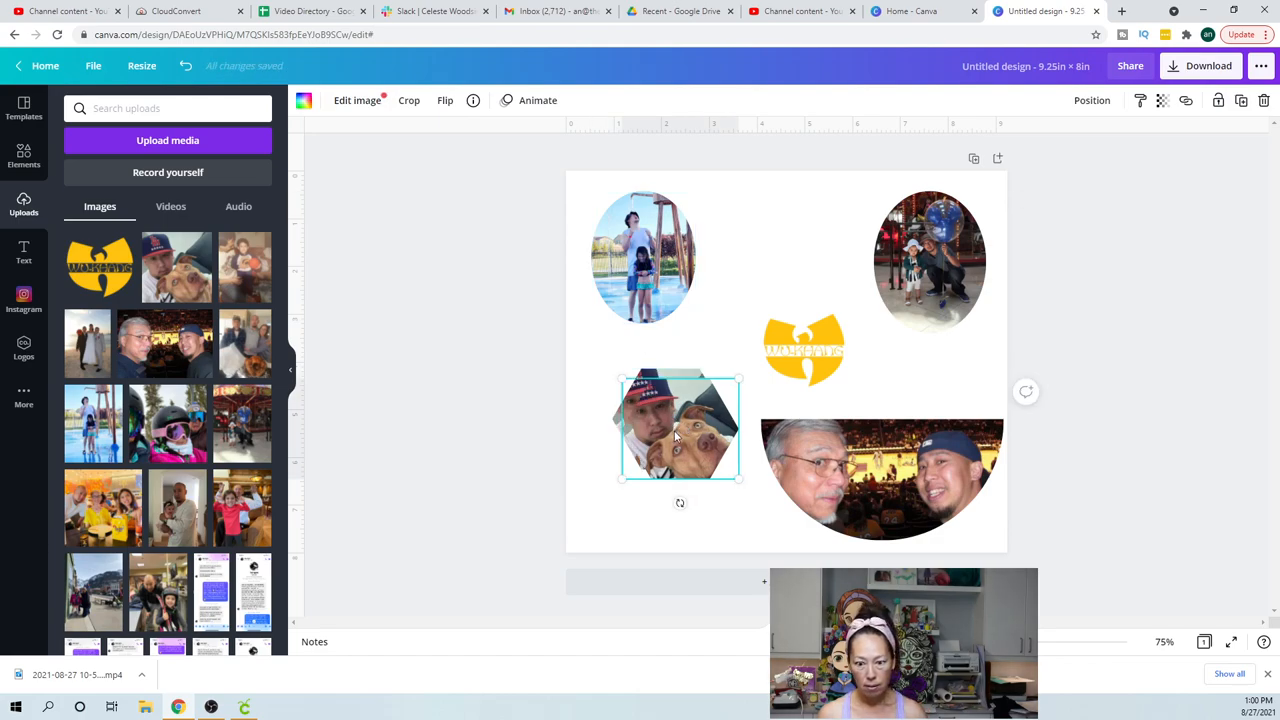
{"action": "left_click_drag", "start_coordinate": [680, 425], "coordinate": [780, 240]}
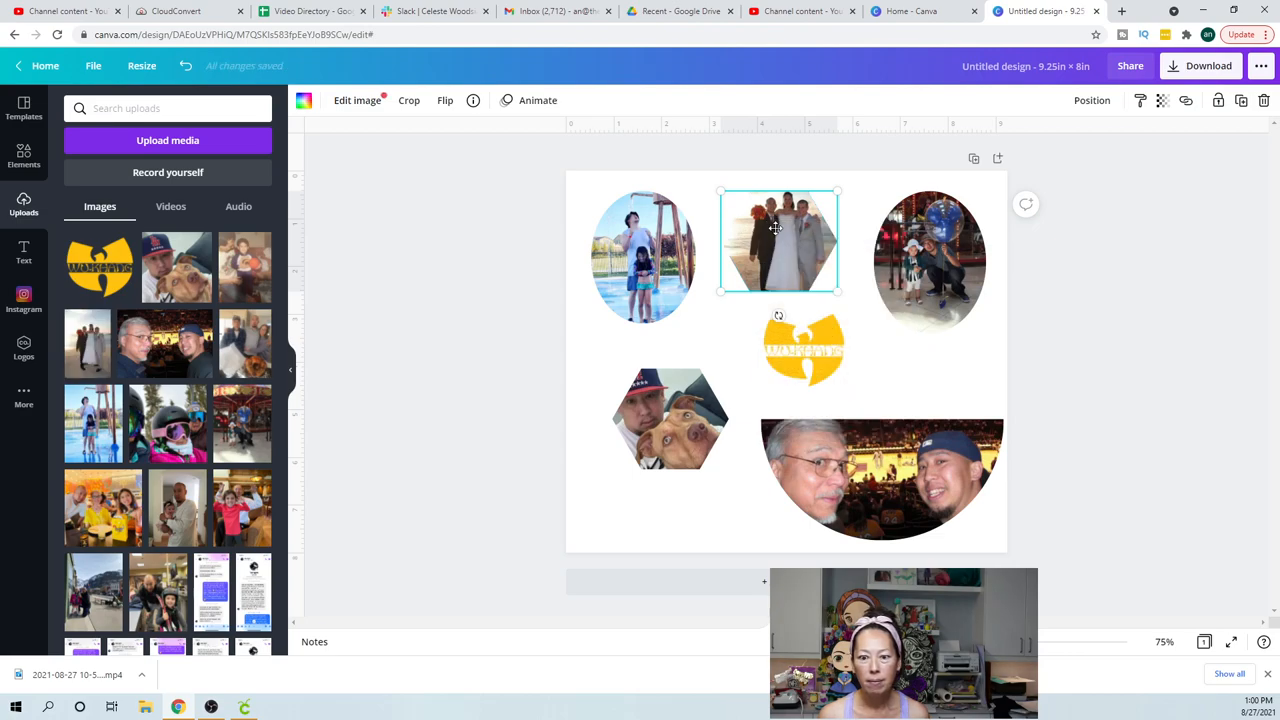
{"action": "left_click", "coordinate": [408, 100]}
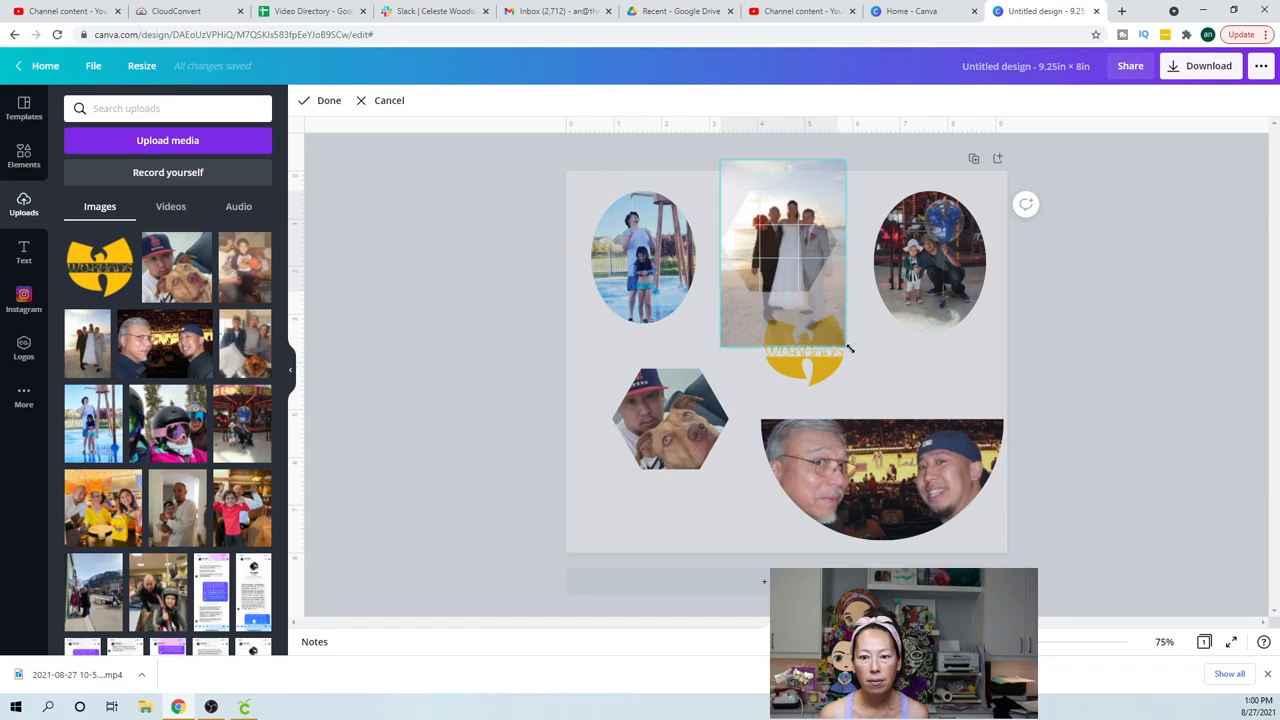
{"action": "left_click_drag", "start_coordinate": [783, 255], "coordinate": [771, 255]}
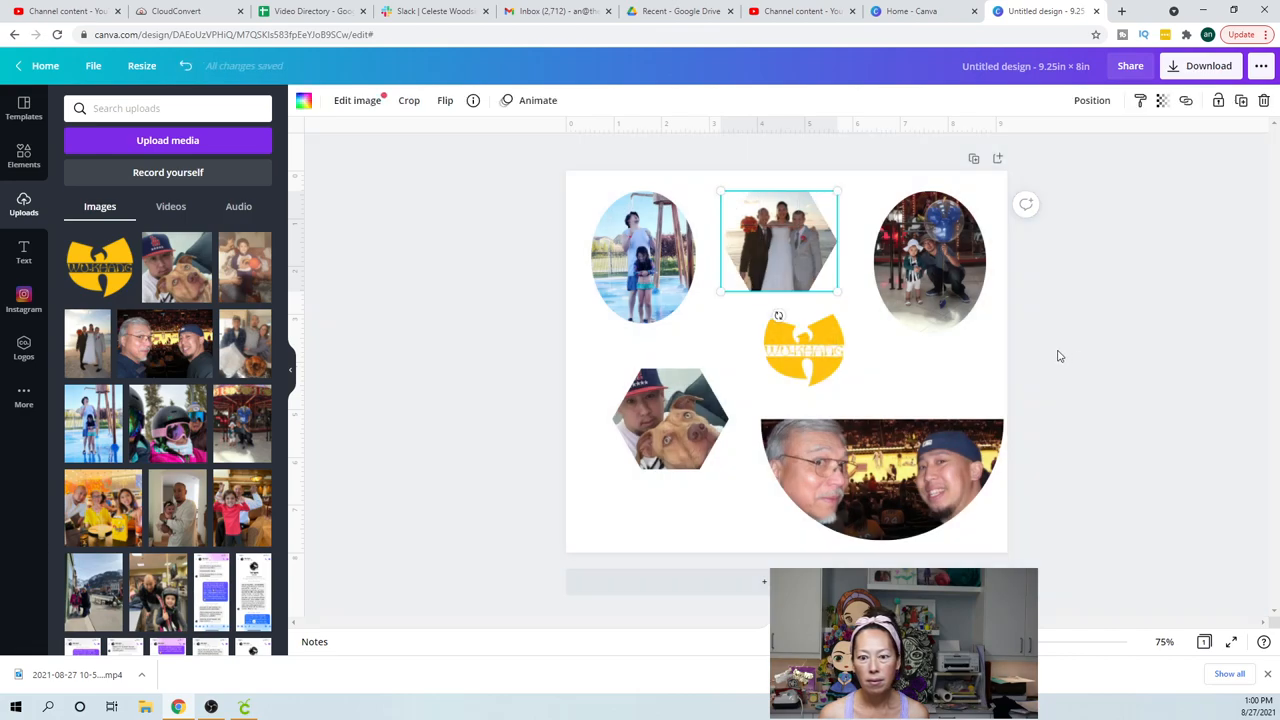
{"action": "left_click", "coordinate": [803, 350]}
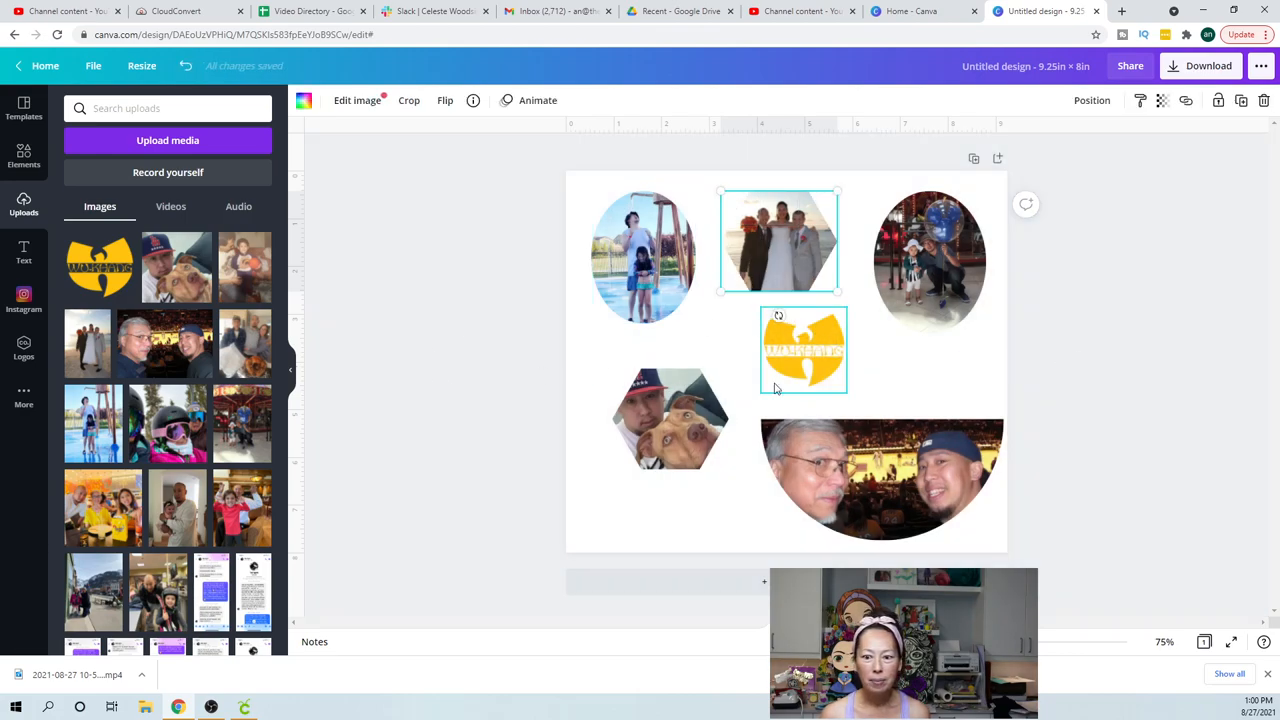
Move the man-and-dog hexagon beside the logo and tuck the logo against it
{"action": "left_click", "coordinate": [669, 417]}
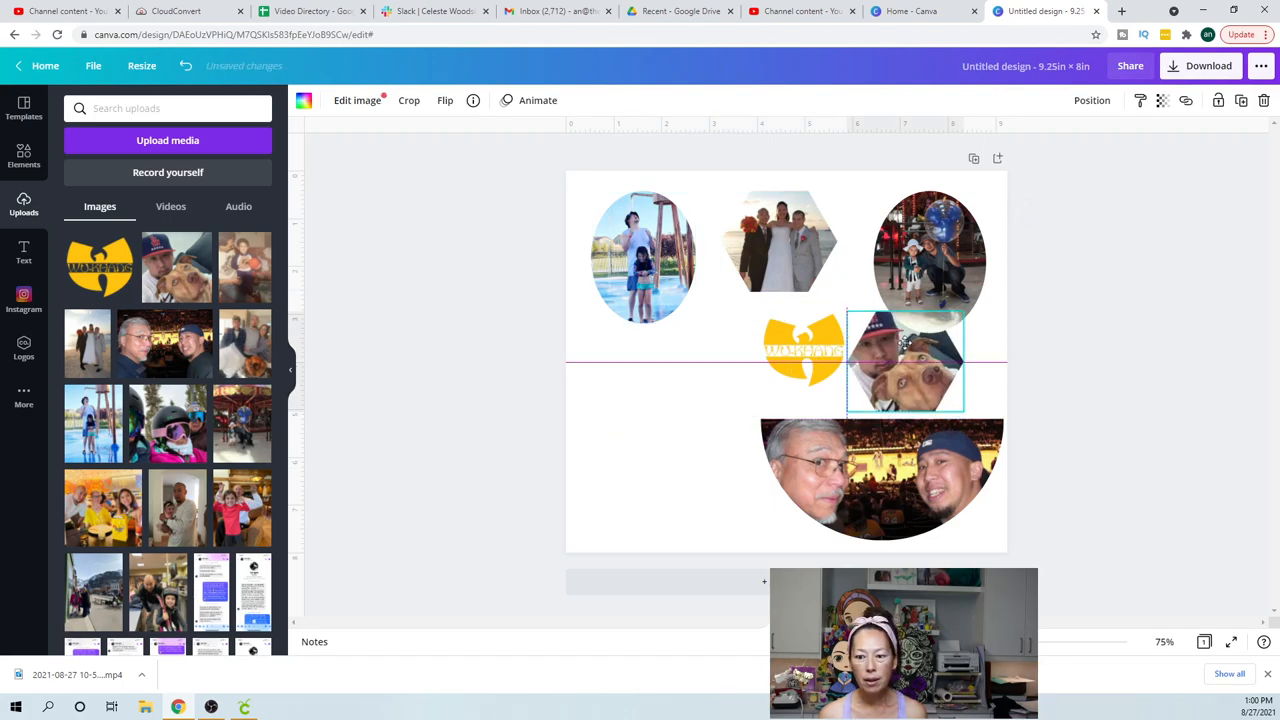
{"action": "left_click_drag", "start_coordinate": [905, 360], "coordinate": [745, 350]}
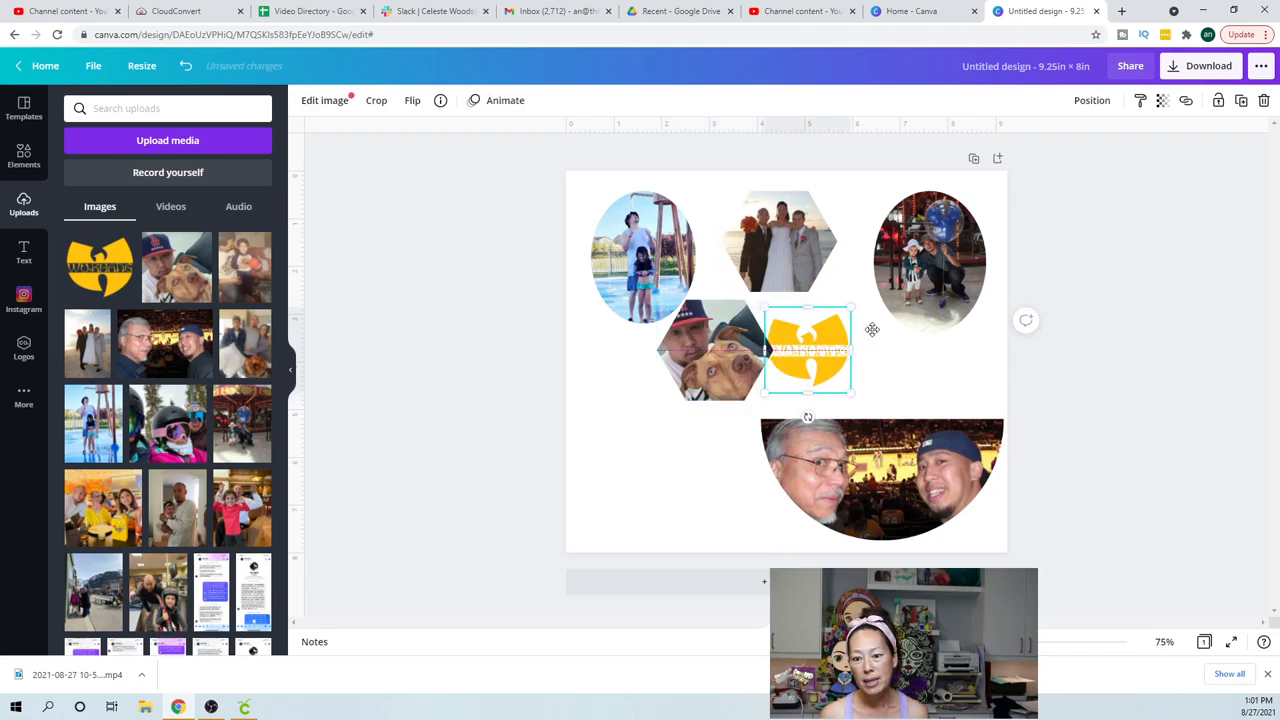
{"action": "left_click_drag", "start_coordinate": [807, 350], "coordinate": [830, 335]}
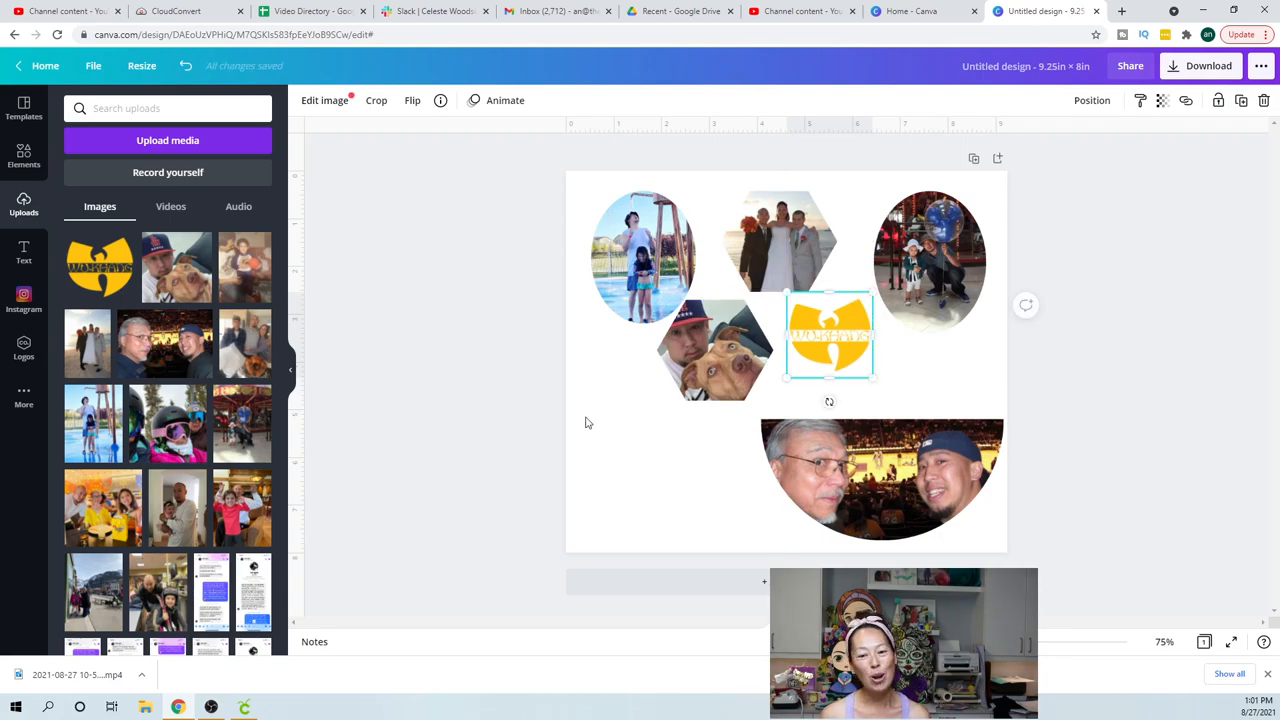
{"action": "left_click", "coordinate": [881, 478]}
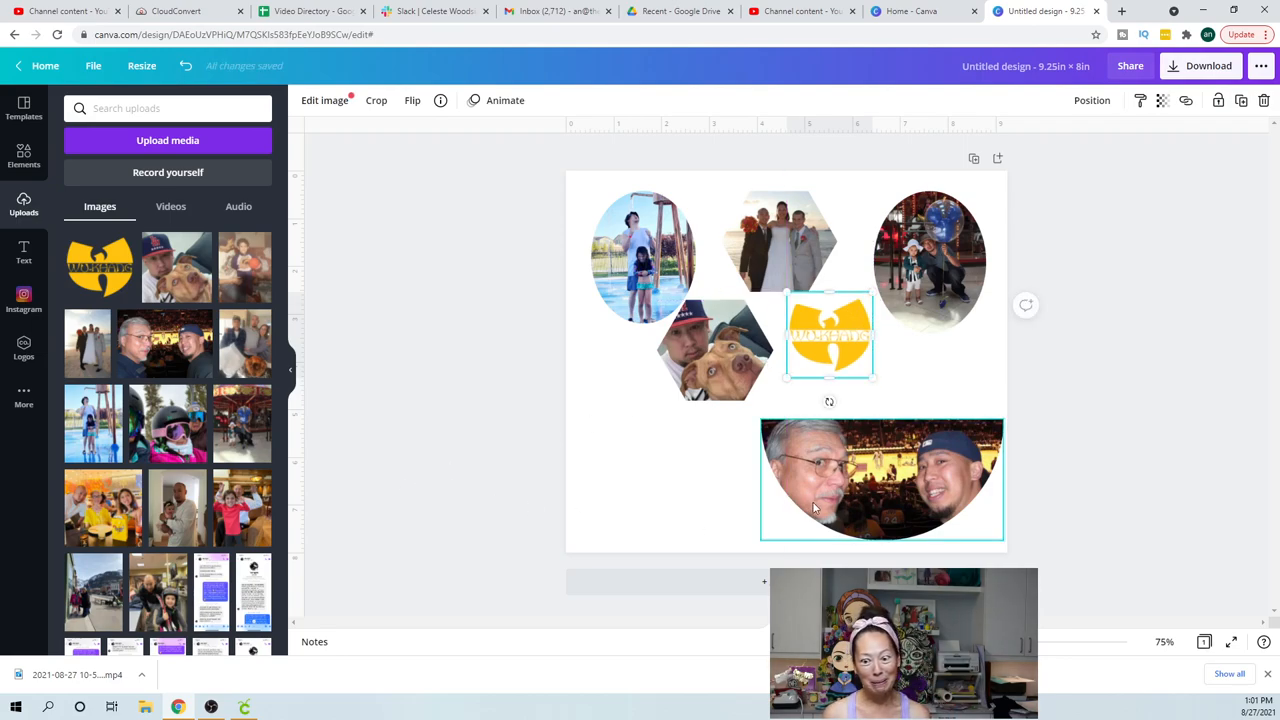
Copy the wedding hexagon and move the copy to the lower left
{"action": "left_click", "coordinate": [643, 256]}
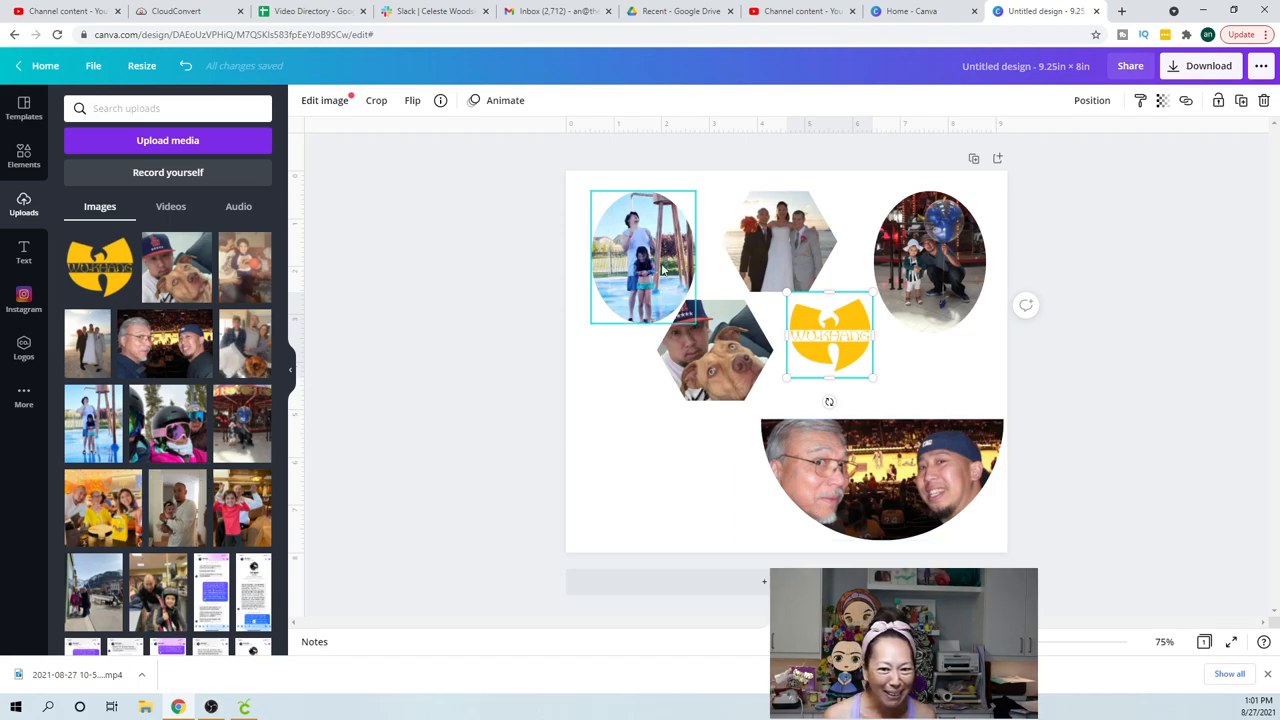
{"action": "left_click", "coordinate": [779, 240]}
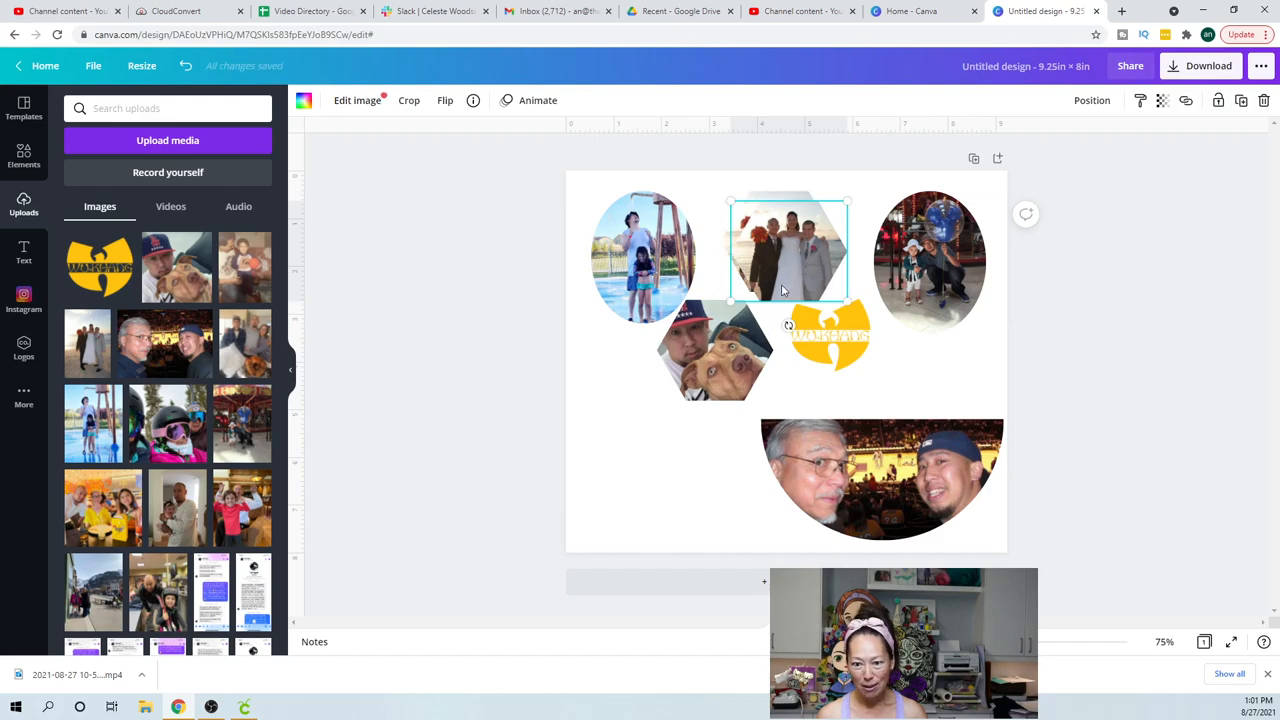
{"action": "left_click_drag", "start_coordinate": [787, 248], "coordinate": [640, 451]}
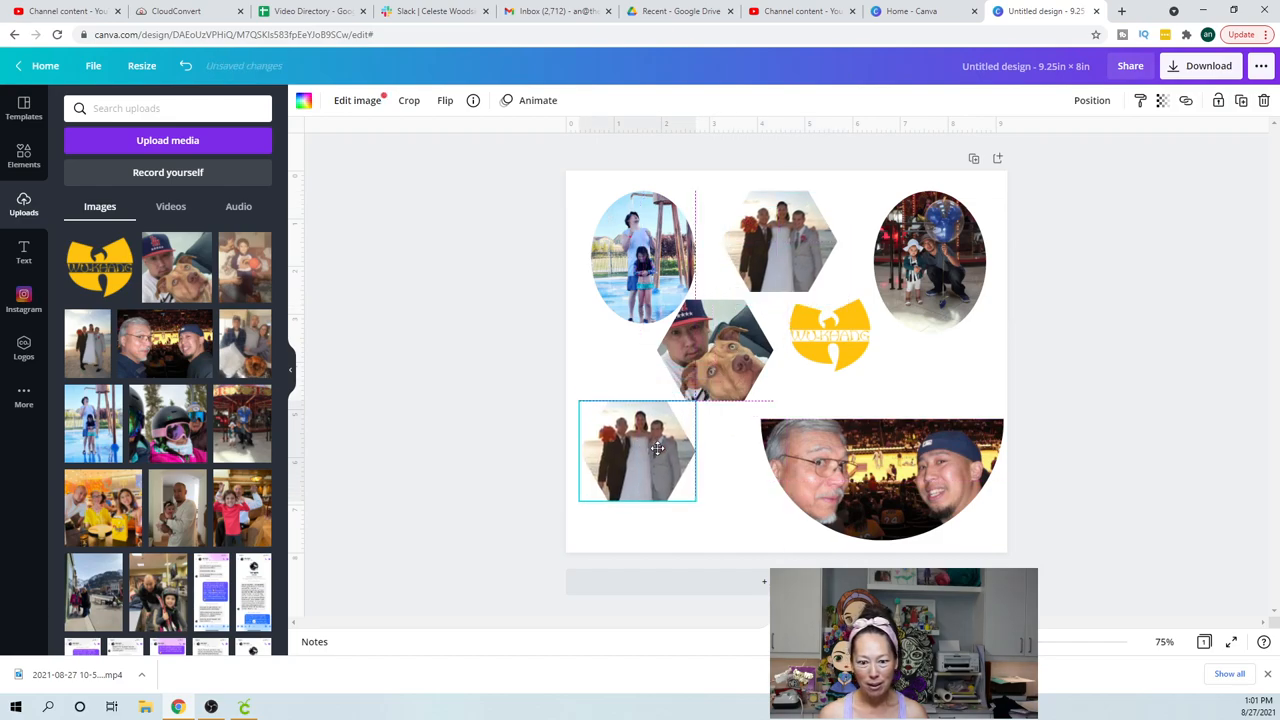
{"action": "left_click_drag", "start_coordinate": [637, 452], "coordinate": [637, 438]}
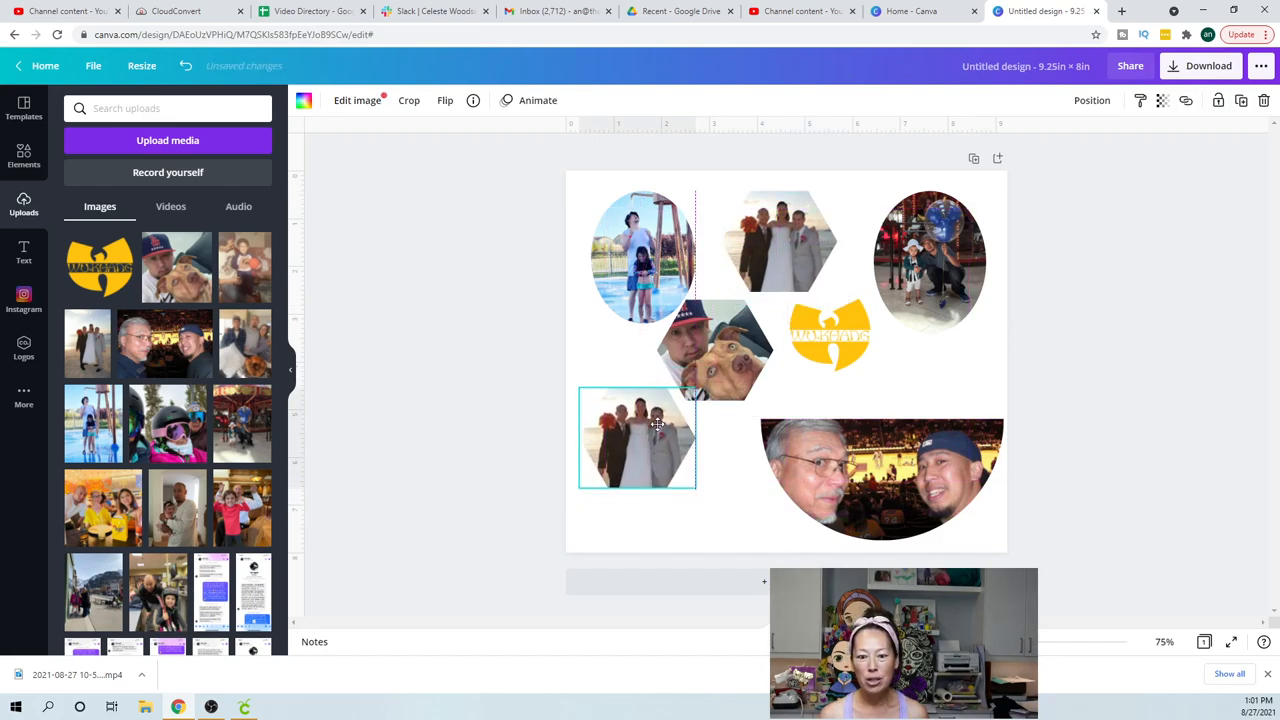
{"action": "left_click", "coordinate": [643, 256]}
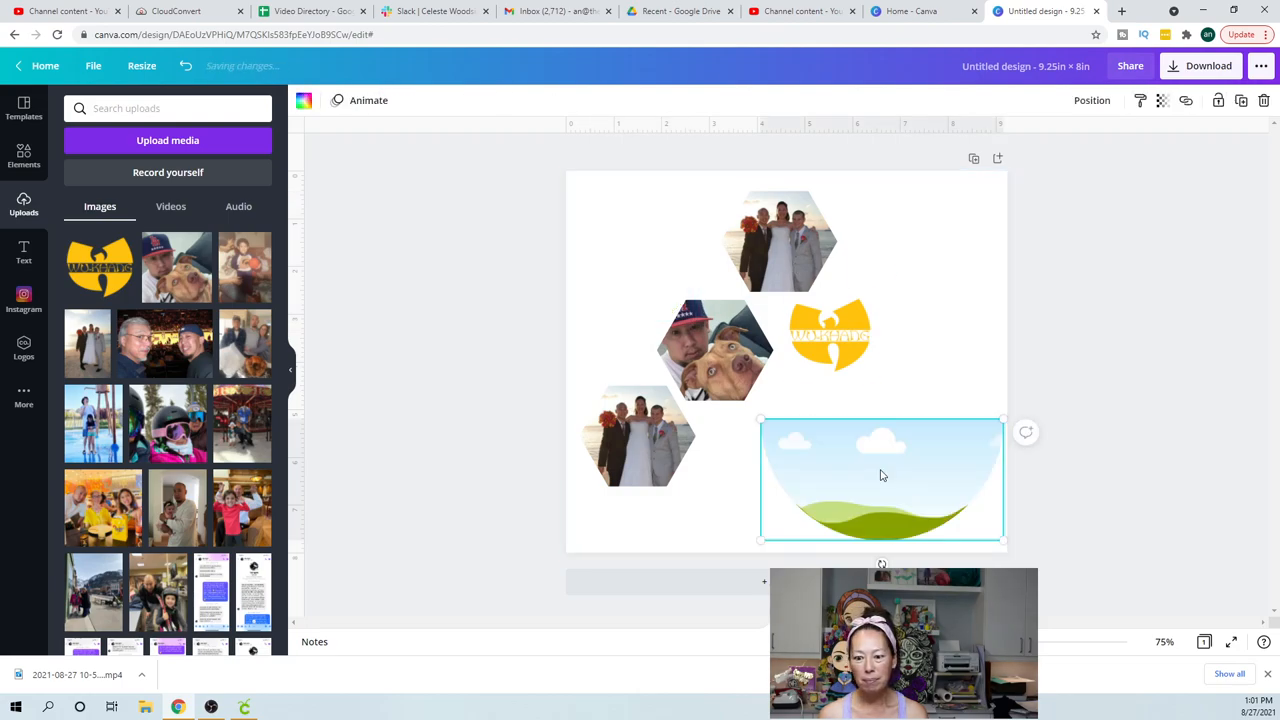
Move wedding hexagon copies into a bottom row and line up the left one
{"action": "left_click", "coordinate": [637, 436]}
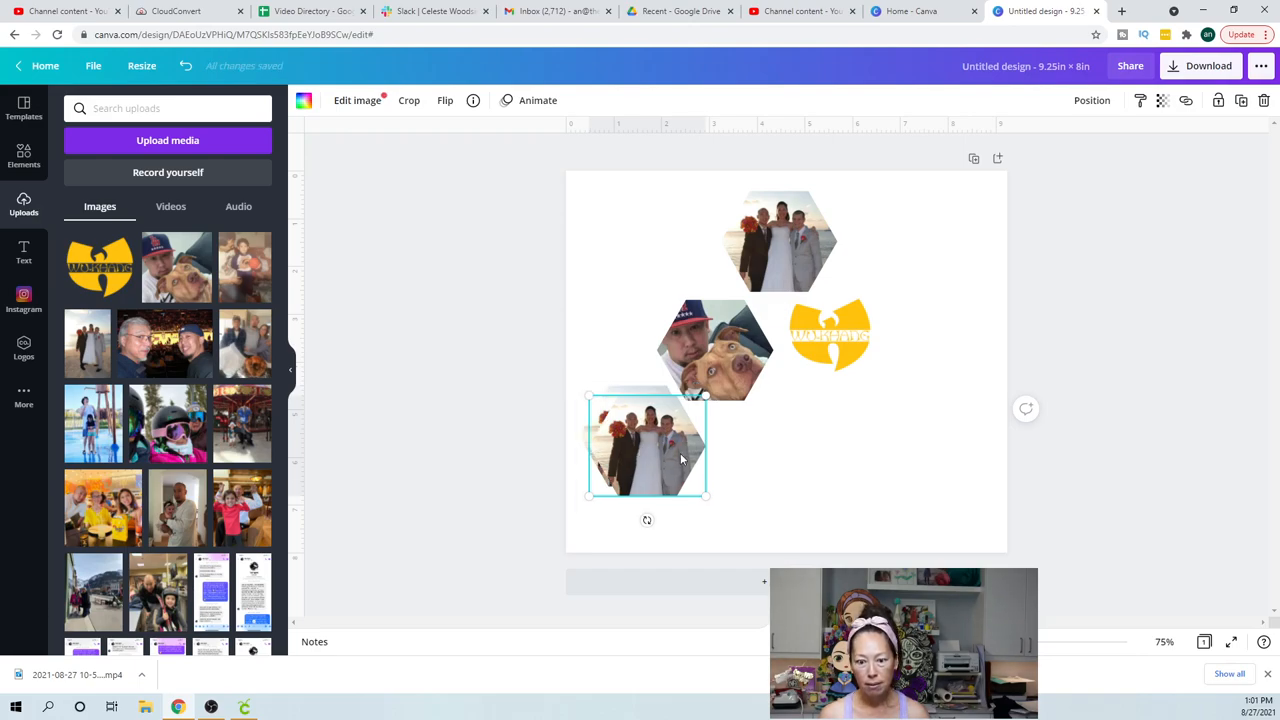
{"action": "left_click_drag", "start_coordinate": [647, 445], "coordinate": [745, 490]}
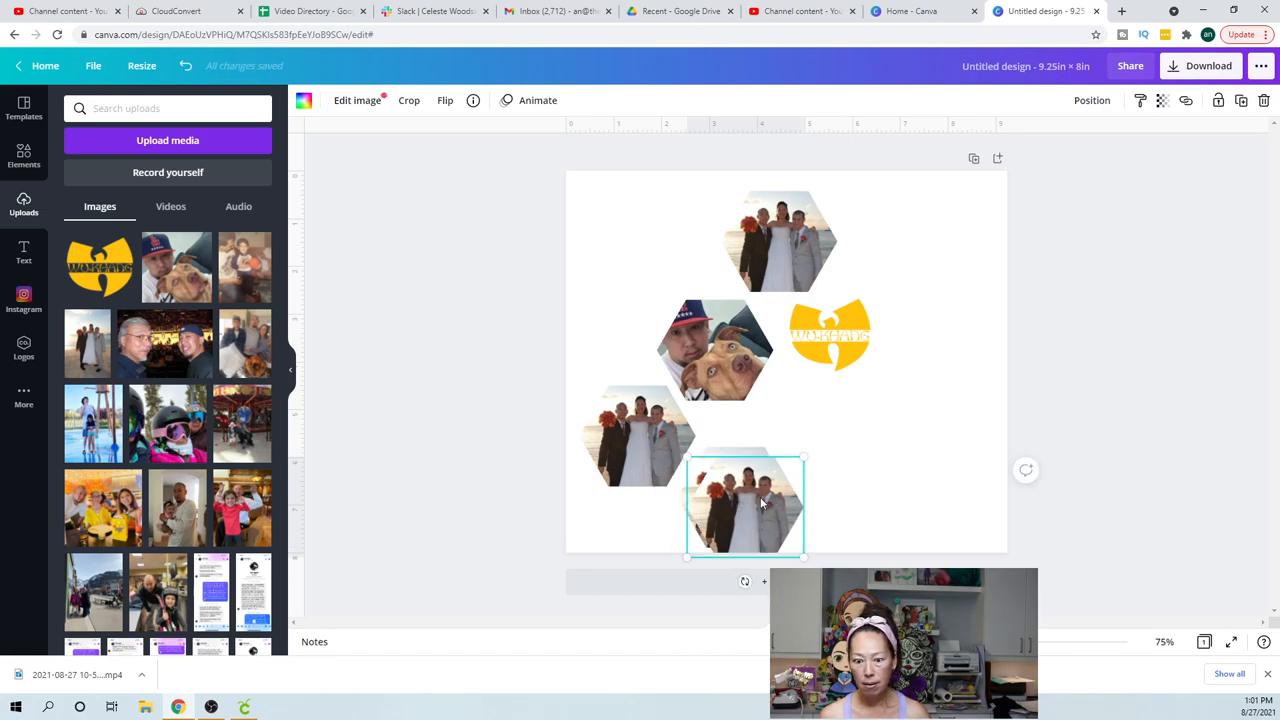
{"action": "left_click_drag", "start_coordinate": [745, 505], "coordinate": [830, 450]}
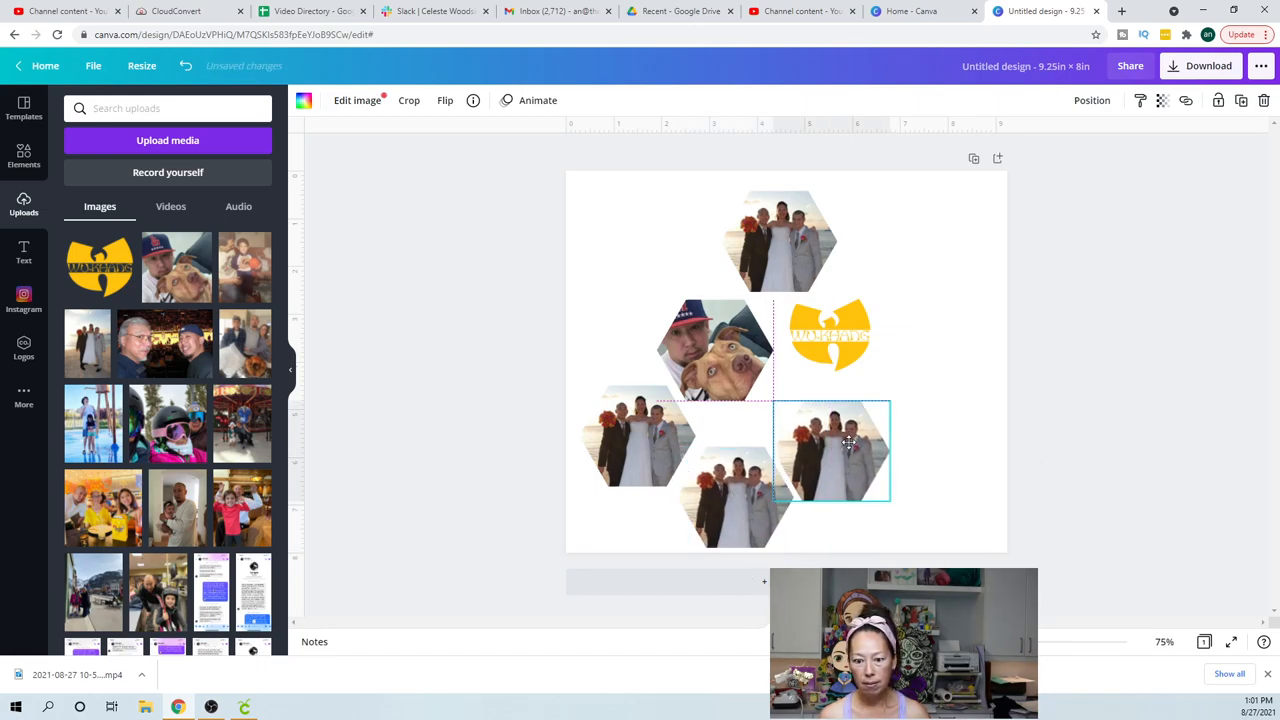
{"action": "left_click_drag", "start_coordinate": [850, 450], "coordinate": [828, 445]}
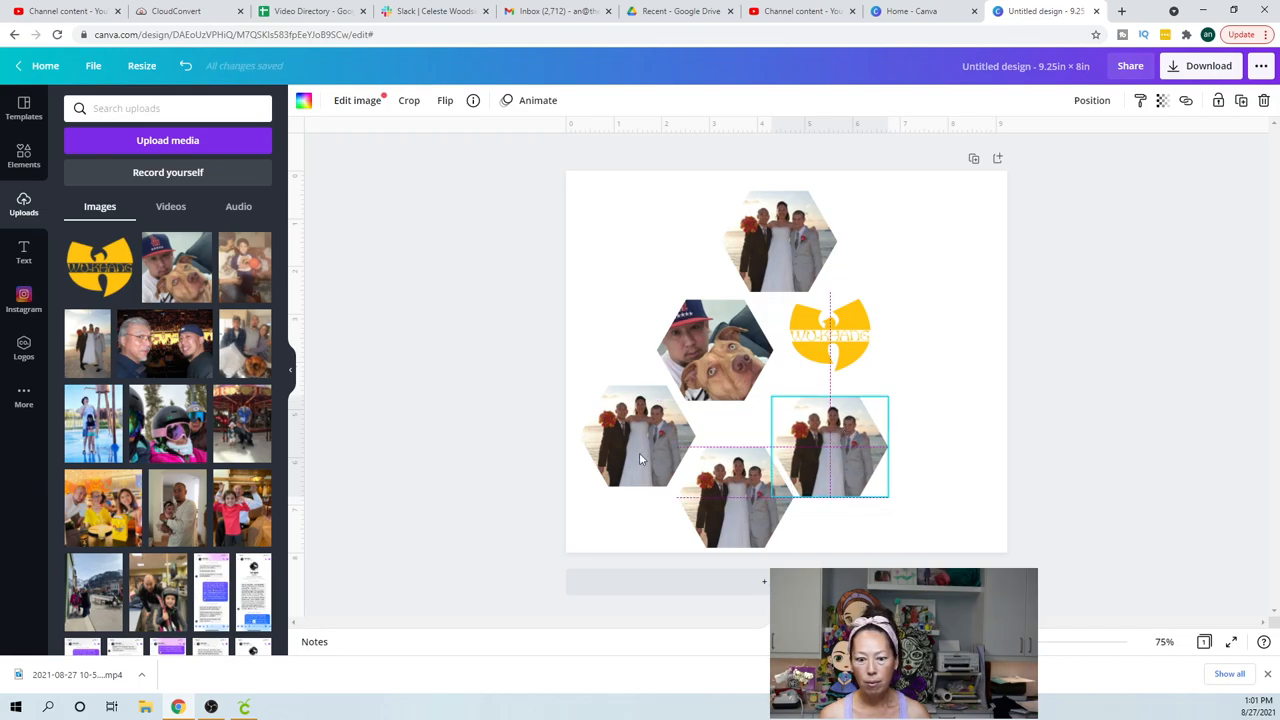
{"action": "left_click_drag", "start_coordinate": [829, 445], "coordinate": [648, 447]}
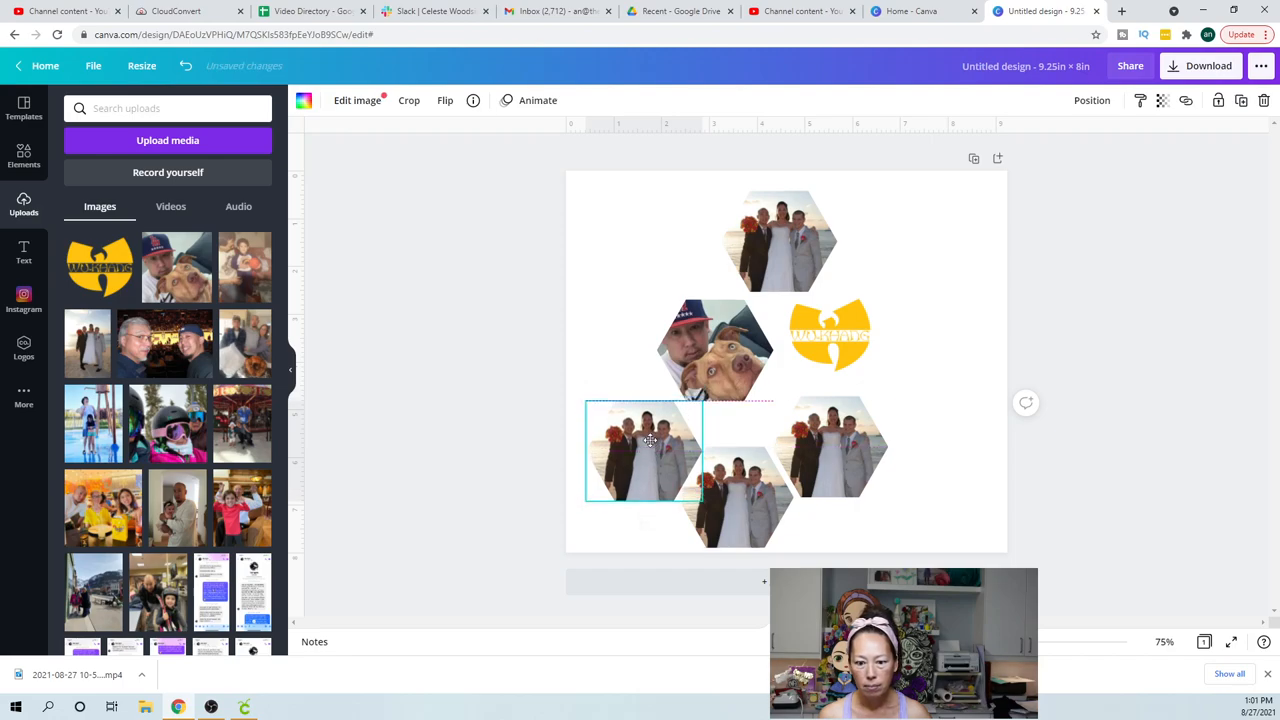
{"action": "left_click_drag", "start_coordinate": [650, 450], "coordinate": [645, 435]}
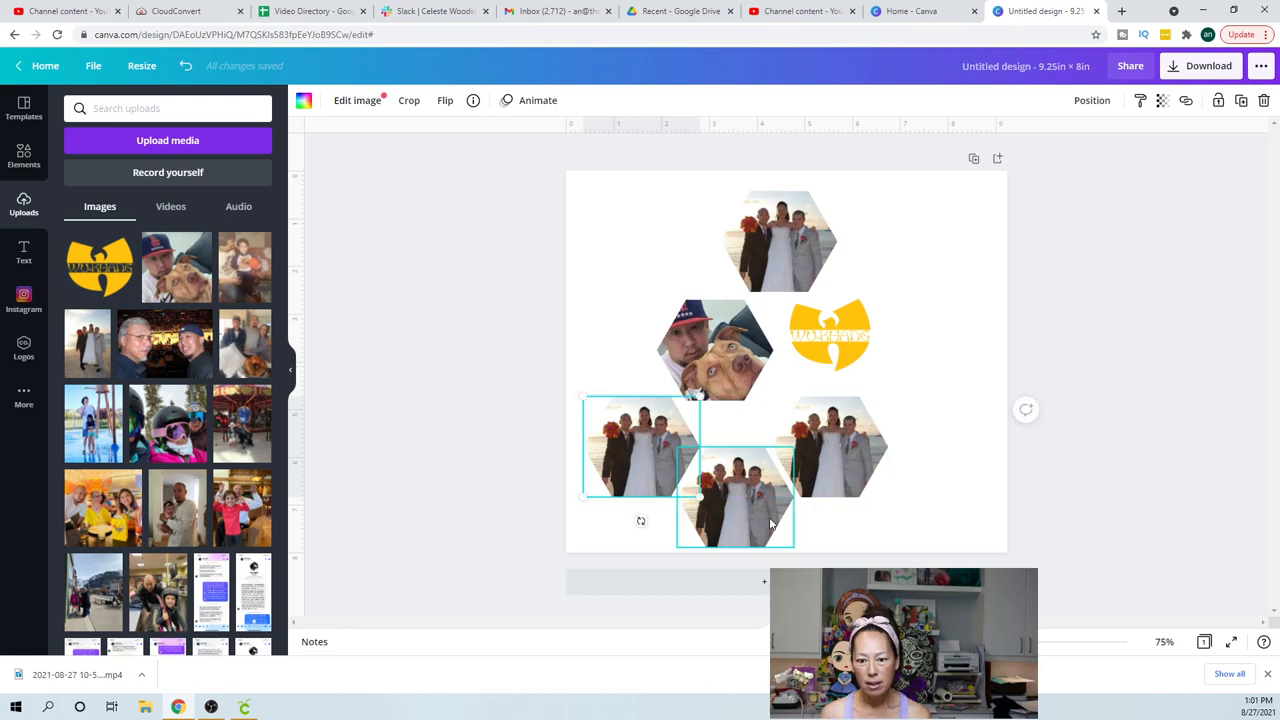
Stagger the right-hand hexagons and space them evenly, then select the top cluster
{"action": "left_click", "coordinate": [735, 495]}
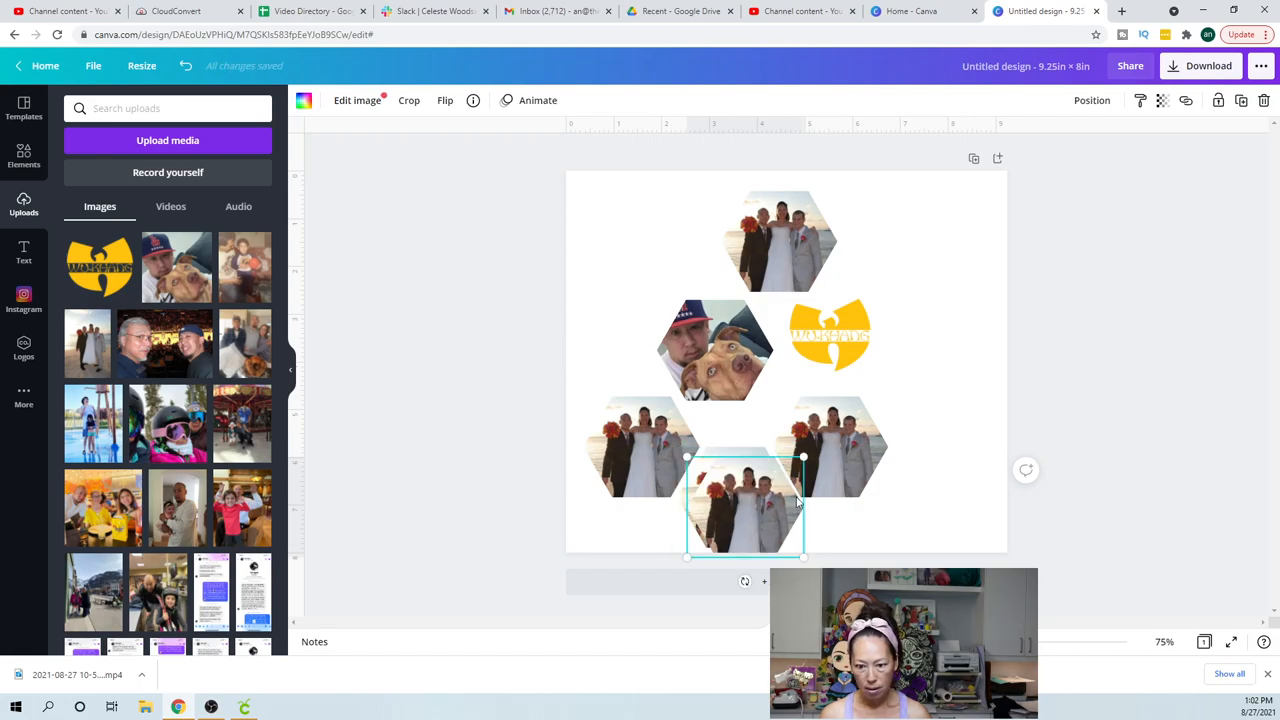
{"action": "left_click_drag", "start_coordinate": [745, 503], "coordinate": [948, 497]}
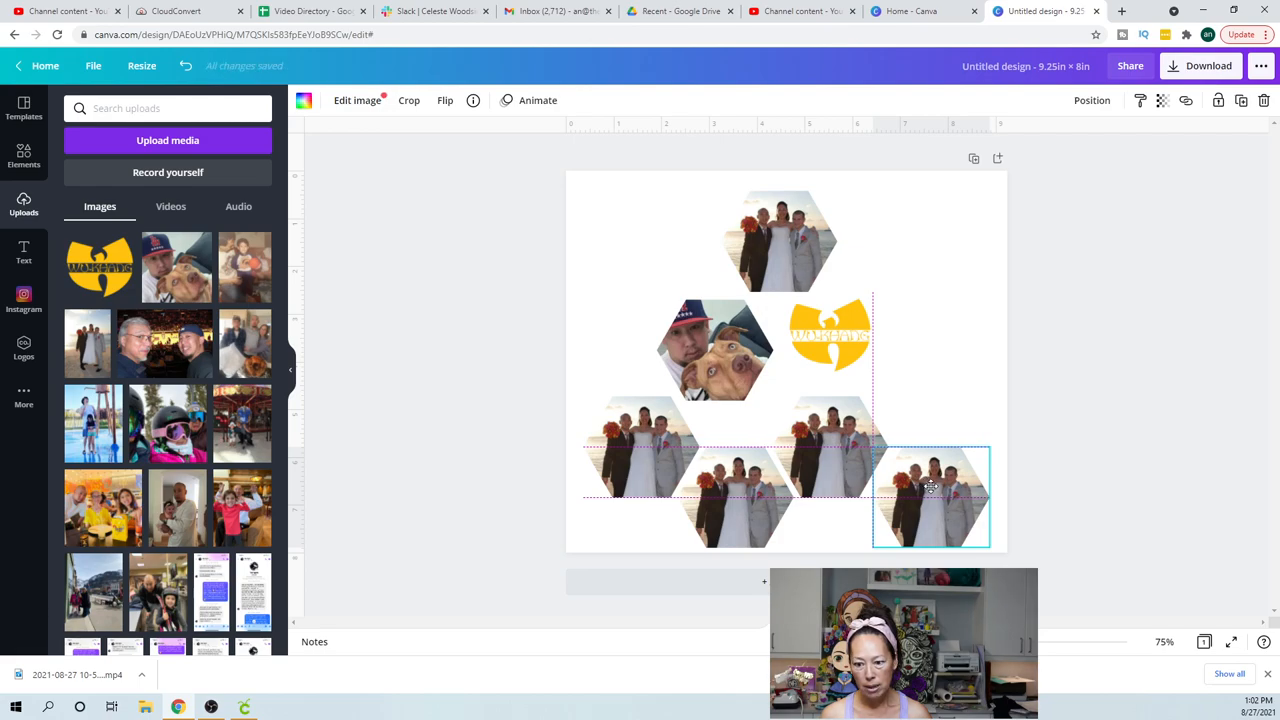
{"action": "left_click_drag", "start_coordinate": [930, 497], "coordinate": [937, 497]}
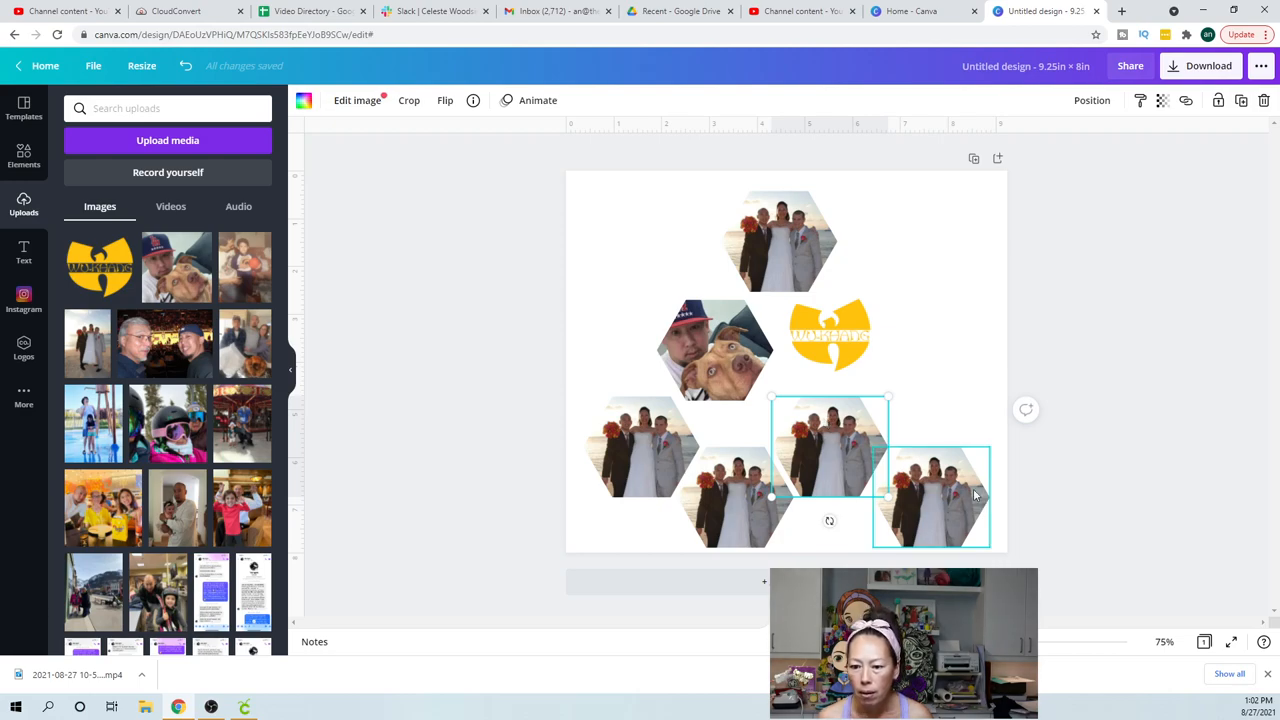
{"action": "left_click_drag", "start_coordinate": [830, 470], "coordinate": [945, 497]}
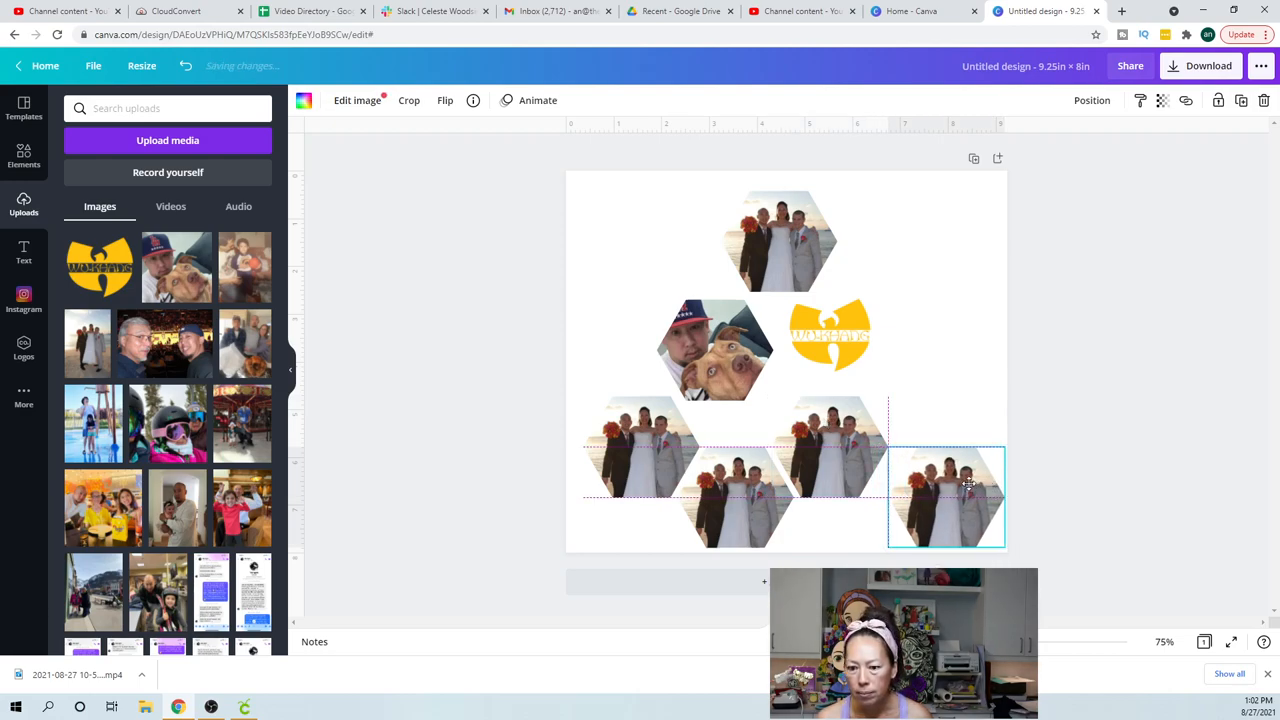
{"action": "left_click_drag", "start_coordinate": [945, 497], "coordinate": [829, 447]}
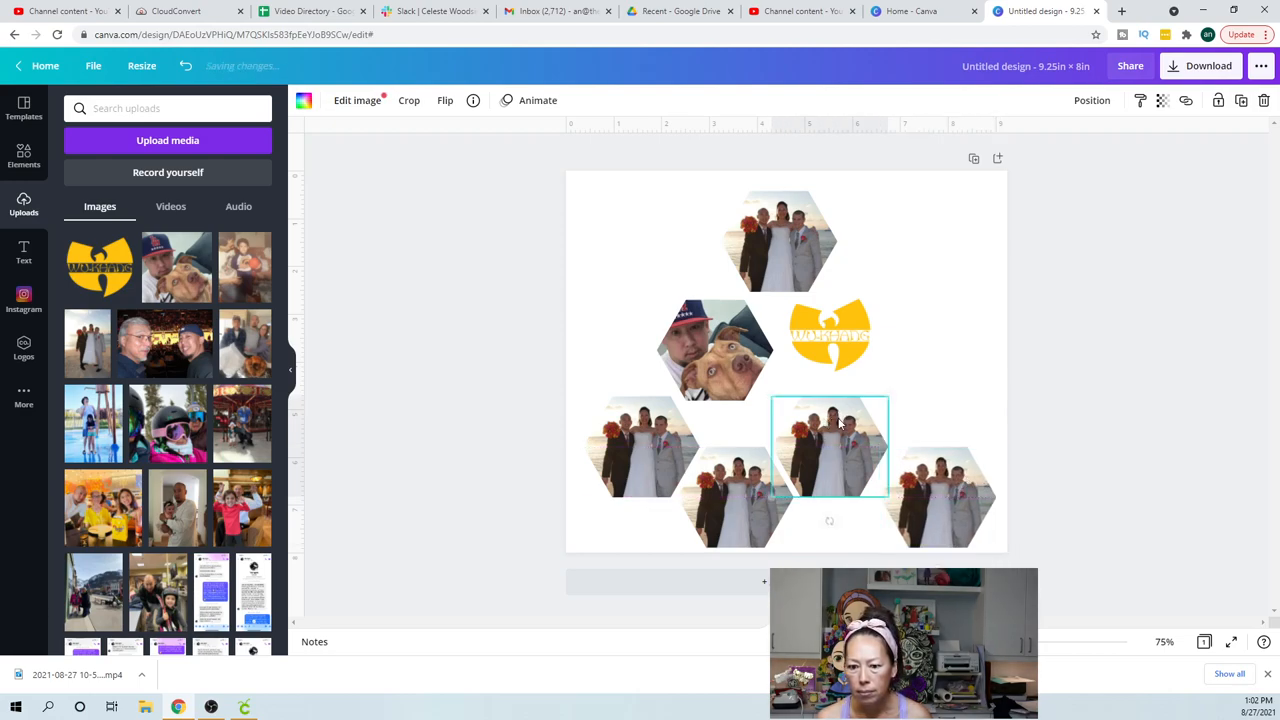
{"action": "left_click_drag", "start_coordinate": [830, 447], "coordinate": [840, 445]}
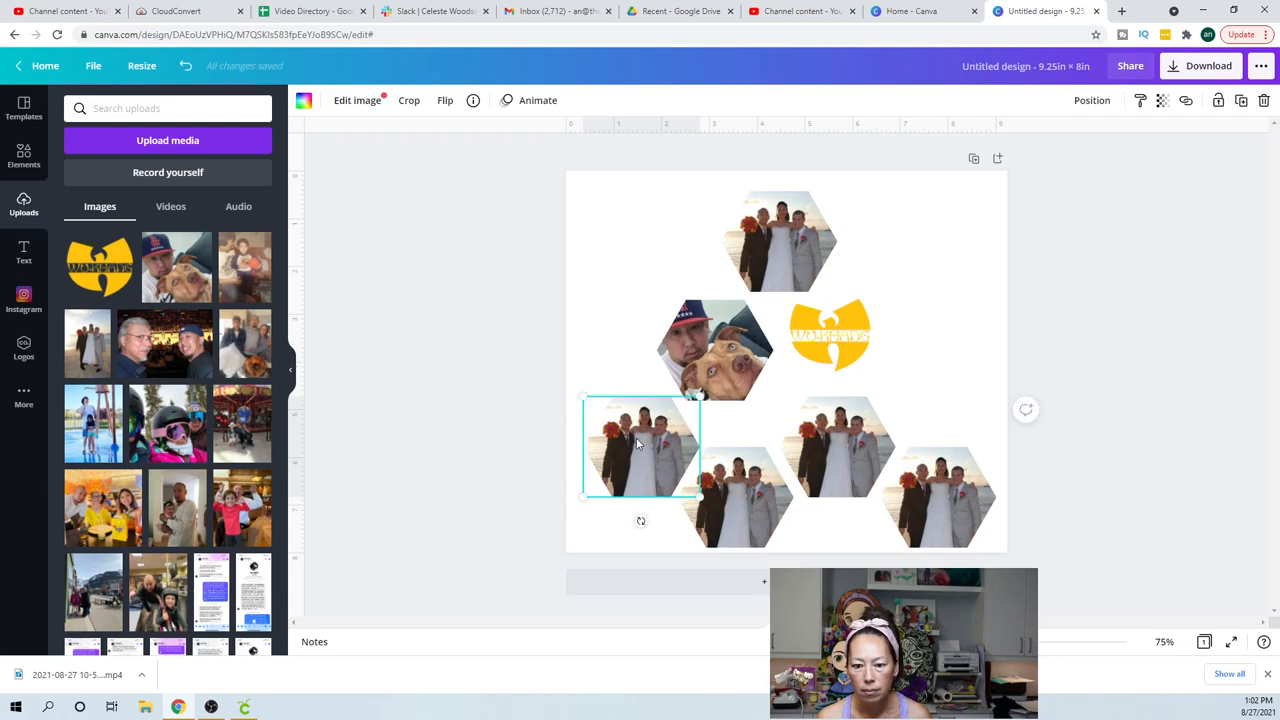
{"action": "left_click_drag", "start_coordinate": [638, 444], "coordinate": [628, 438]}
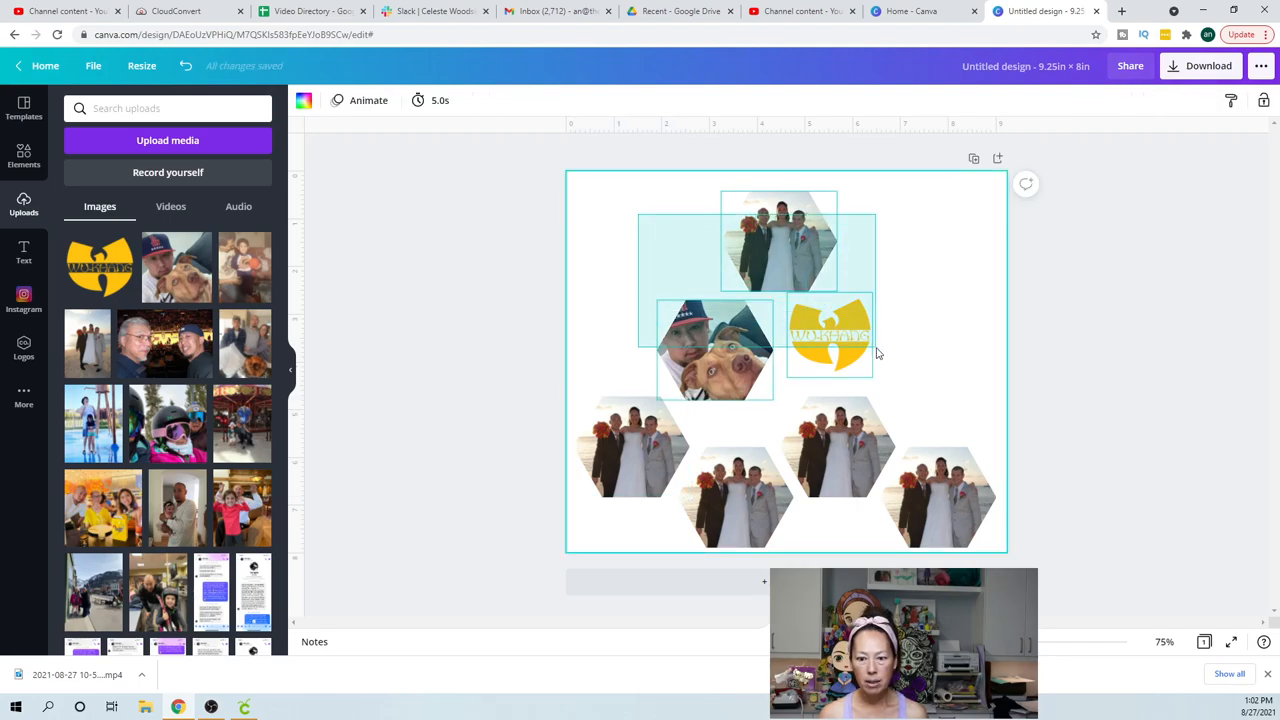
Delete the selected top hexagons, shrink the yellow logo and shift it left
{"action": "key", "text": "Delete"}
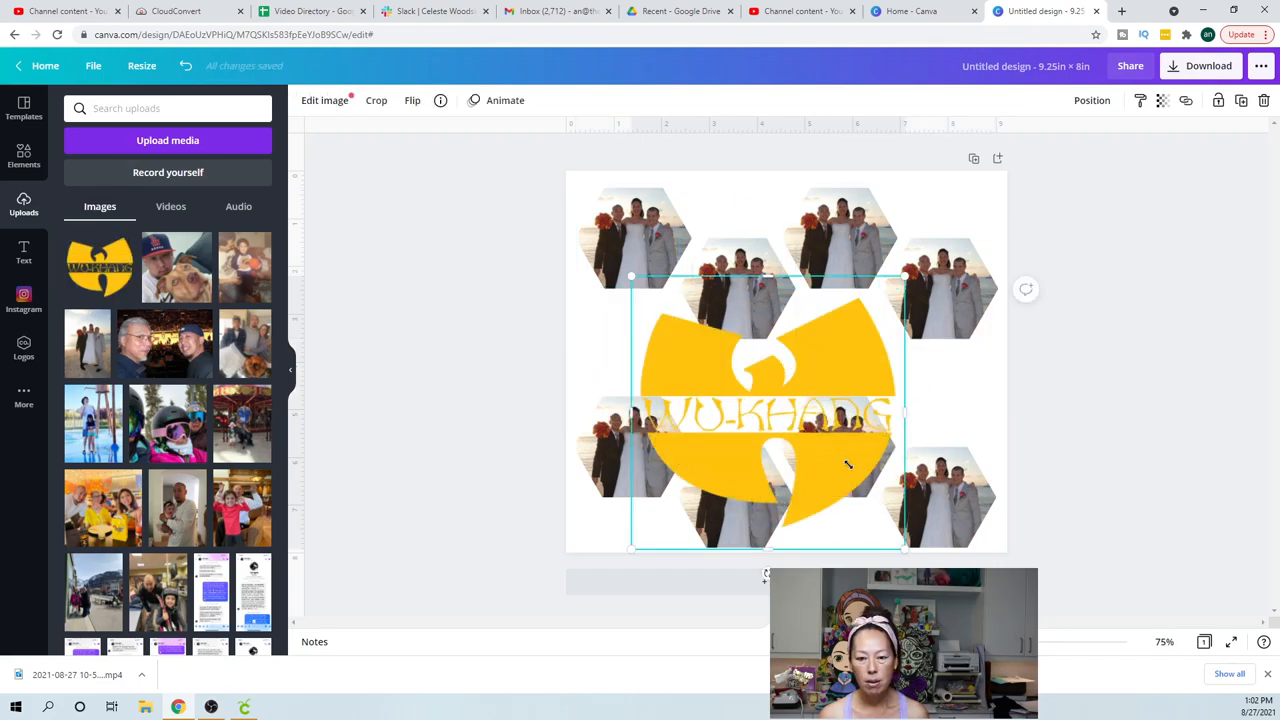
{"action": "left_click_drag", "start_coordinate": [905, 550], "coordinate": [735, 380]}
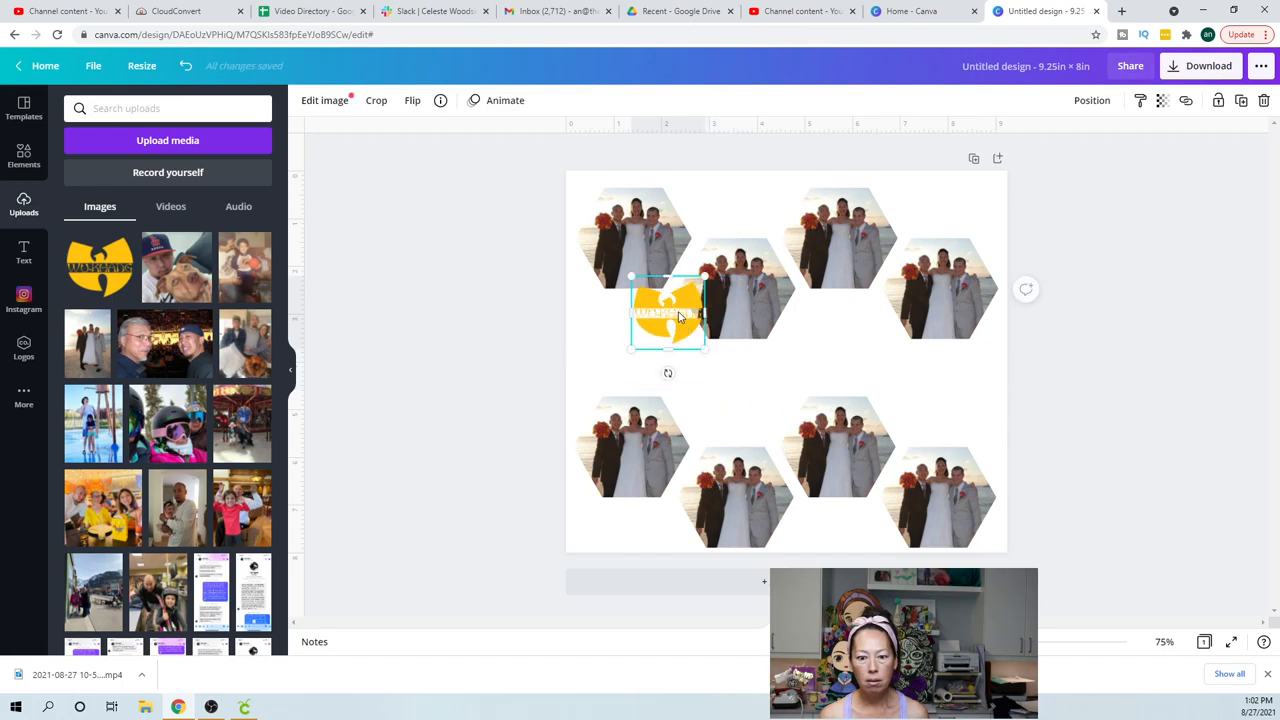
{"action": "left_click_drag", "start_coordinate": [668, 315], "coordinate": [625, 345]}
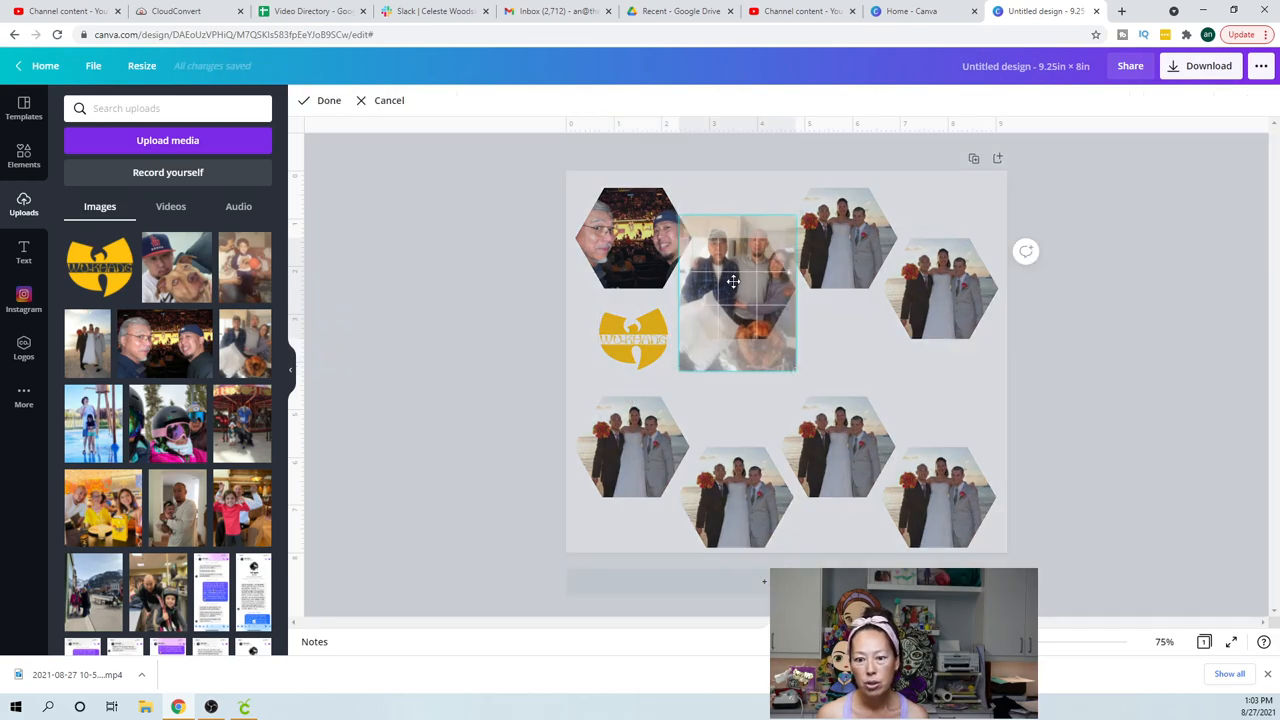
Reposition the couple, splash-pad and dog photos inside their top-row hexagon frames
{"action": "left_click_drag", "start_coordinate": [733, 281], "coordinate": [718, 300]}
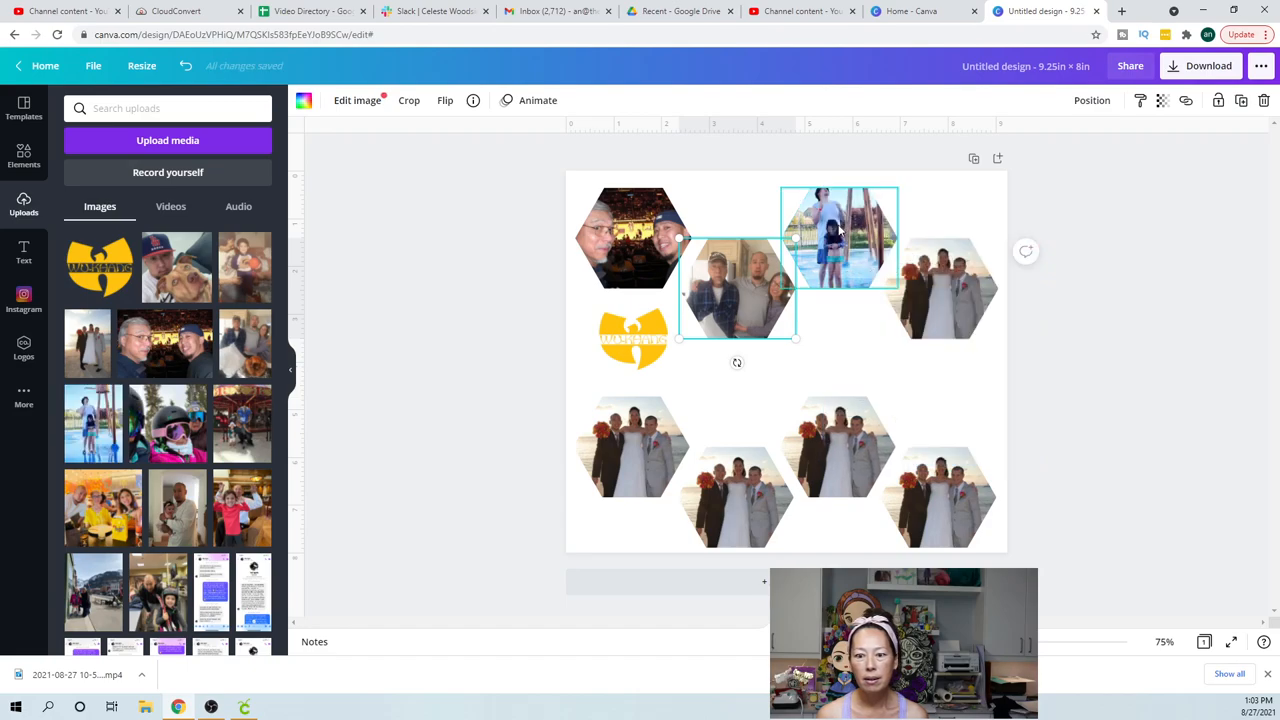
{"action": "left_click", "coordinate": [408, 100]}
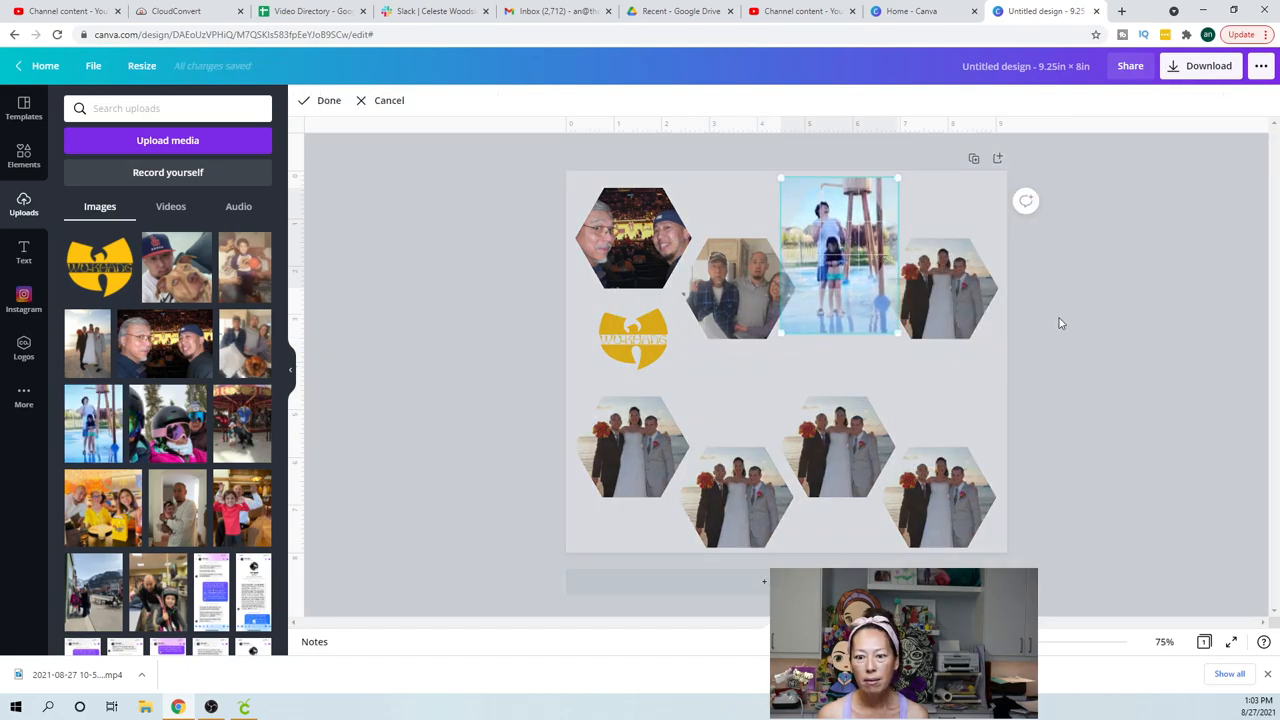
{"action": "left_click", "coordinate": [838, 237]}
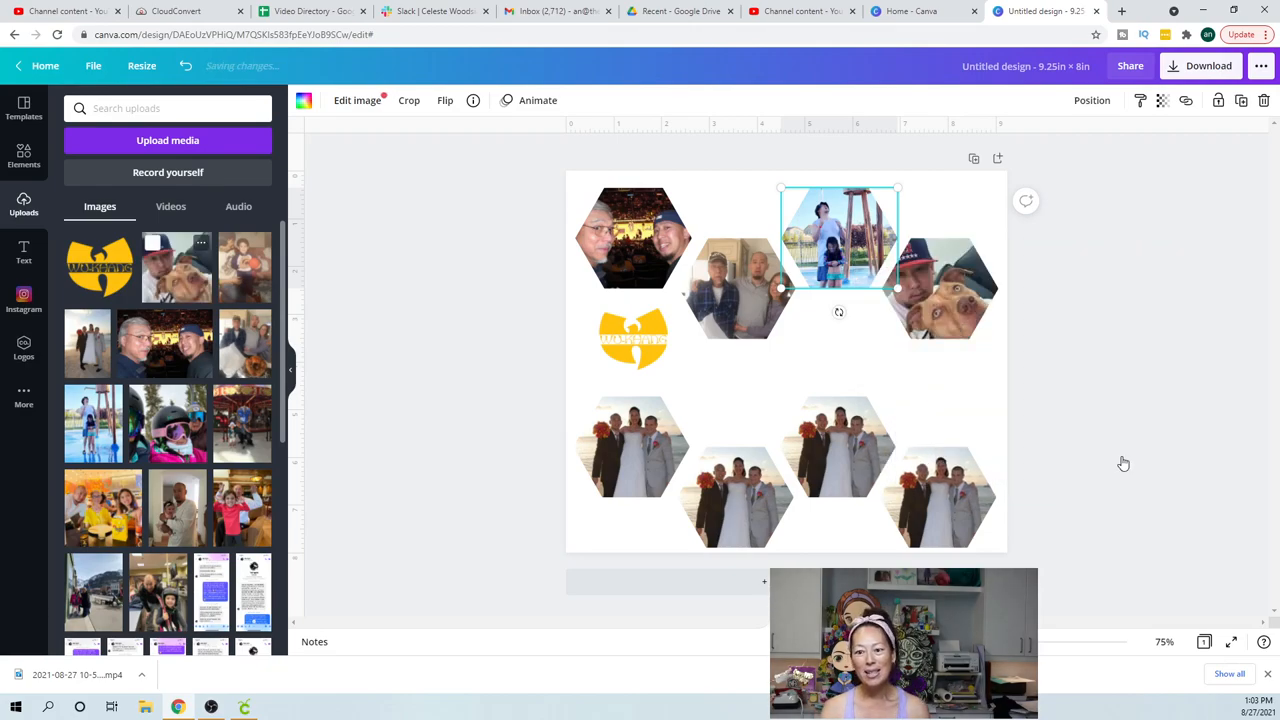
{"action": "left_click", "coordinate": [940, 288]}
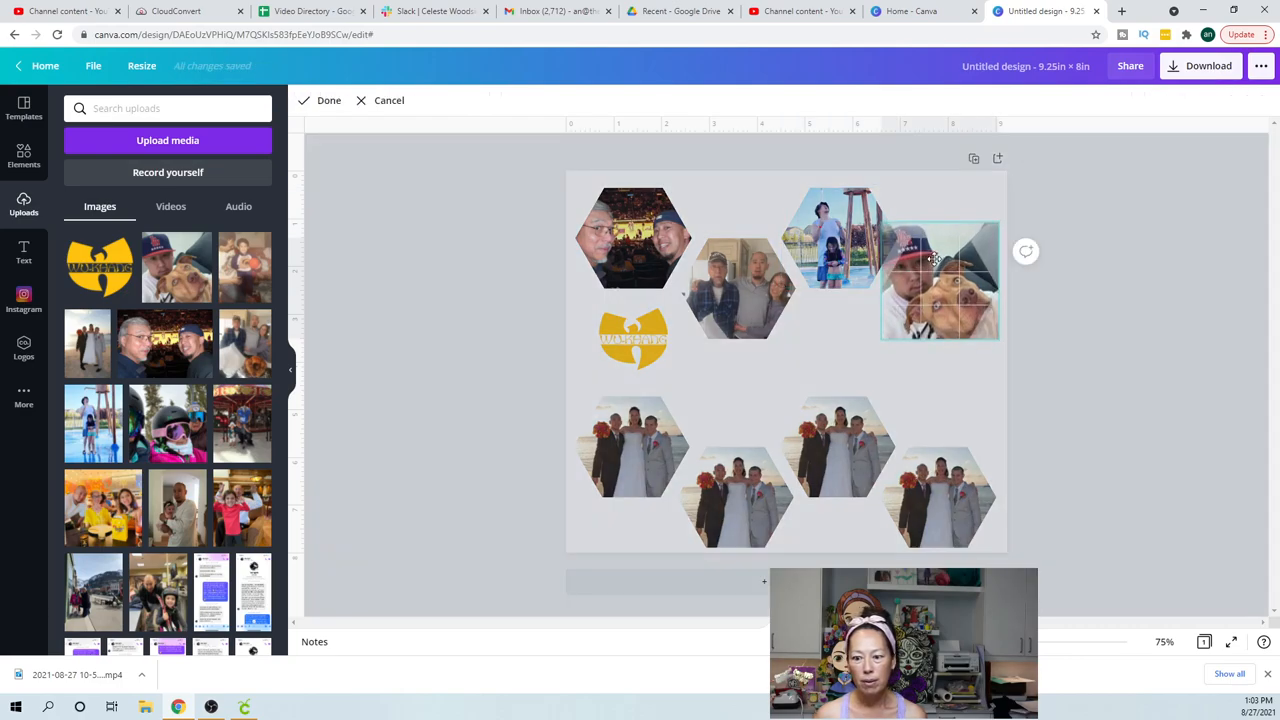
{"action": "left_click", "coordinate": [938, 280]}
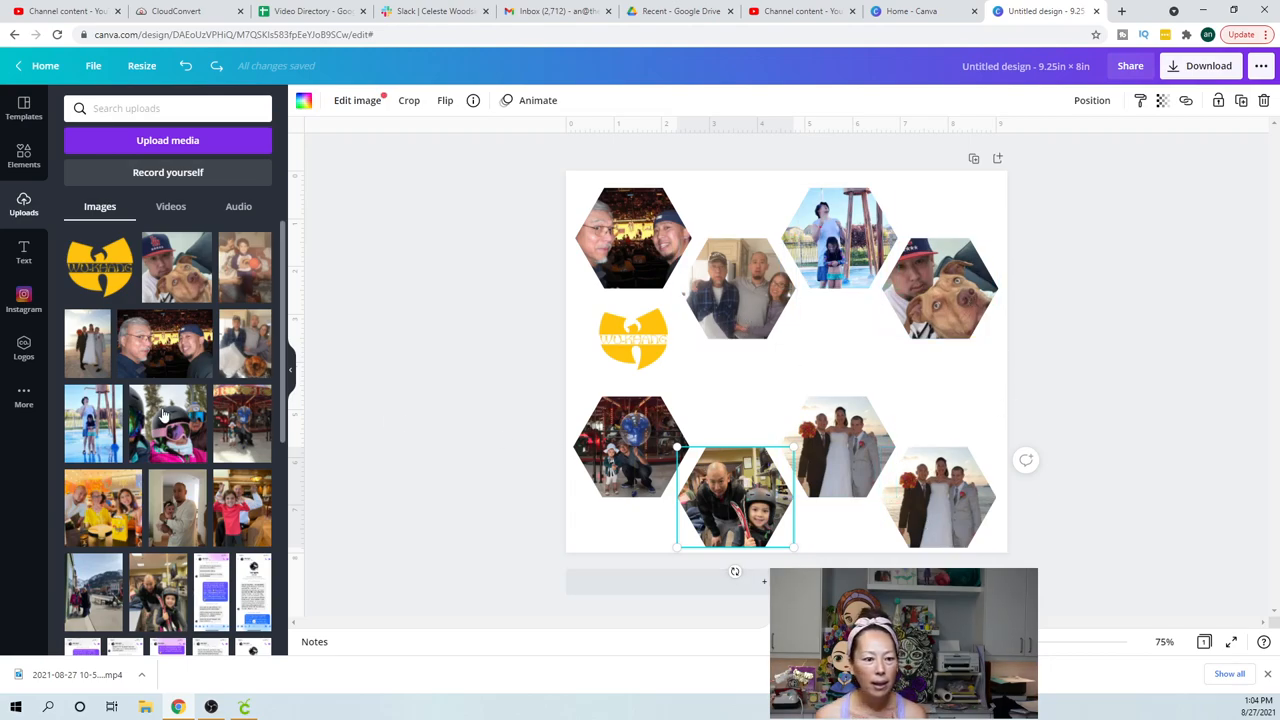
Scroll down through the photos for the bottom-row hexagons
{"action": "scroll", "scroll_direction": "down", "scroll_amount": 3}
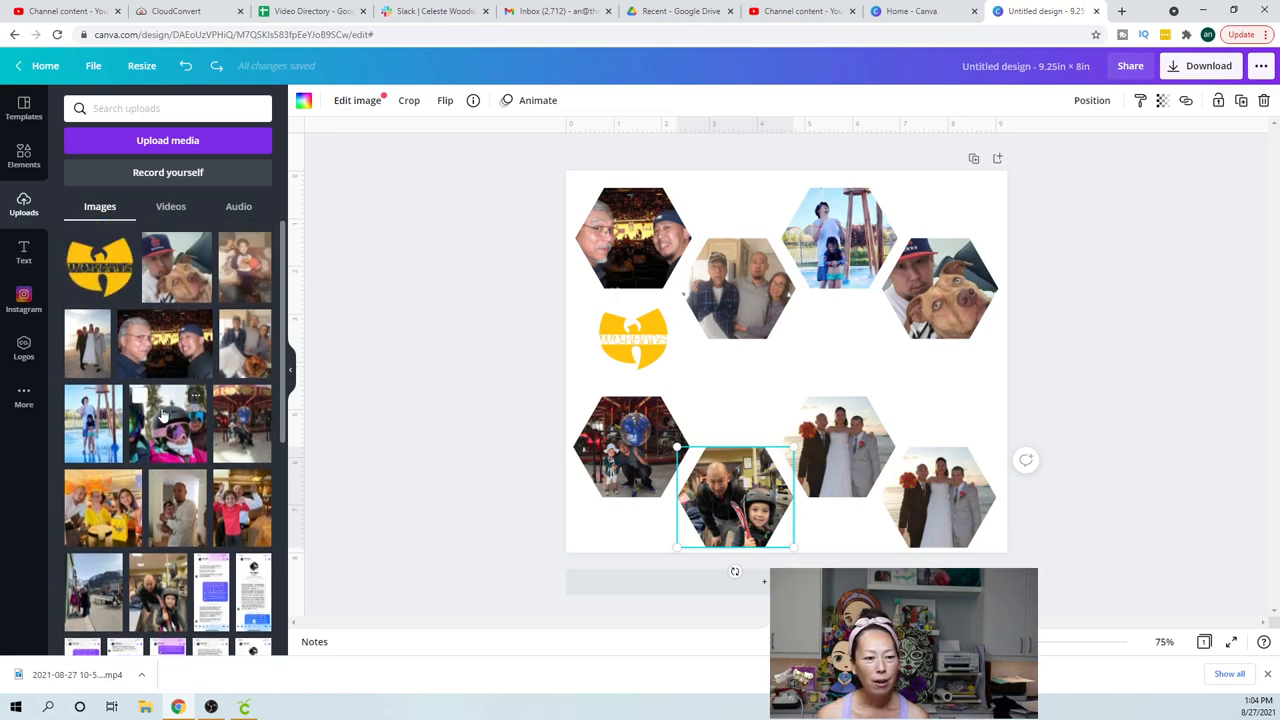
{"action": "scroll", "scroll_direction": "down", "scroll_amount": 3}
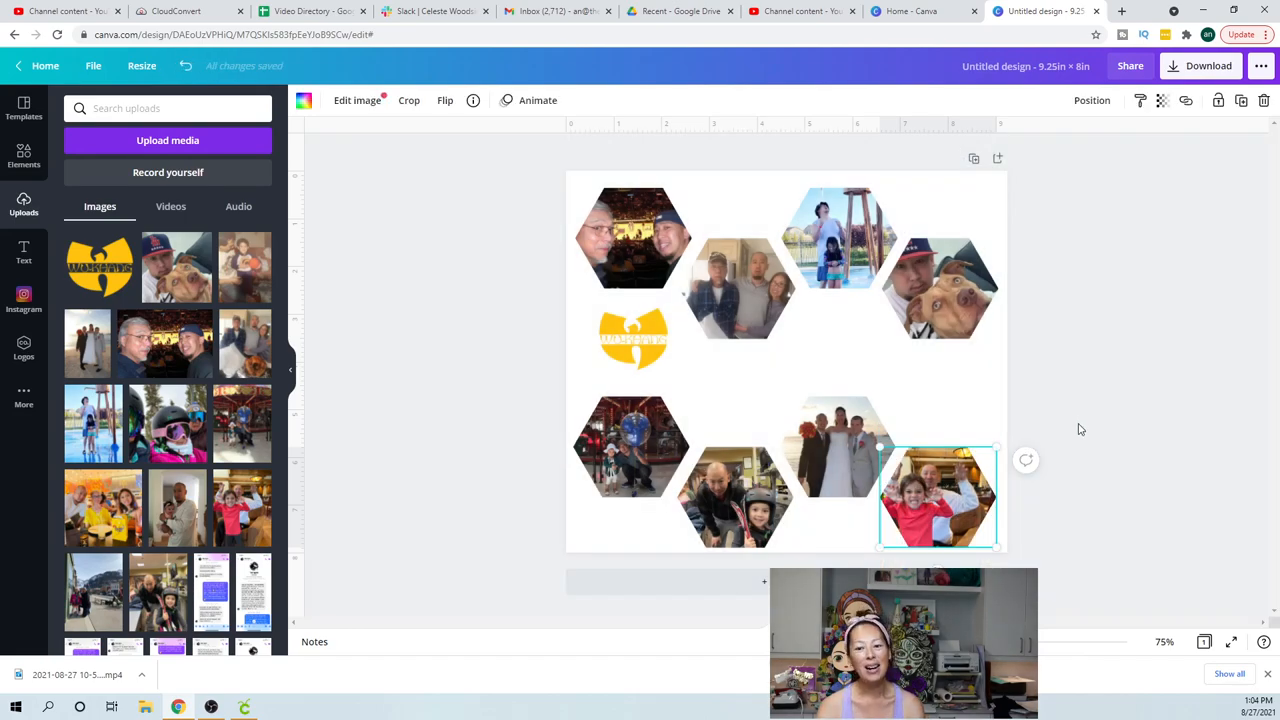
{"action": "mouse_move", "coordinate": [780, 387]}
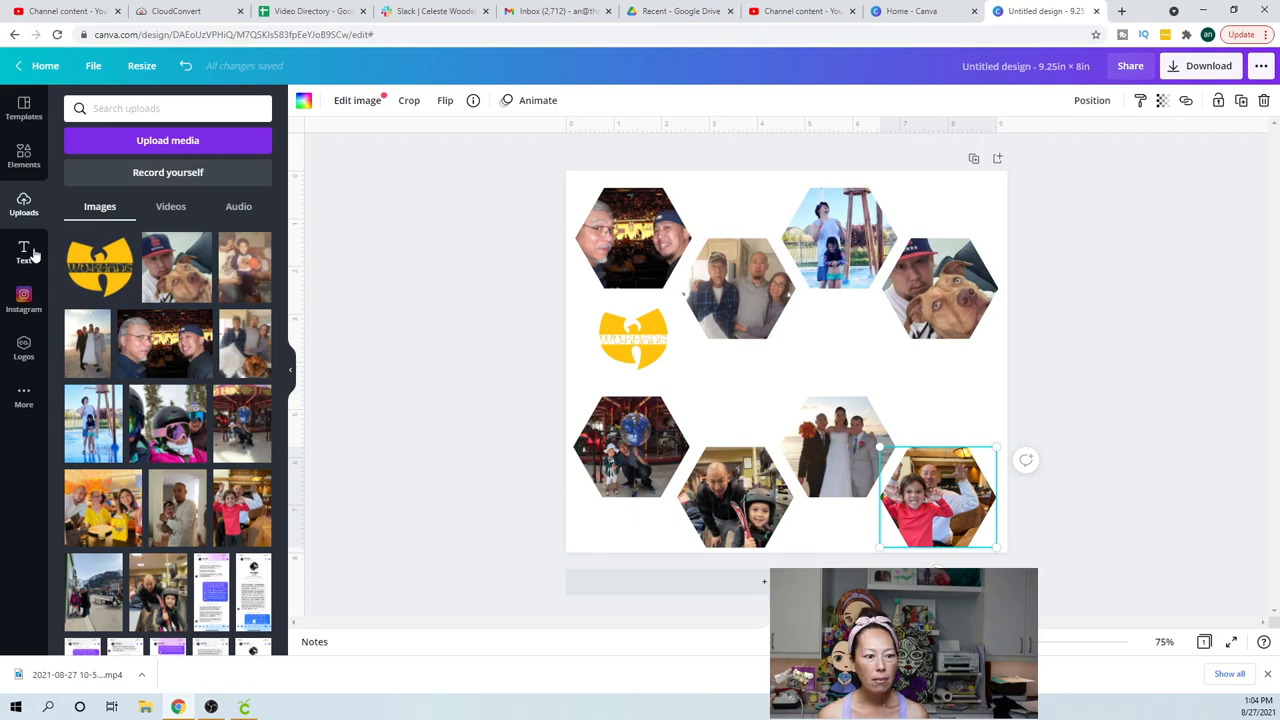
{"action": "mouse_move", "coordinate": [24, 250]}
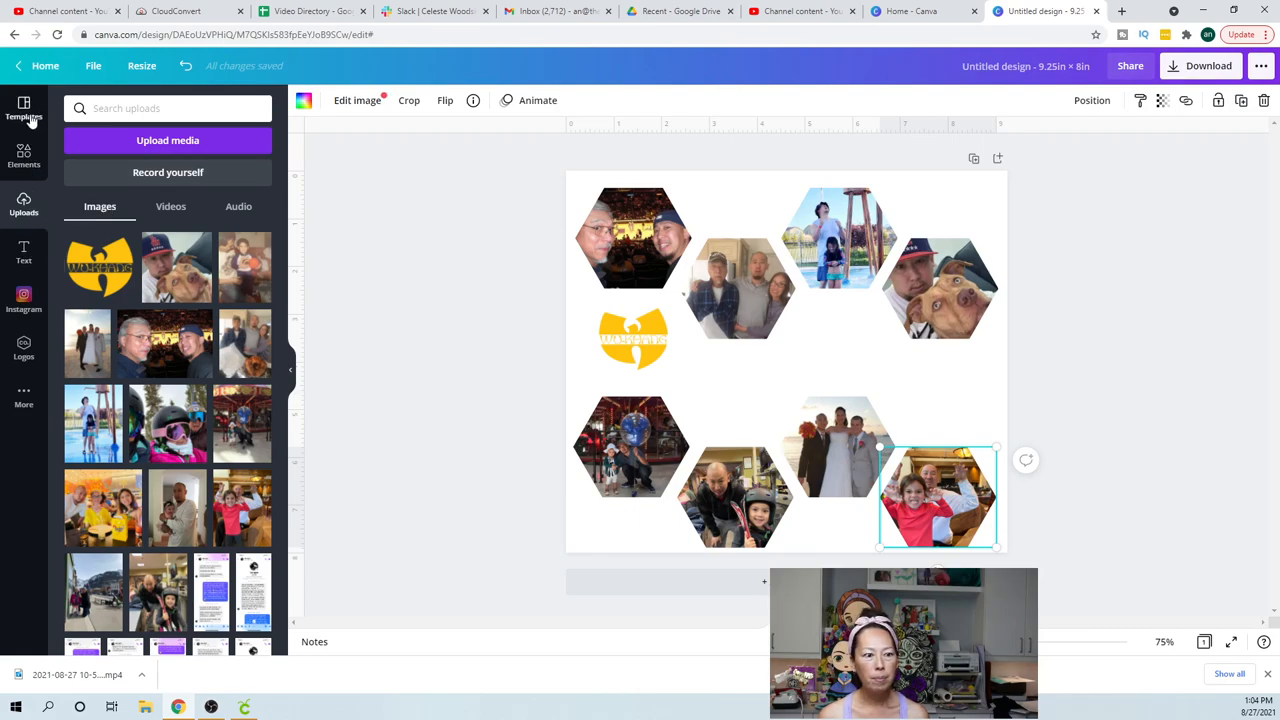
Open the text style combinations and scroll down toward the 'love and joy' template
{"action": "left_click", "coordinate": [23, 252]}
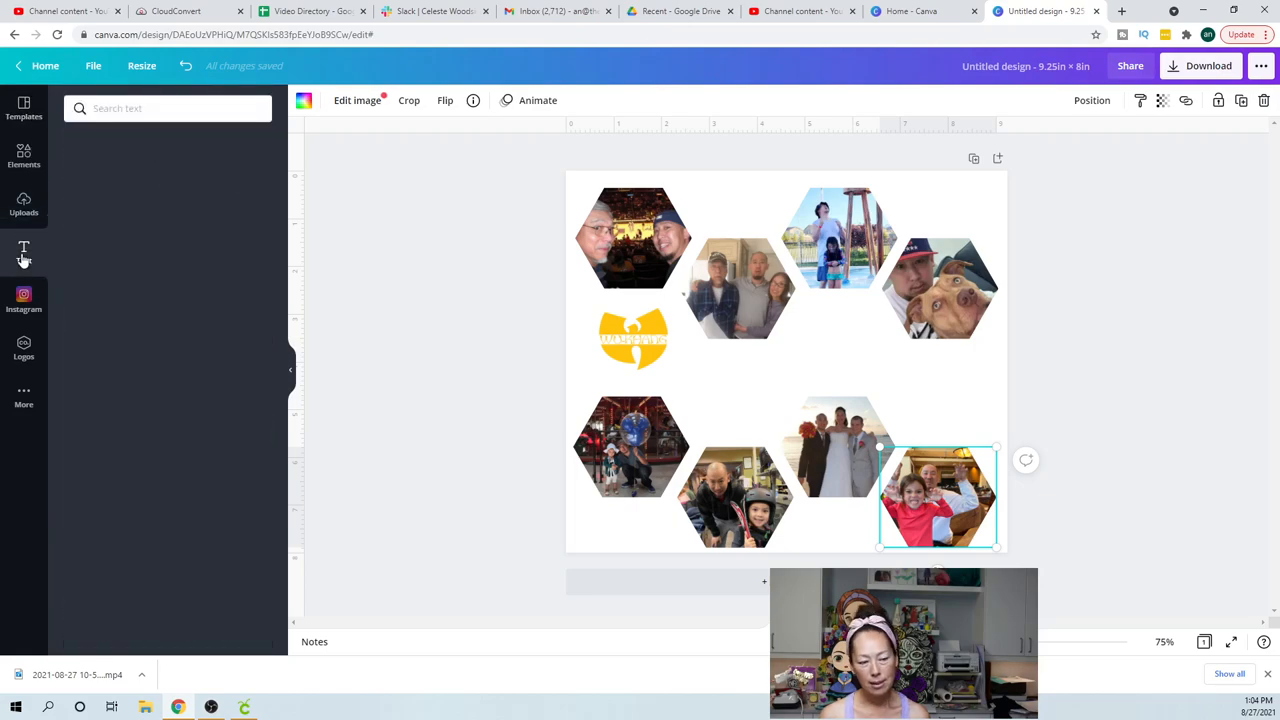
{"action": "left_click", "coordinate": [23, 250]}
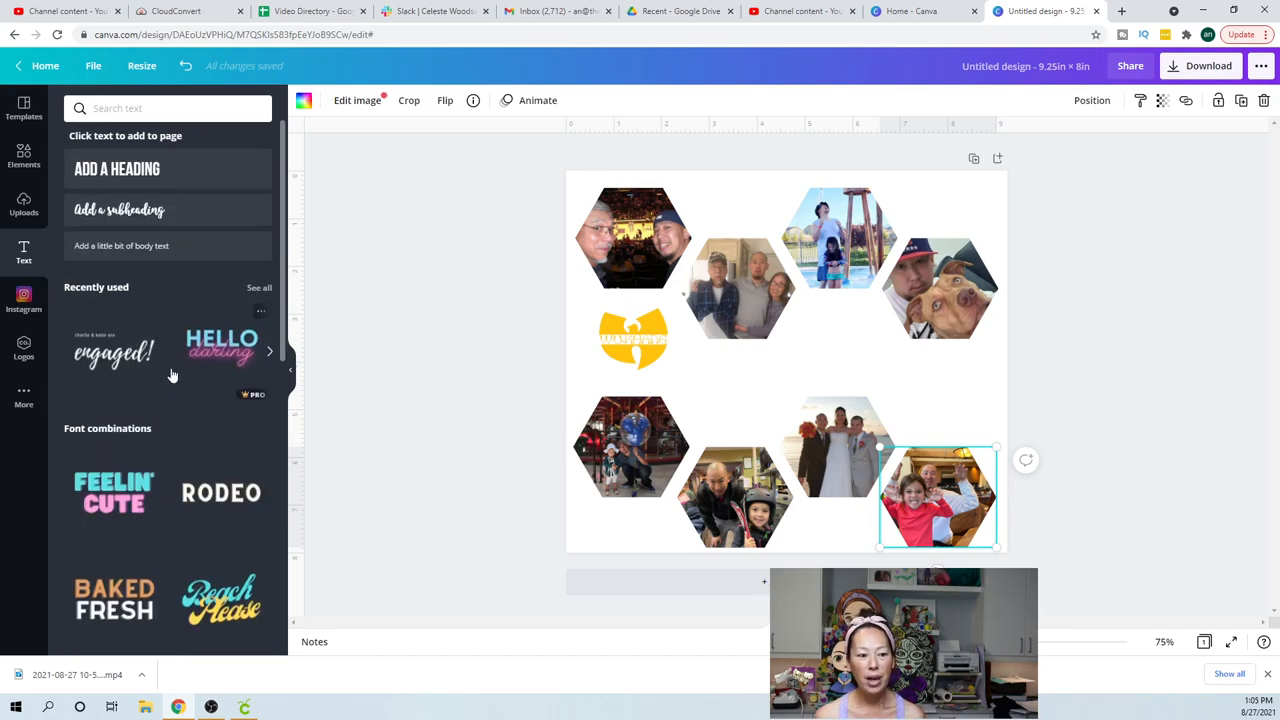
{"action": "scroll", "scroll_direction": "down", "scroll_amount": 3}
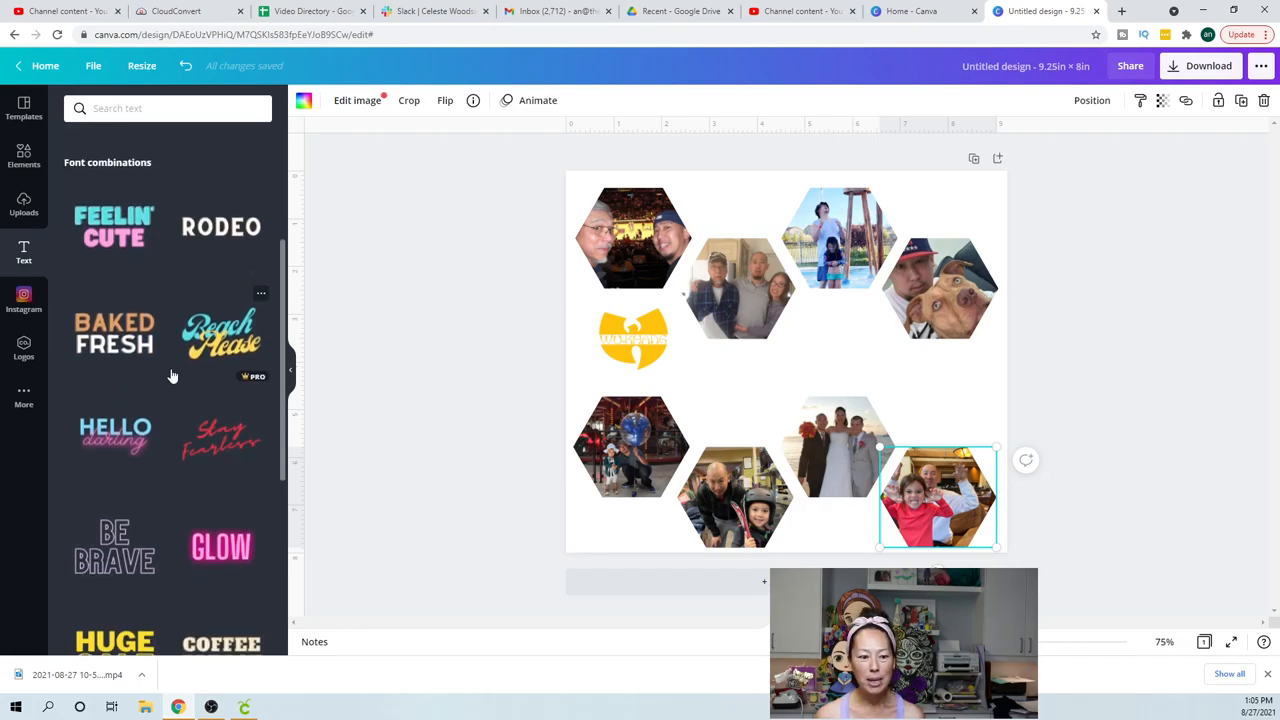
{"action": "scroll", "scroll_direction": "down", "scroll_amount": 3}
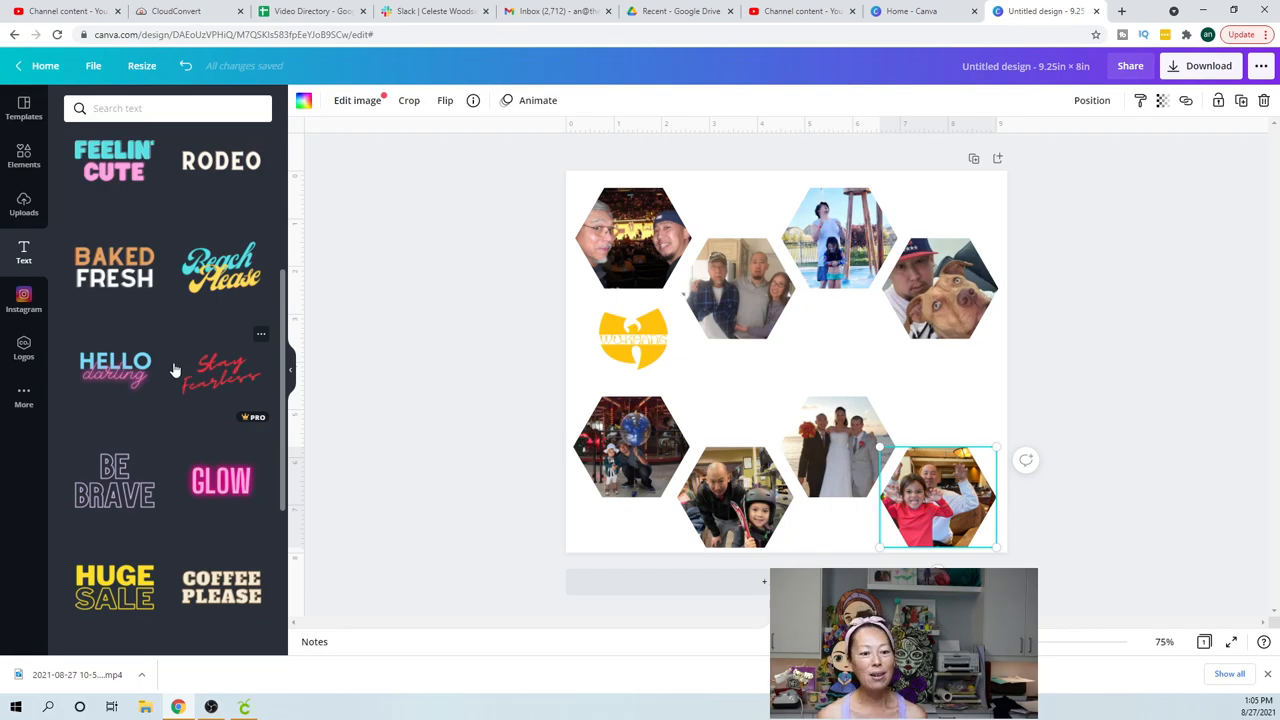
{"action": "scroll", "scroll_direction": "down", "scroll_amount": 3}
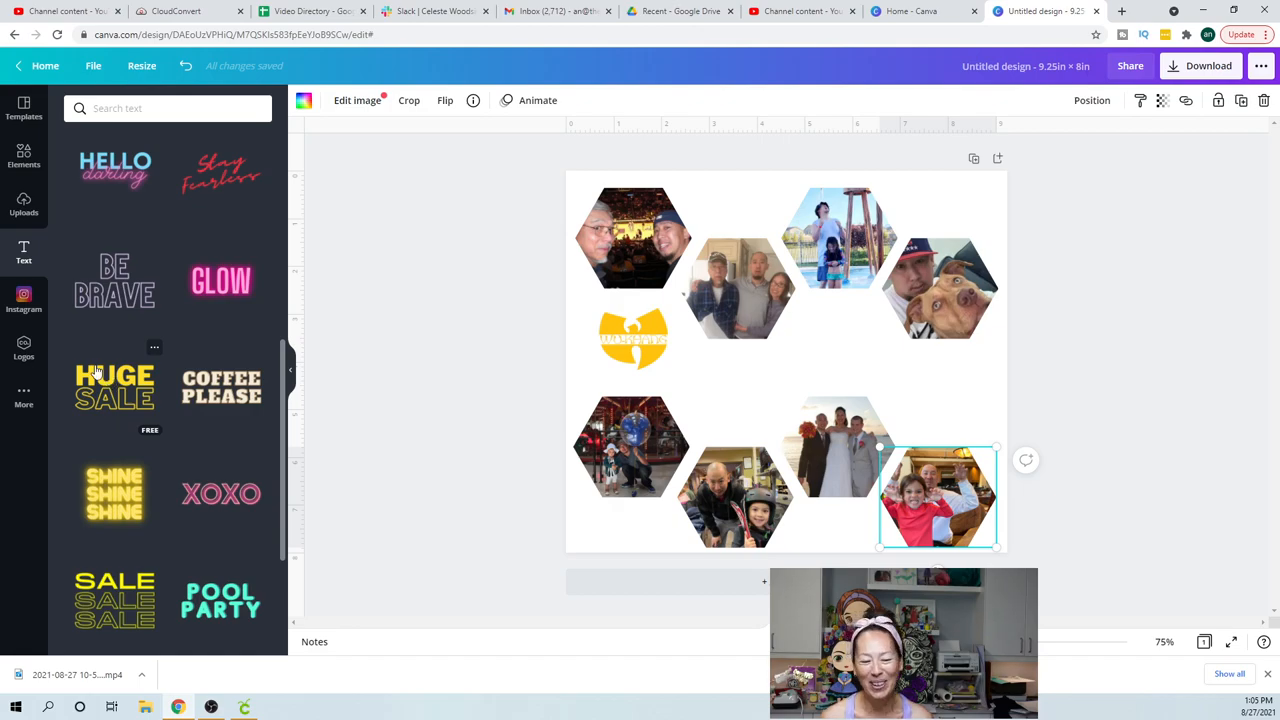
{"action": "scroll", "scroll_direction": "down", "scroll_amount": 3}
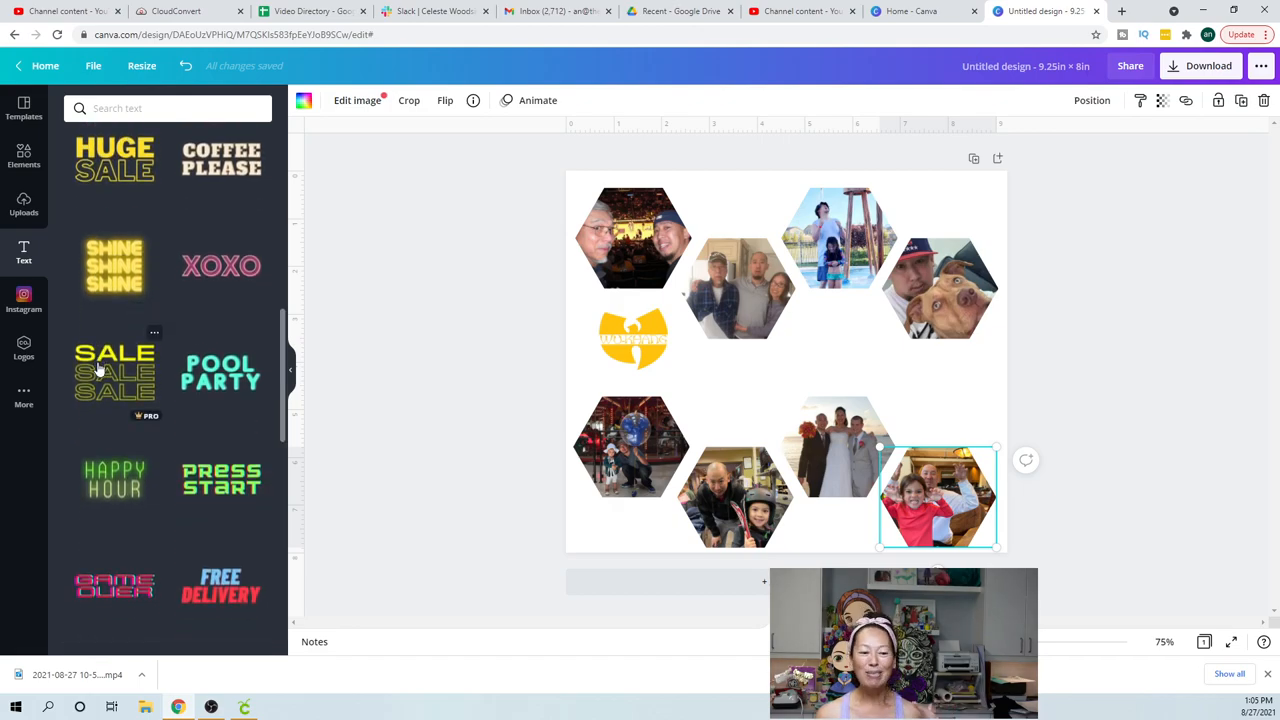
{"action": "scroll", "scroll_direction": "down", "scroll_amount": 3}
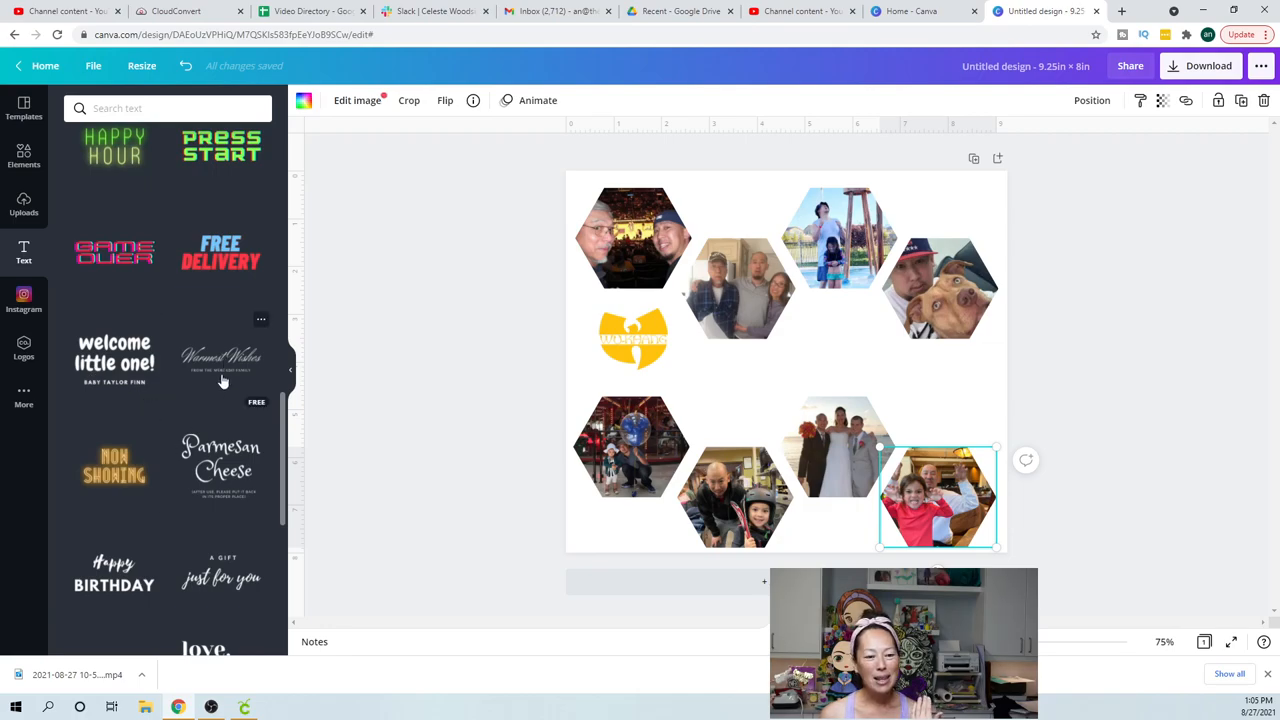
{"action": "mouse_move", "coordinate": [209, 424]}
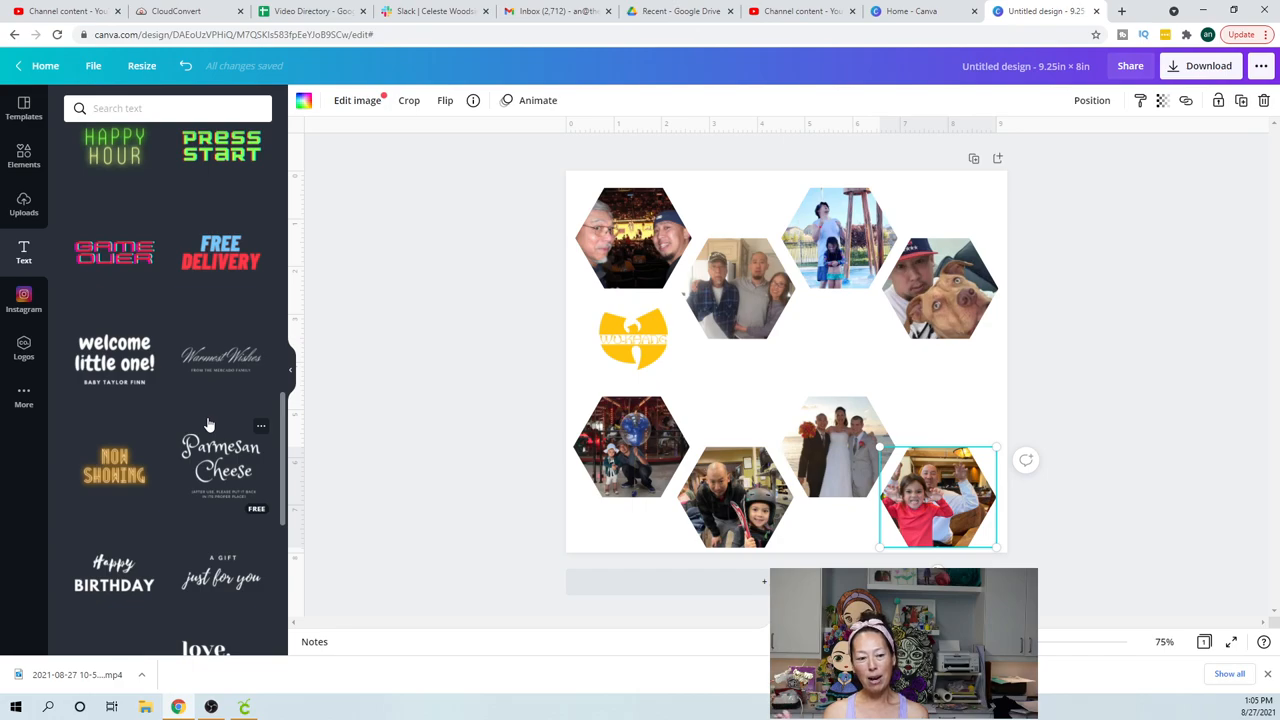
{"action": "scroll", "scroll_direction": "down", "scroll_amount": 3}
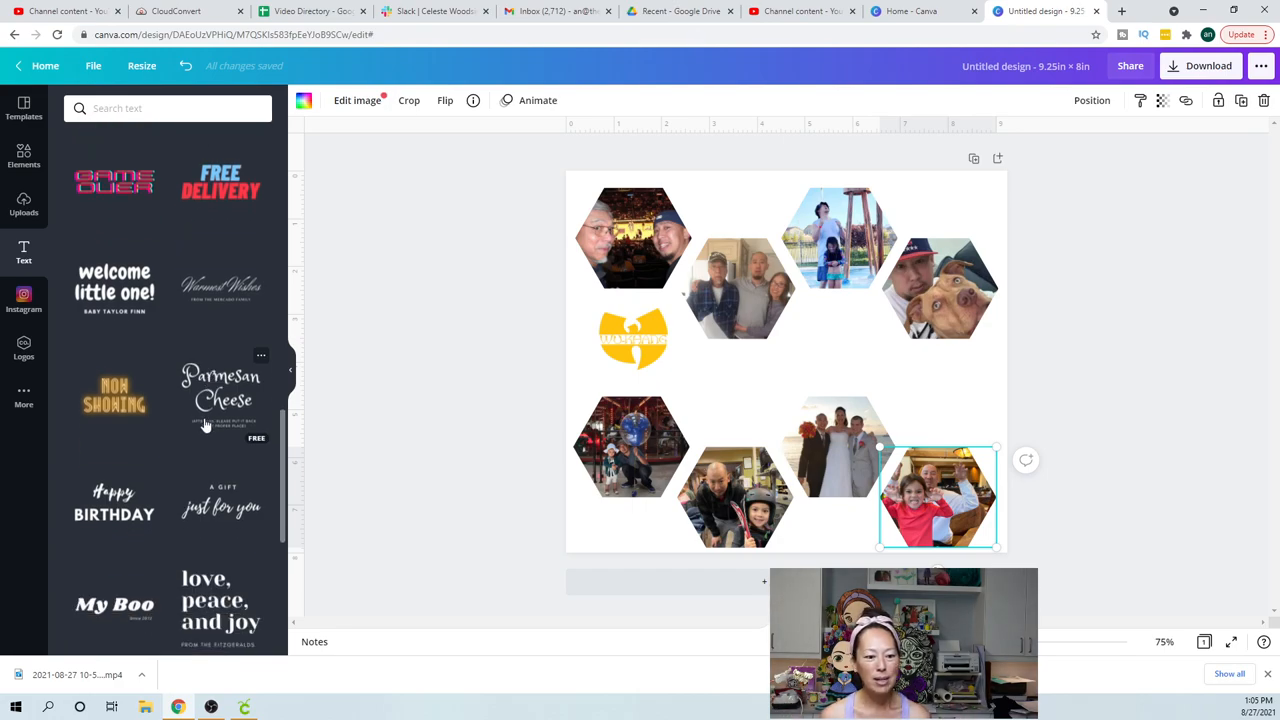
{"action": "scroll", "scroll_direction": "down", "scroll_amount": 3}
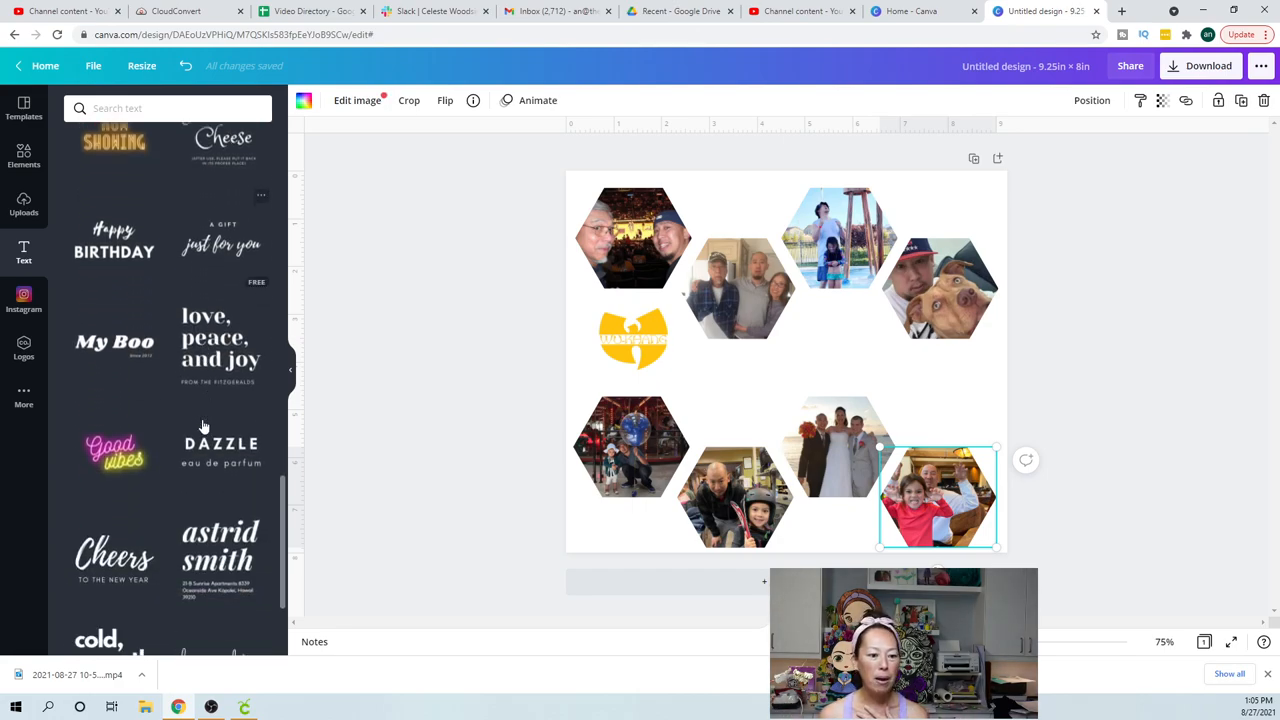
{"action": "scroll", "scroll_direction": "down", "scroll_amount": 3}
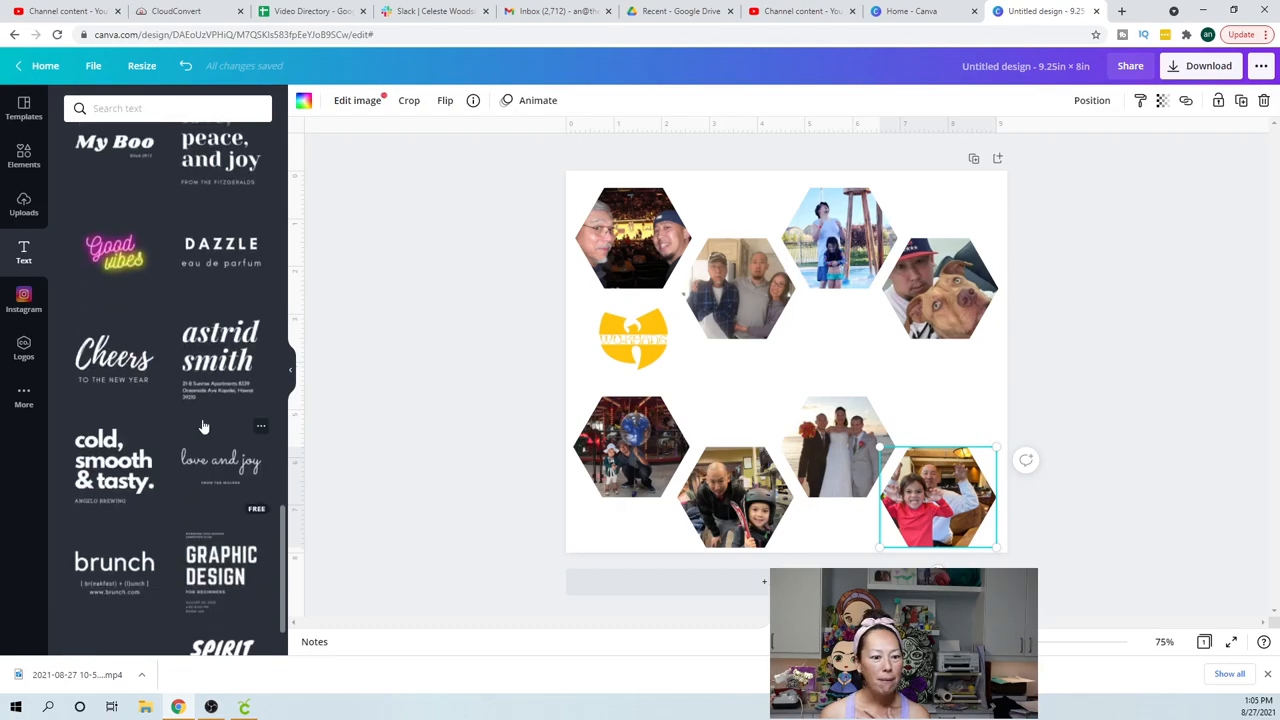
{"action": "scroll", "scroll_direction": "down", "scroll_amount": 3}
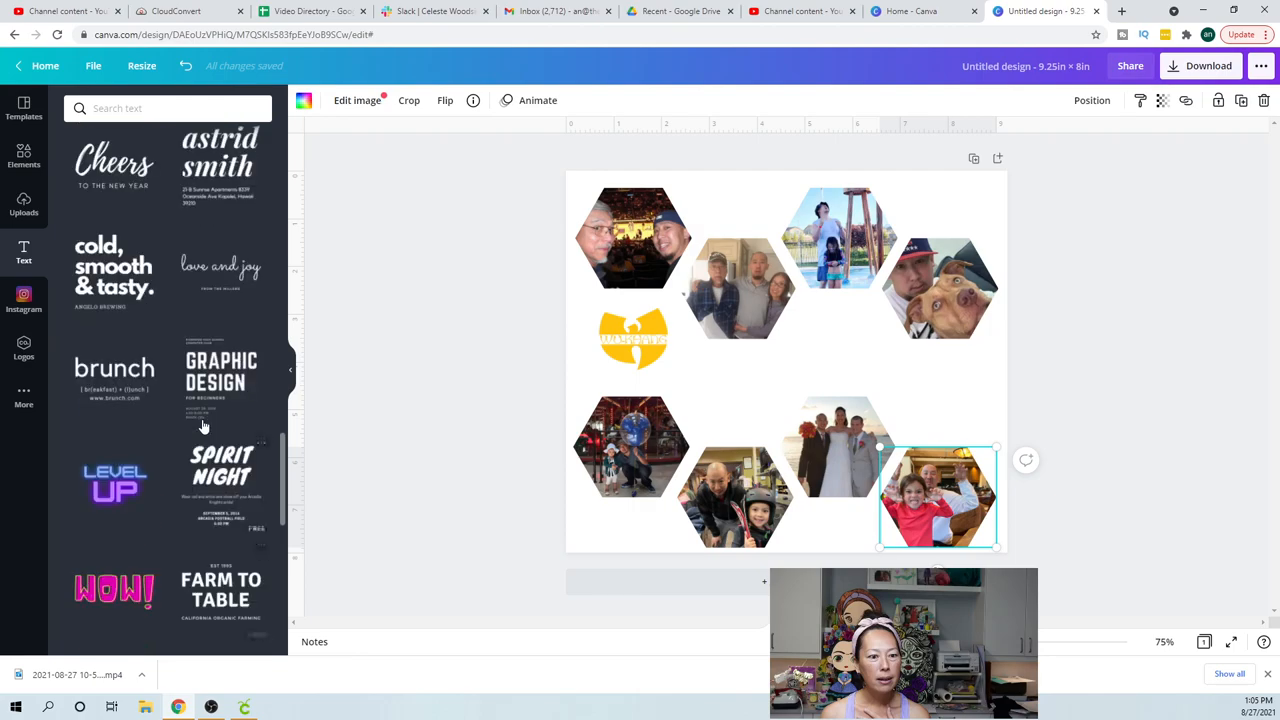
{"action": "scroll", "scroll_direction": "down", "scroll_amount": 3}
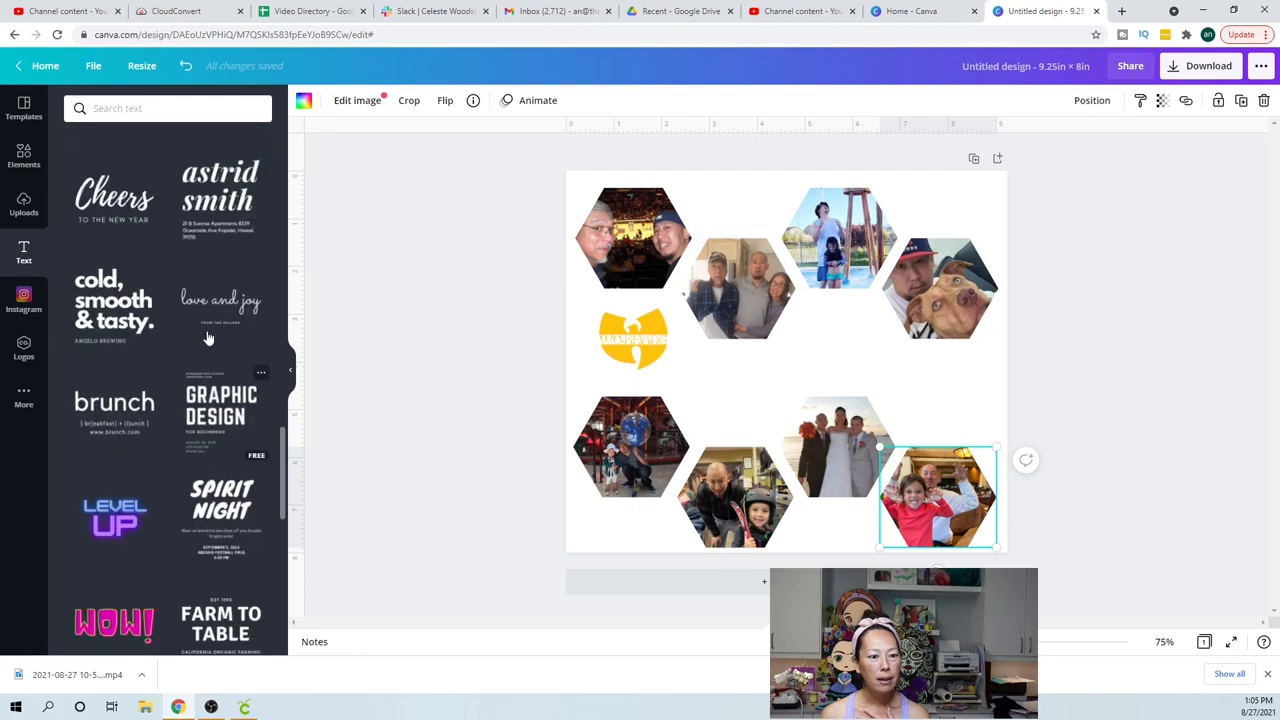
{"action": "mouse_move", "coordinate": [250, 308]}
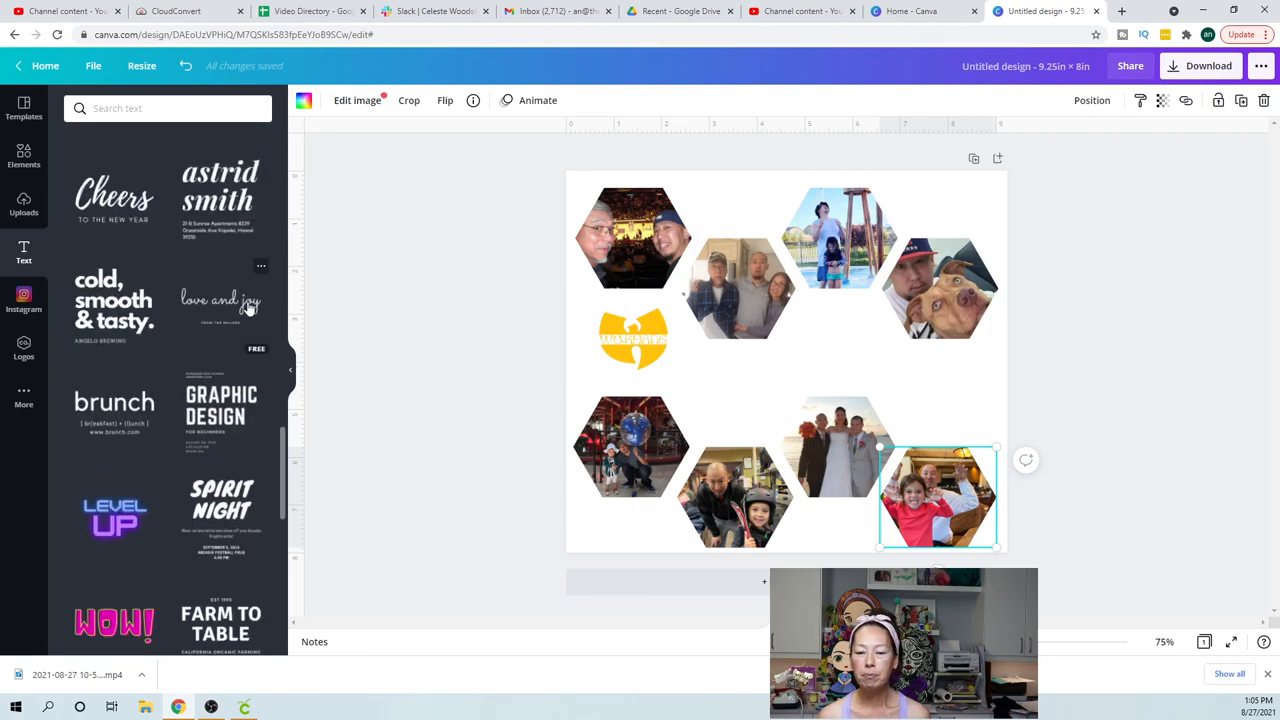
{"action": "mouse_move", "coordinate": [807, 325]}
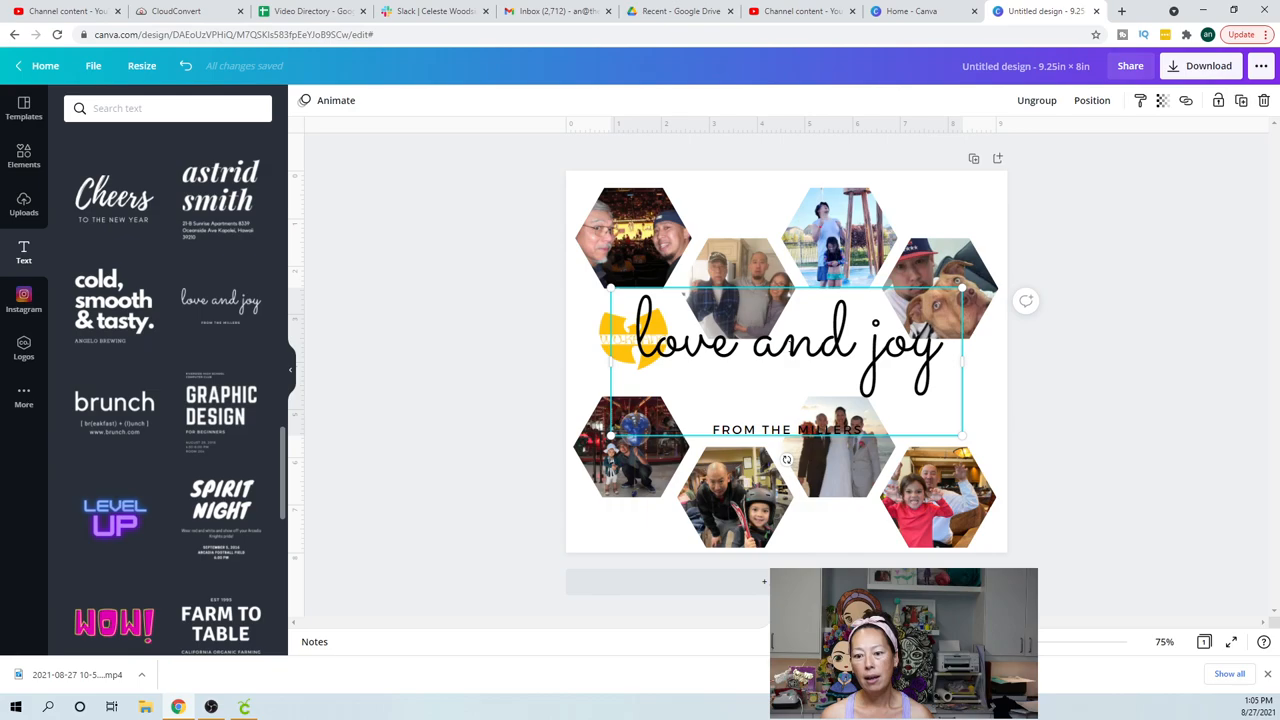
Retype the script title as 'khang', shrink it, and move it above the tagline
{"action": "double_click", "coordinate": [787, 343]}
{"action": "type", "text": "K"}
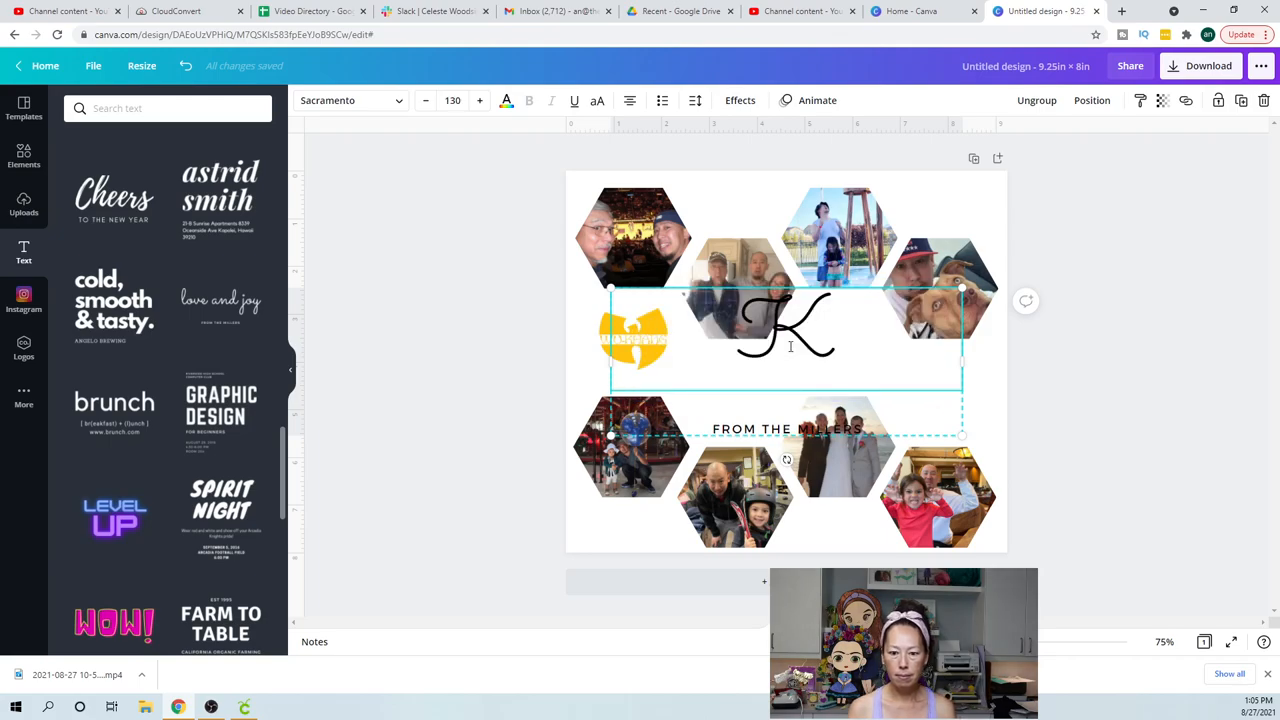
{"action": "type", "text": "khang"}
{"action": "left_click", "coordinate": [787, 429]}
{"action": "type", "text": "WE LOVE YOU ALWAYS"}
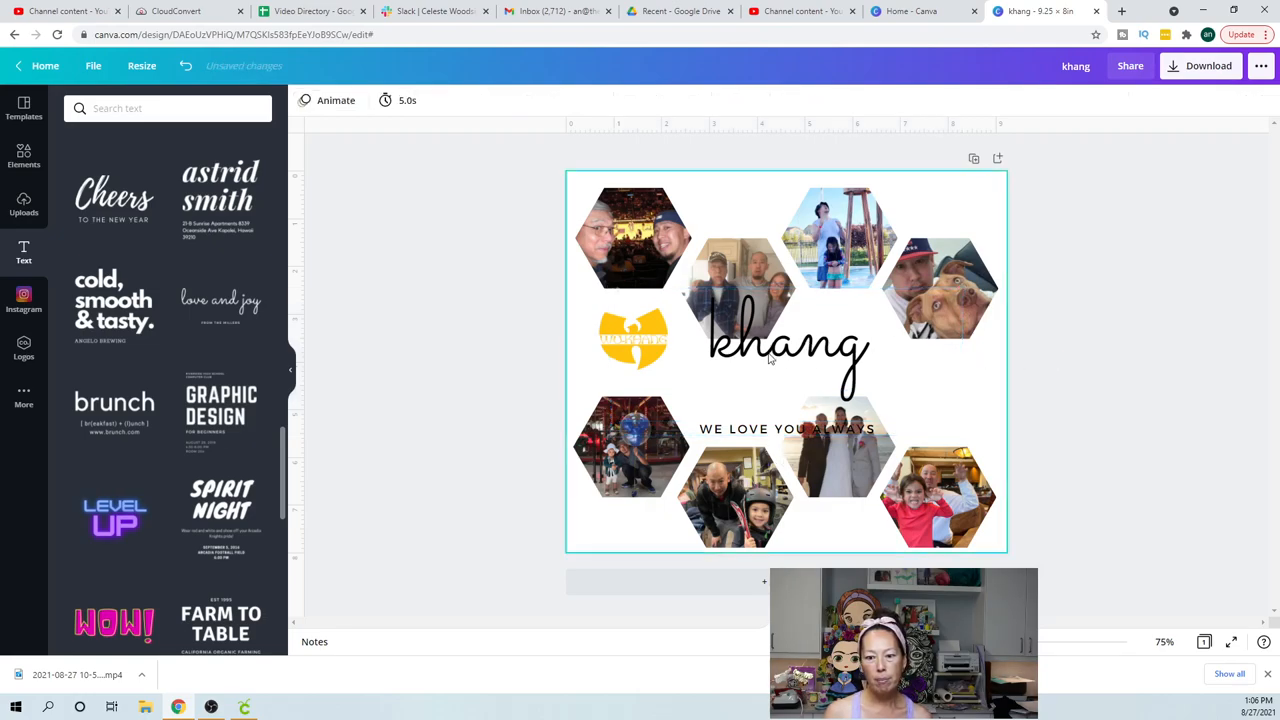
{"action": "left_click", "coordinate": [788, 345]}
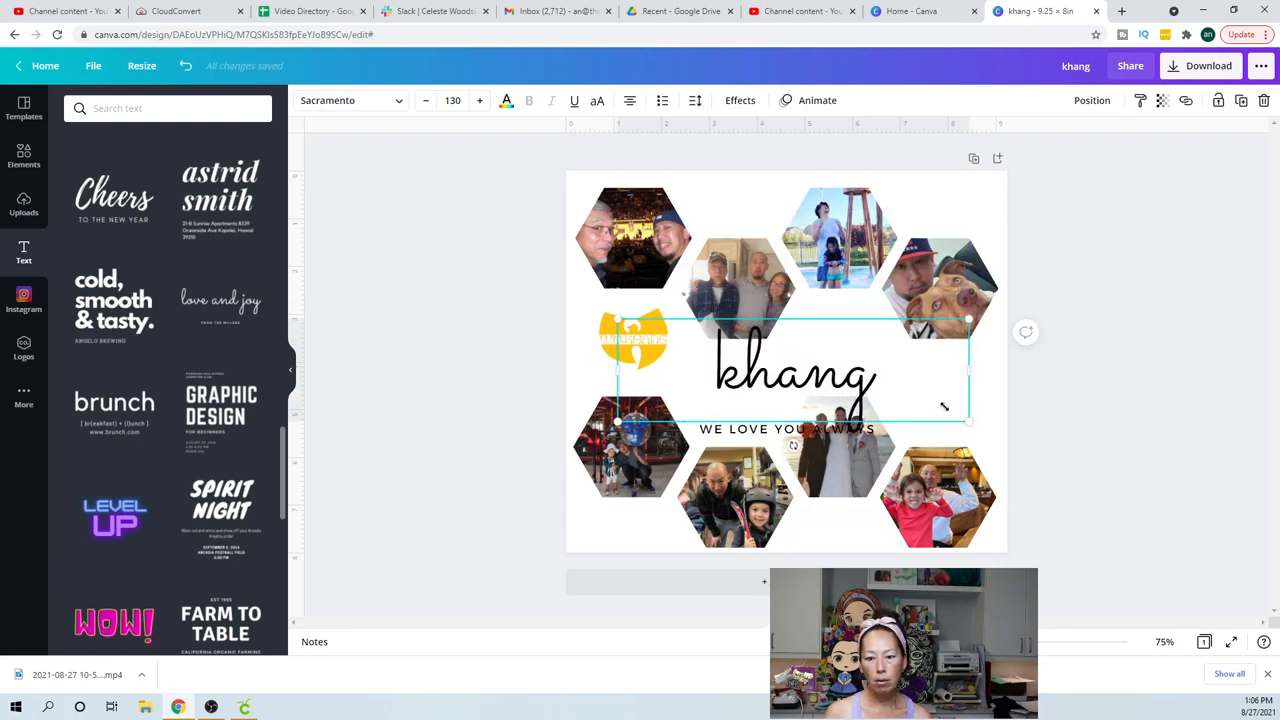
{"action": "left_click_drag", "start_coordinate": [968, 420], "coordinate": [813, 348]}
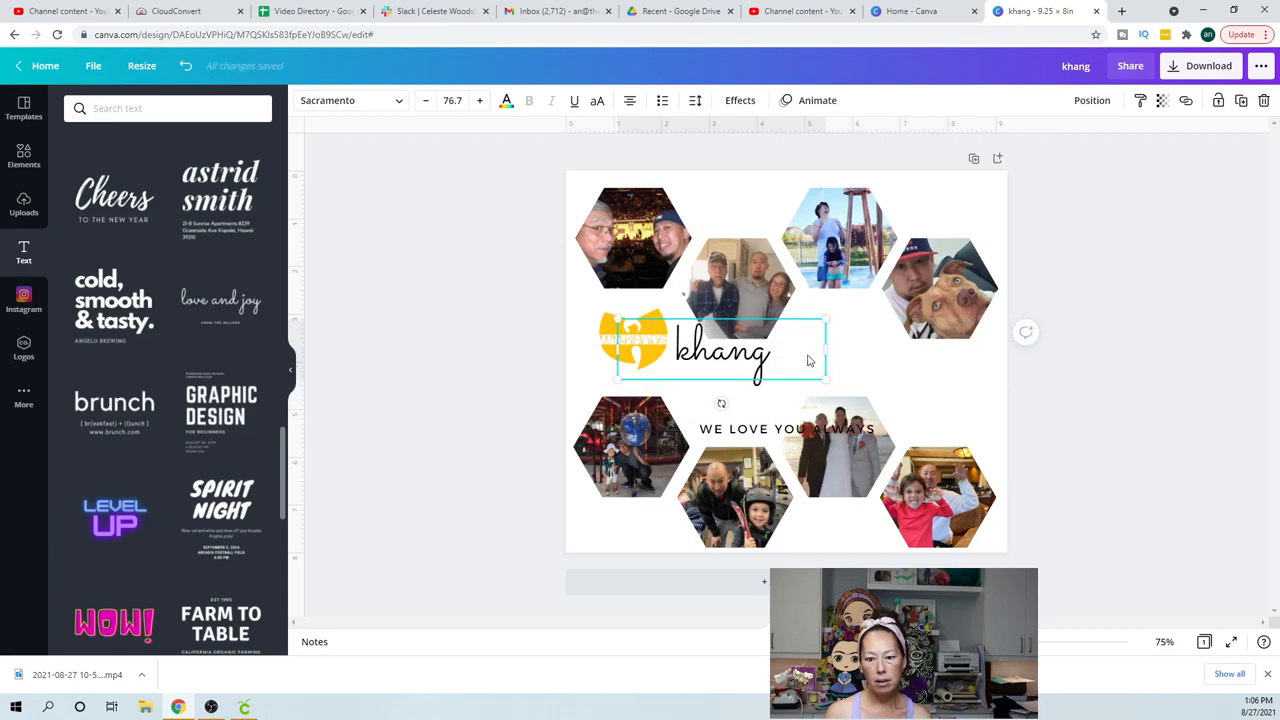
{"action": "left_click_drag", "start_coordinate": [720, 350], "coordinate": [857, 348]}
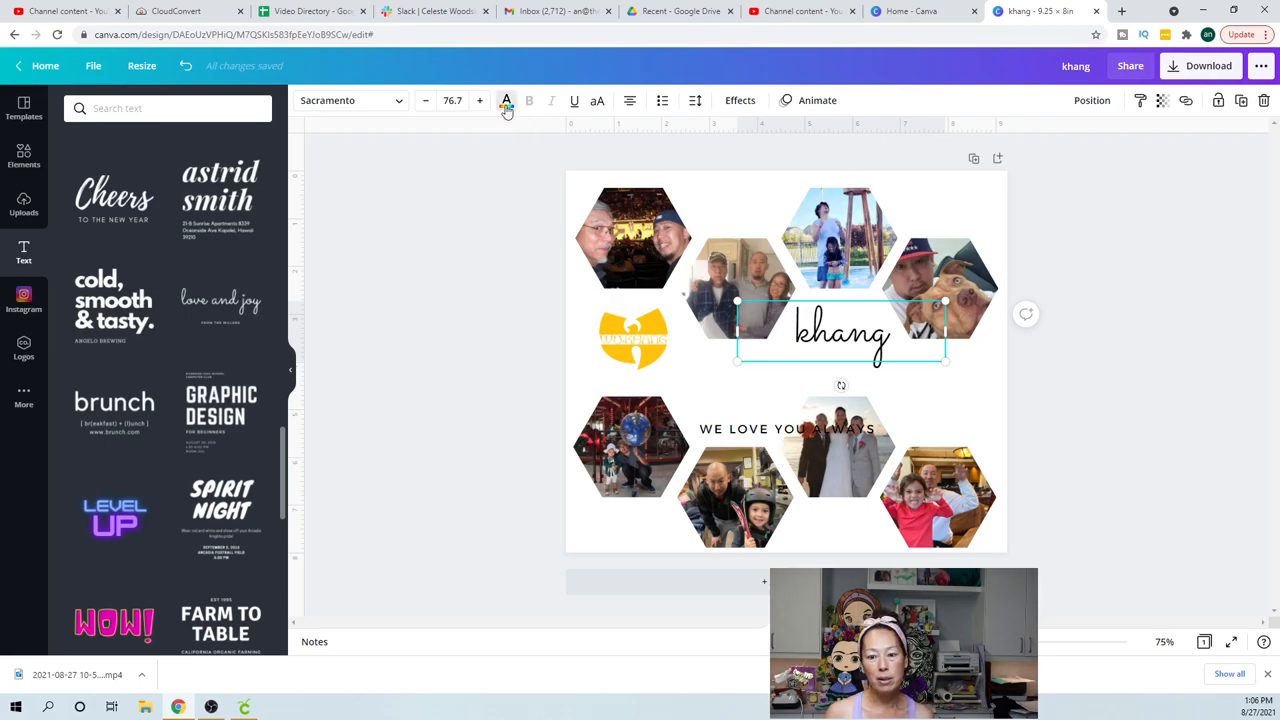
Color 'khang' dark navy and preview Shadow, Lift, Neon and Glitch effects, then select the tagline
{"action": "left_click", "coordinate": [506, 100]}
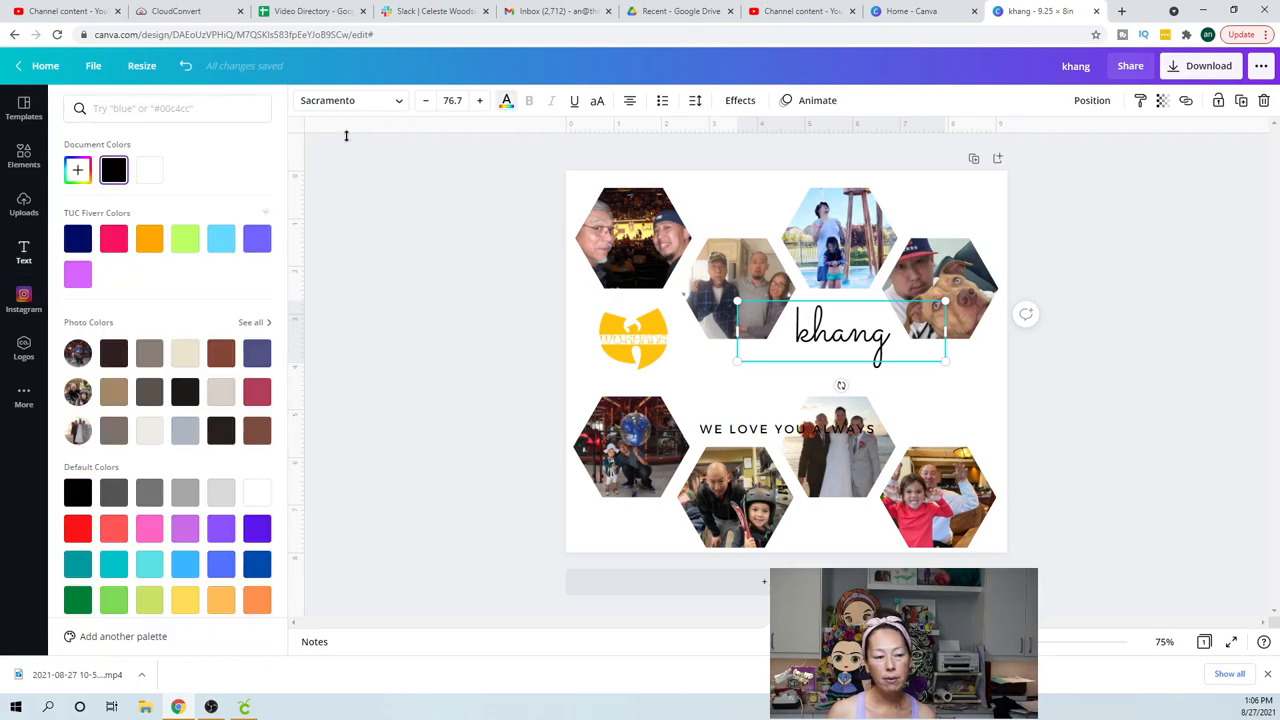
{"action": "left_click", "coordinate": [77, 238]}
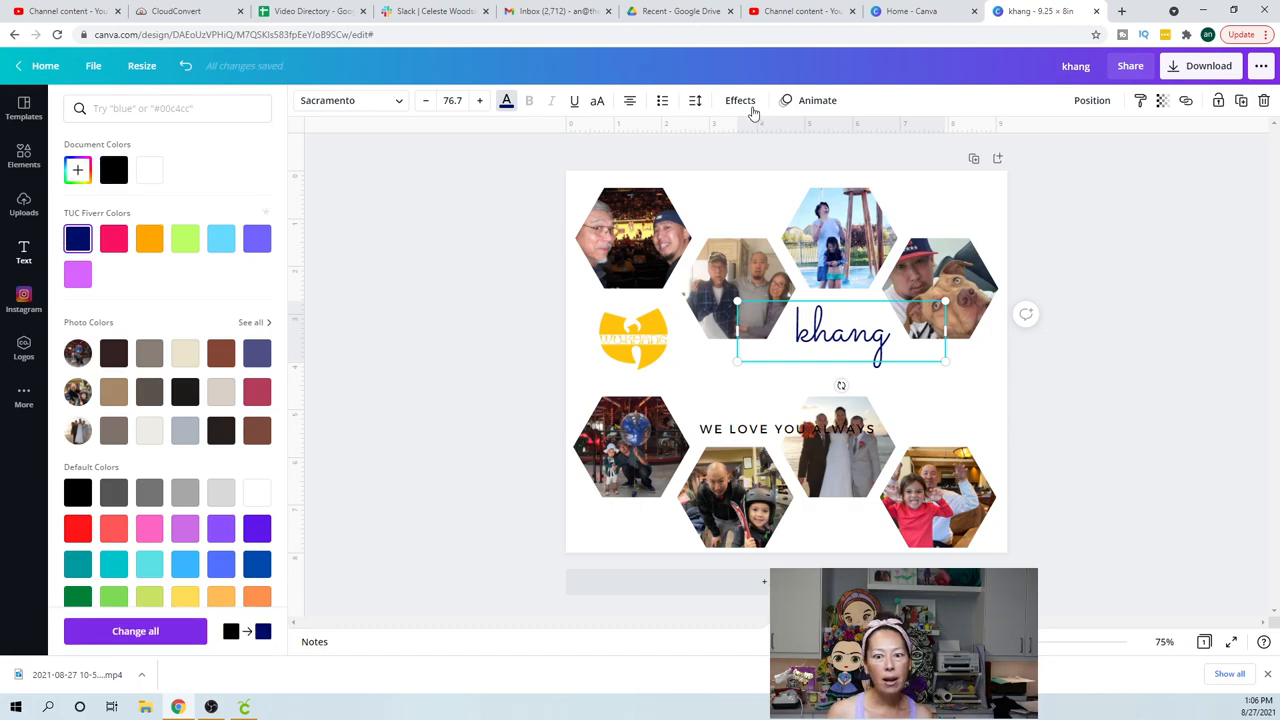
{"action": "left_click", "coordinate": [740, 100]}
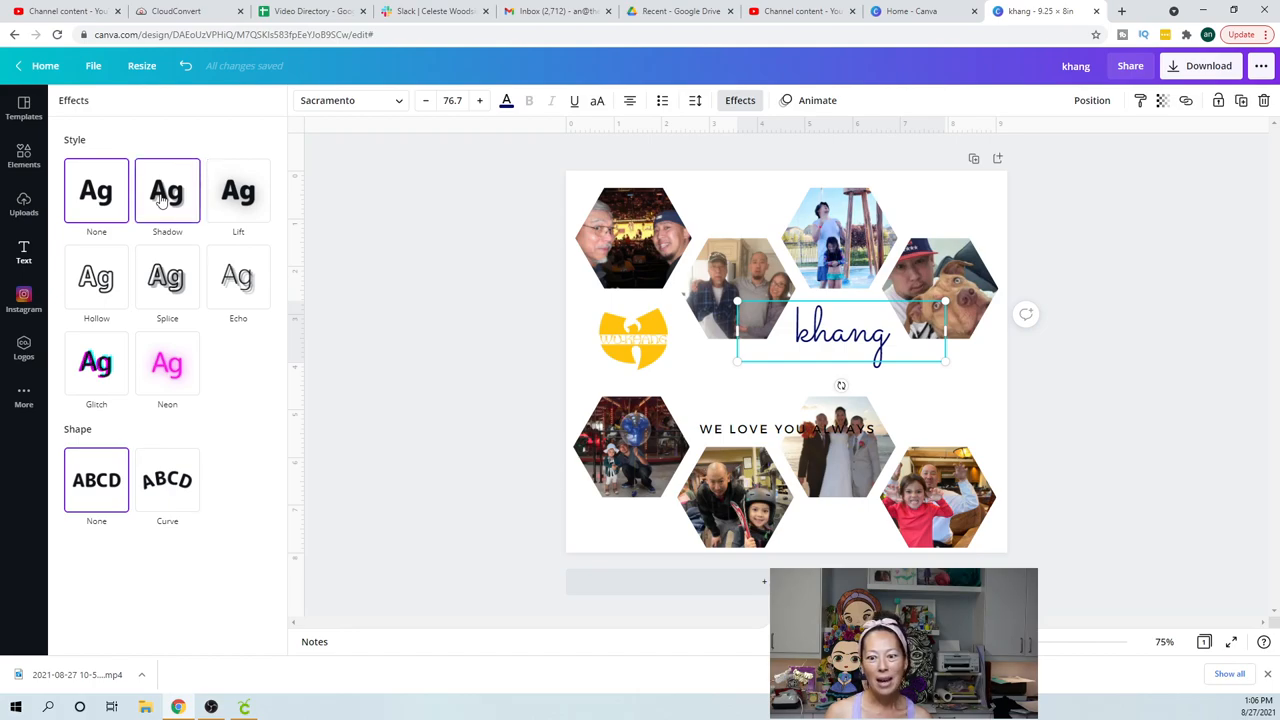
{"action": "left_click", "coordinate": [167, 190]}
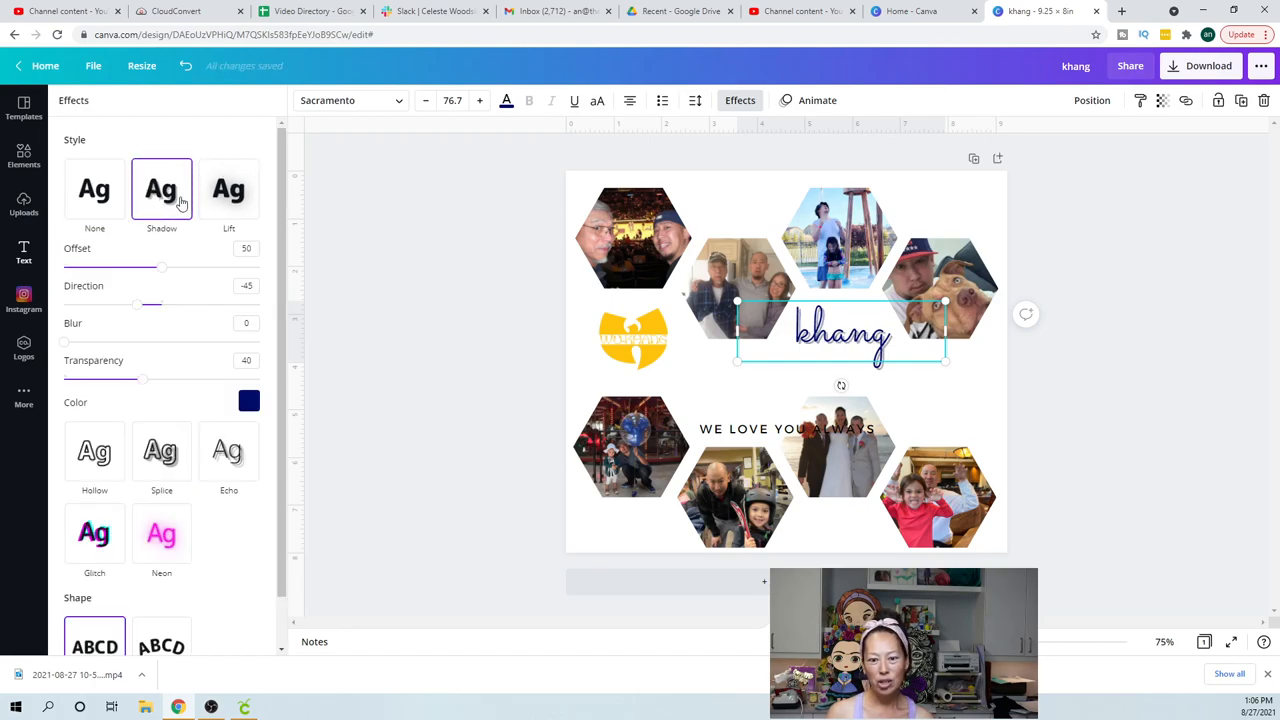
{"action": "left_click", "coordinate": [238, 190]}
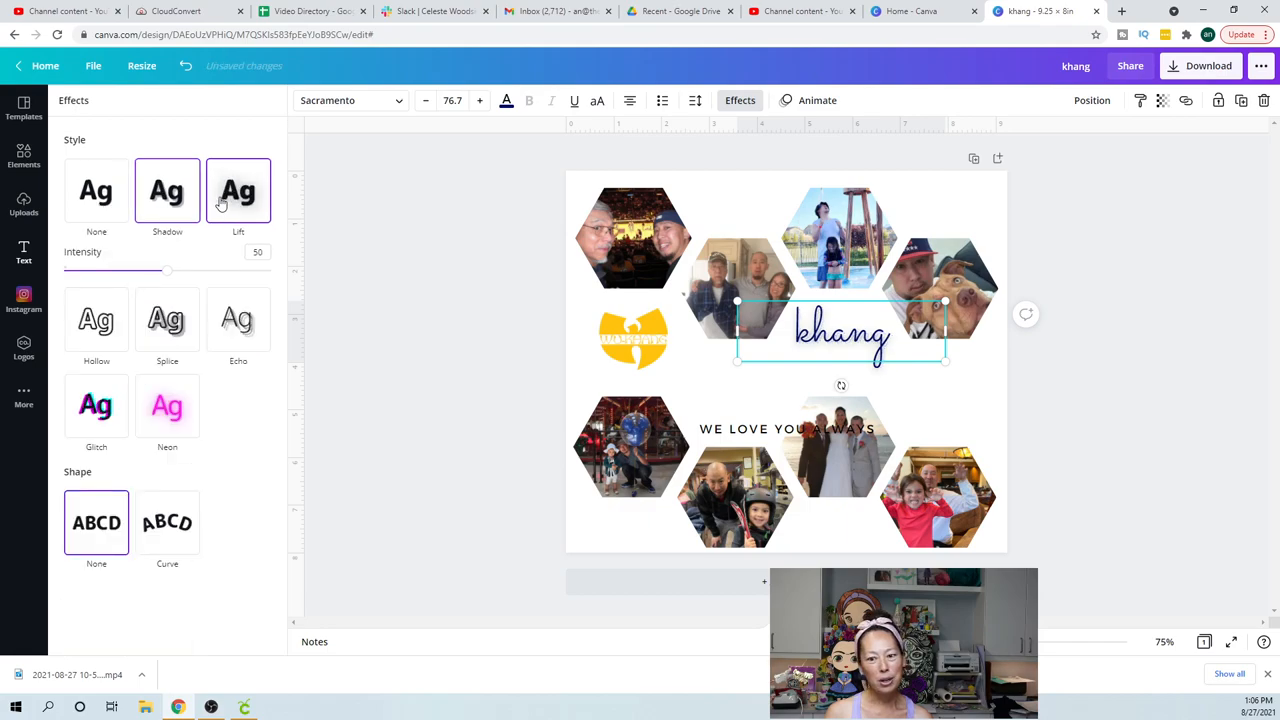
{"action": "left_click", "coordinate": [238, 190]}
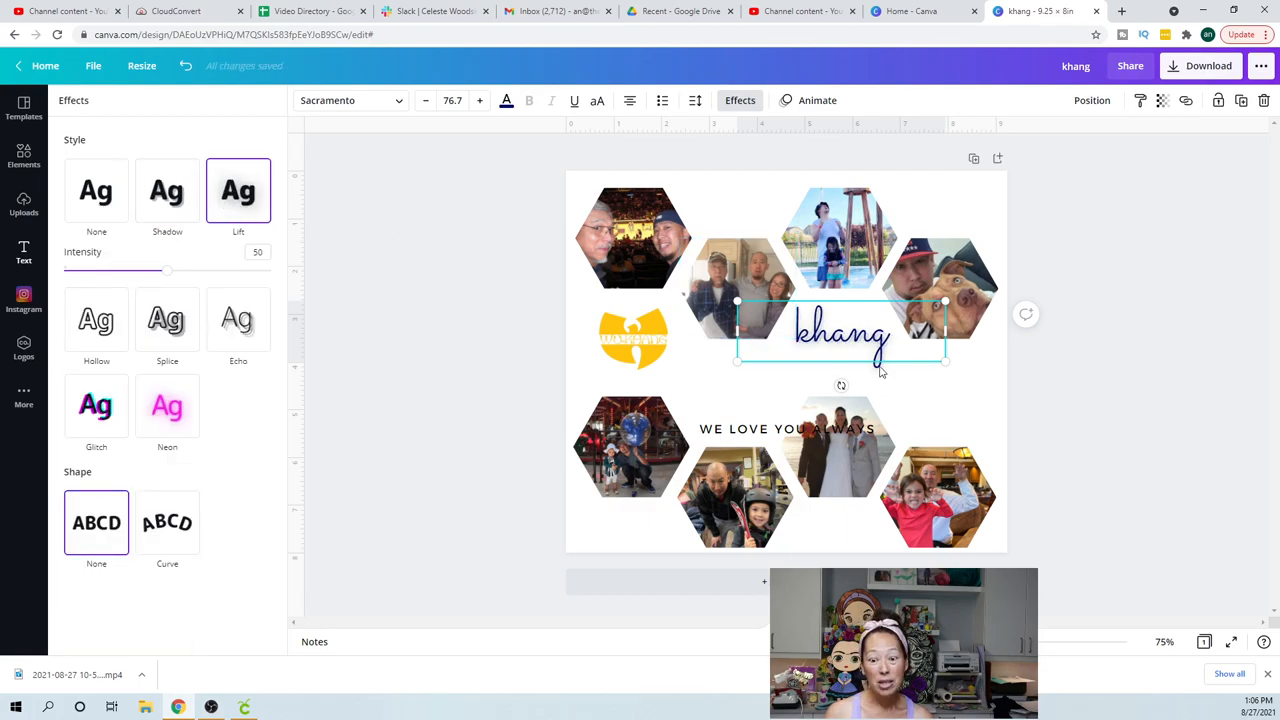
{"action": "mouse_move", "coordinate": [475, 340]}
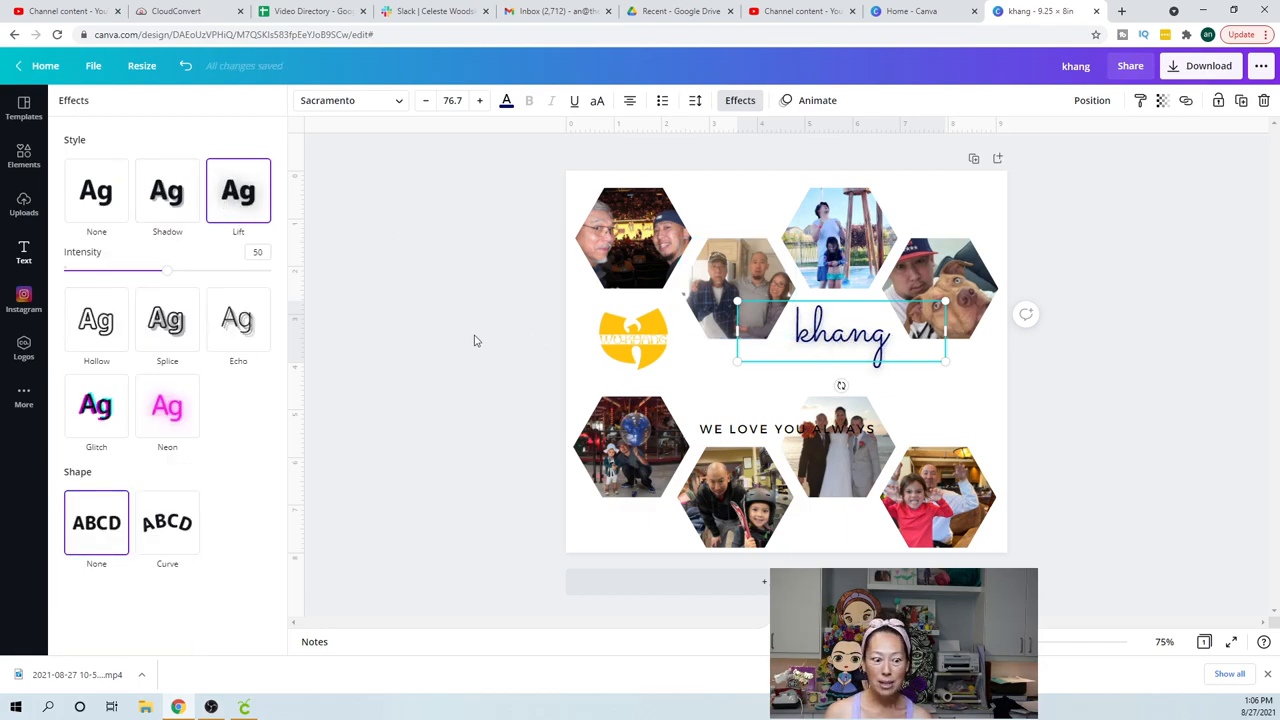
{"action": "left_click", "coordinate": [167, 363]}
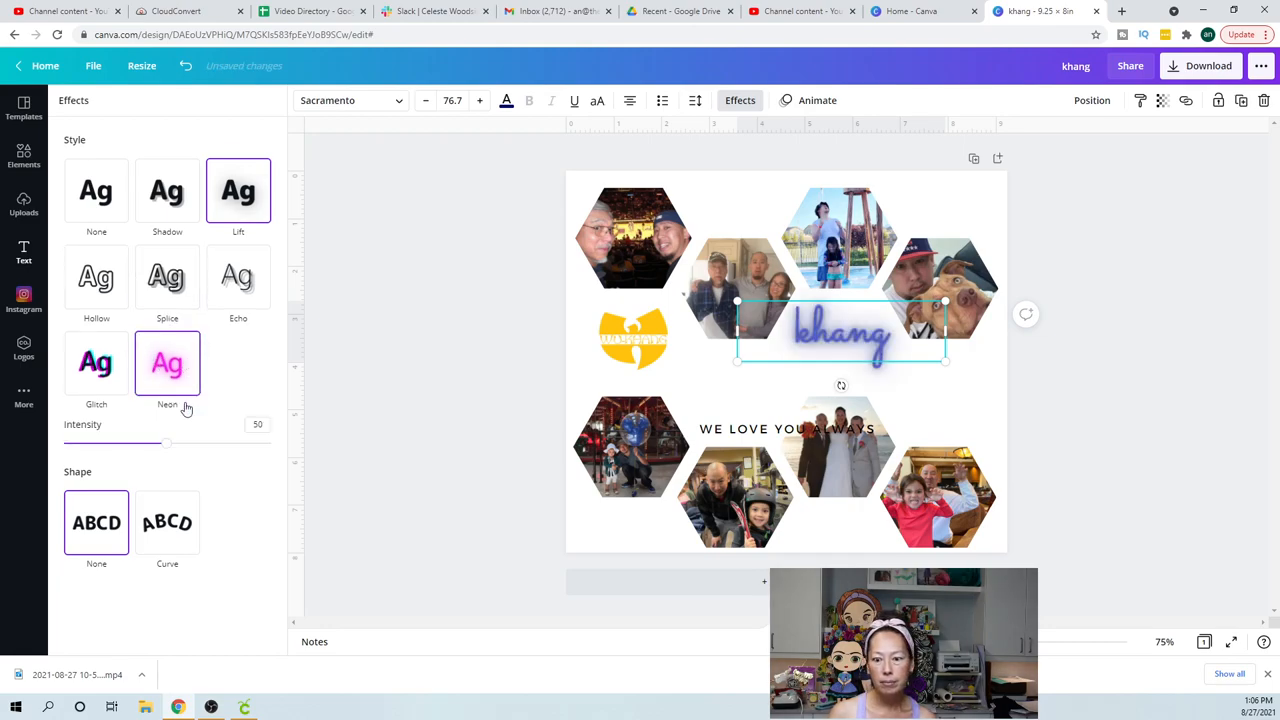
{"action": "left_click", "coordinate": [96, 363]}
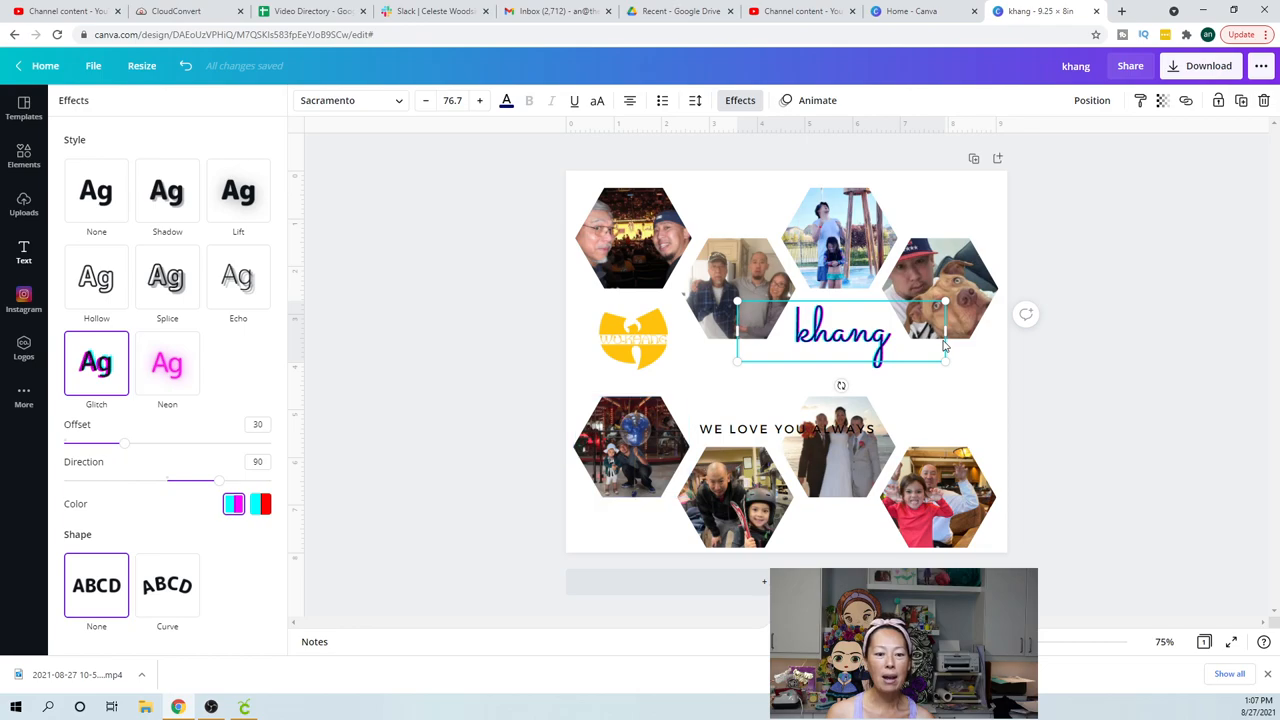
{"action": "left_click", "coordinate": [787, 429]}
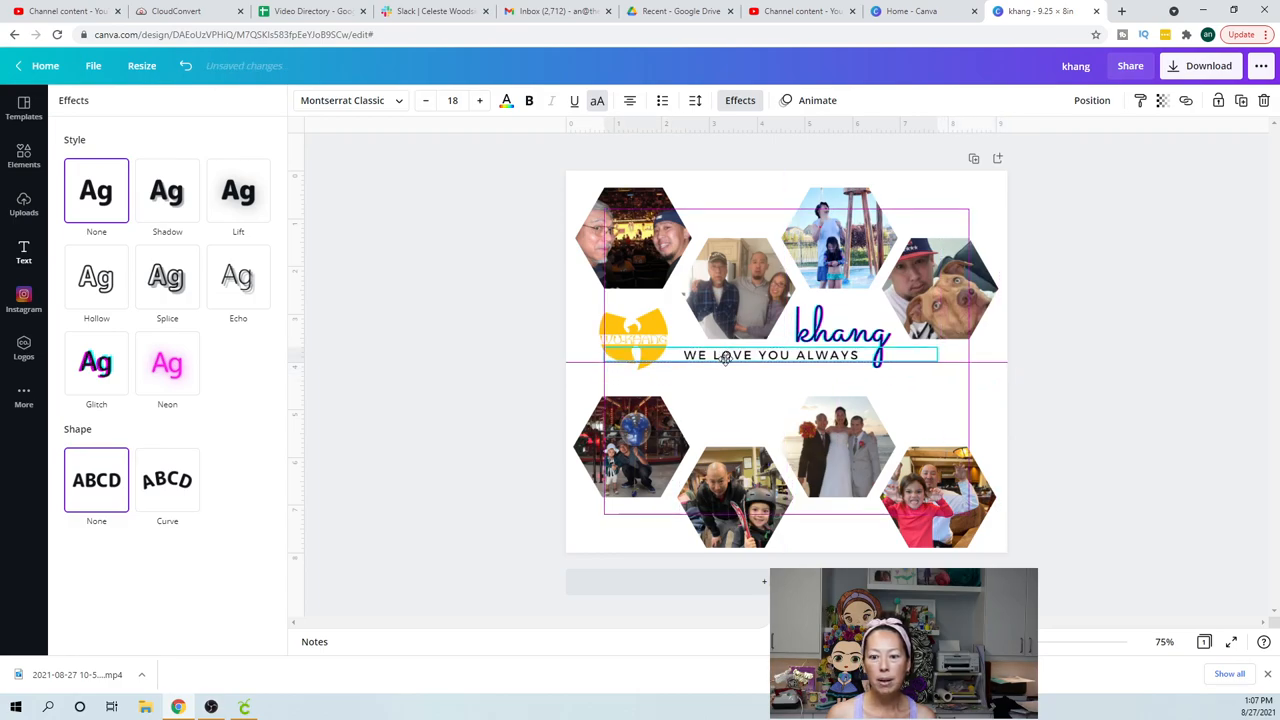
Move the WE LOVE YOU ALWAYS tagline just below the name and color it purple
{"action": "left_click_drag", "start_coordinate": [771, 355], "coordinate": [771, 369]}
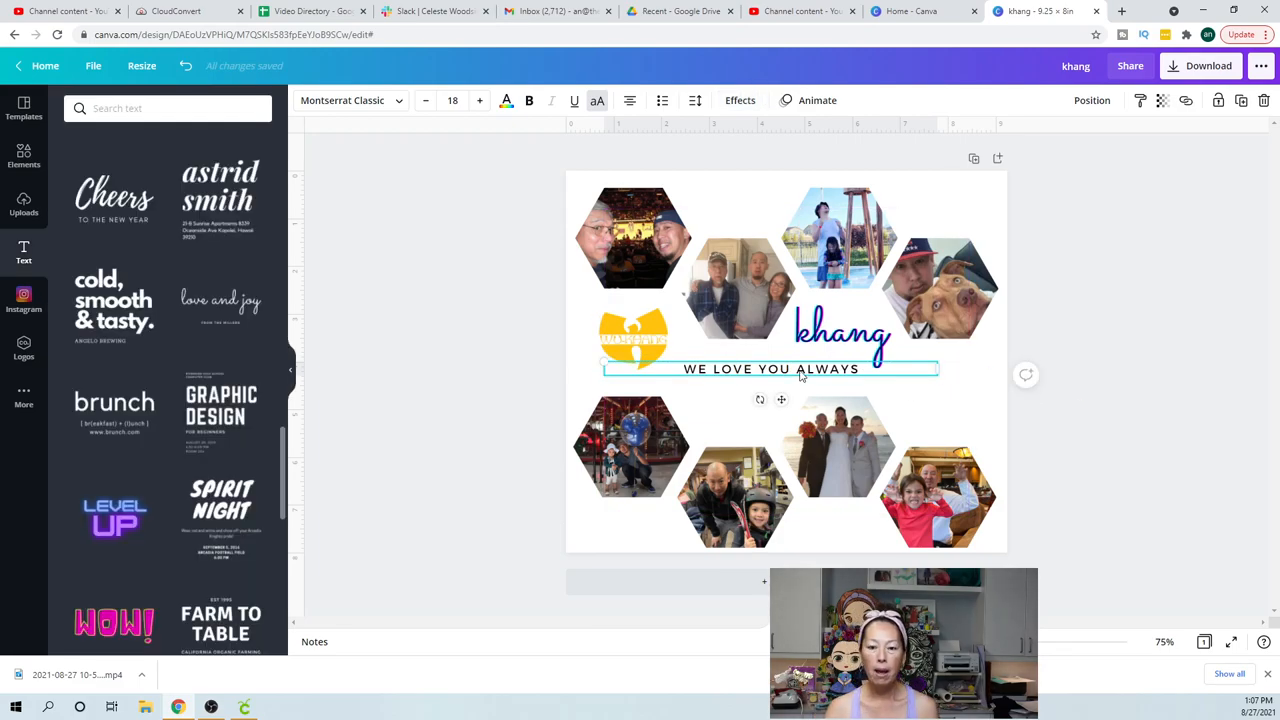
{"action": "left_click", "coordinate": [506, 100]}
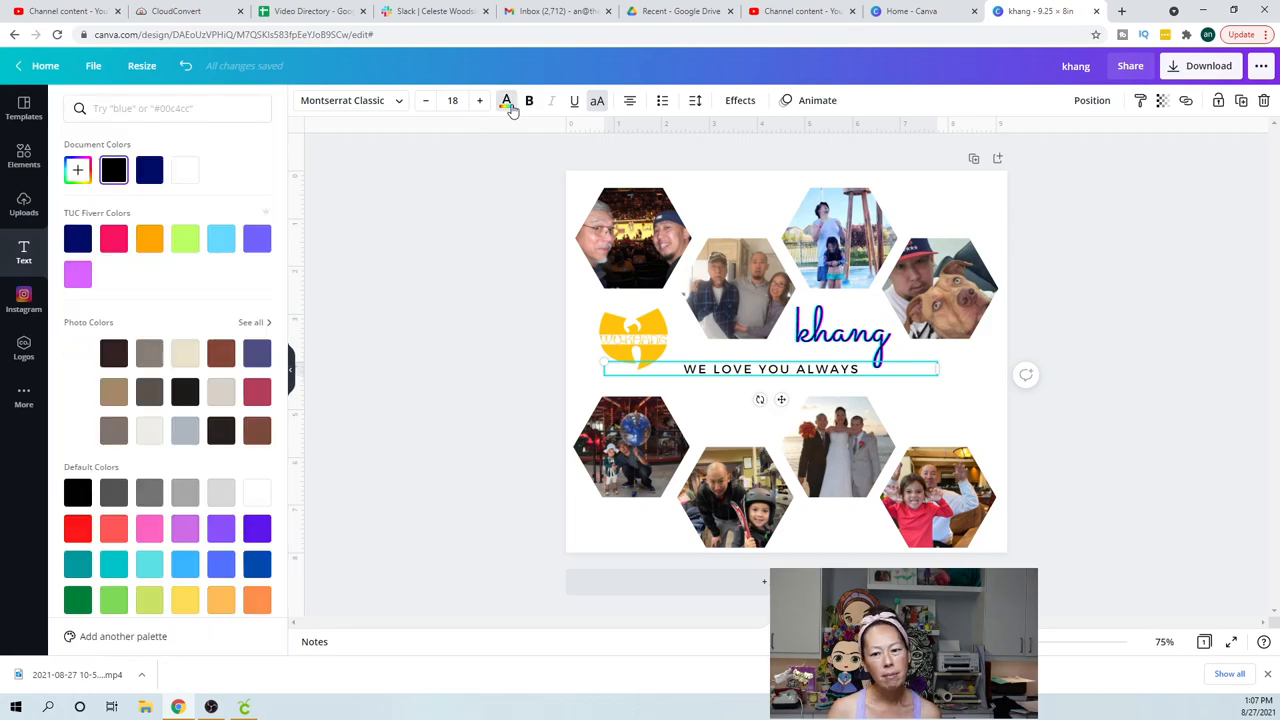
{"action": "left_click", "coordinate": [257, 238]}
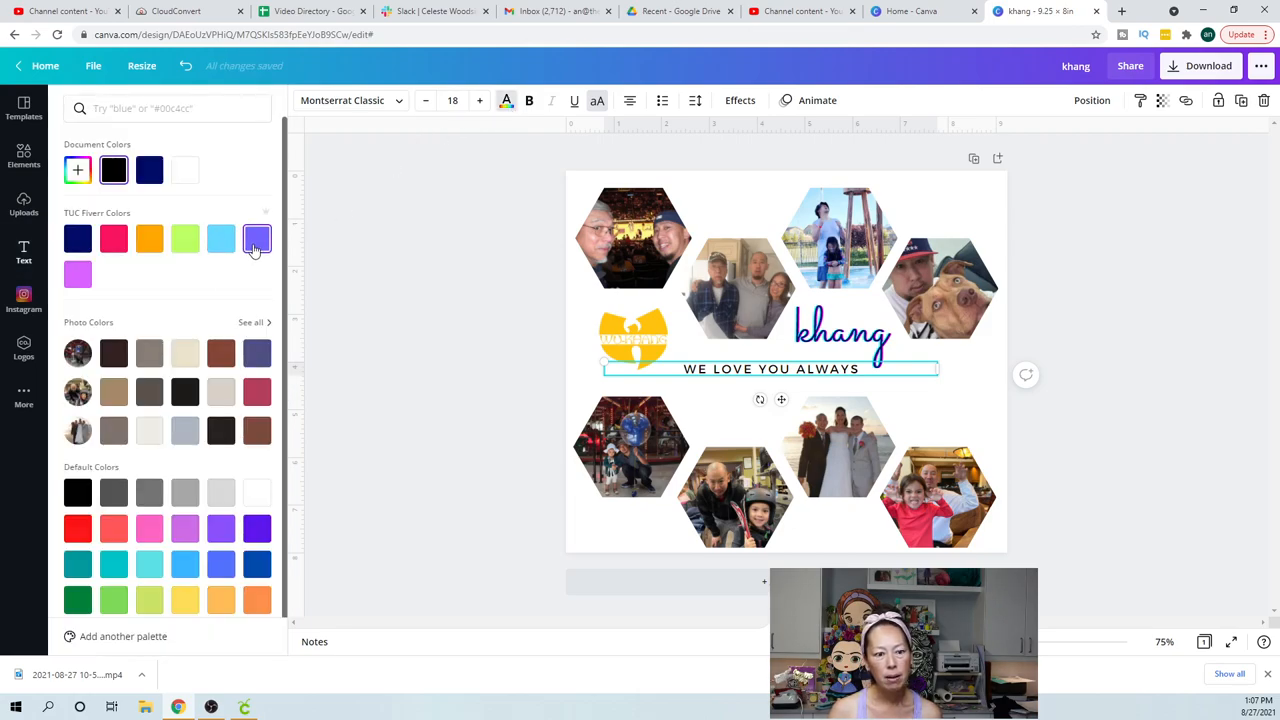
{"action": "left_click", "coordinate": [257, 238]}
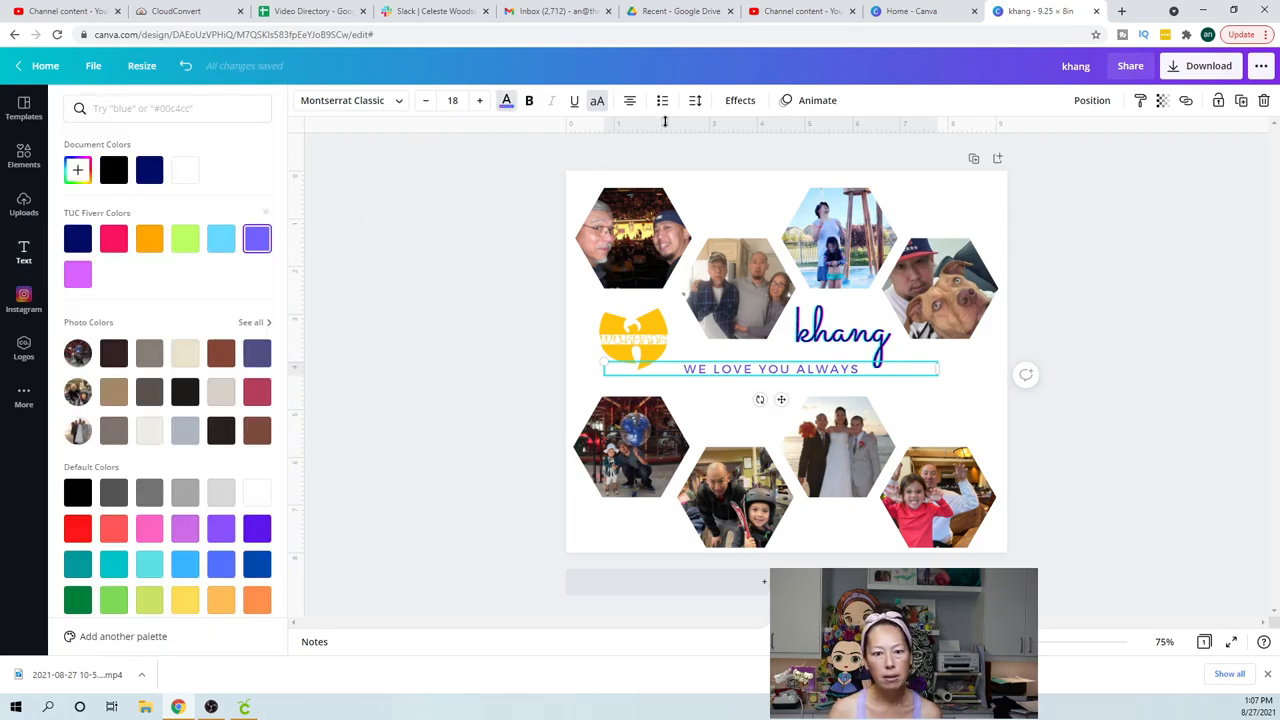
Preview Neon, Glitch and Lift effects on the tagline, then close the effects panel
{"action": "left_click", "coordinate": [739, 100]}
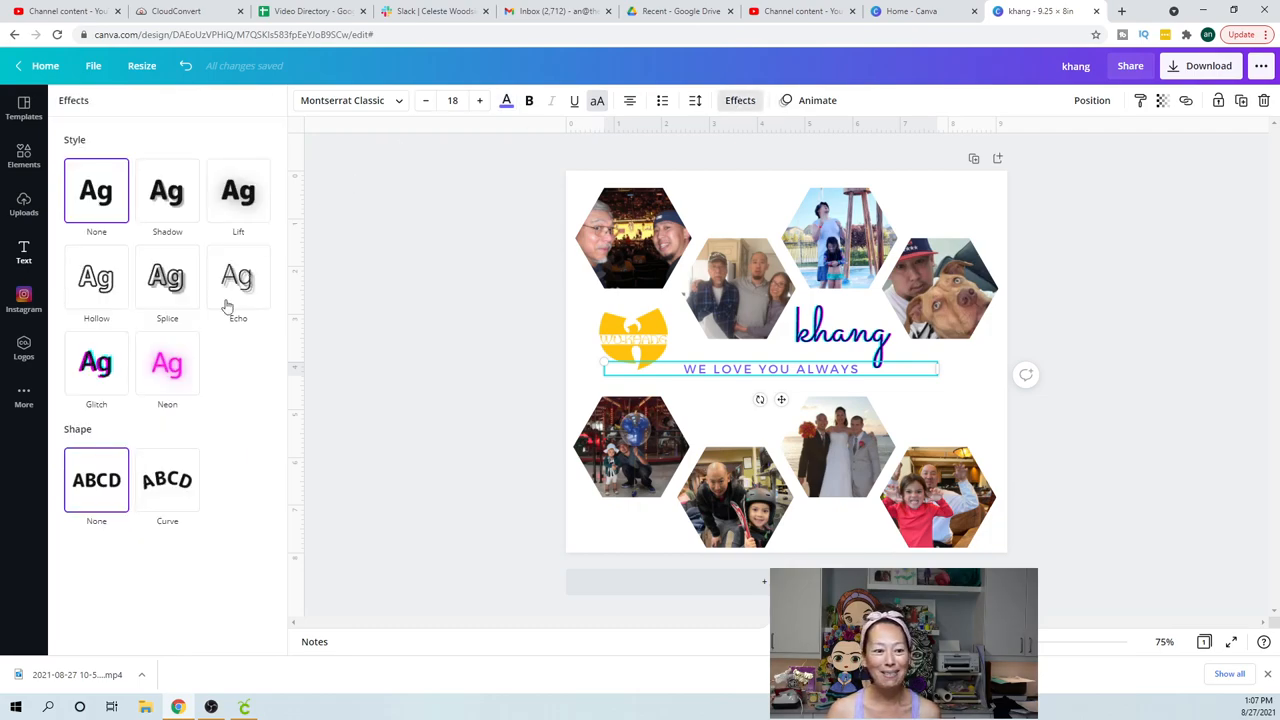
{"action": "left_click", "coordinate": [167, 363]}
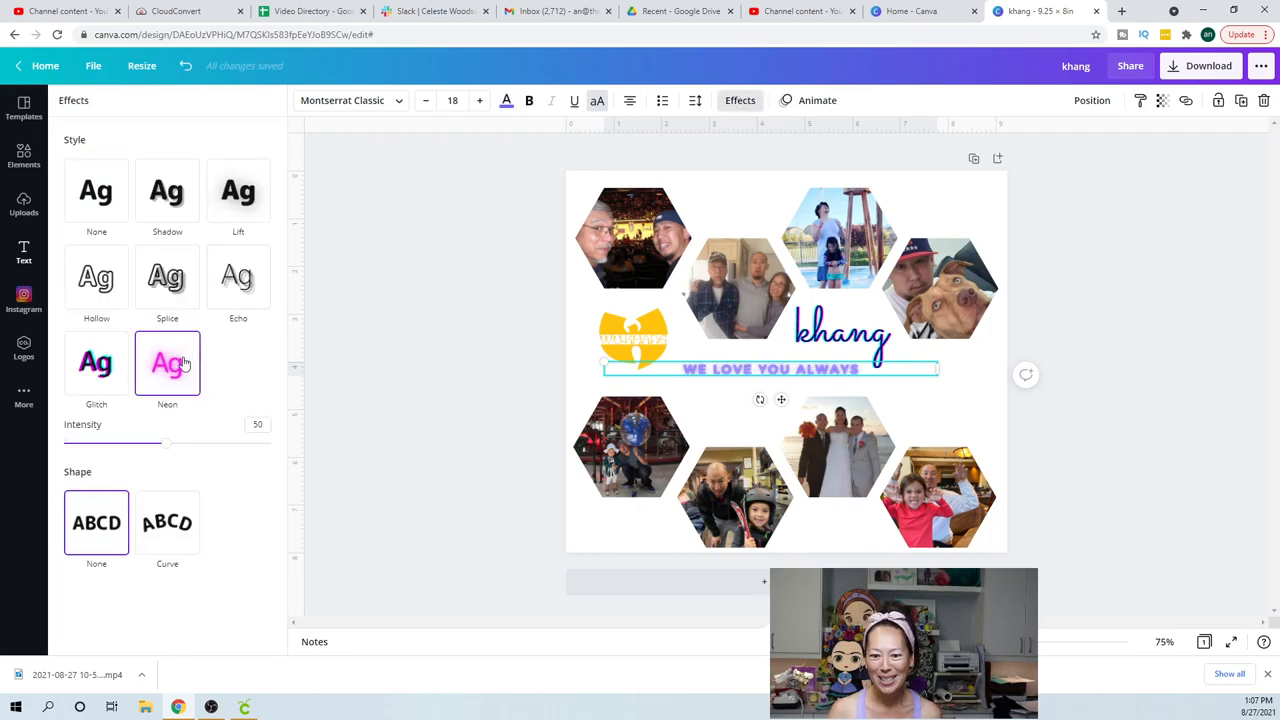
{"action": "left_click", "coordinate": [96, 363]}
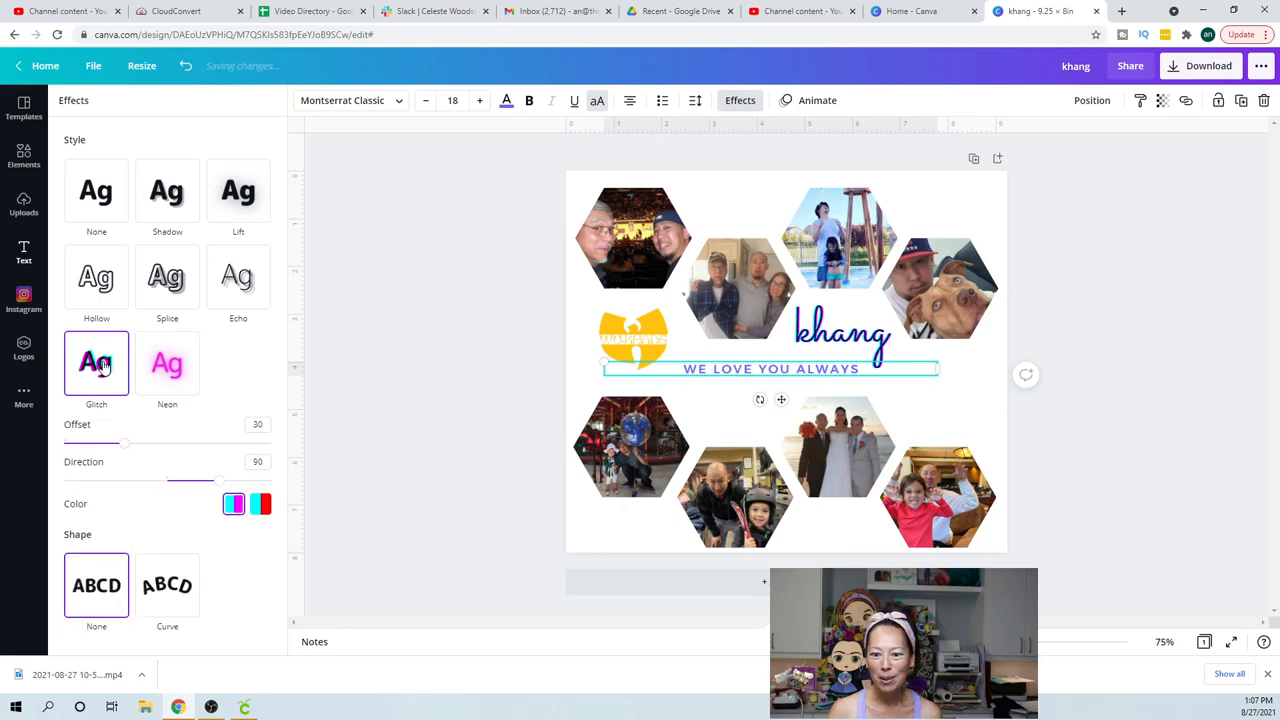
{"action": "left_click", "coordinate": [238, 190]}
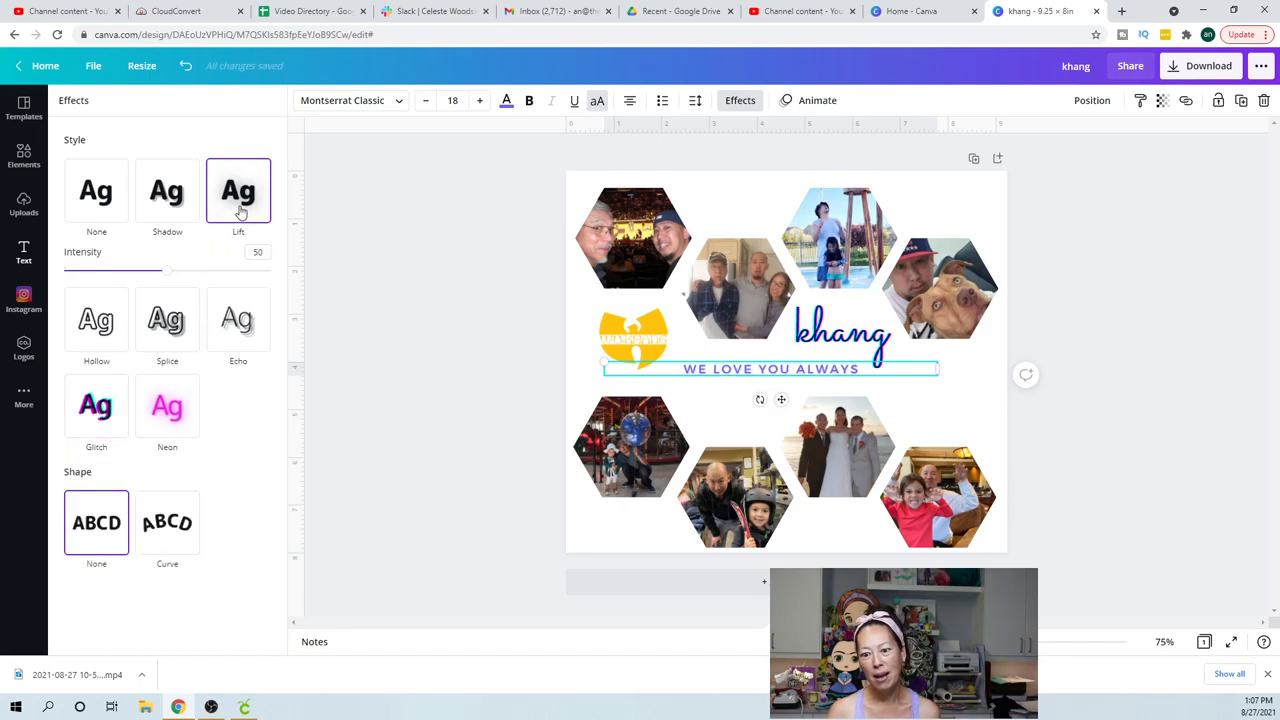
{"action": "left_click", "coordinate": [23, 252]}
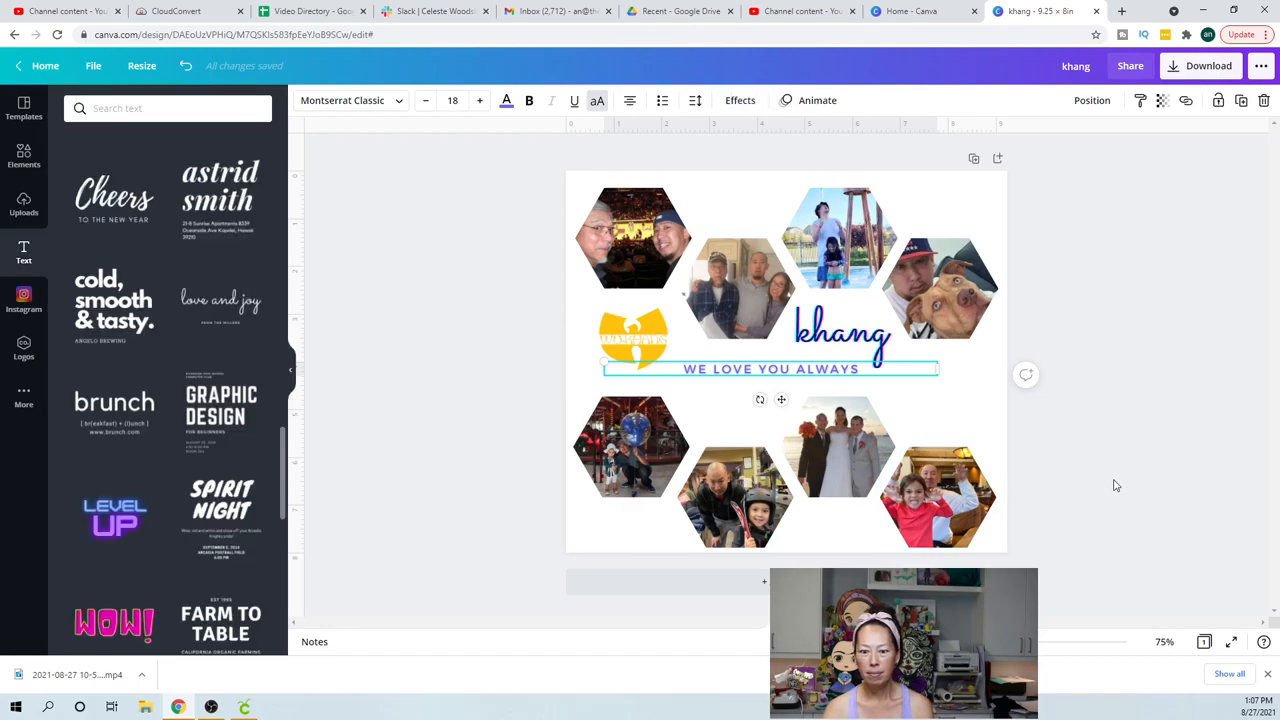